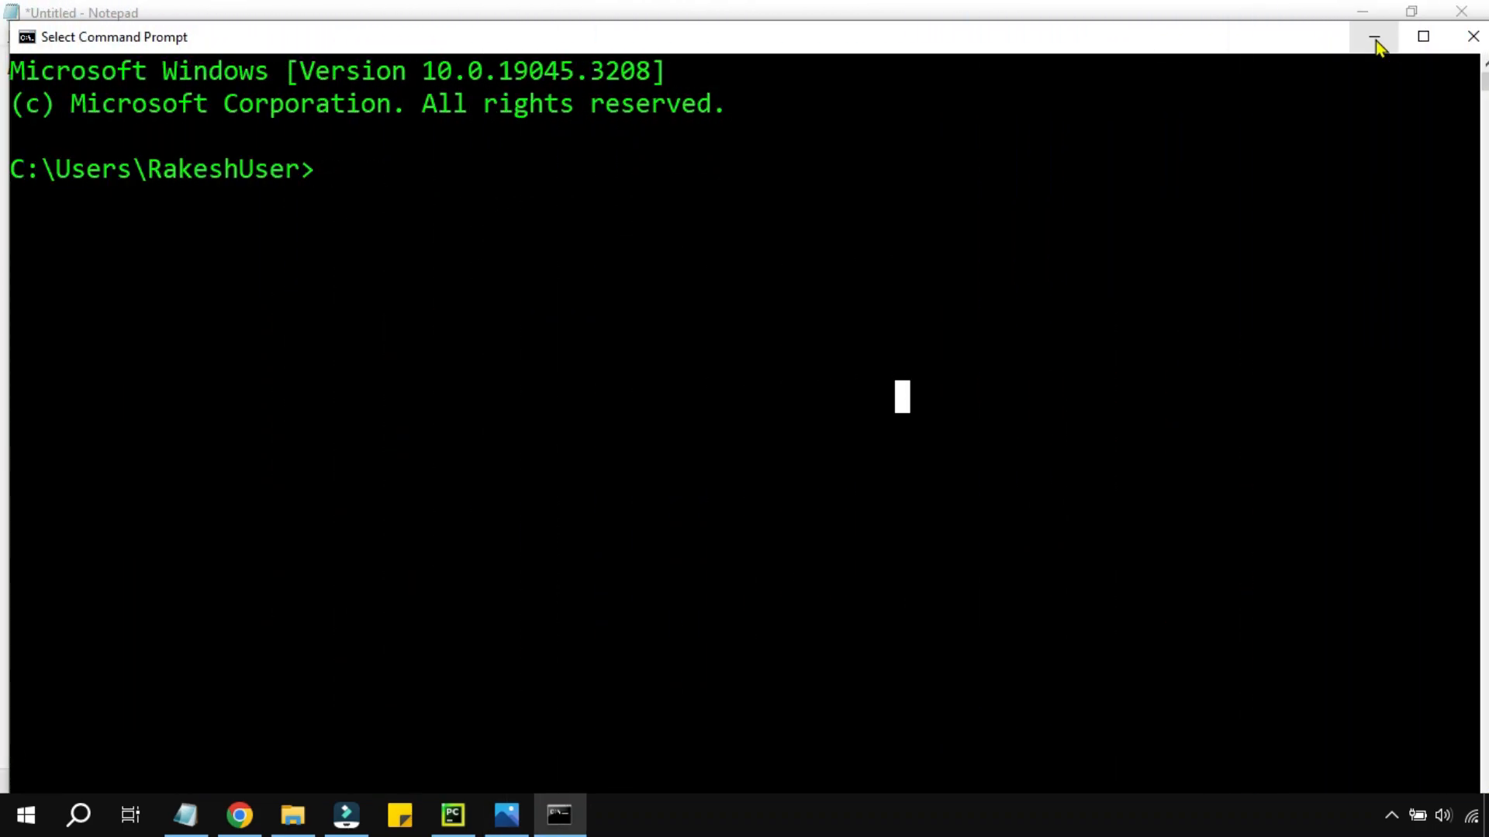
Add the numbered lines '1. Pandas' and '2. openpyxl' under the heading and highlight them.
{"action": "left_click", "coordinate": [1373, 38]}
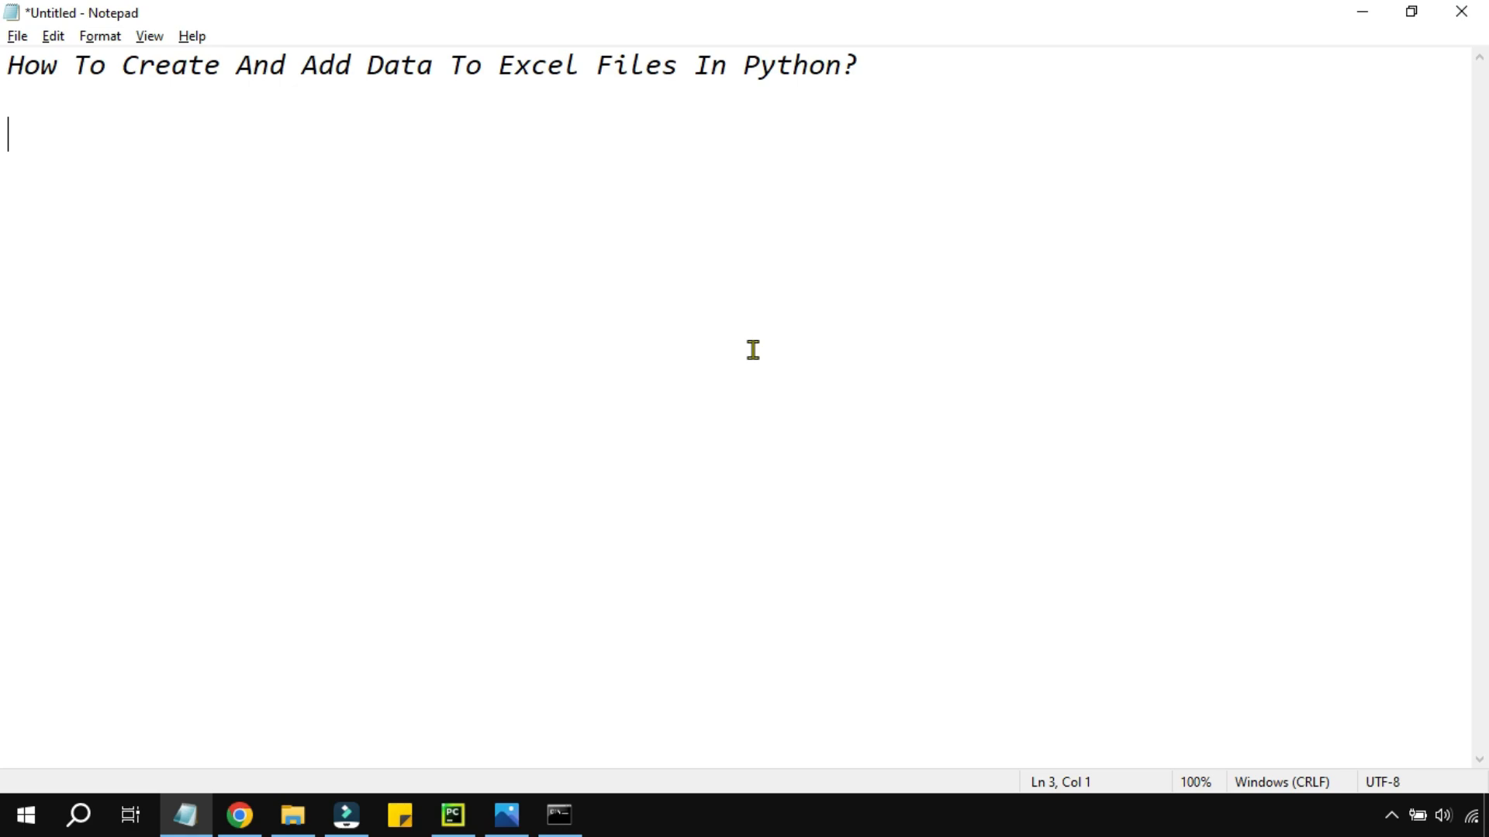
{"action": "type", "text": "1."}
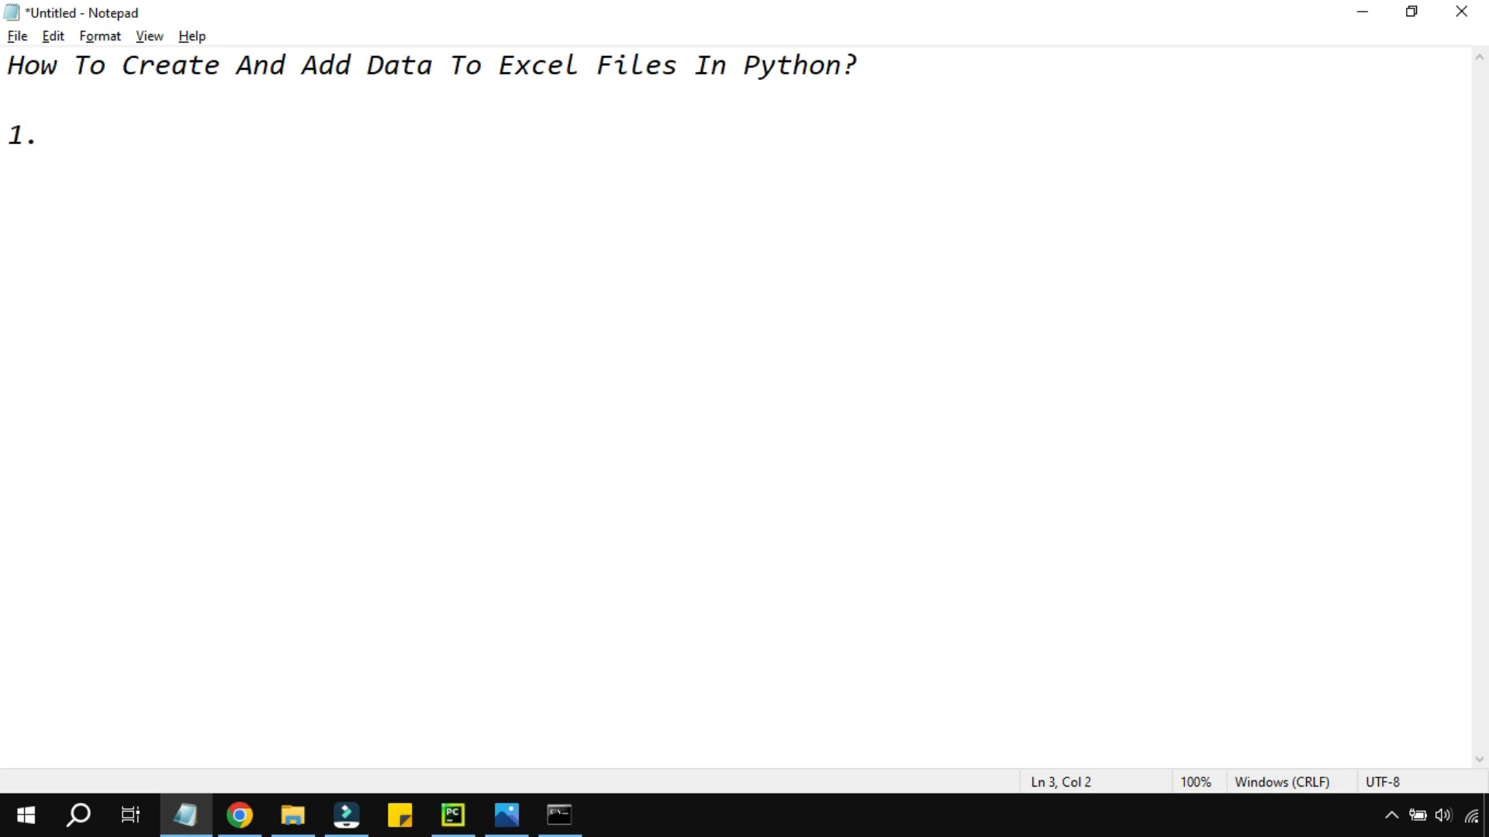
{"action": "type", "text": "Panda"}
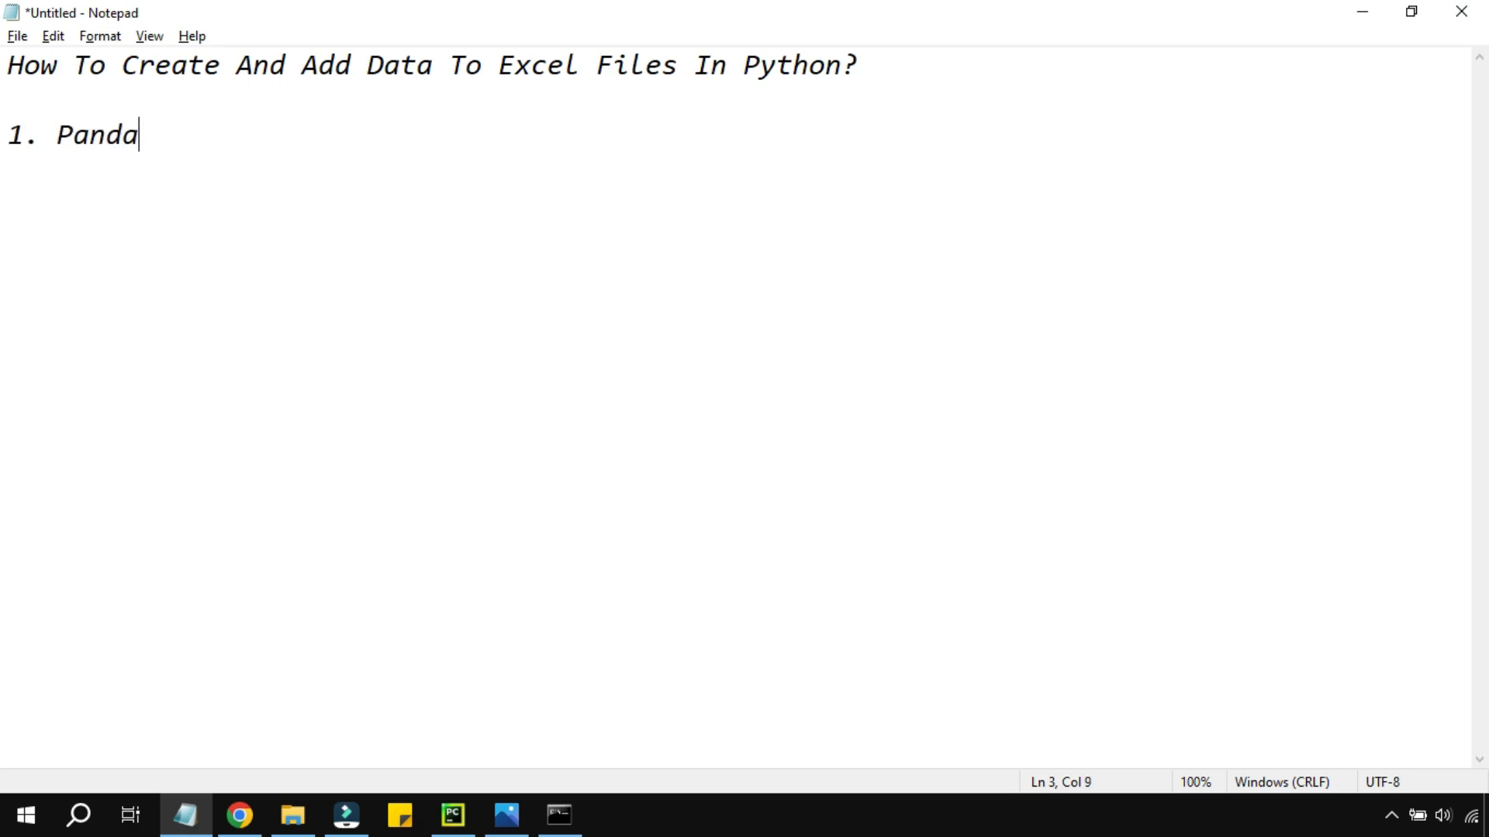
{"action": "type", "text": "s"}
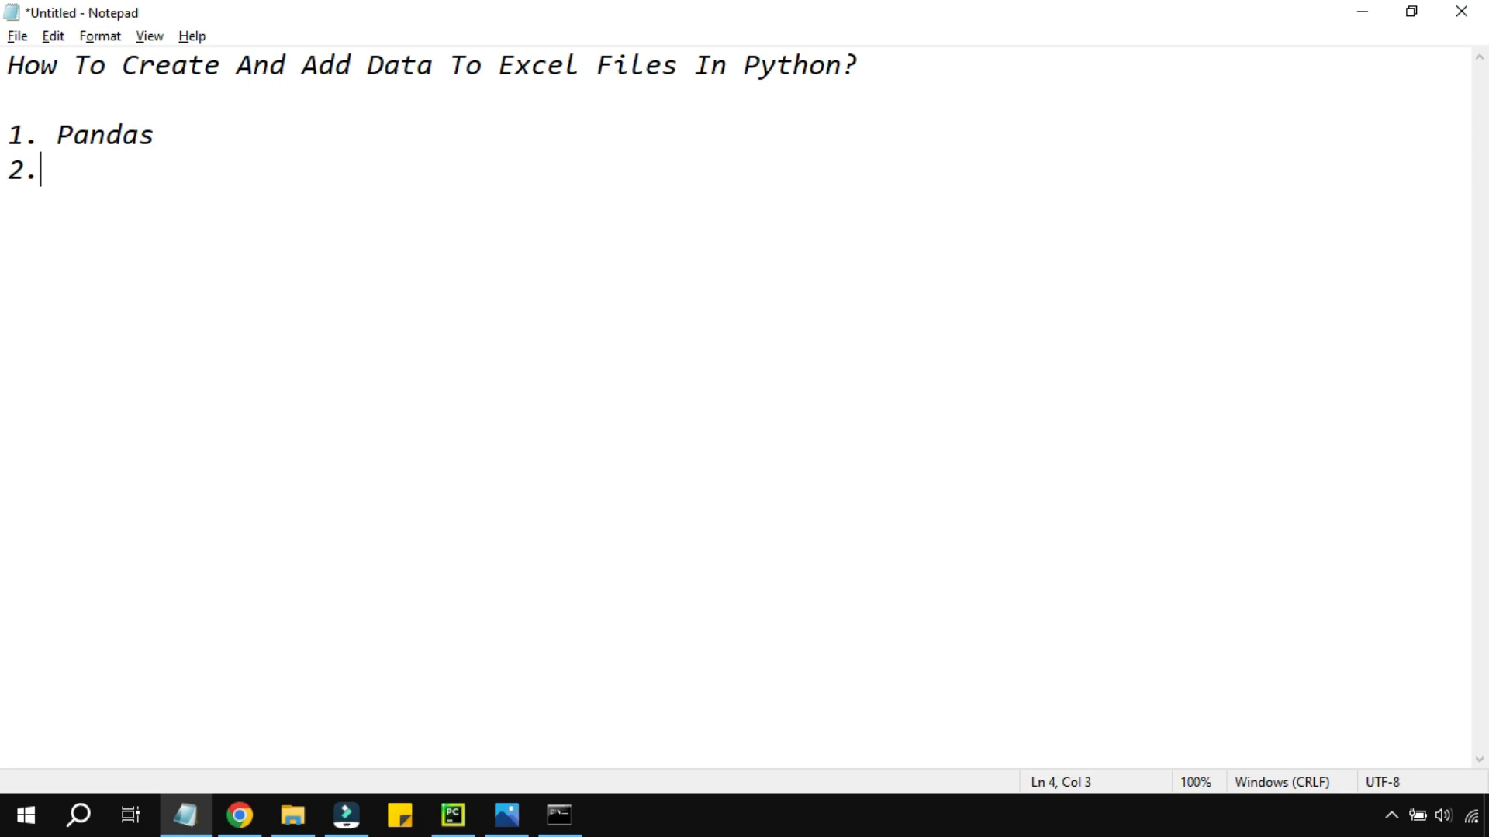
{"action": "type", "text": "ope"}
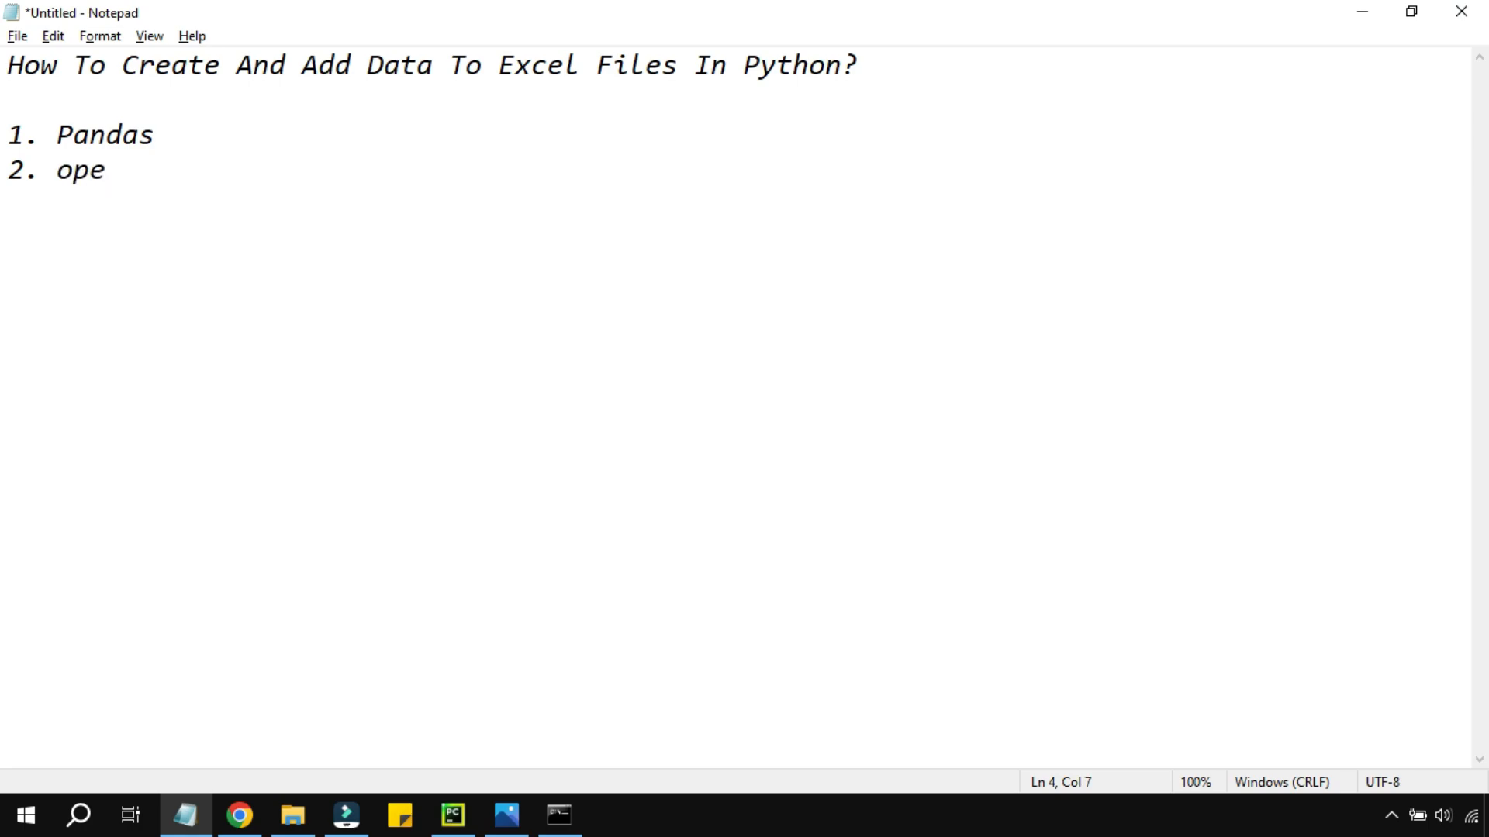
{"action": "type", "text": "npyxl"}
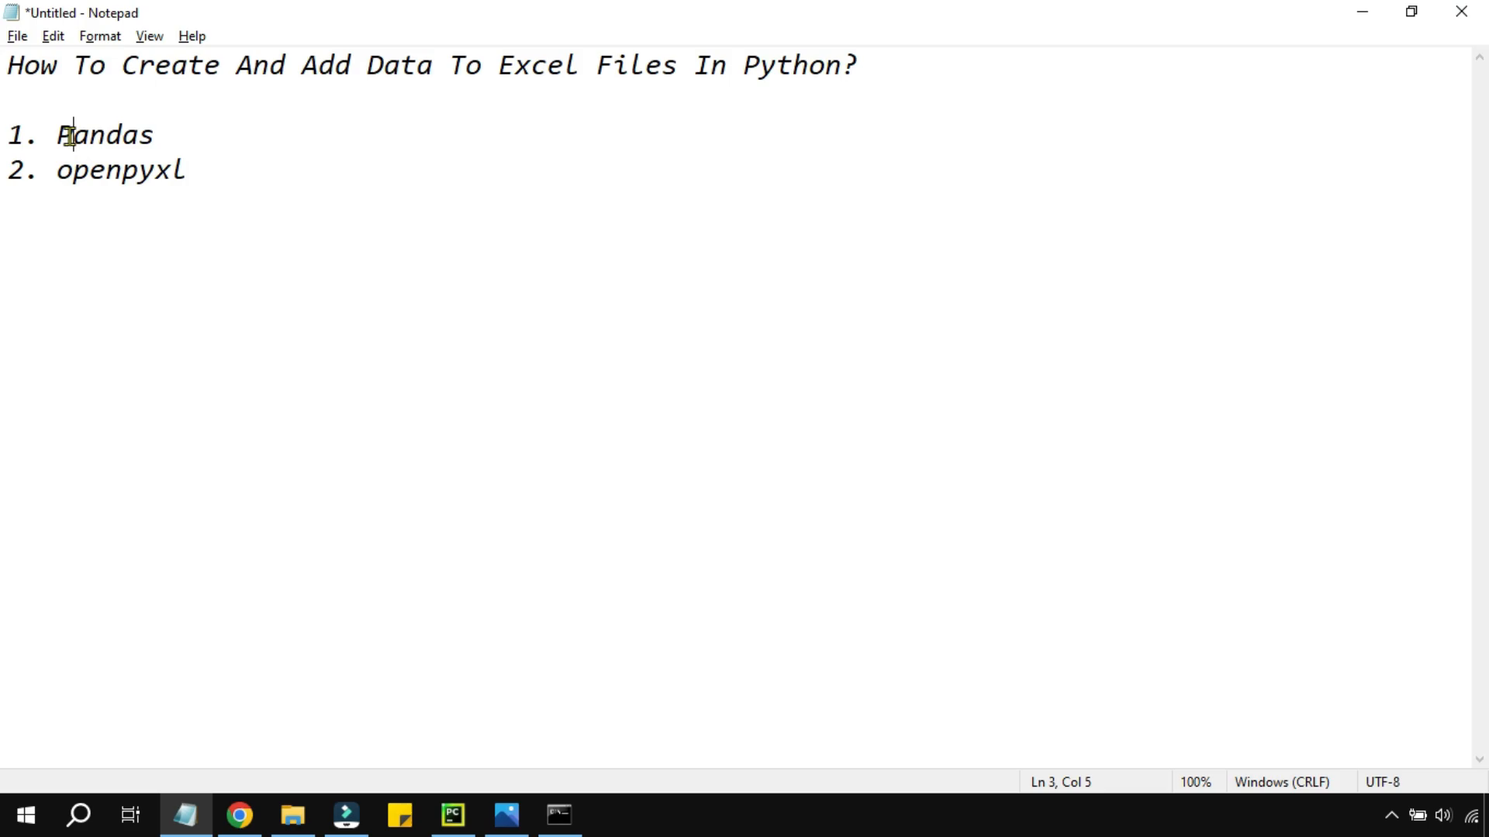
{"action": "left_click_drag", "start_coordinate": [73, 133], "coordinate": [188, 171]}
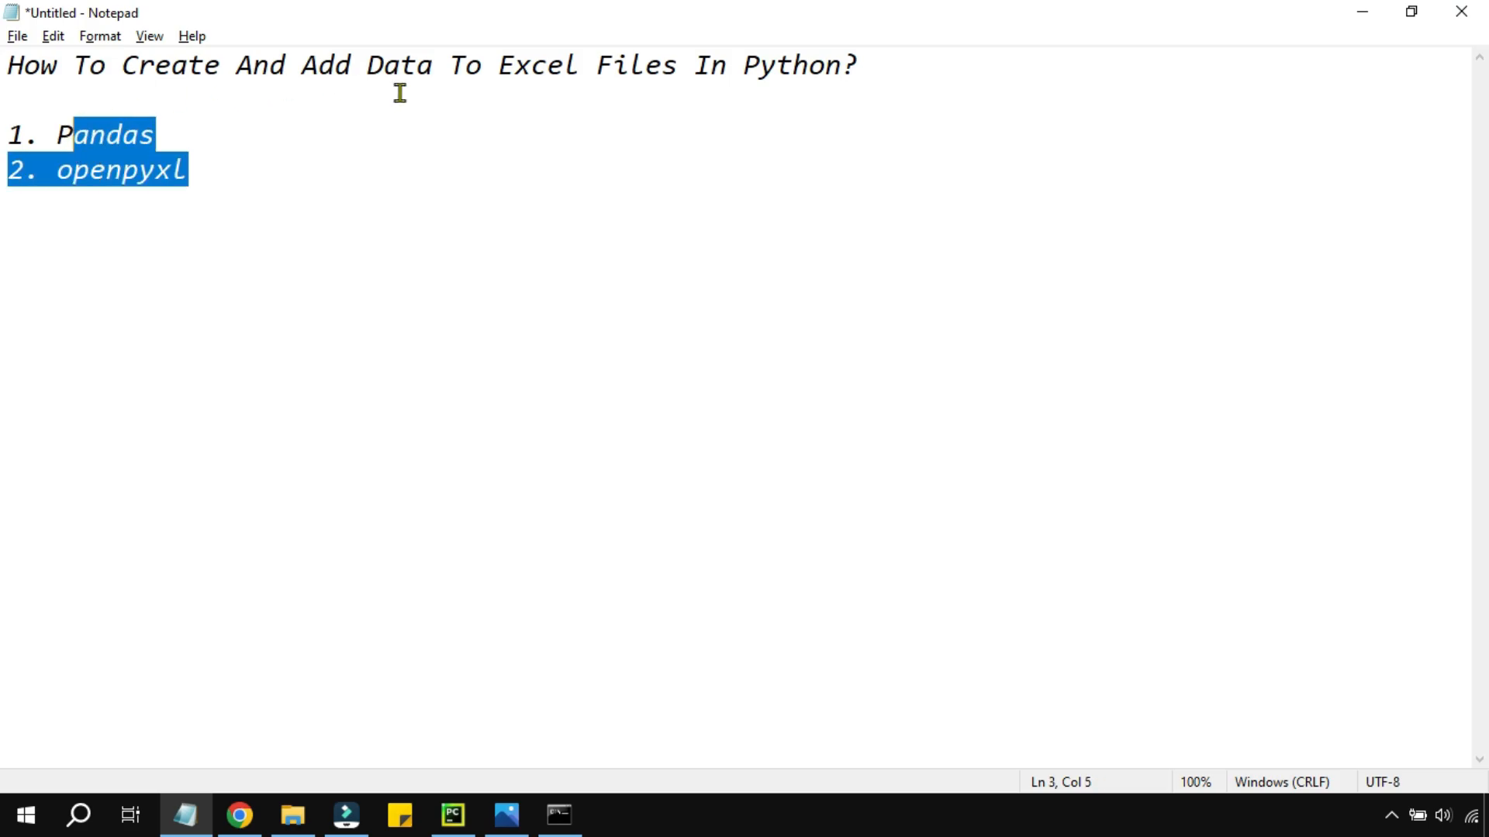
{"action": "mouse_move", "coordinate": [326, 80]}
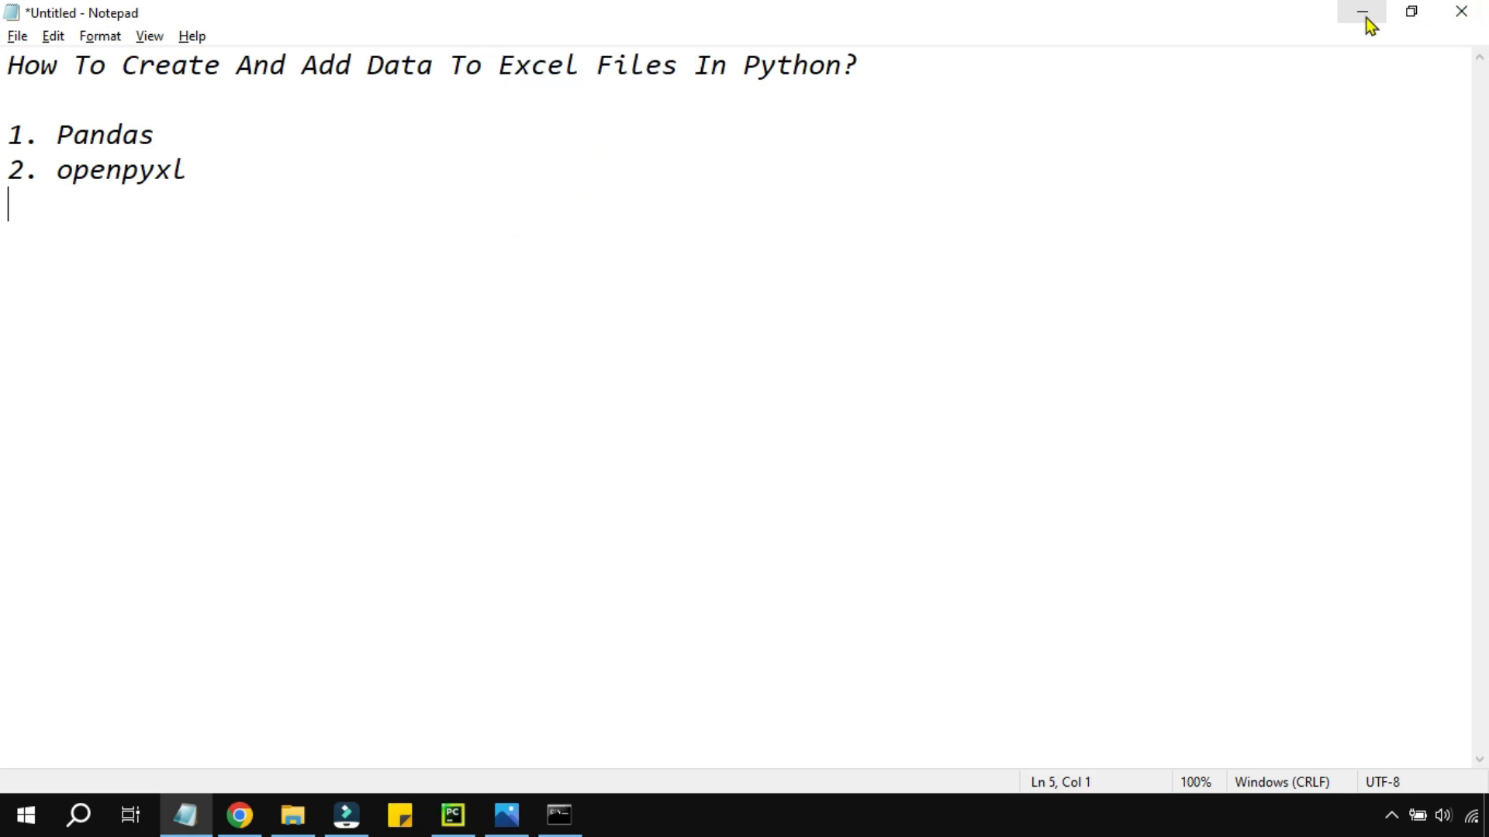
Run 'pip install openpyxl' in Command Prompt, installing openpyxl 3.1.2.
{"action": "left_click", "coordinate": [558, 814]}
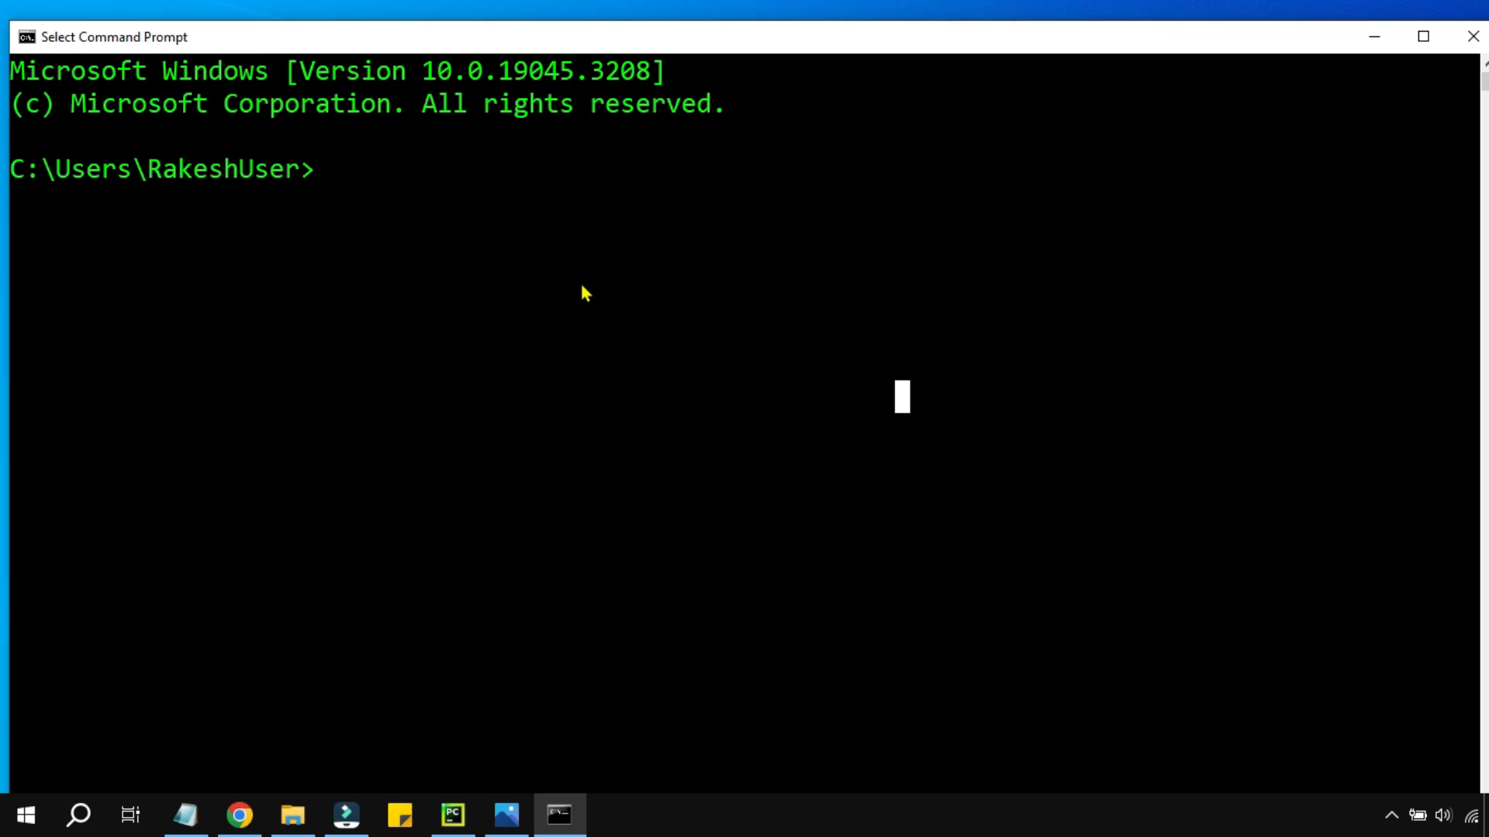
{"action": "type", "text": "pip install"}
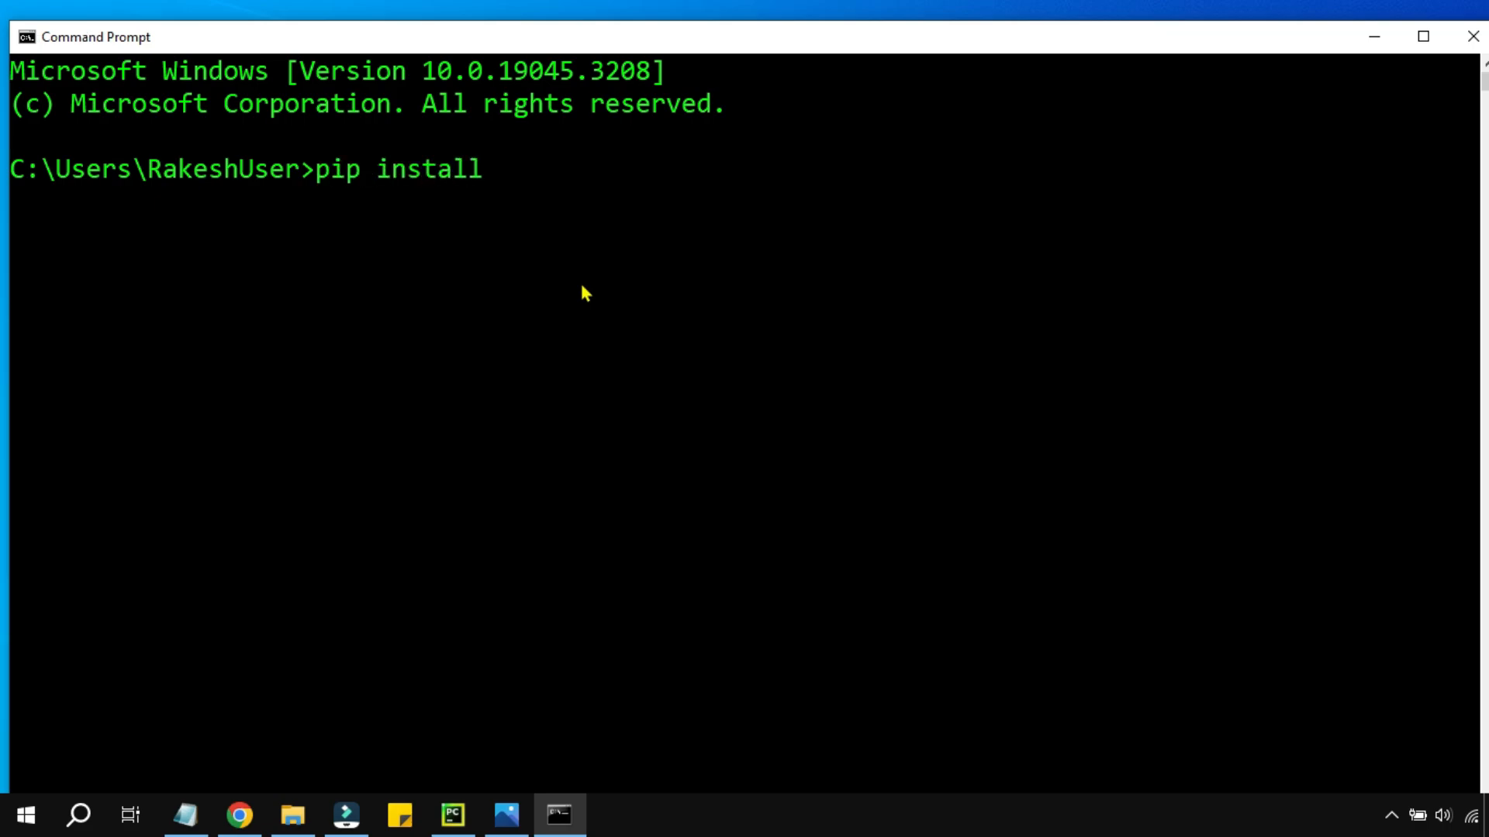
{"action": "type", "text": "op"}
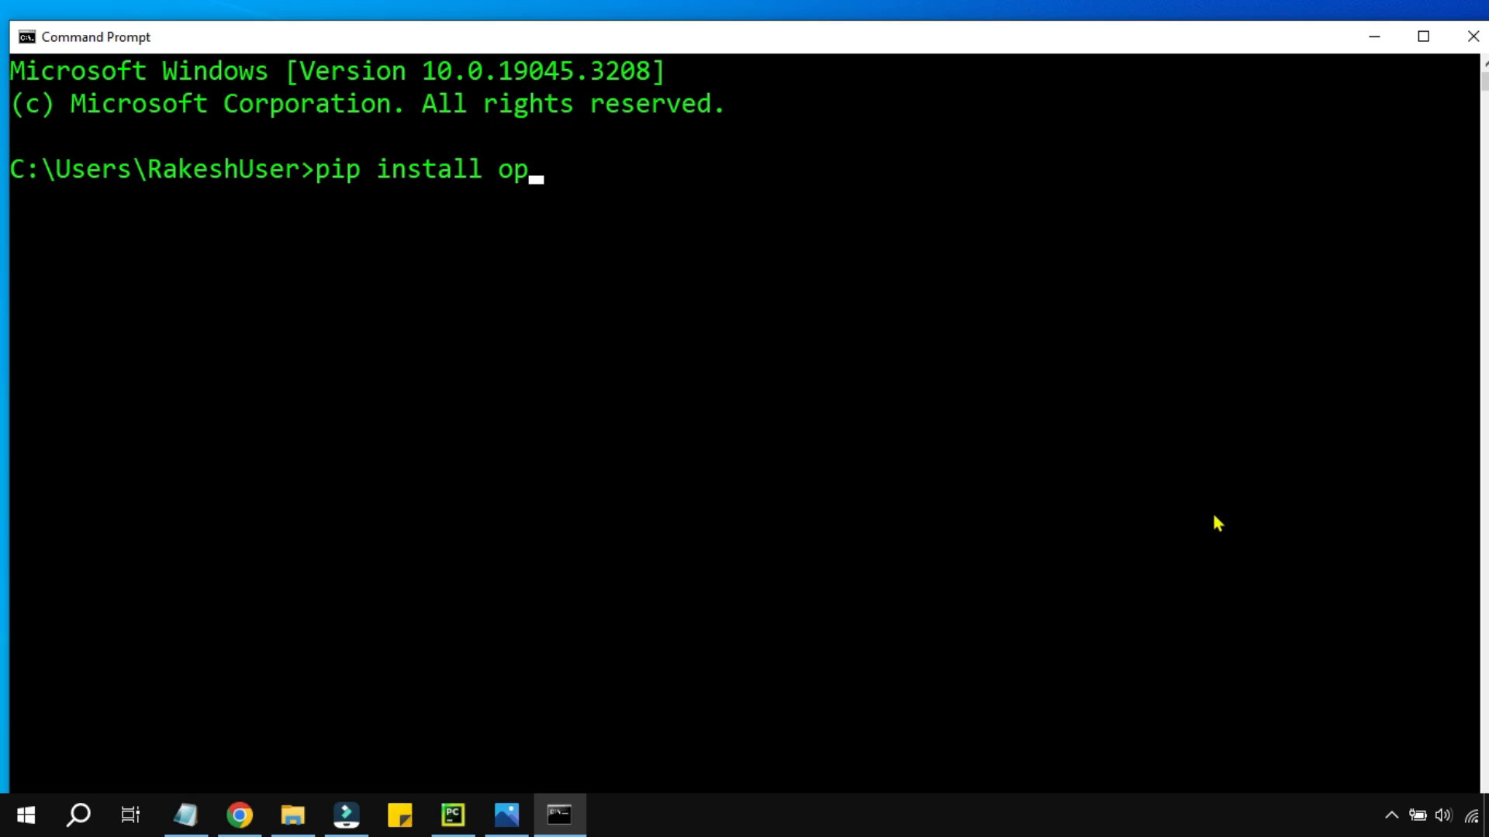
{"action": "type", "text": "enpyxl"}
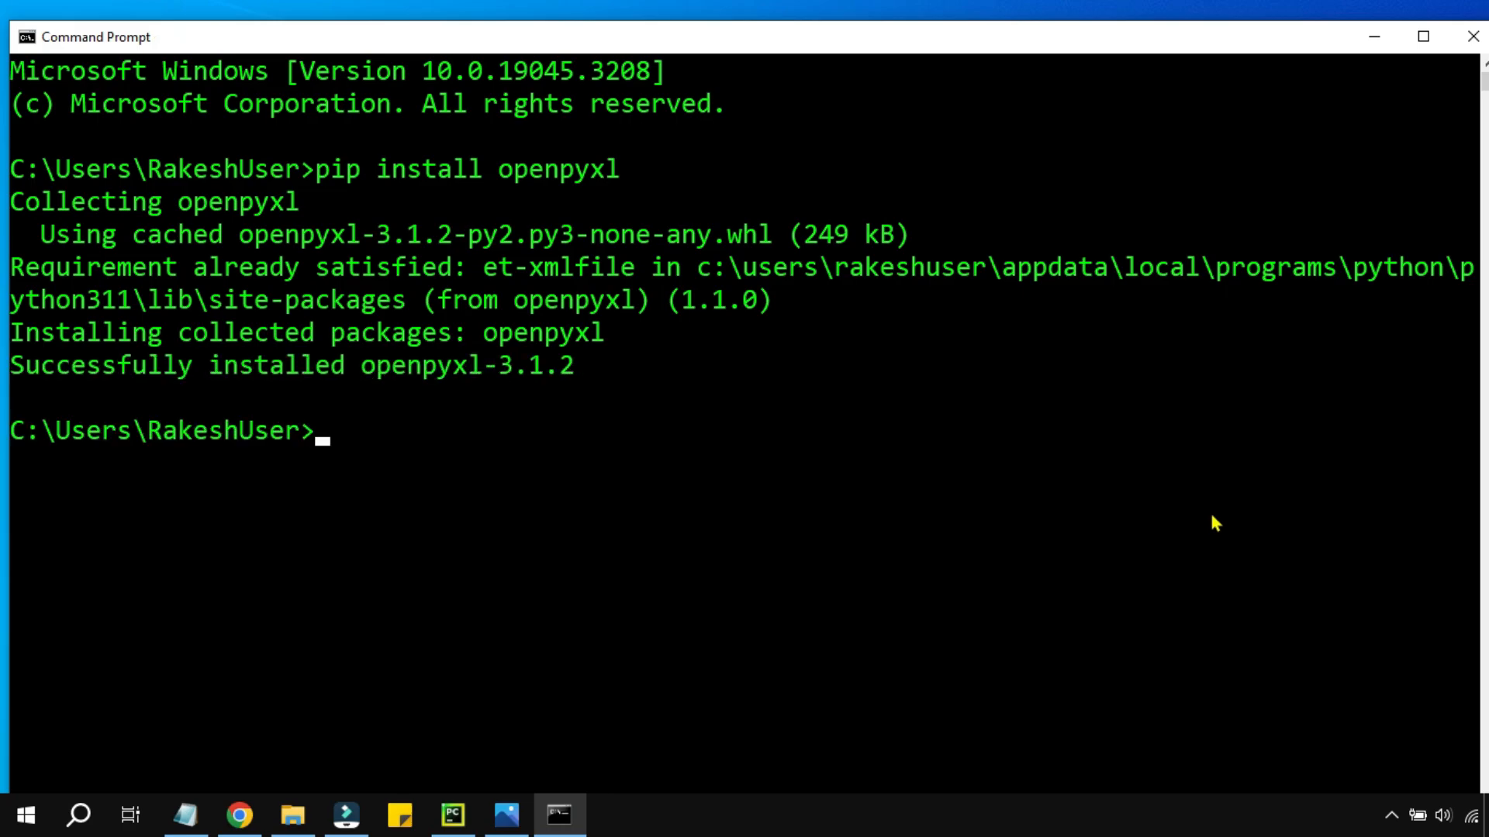
{"action": "mouse_move", "coordinate": [43, 387]}
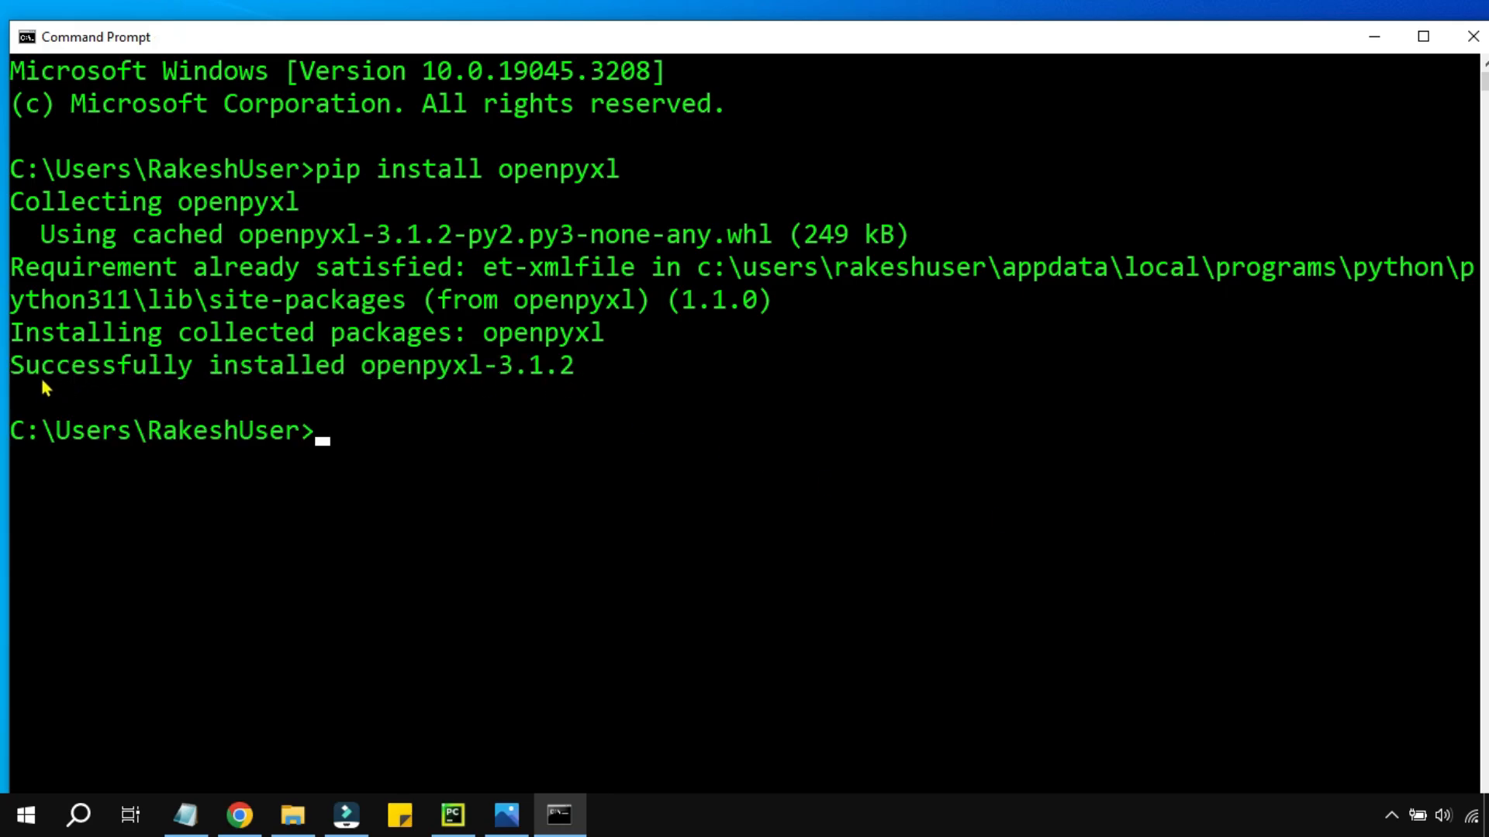
{"action": "mouse_move", "coordinate": [434, 394]}
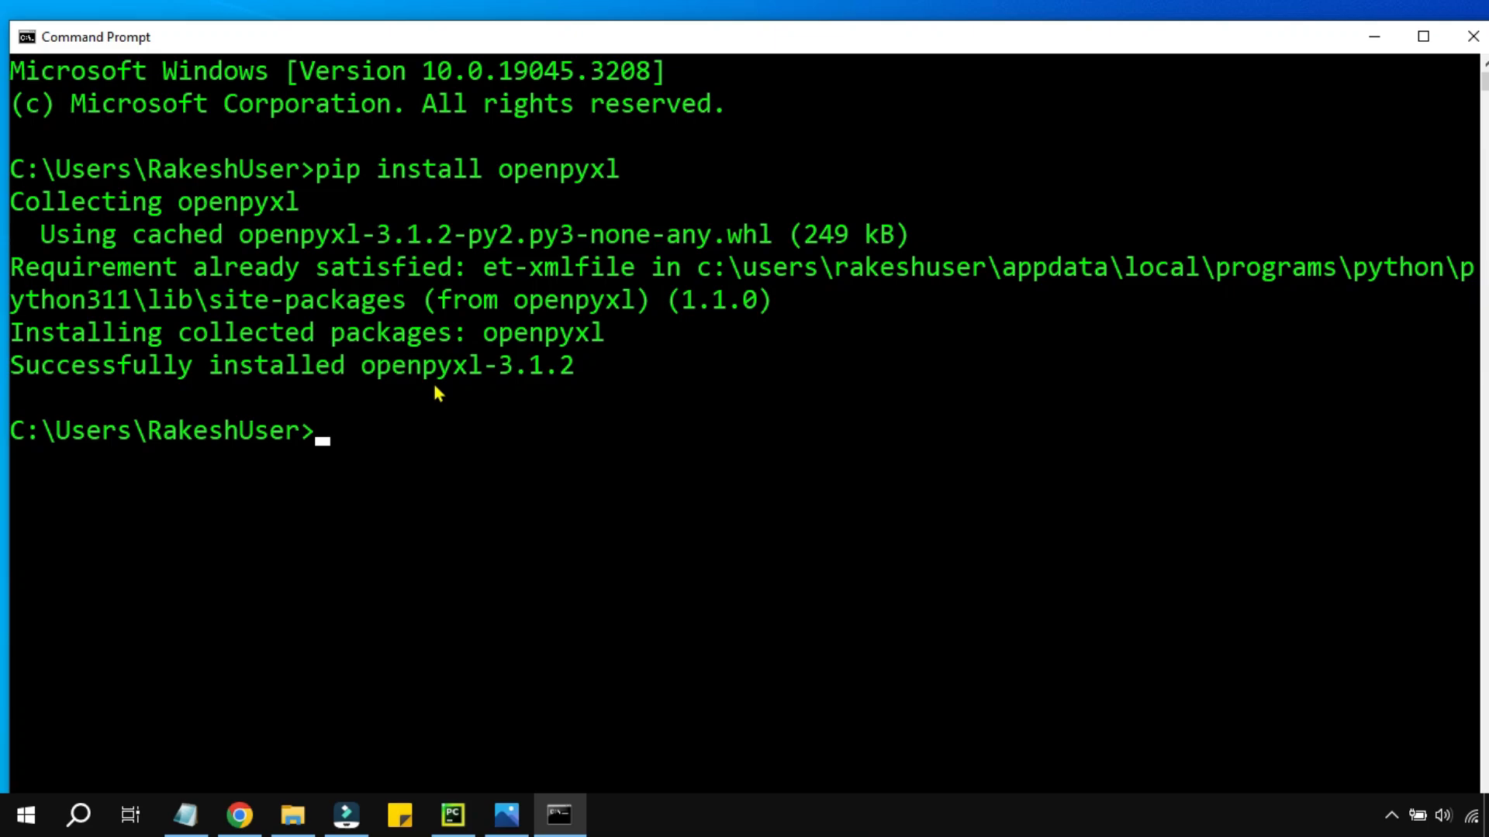
{"action": "mouse_move", "coordinate": [760, 600]}
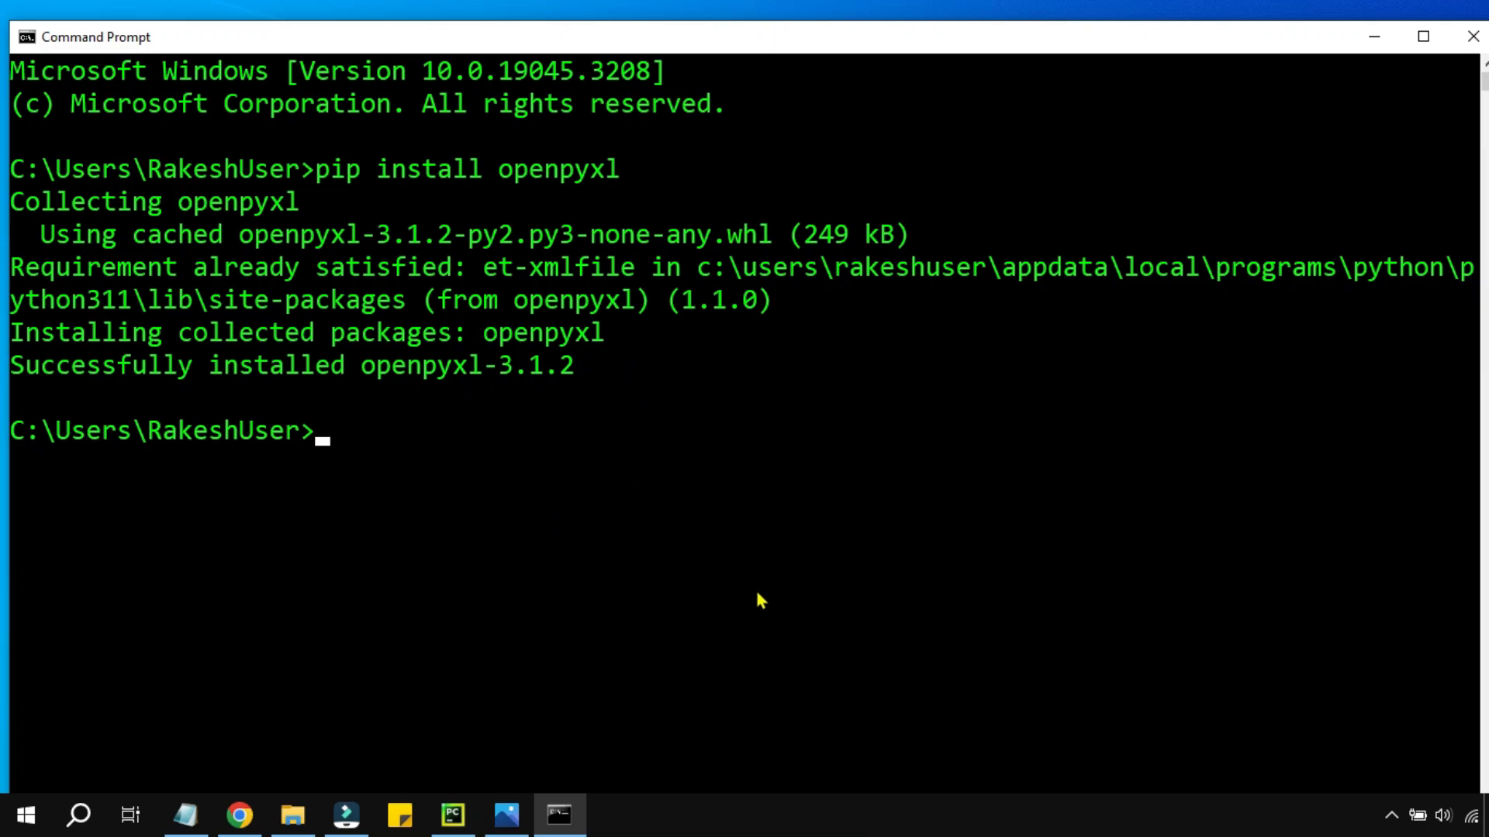
Replace a half-typed 'pip install pandas' with 'pip show pandas' and run it.
{"action": "type", "text": "pip"}
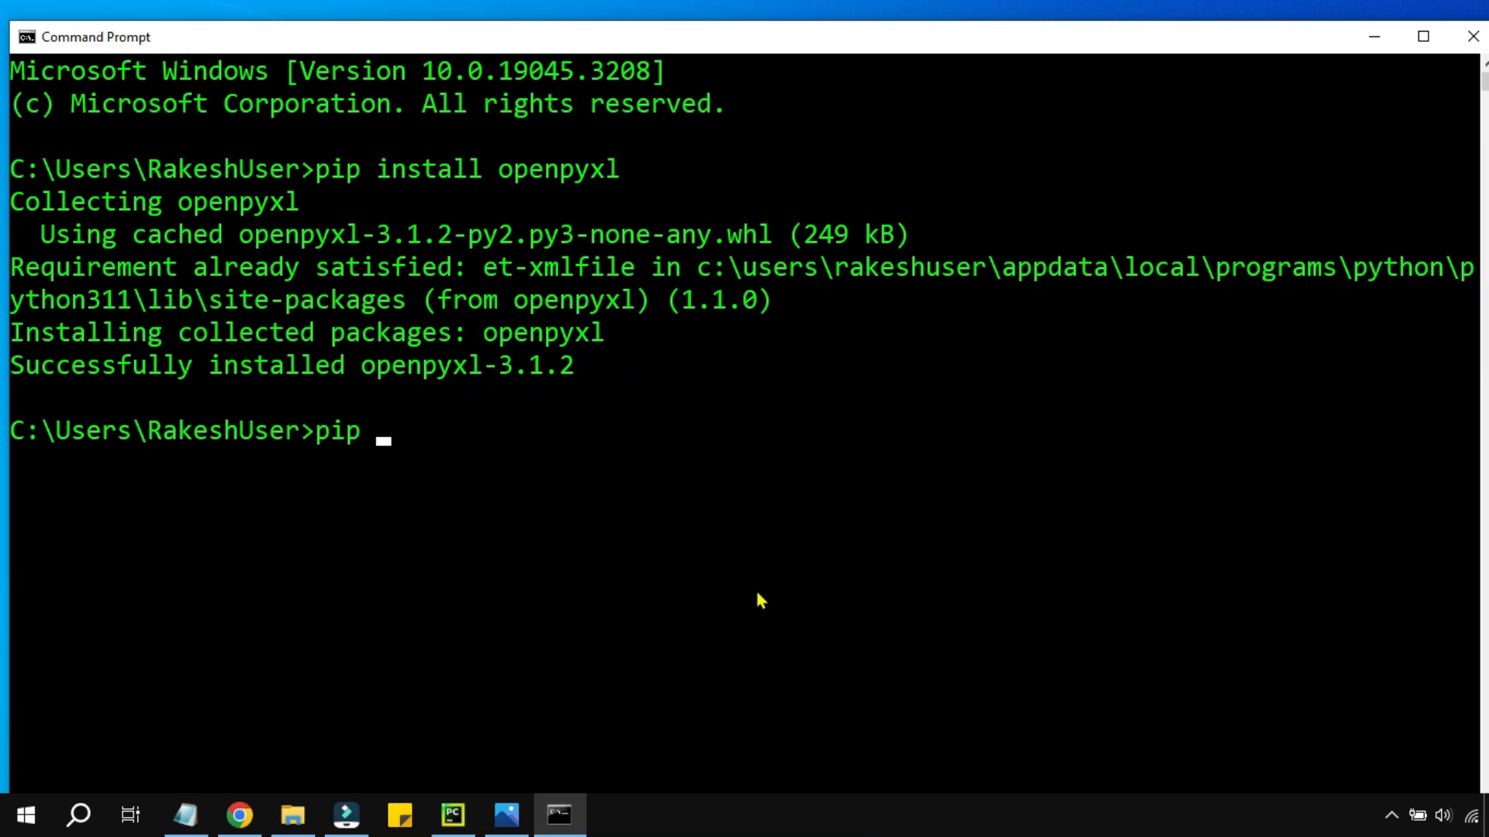
{"action": "type", "text": "install pand"}
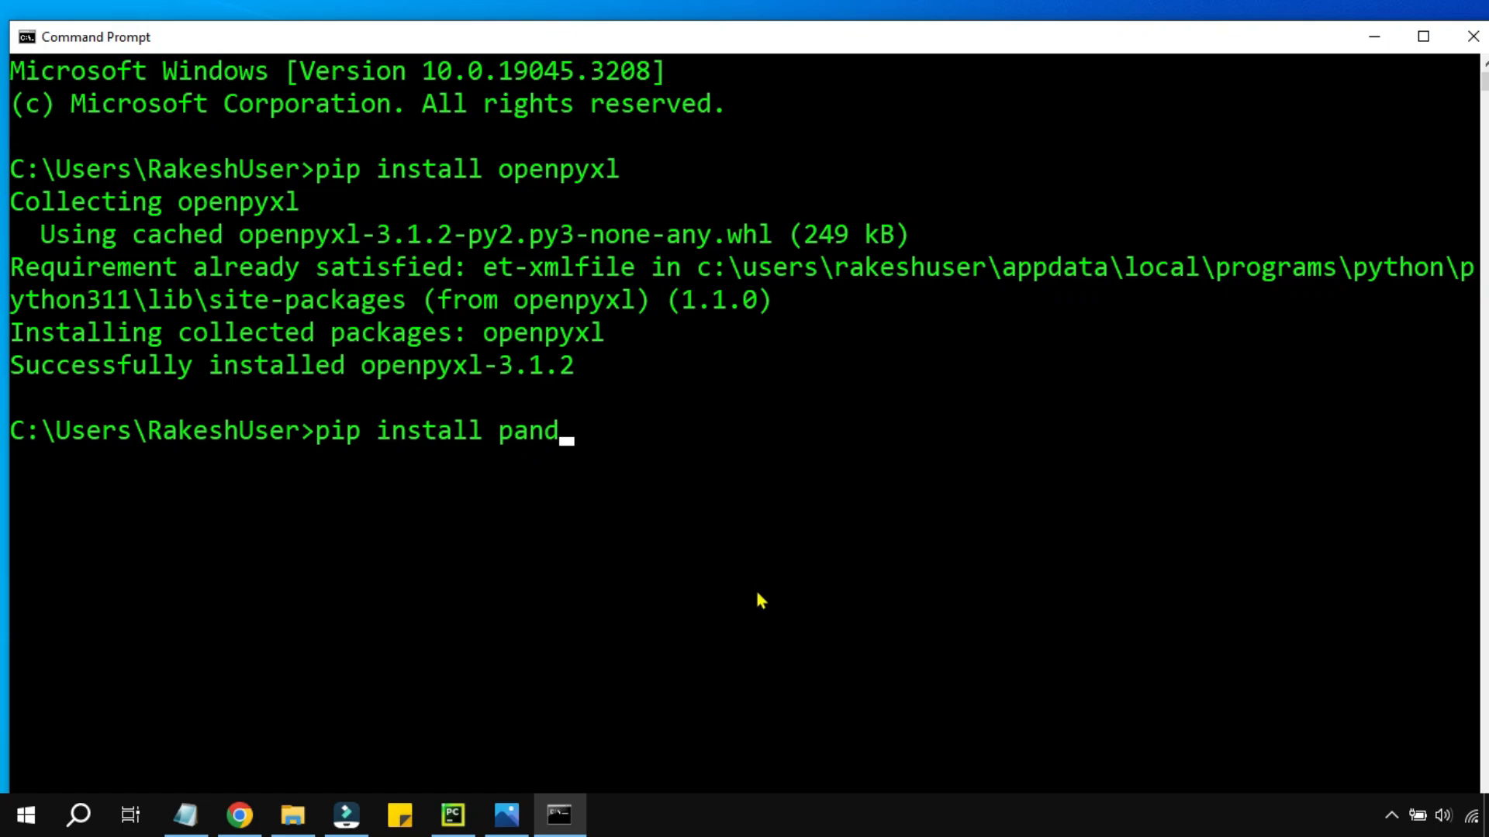
{"action": "type", "text": "as"}
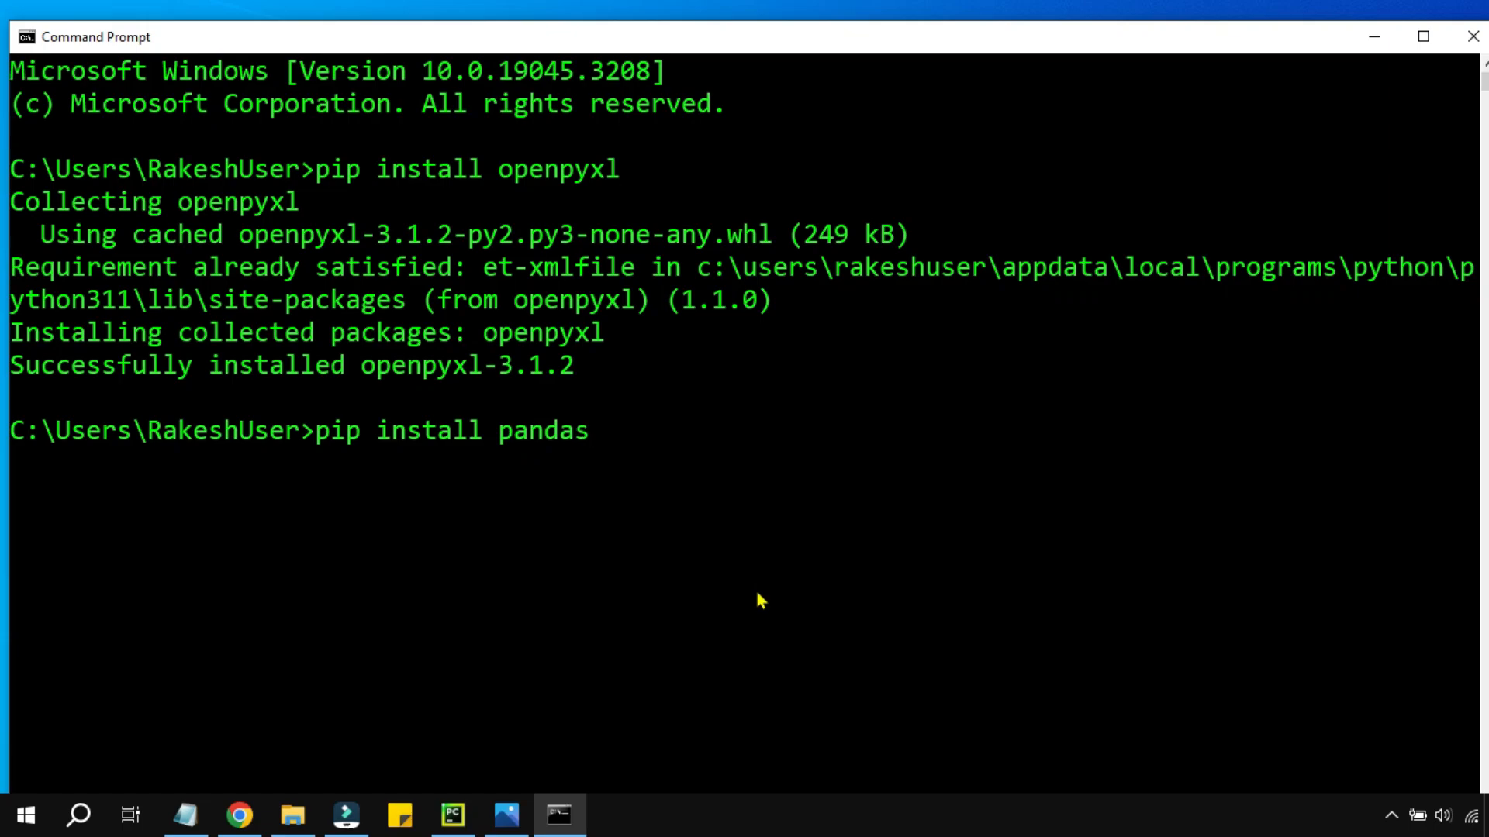
{"action": "key", "text": "BackSpace"}
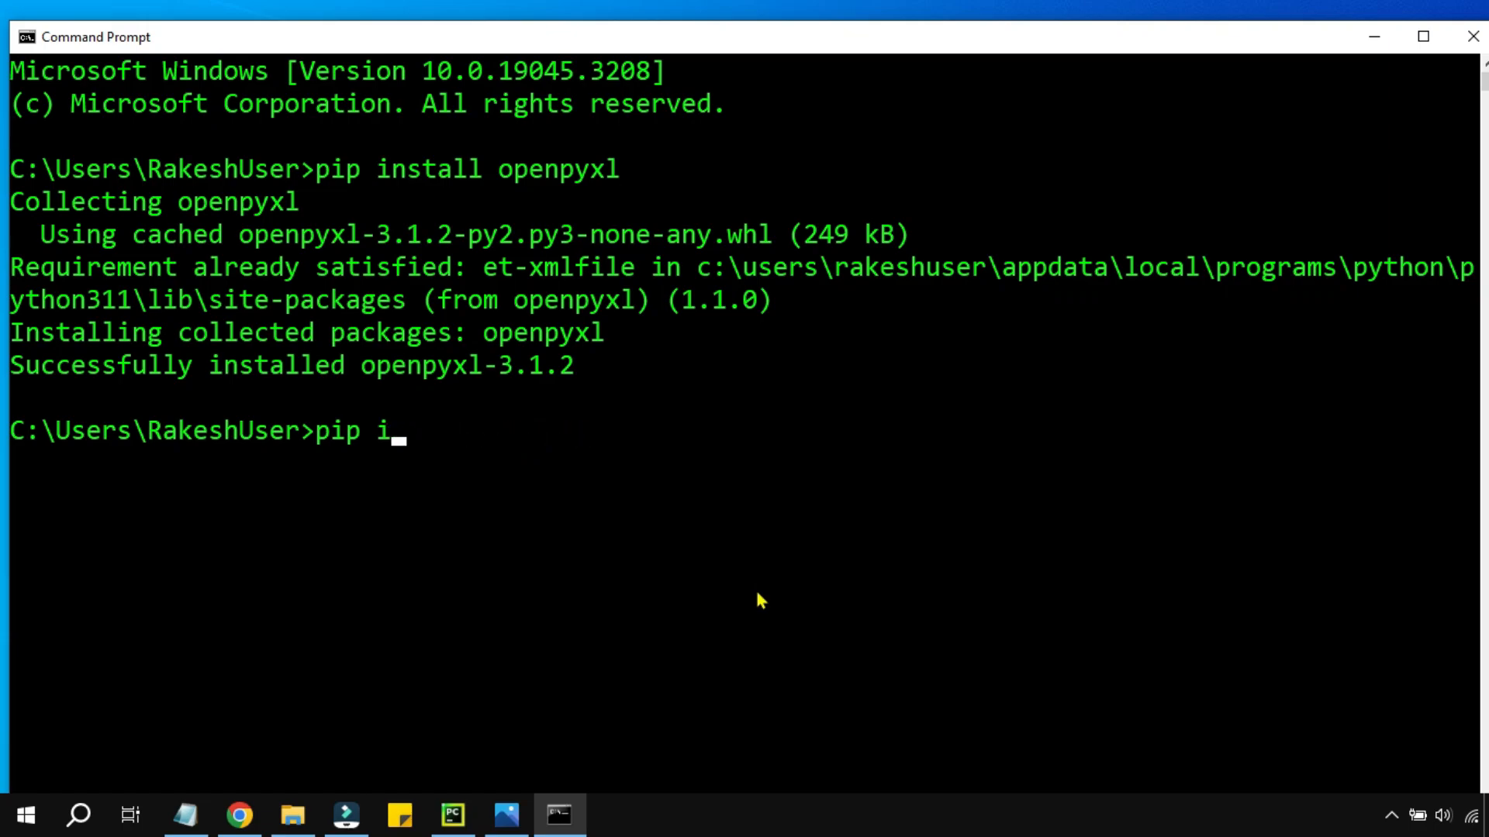
{"action": "type", "text": "show panda"}
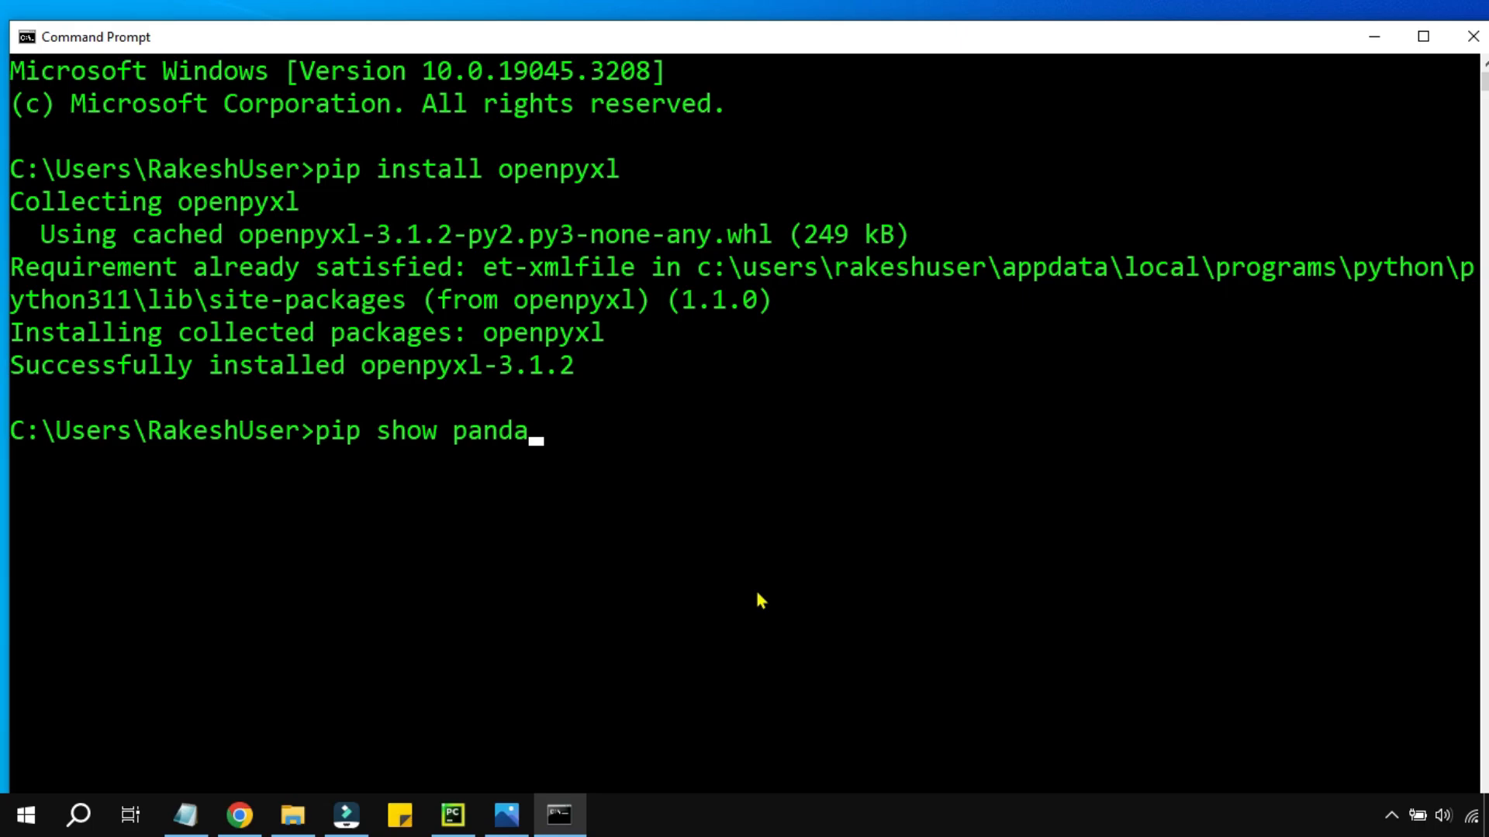
{"action": "type", "text": "s"}
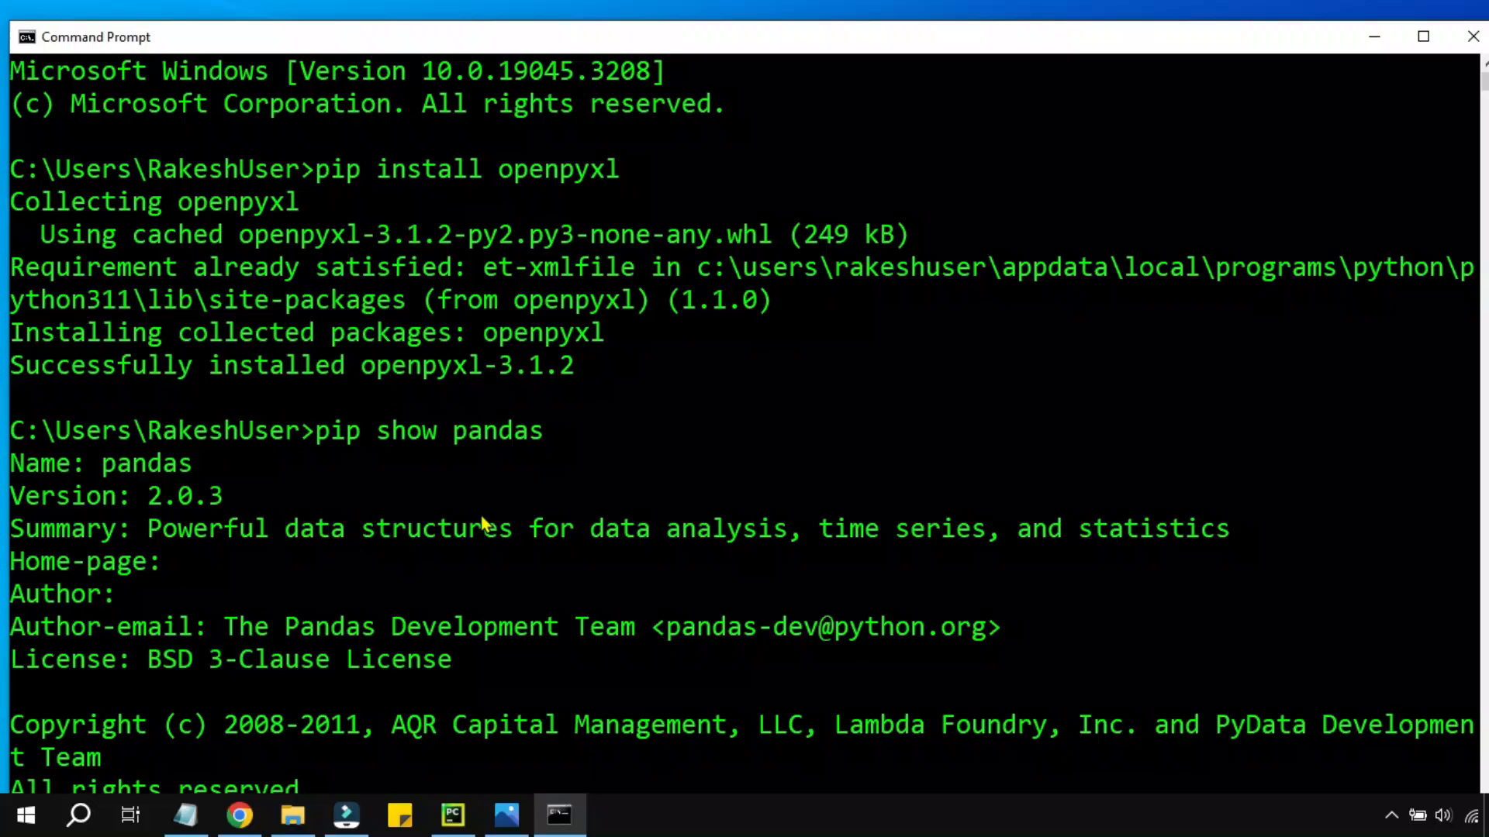
{"action": "mouse_move", "coordinate": [423, 471]}
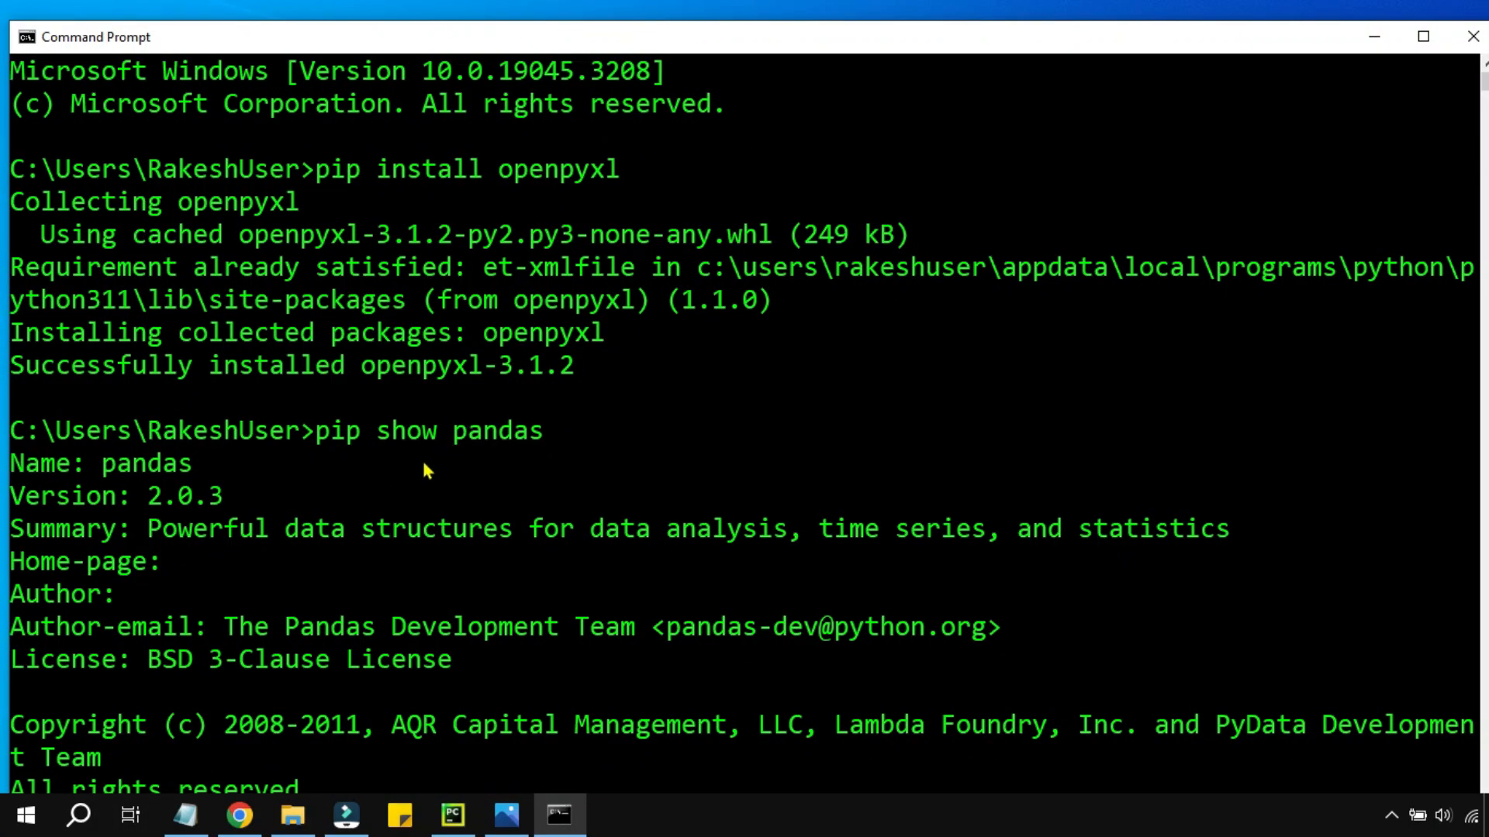
Highlight the pandas package name in the pip show output, then clear the highlight.
{"action": "double_click", "coordinate": [146, 464]}
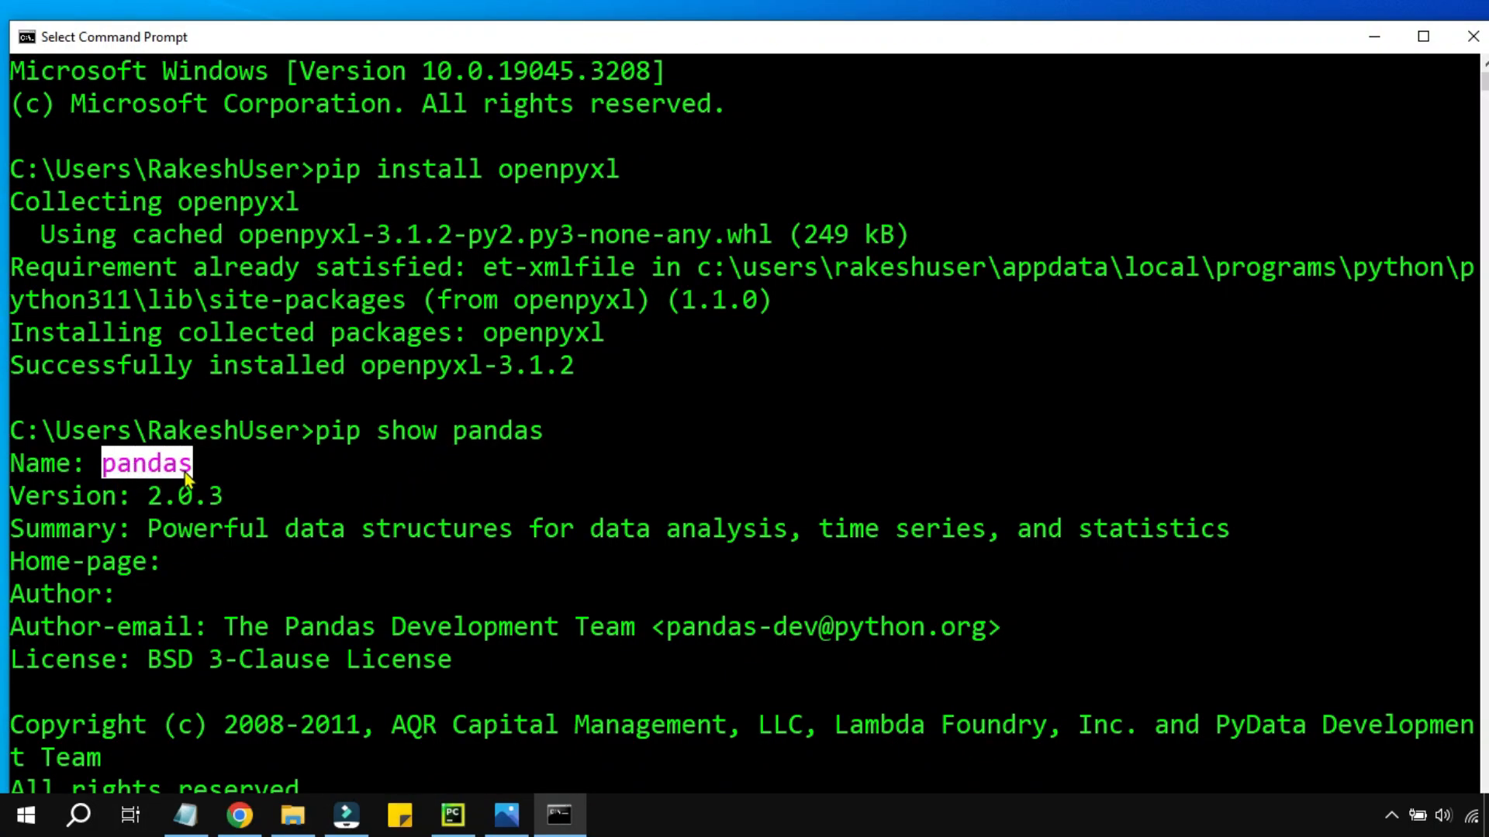
{"action": "left_click", "coordinate": [146, 463]}
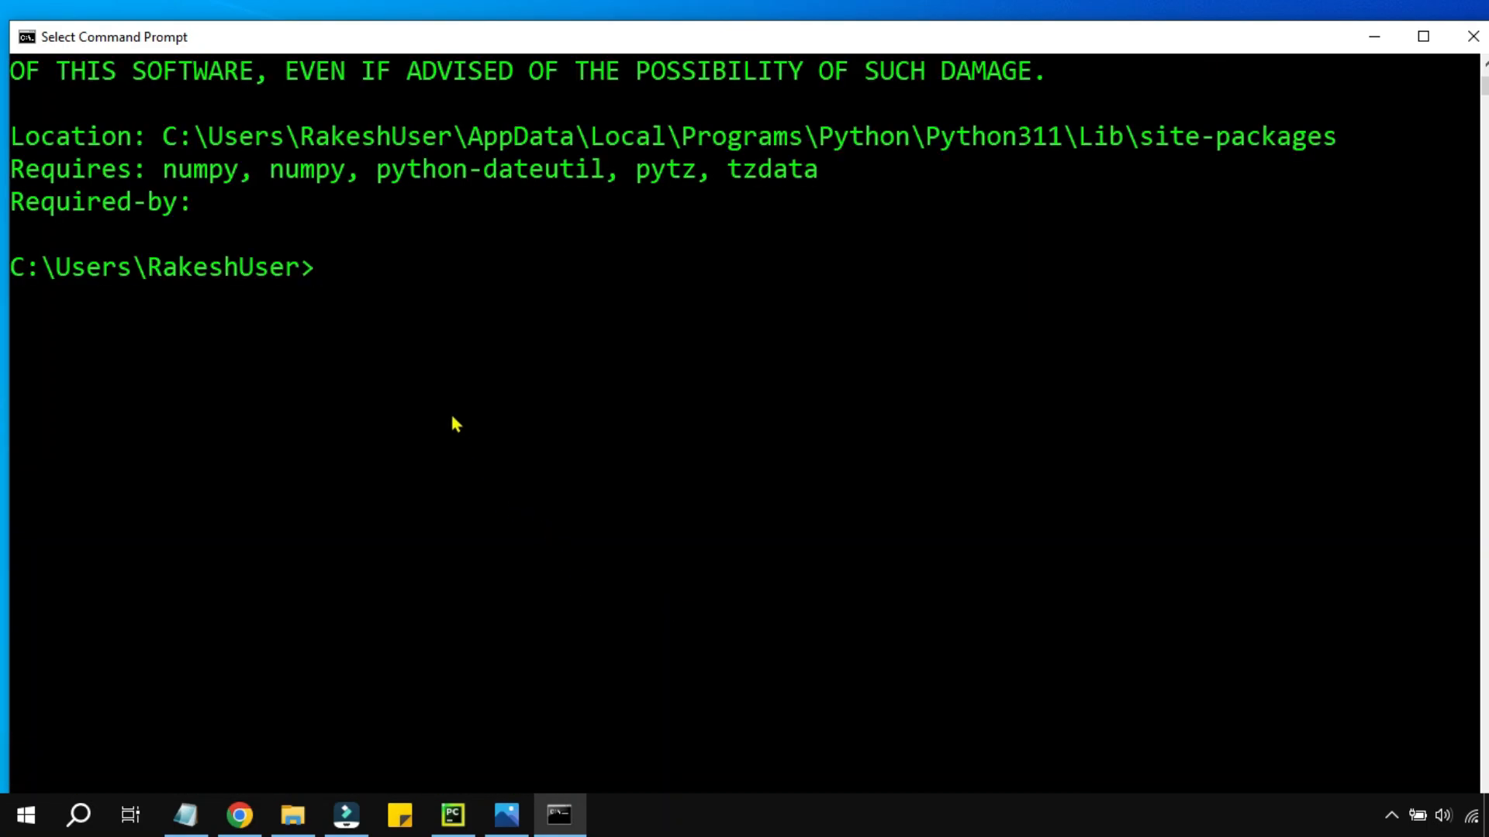
Run 'pip show openpyxl' and highlight its name and version 3.1.2 lines.
{"action": "type", "text": "pip s"}
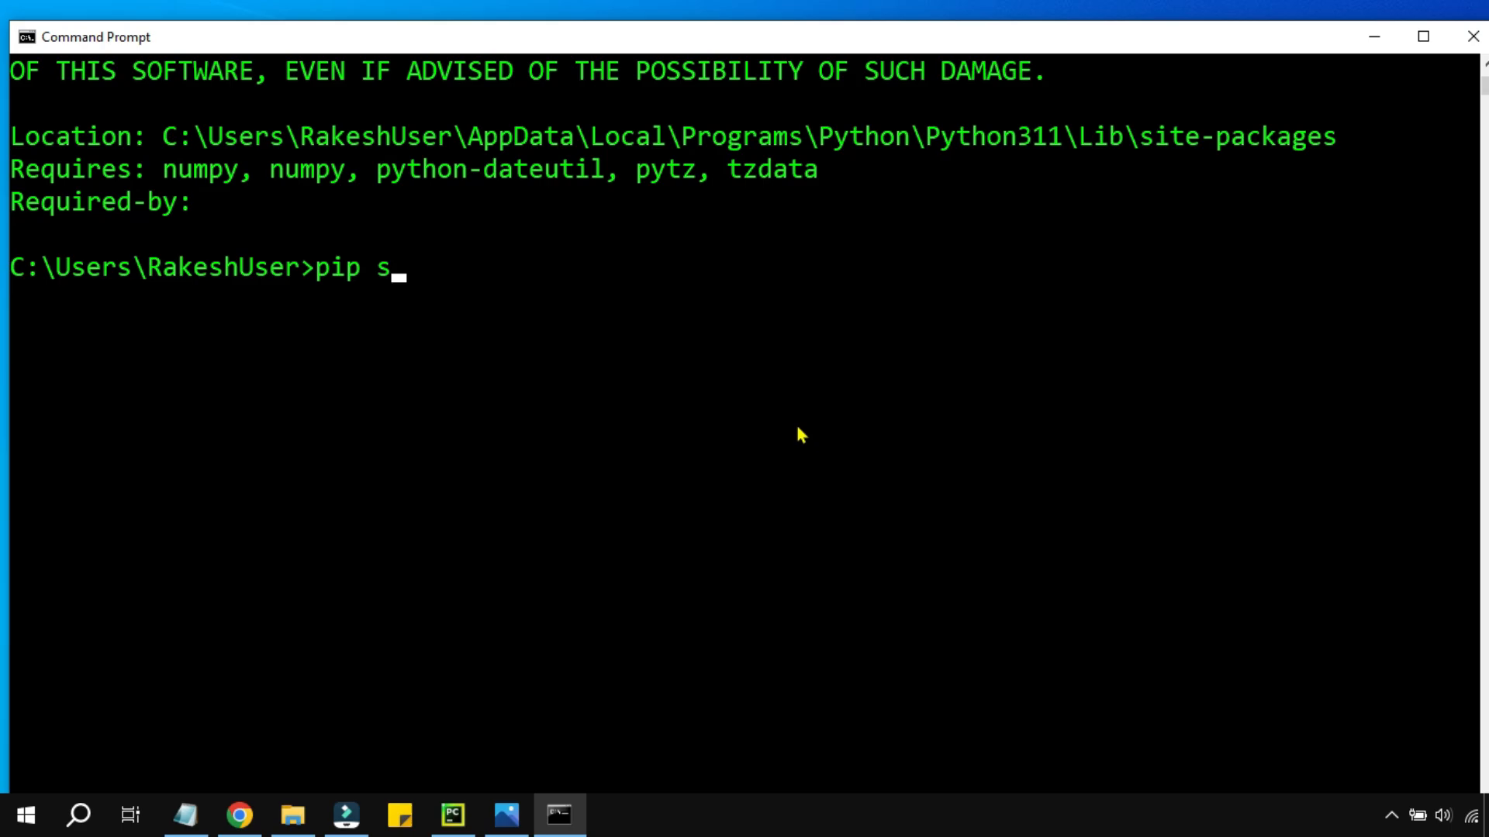
{"action": "type", "text": "how openpy"}
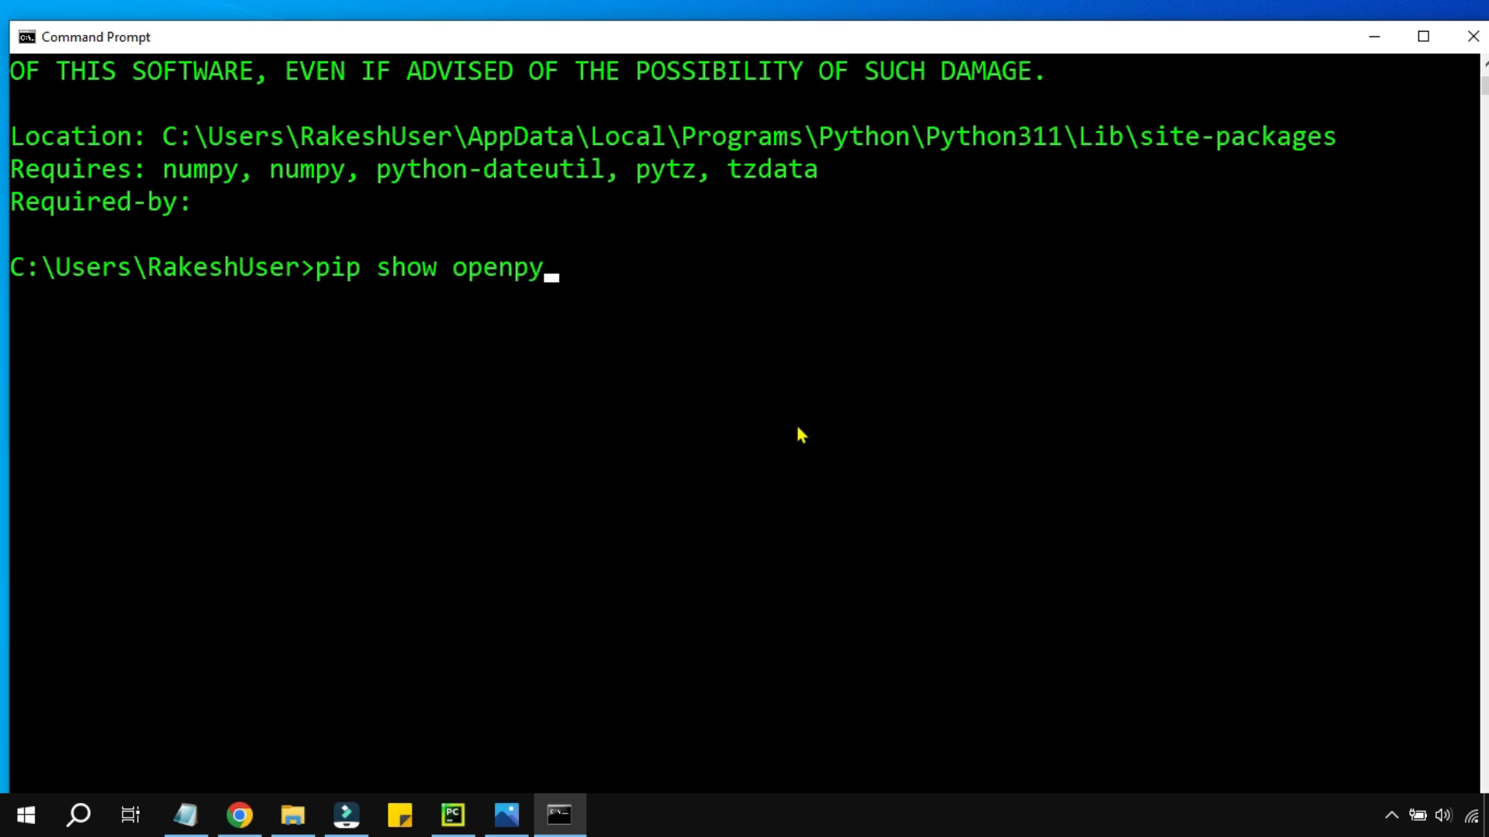
{"action": "type", "text": "xl"}
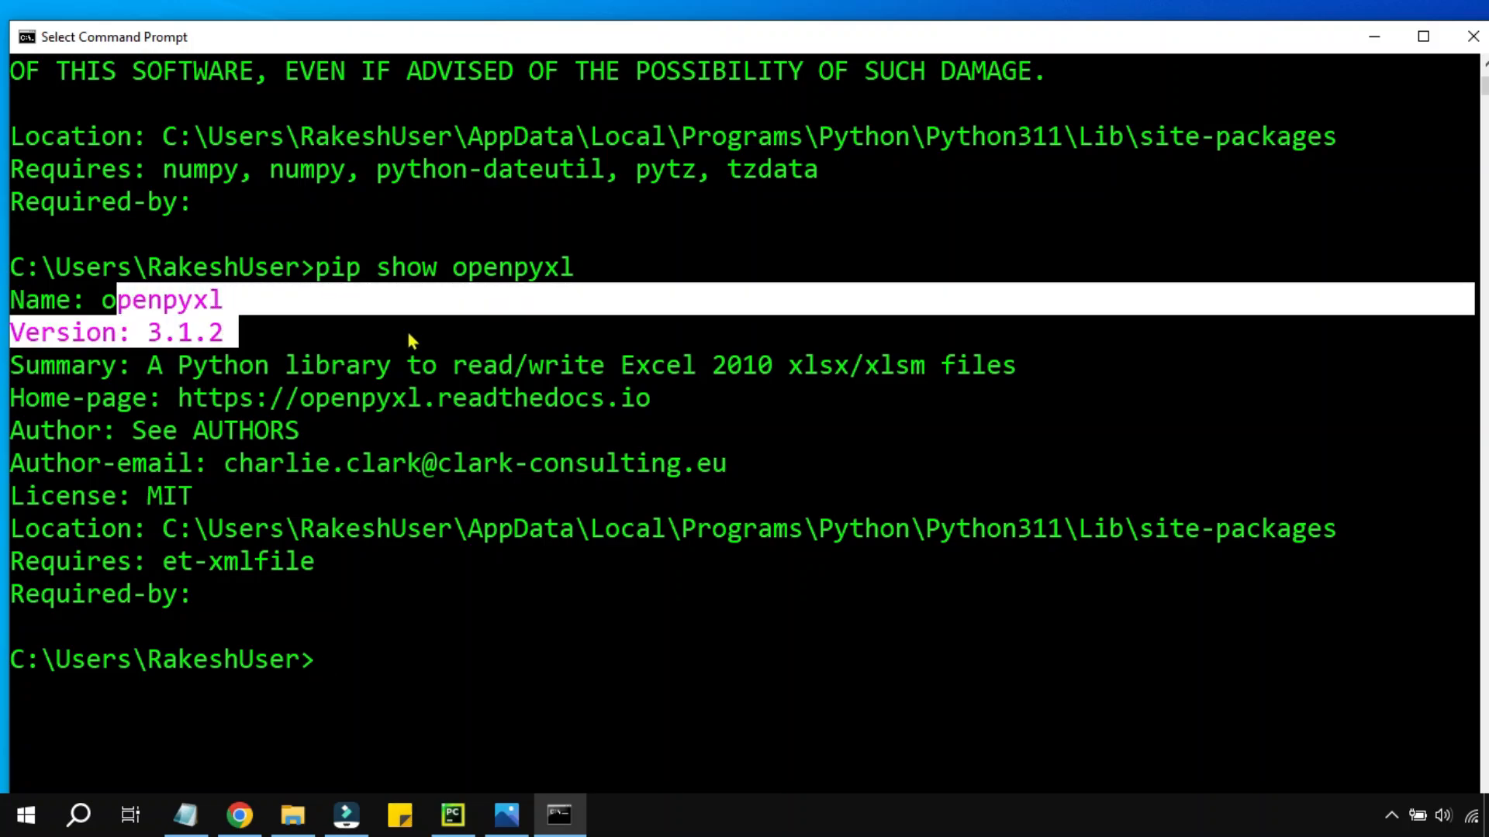
{"action": "double_click", "coordinate": [409, 267]}
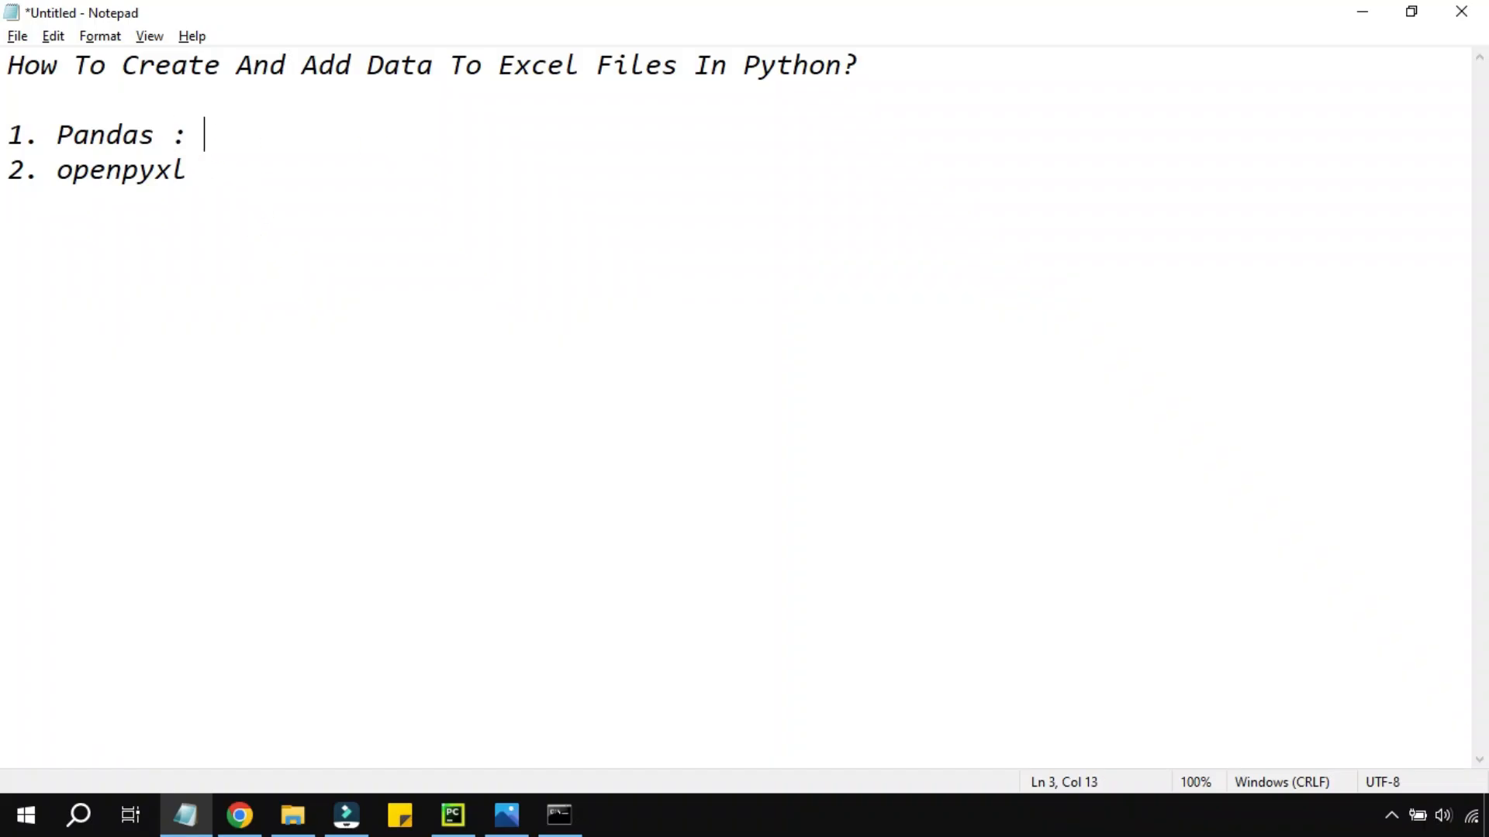
Note the install commands 'pip install pandas' and ': pip install openpyxl' on the two list lines.
{"action": "type", "text": "pip ins"}
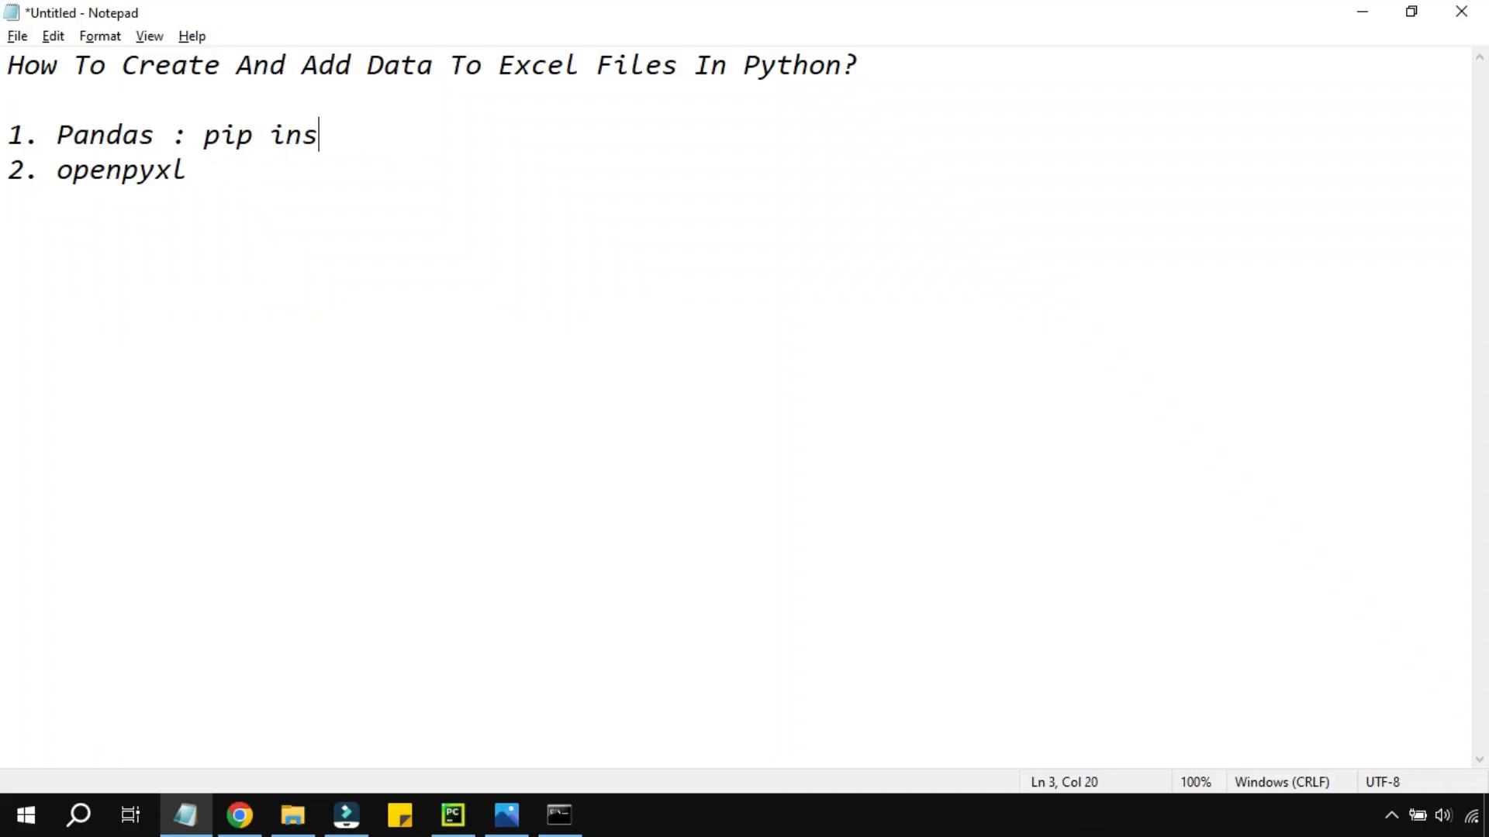
{"action": "type", "text": "tall pandas"}
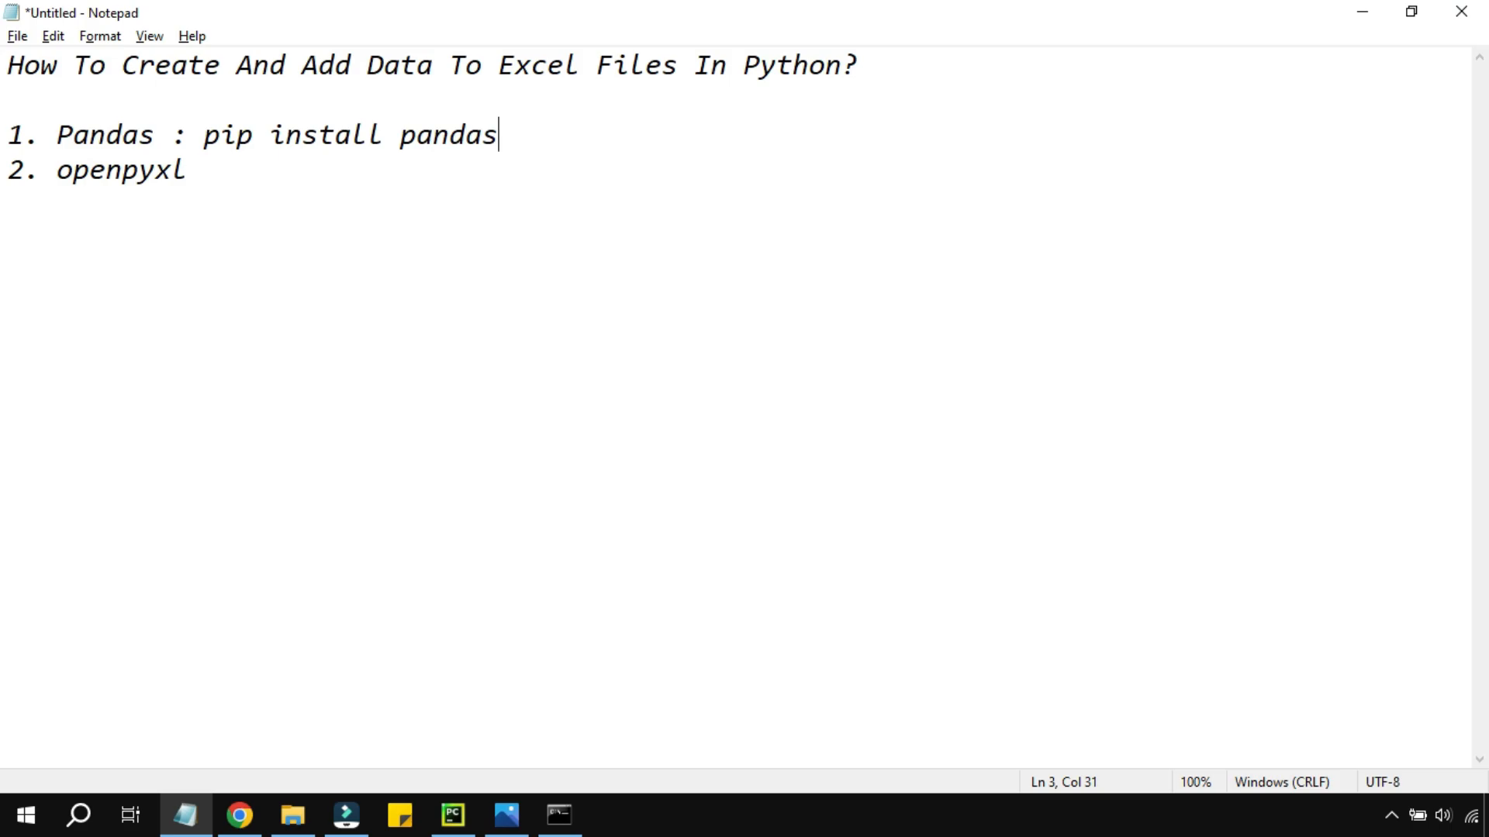
{"action": "left_click", "coordinate": [496, 259]}
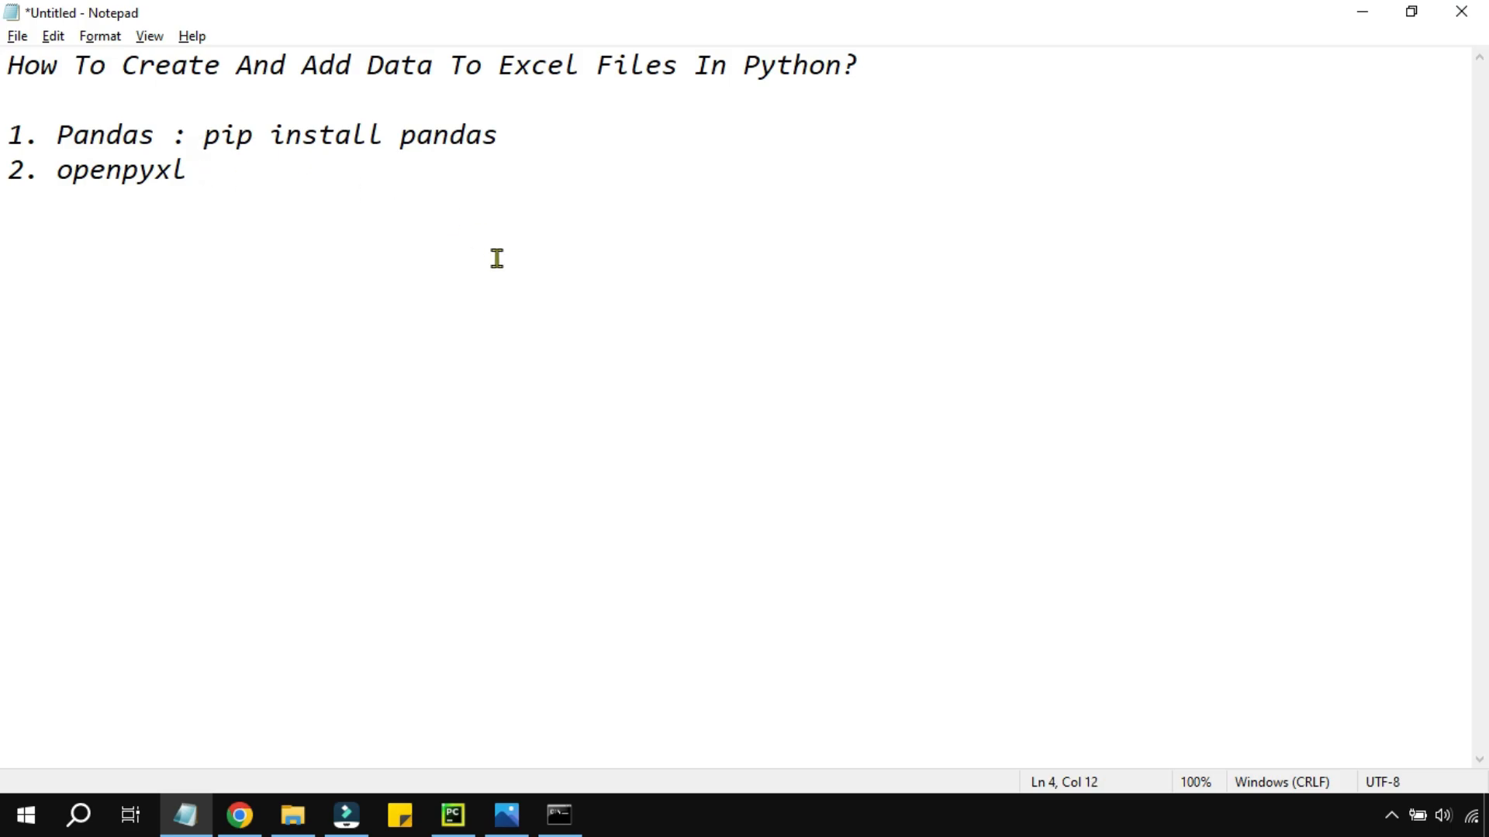
{"action": "type", "text": ": pip"}
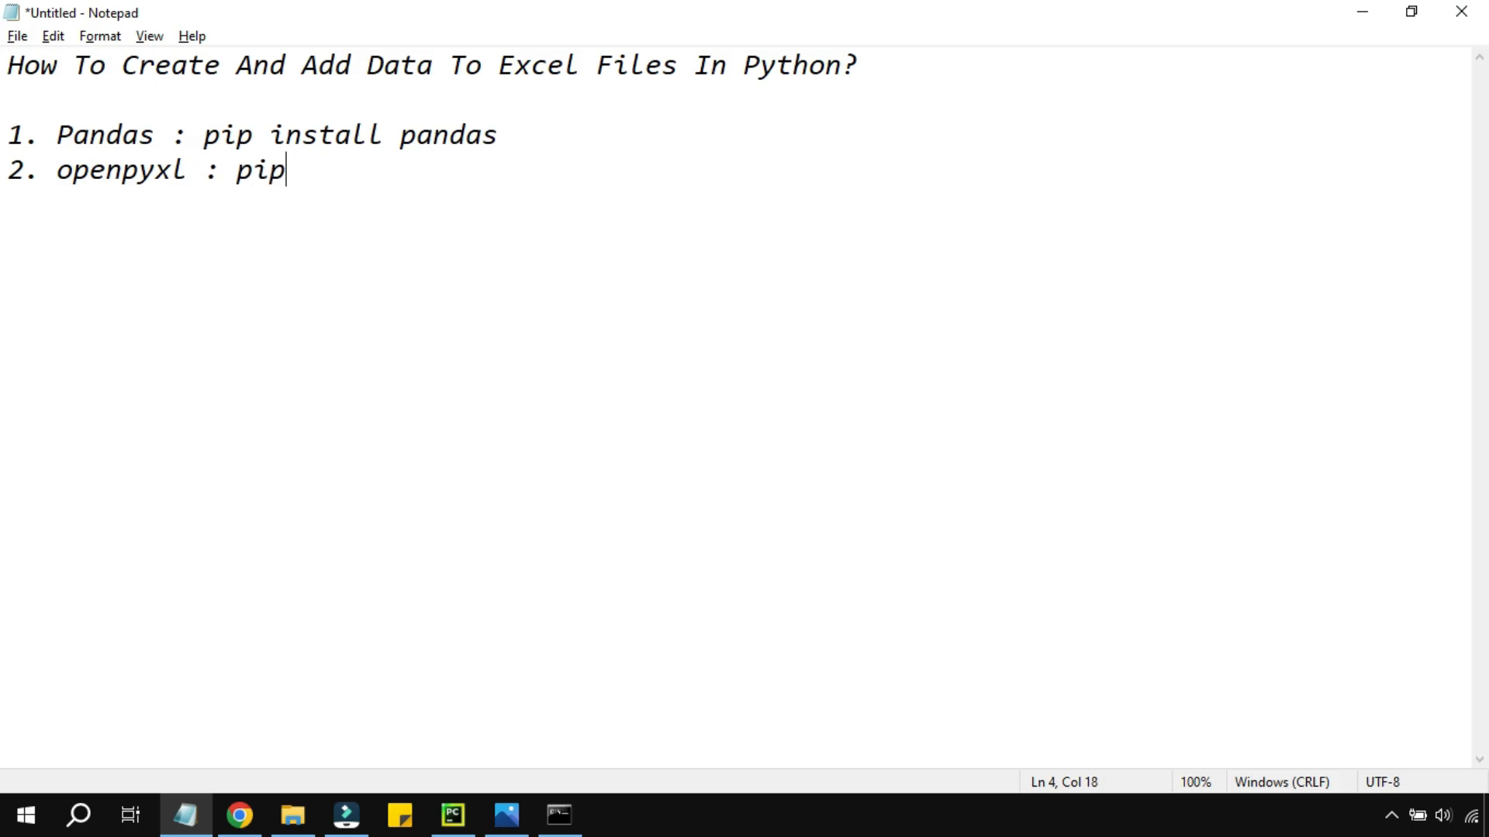
{"action": "type", "text": "install p"}
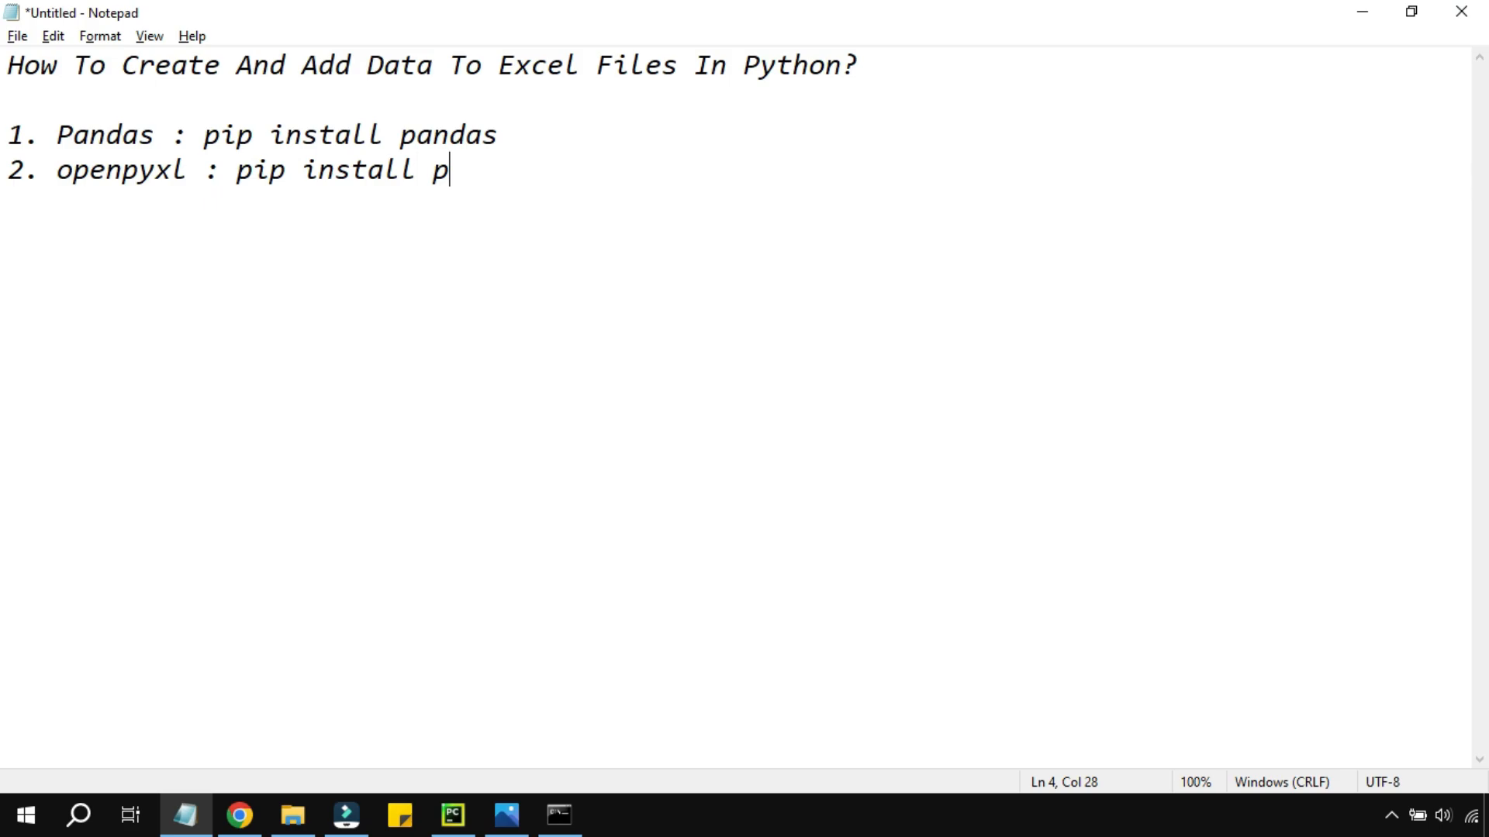
{"action": "type", "text": "openp"}
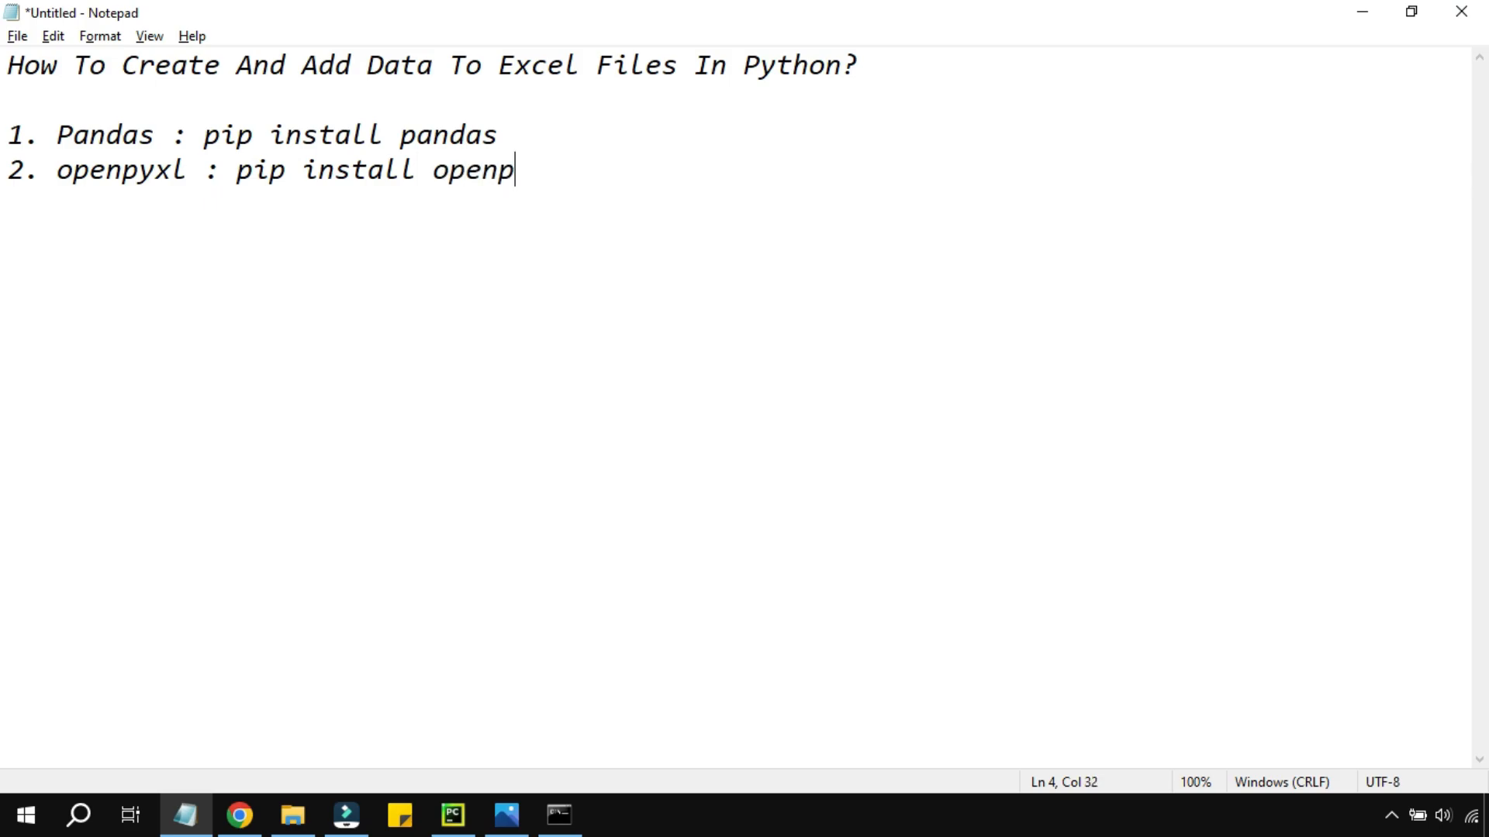
{"action": "type", "text": "yxl"}
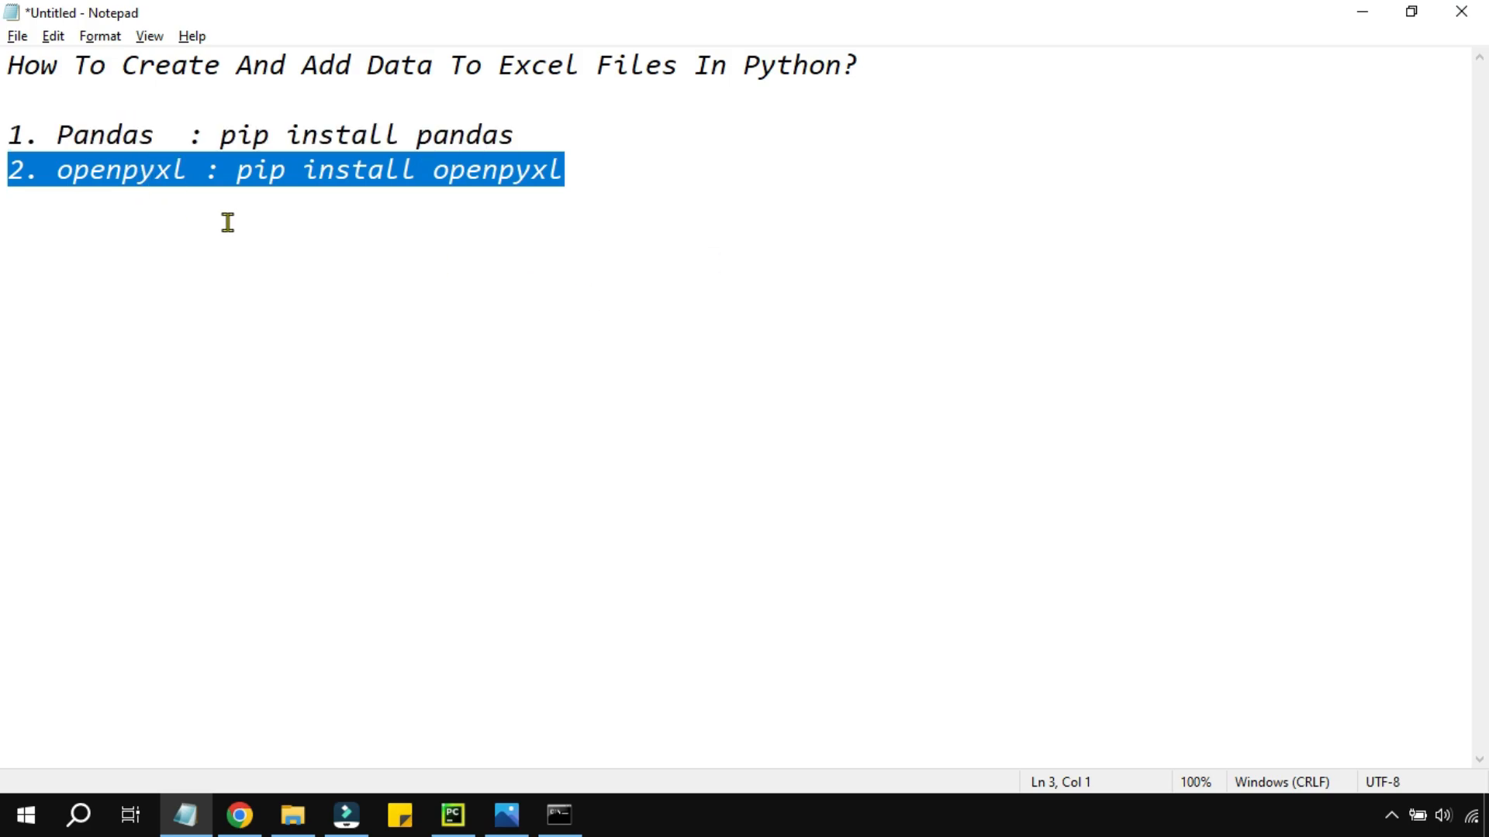
Clear the selection in Notepad and bring the PyCharm project with main.py to the front.
{"action": "left_click", "coordinate": [636, 236]}
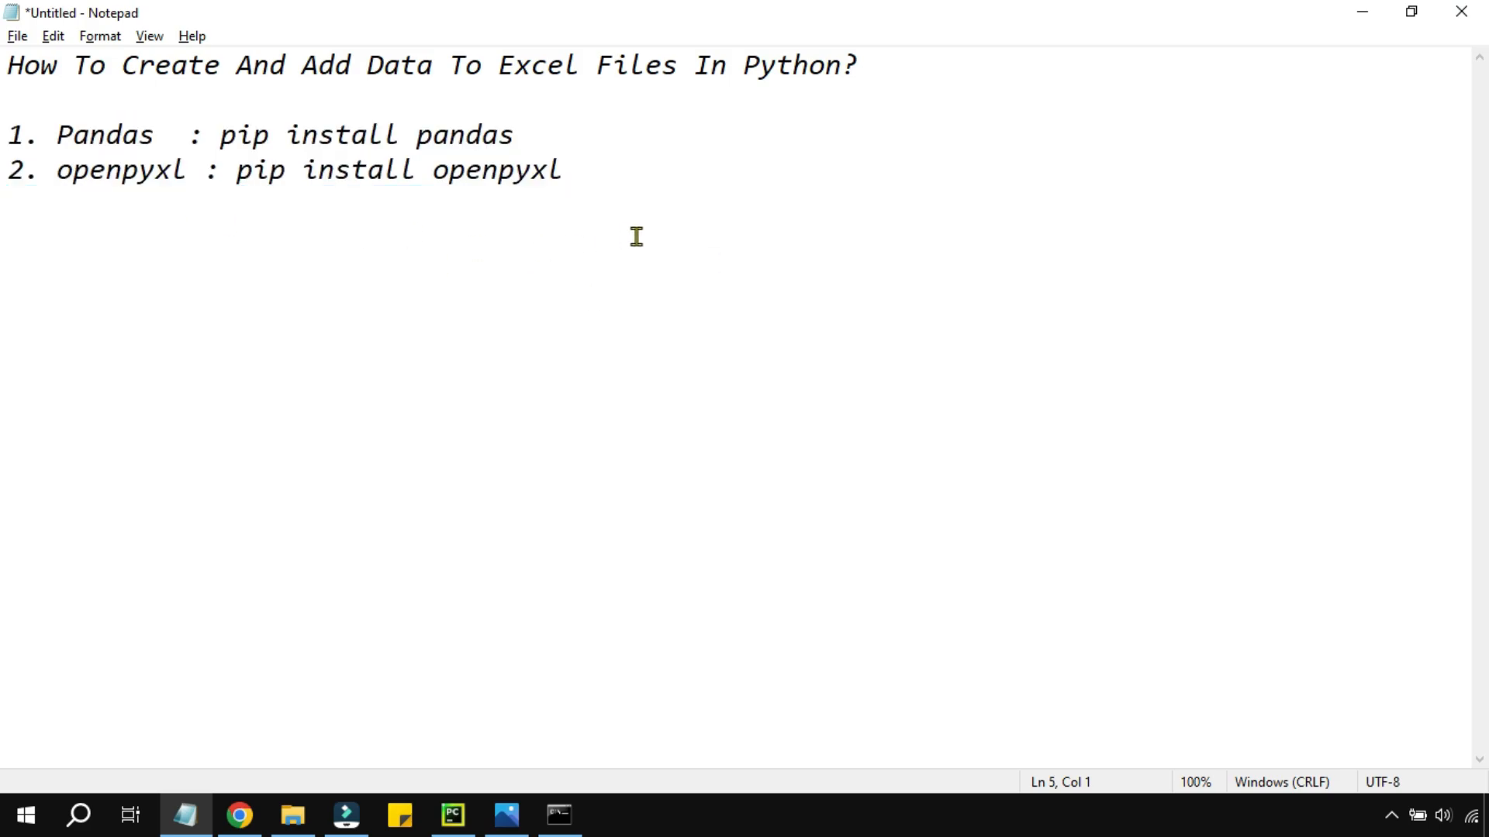
{"action": "left_click", "coordinate": [248, 170]}
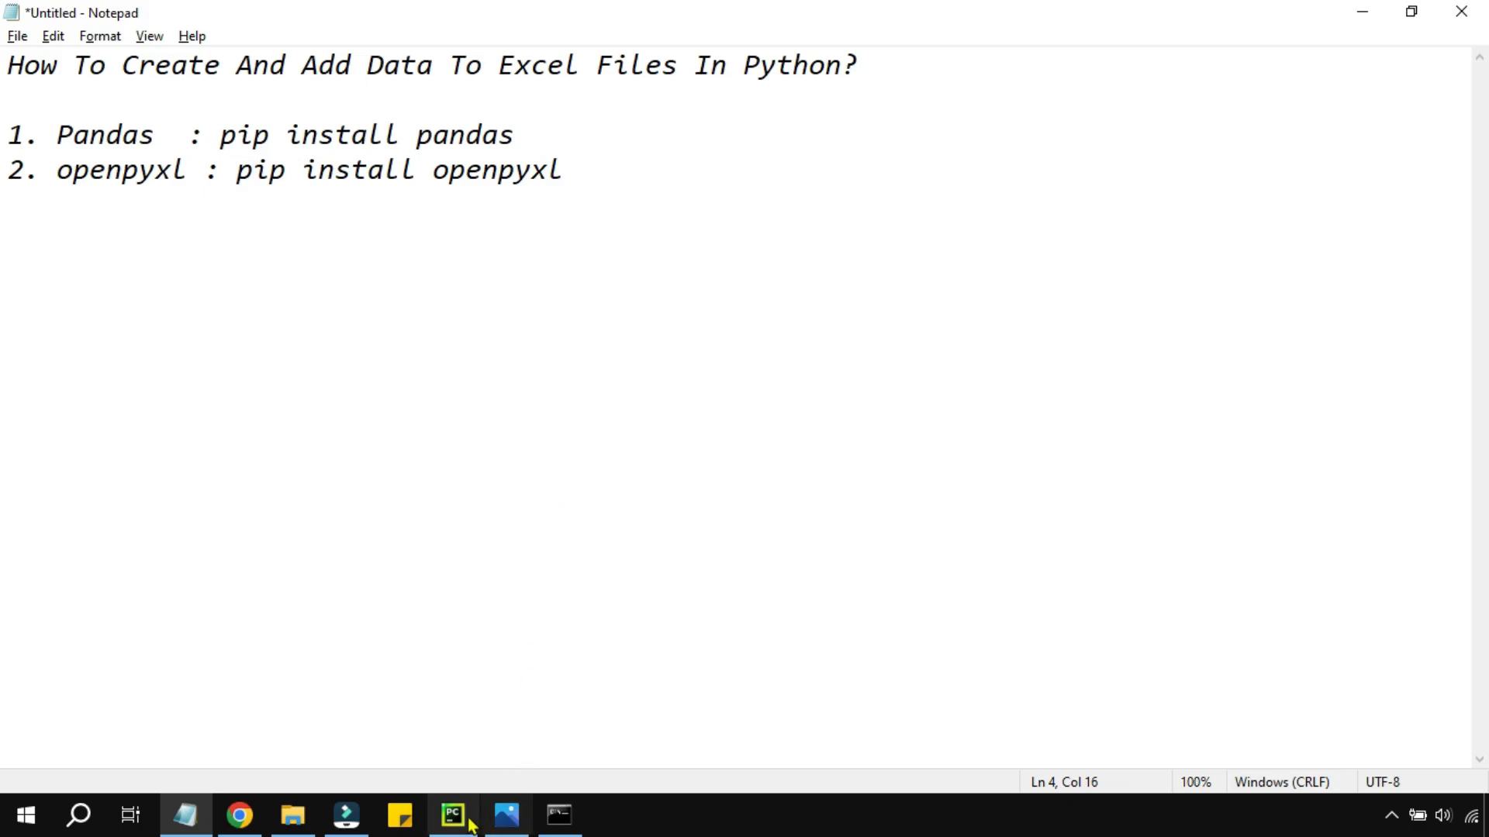
{"action": "left_click", "coordinate": [451, 814]}
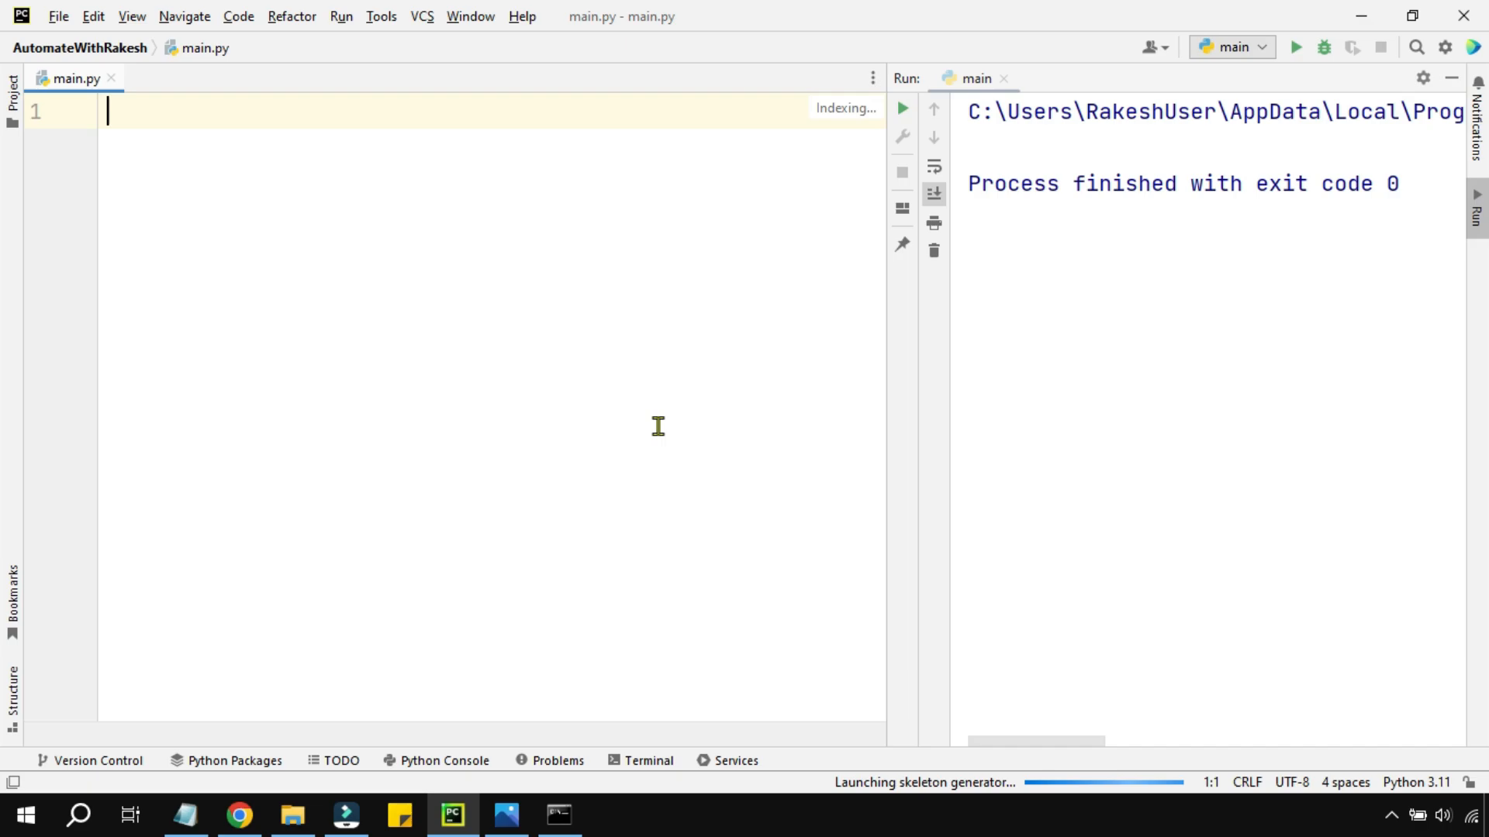
Write 'import pandas as pd' in main.py and begin 'Data={' spread over separate lines.
{"action": "type", "text": "import pandas as p"}
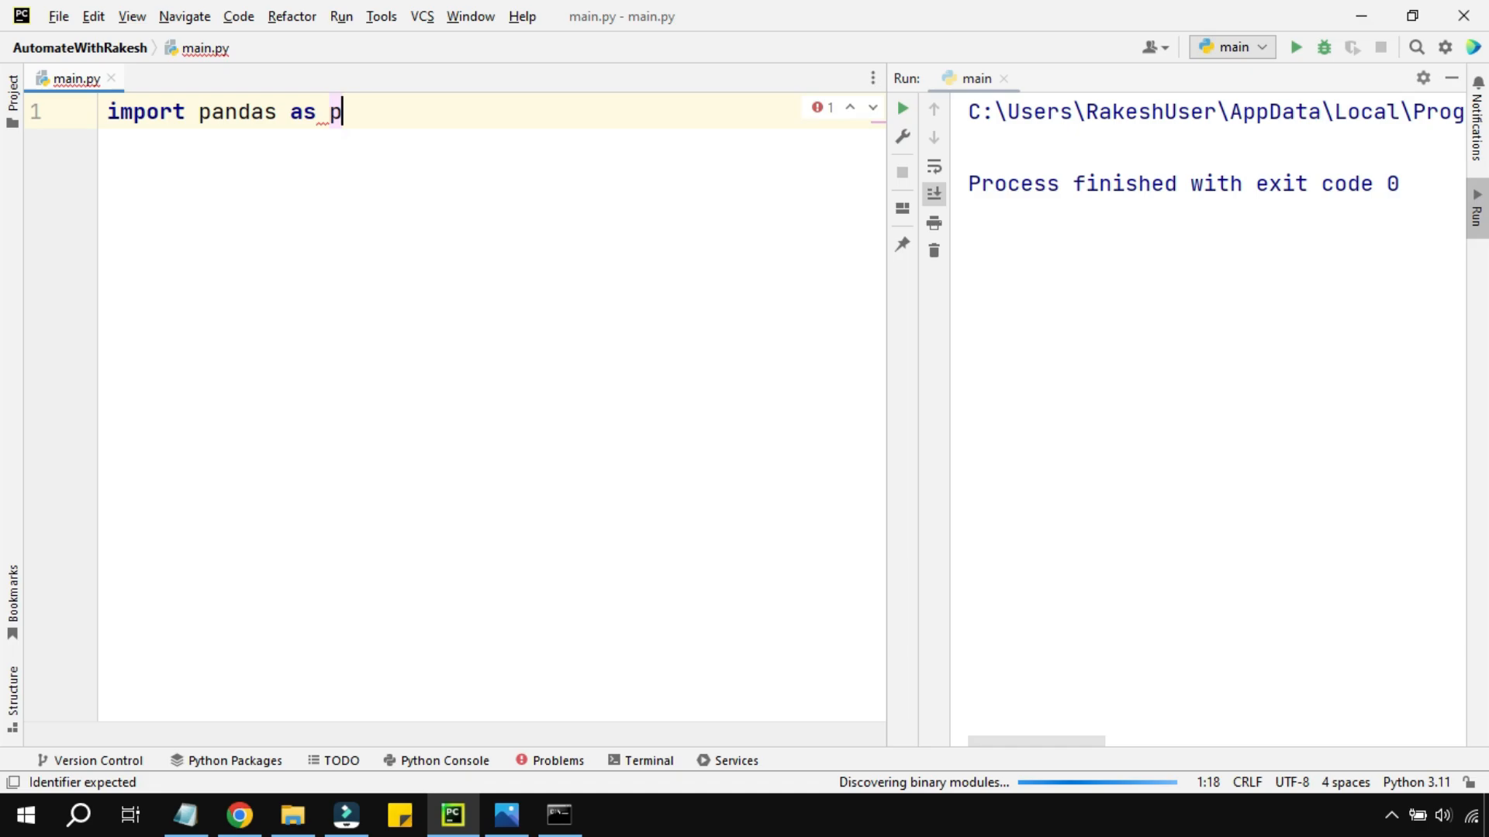
{"action": "type", "text": "d"}
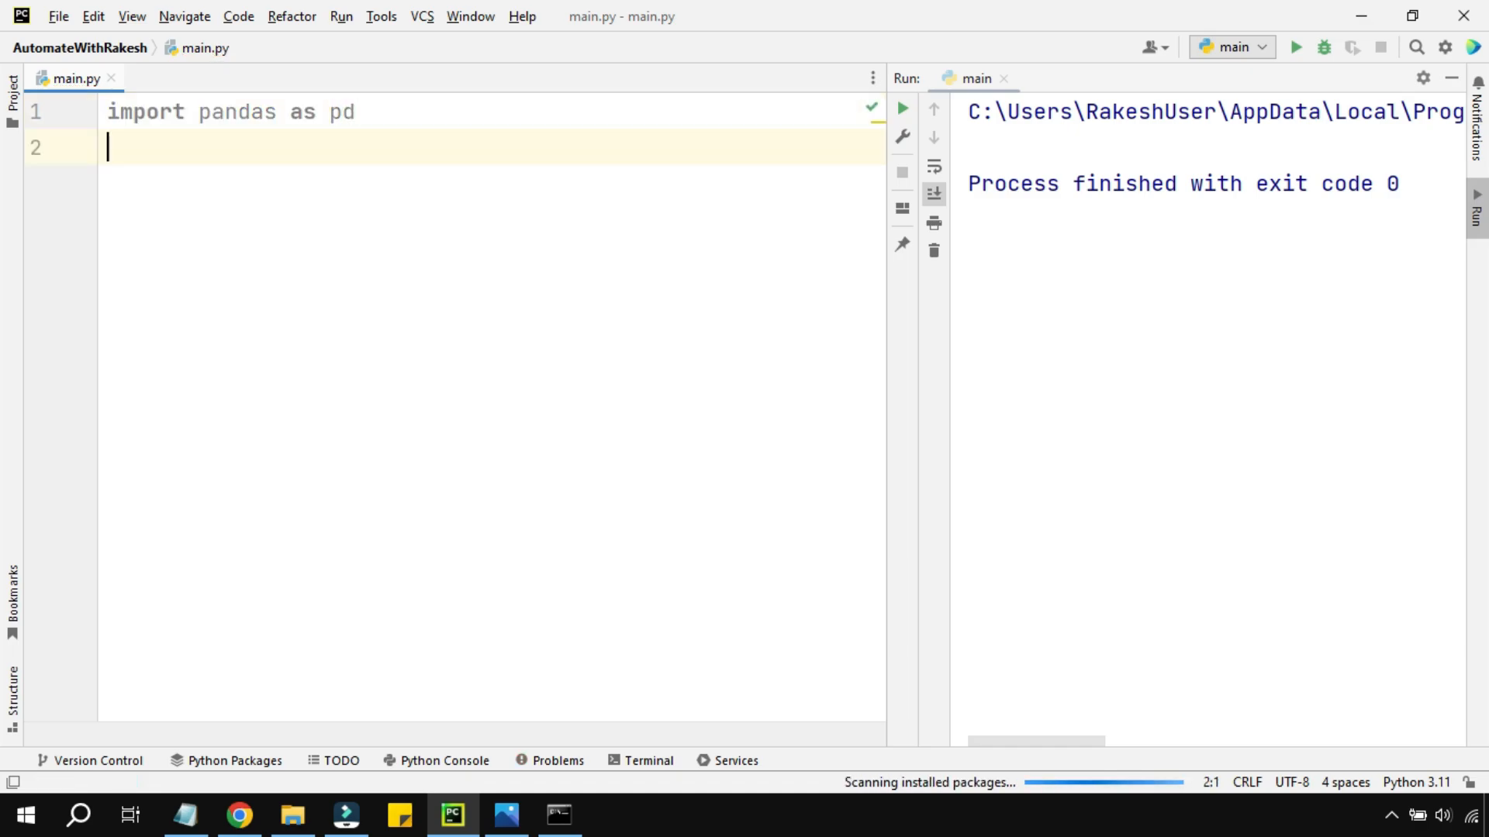
{"action": "key", "text": "enter"}
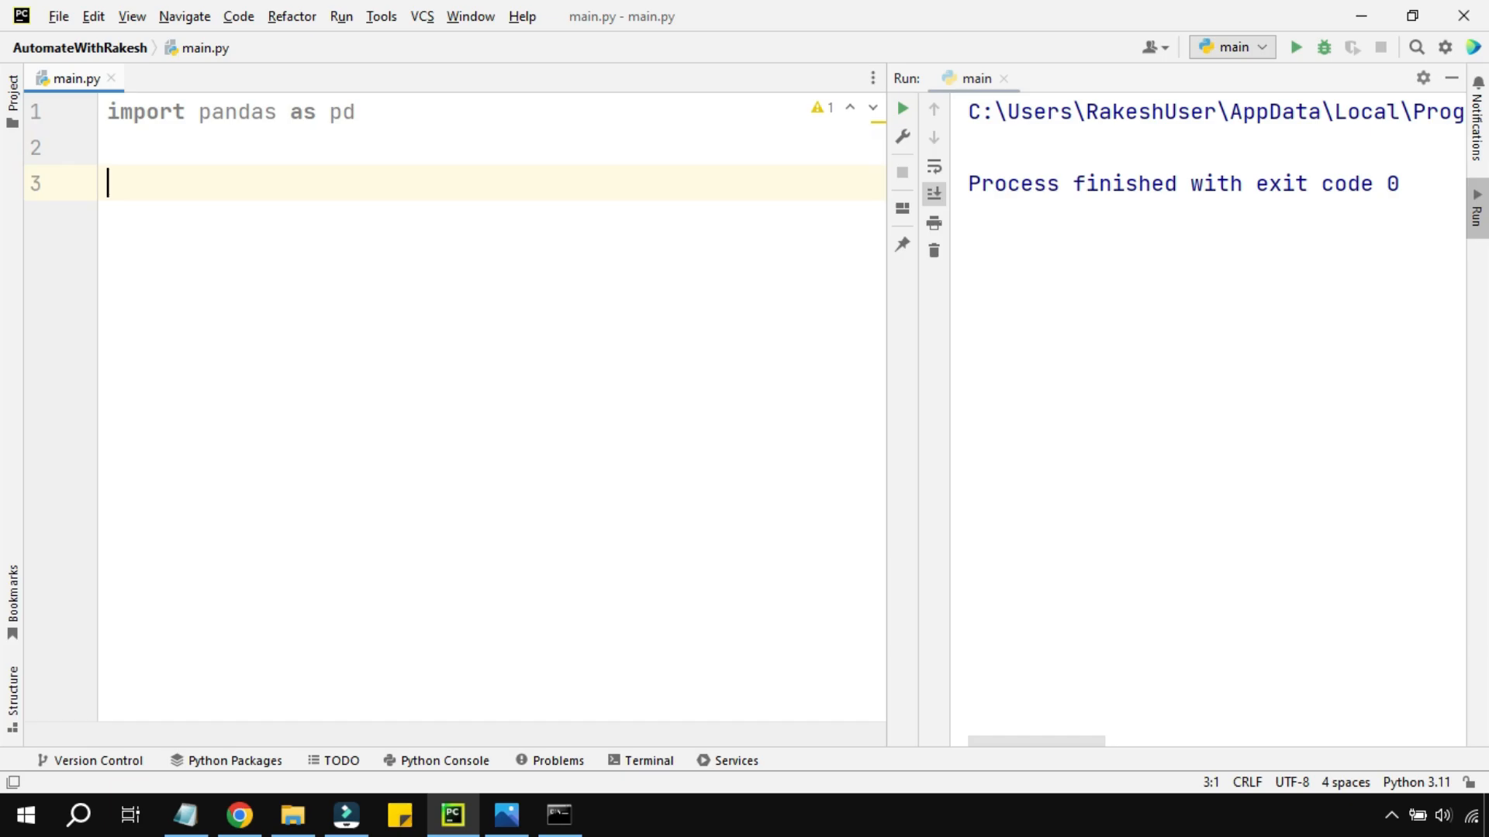
{"action": "type", "text": "Dt"}
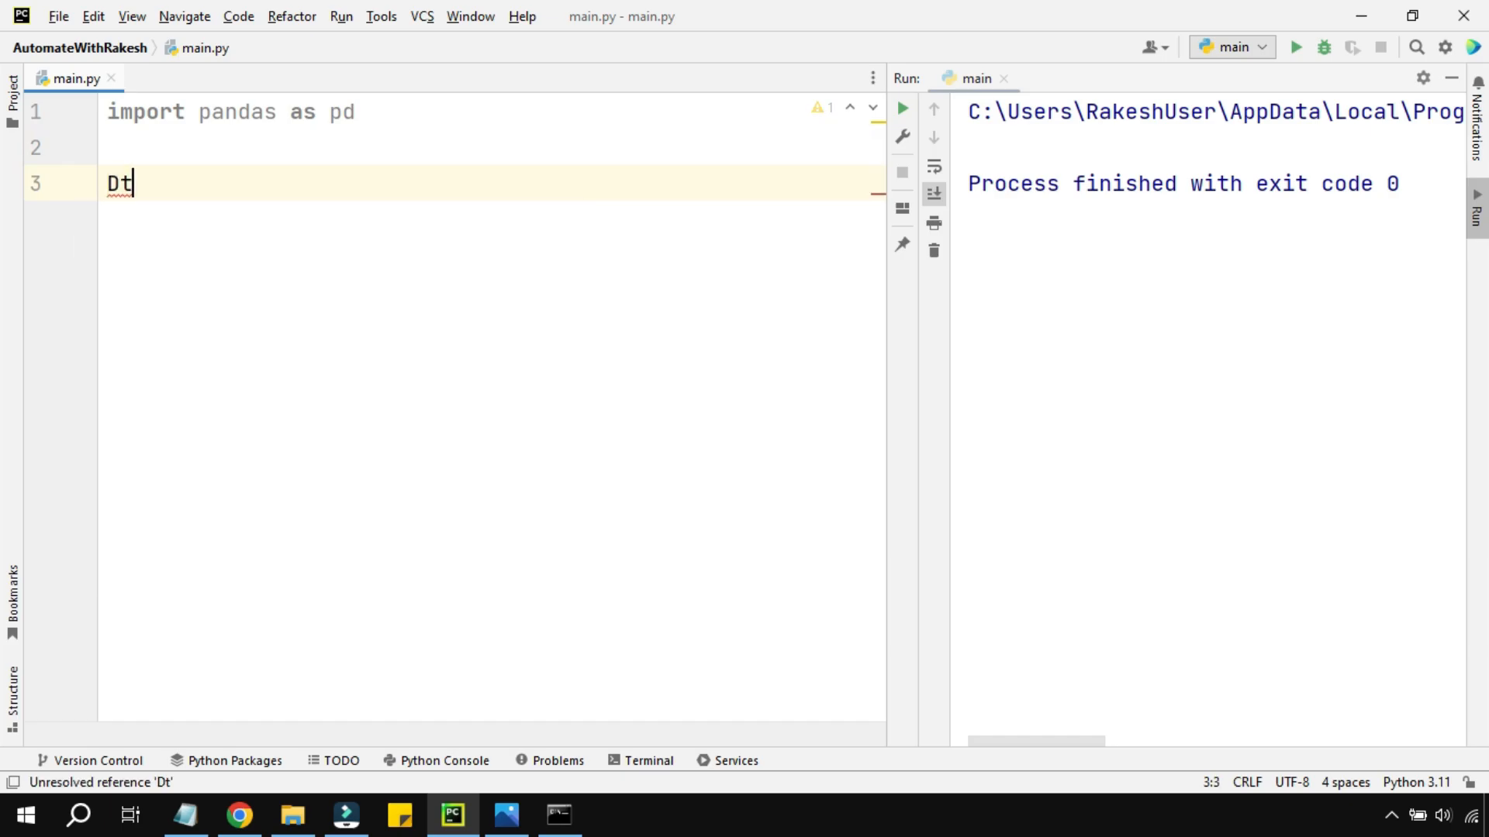
{"action": "type", "text": "ata"}
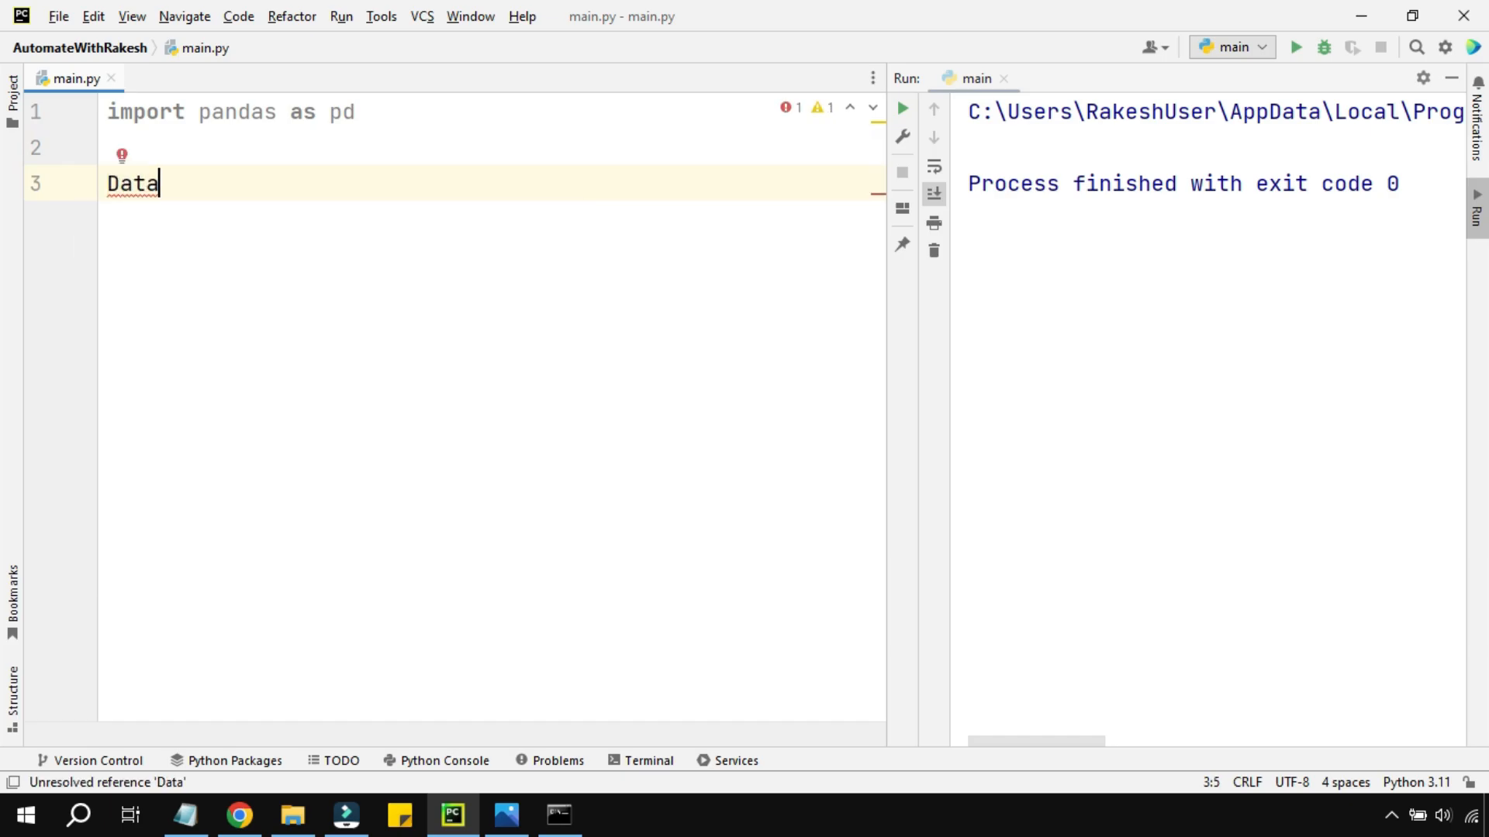
{"action": "type", "text": "="}
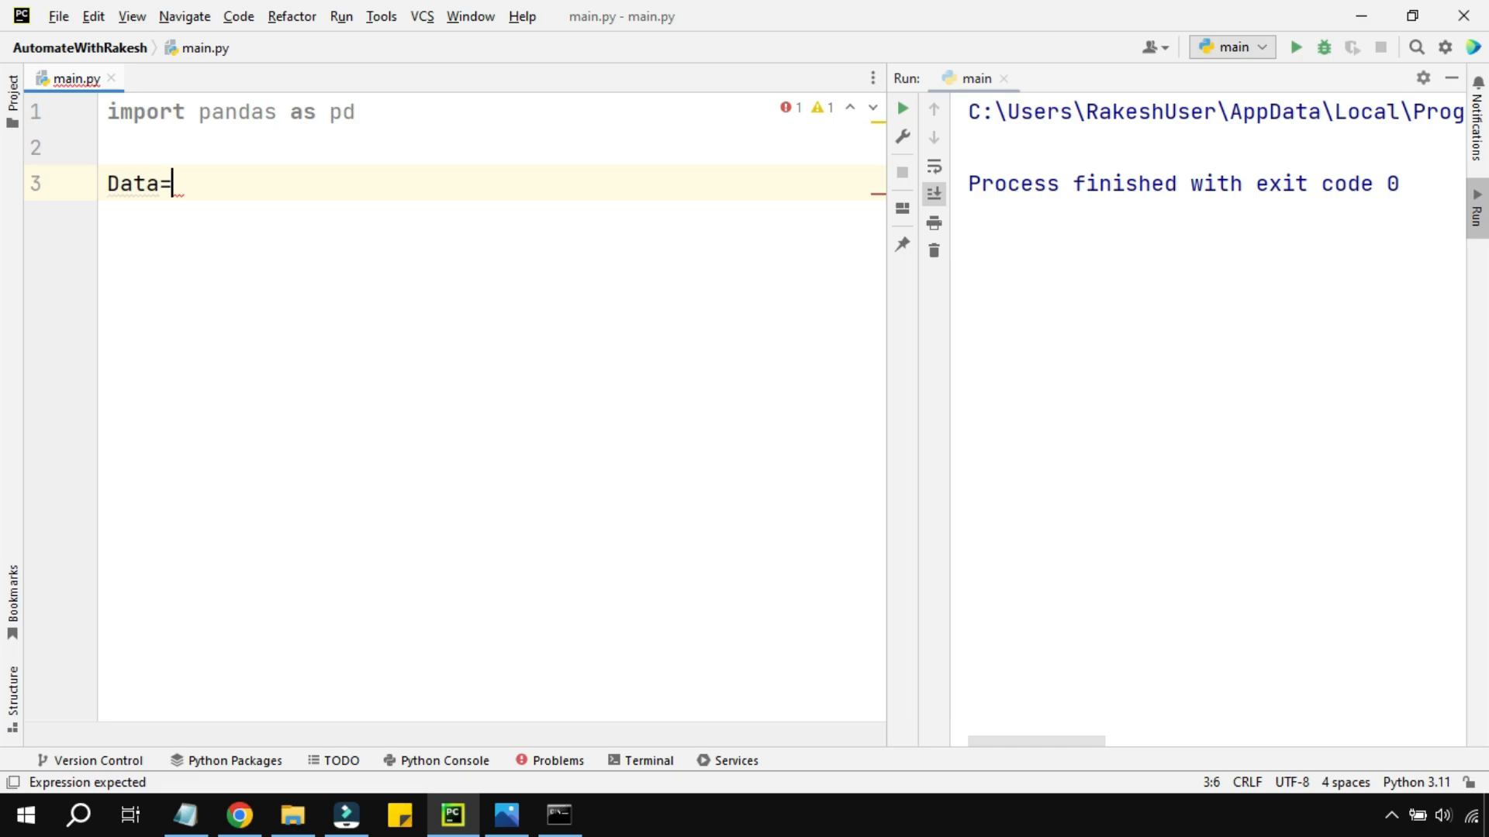
{"action": "type", "text": "{"}
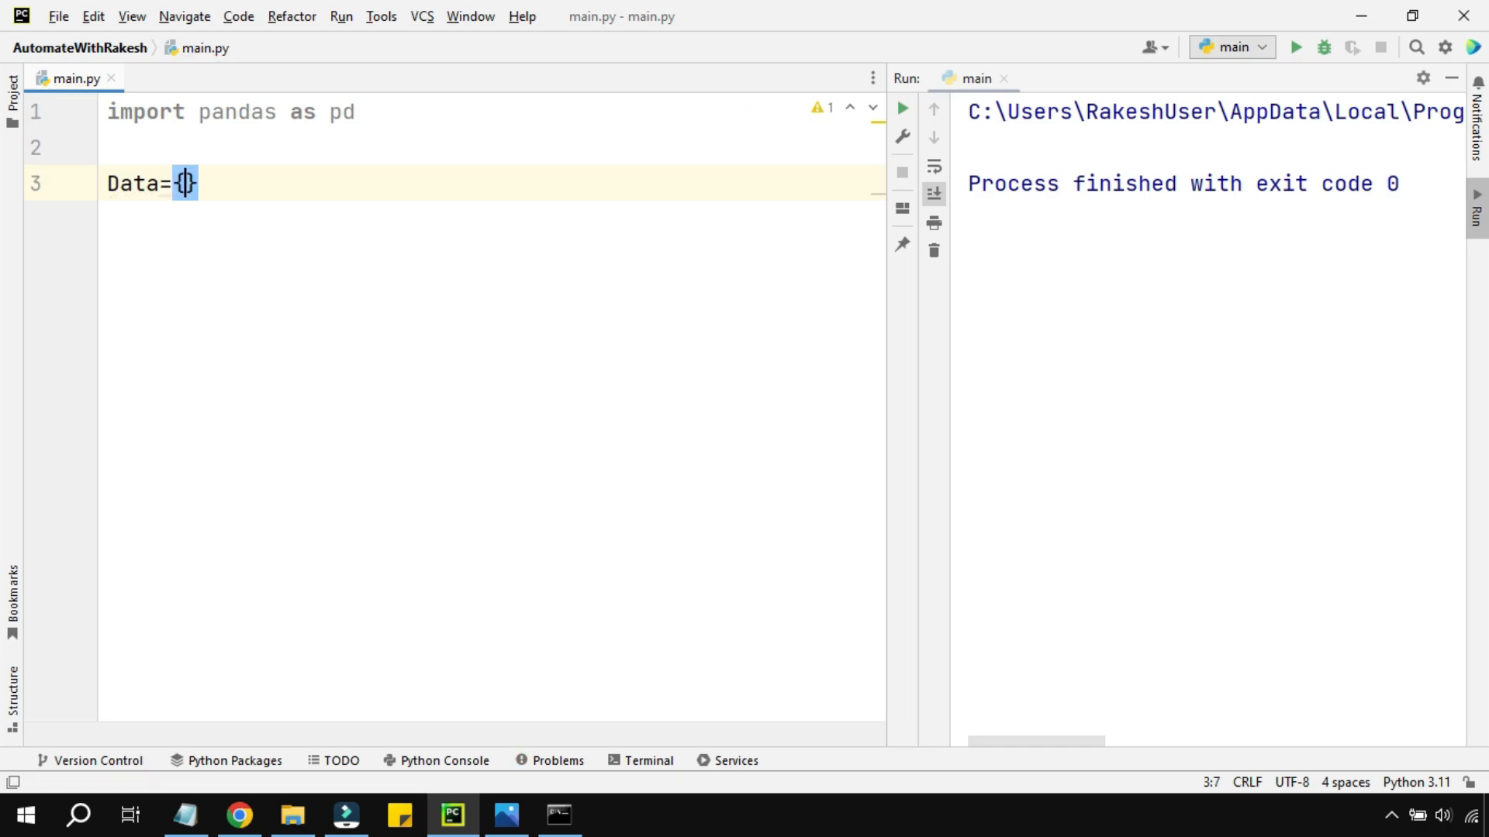
{"action": "key", "text": "enter"}
{"action": "type", "text": "'I"}
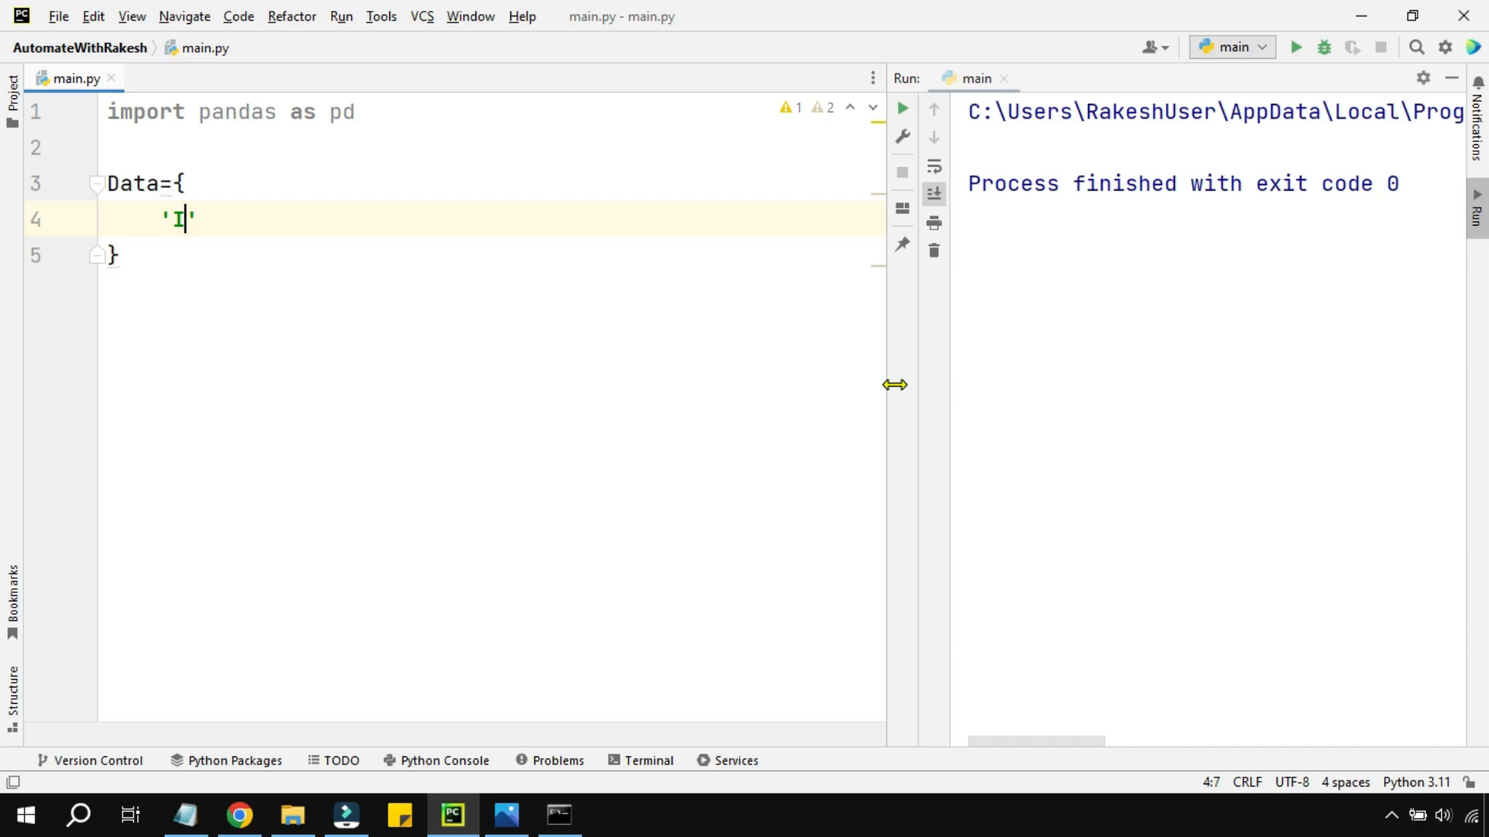
Add the dictionary entry 'ID':[101,102,103,104,105], correcting a mistyped equals sign.
{"action": "type", "text": "D"}
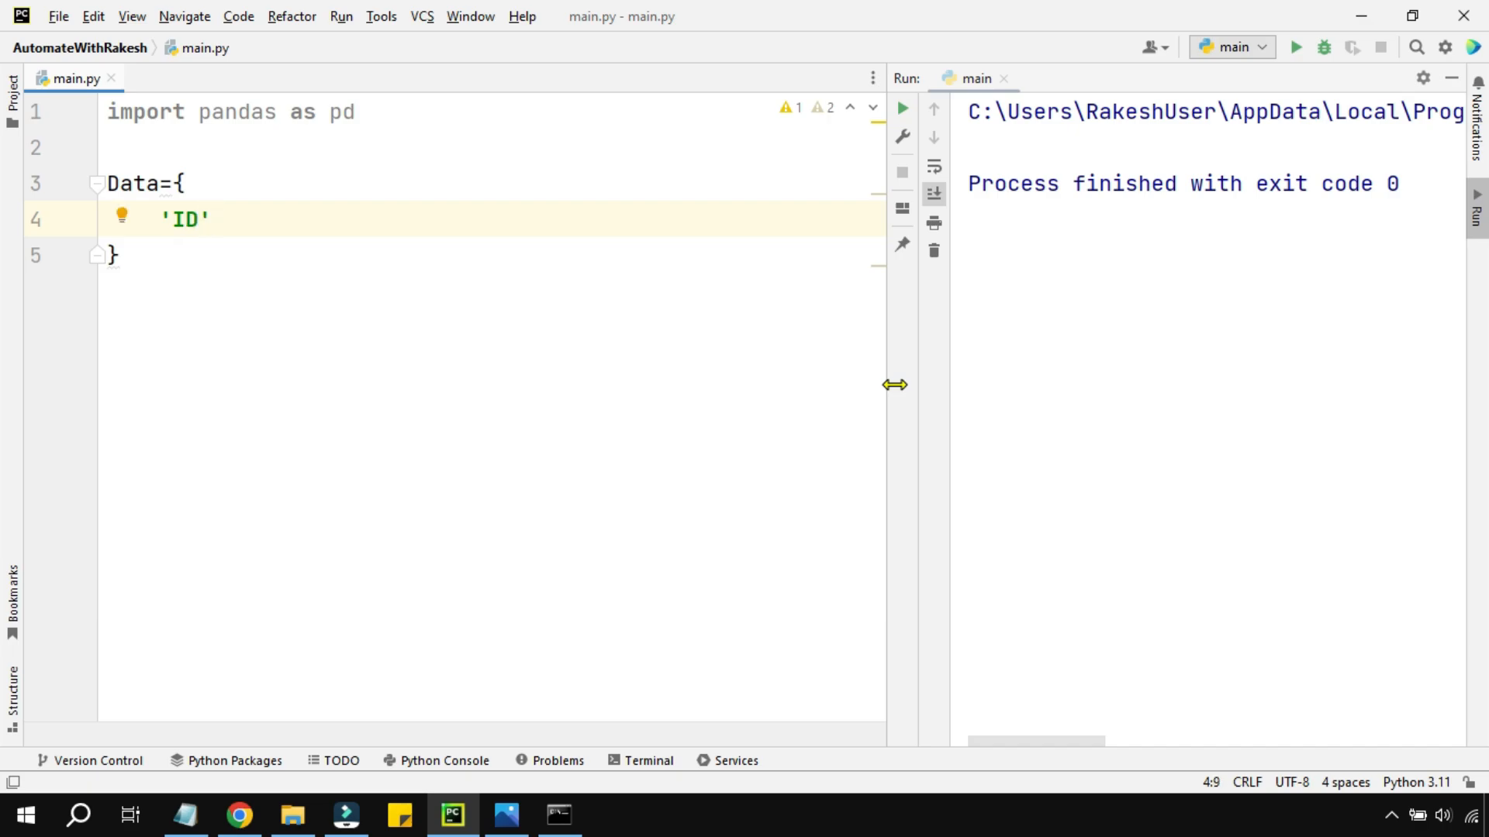
{"action": "type", "text": "="}
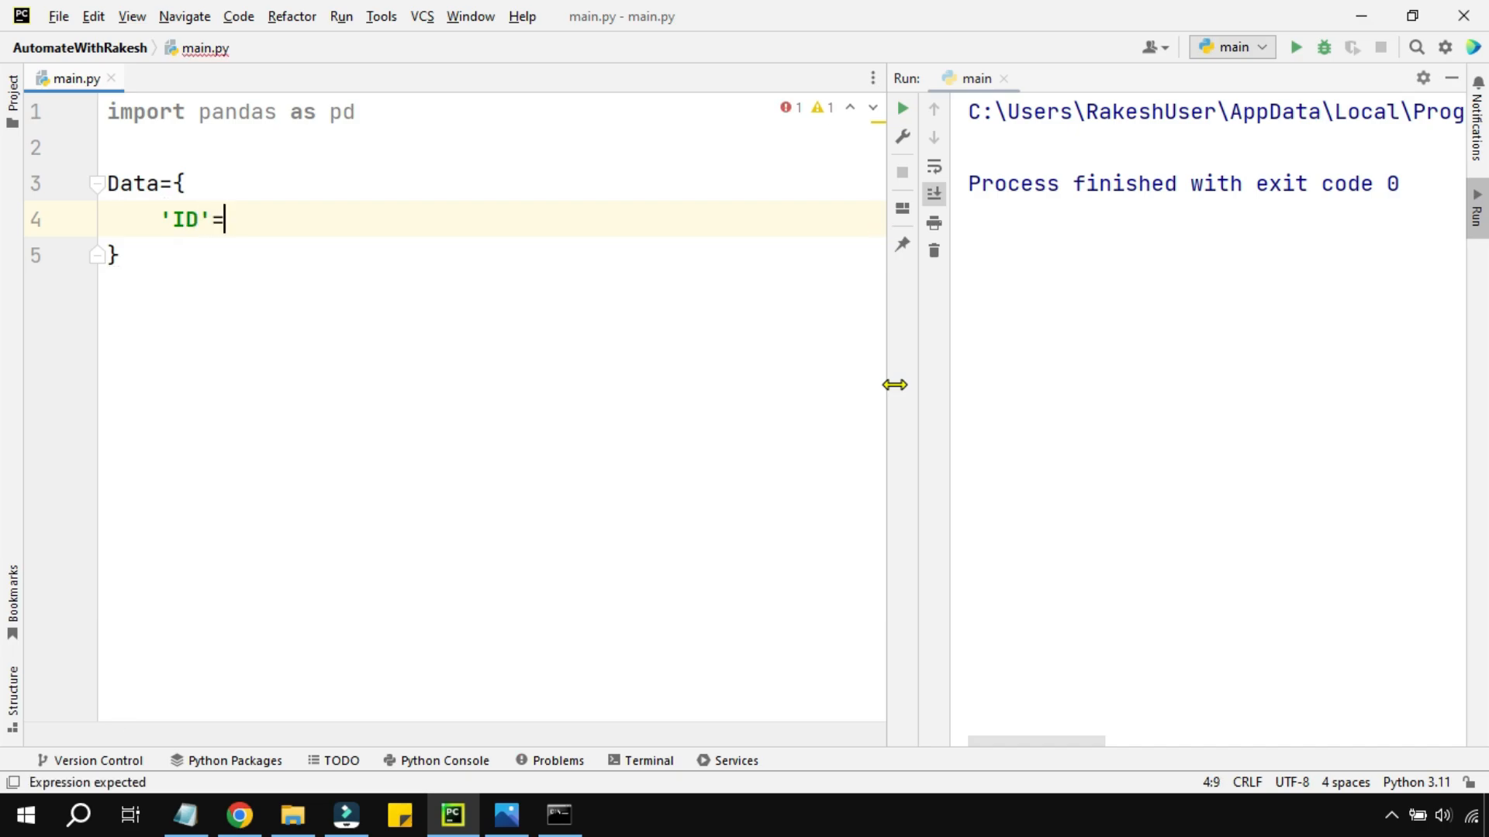
{"action": "key", "text": "Backspace"}
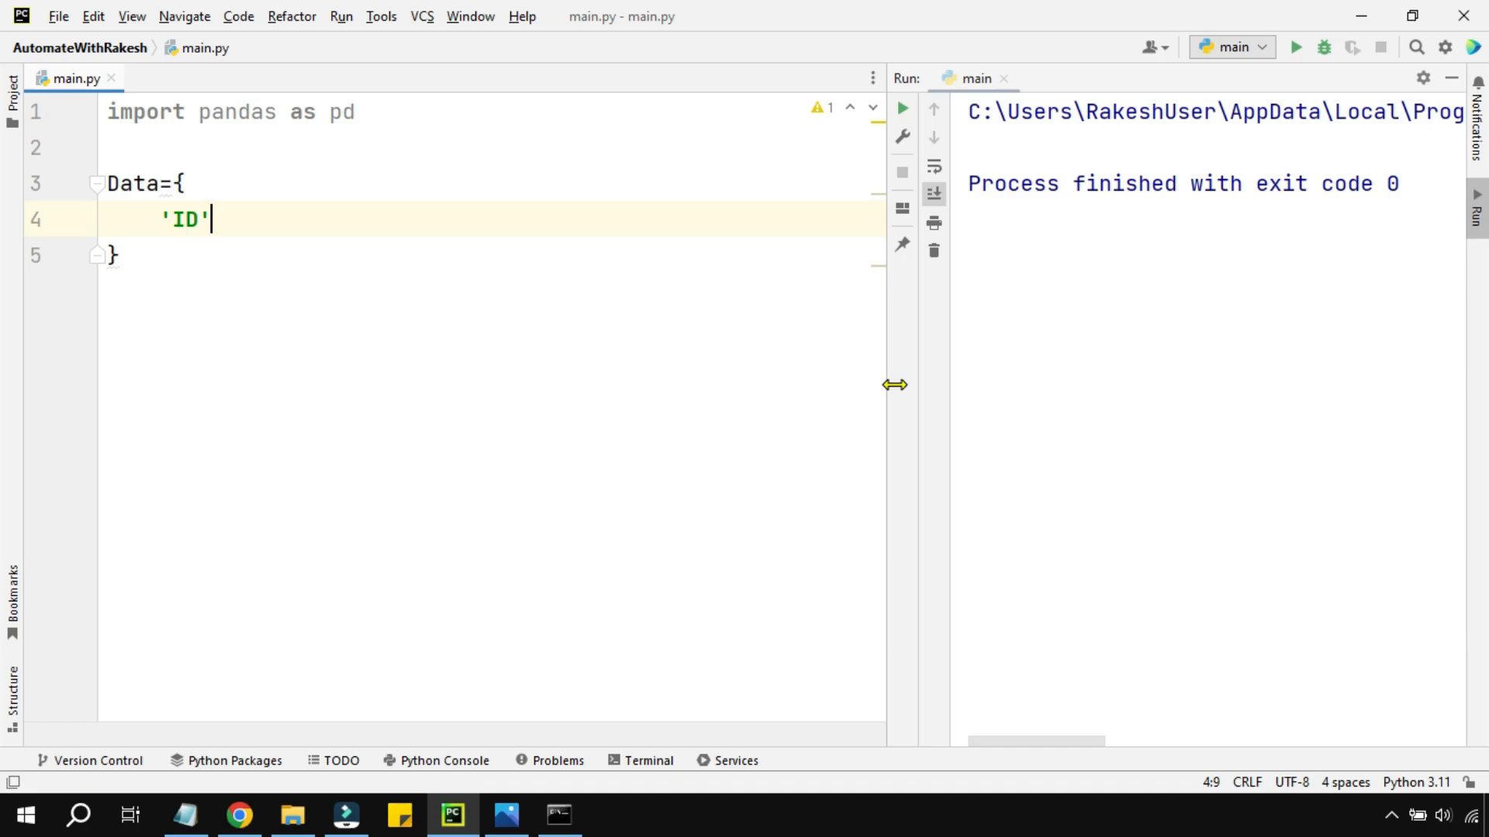
{"action": "type", "text": ":[]"}
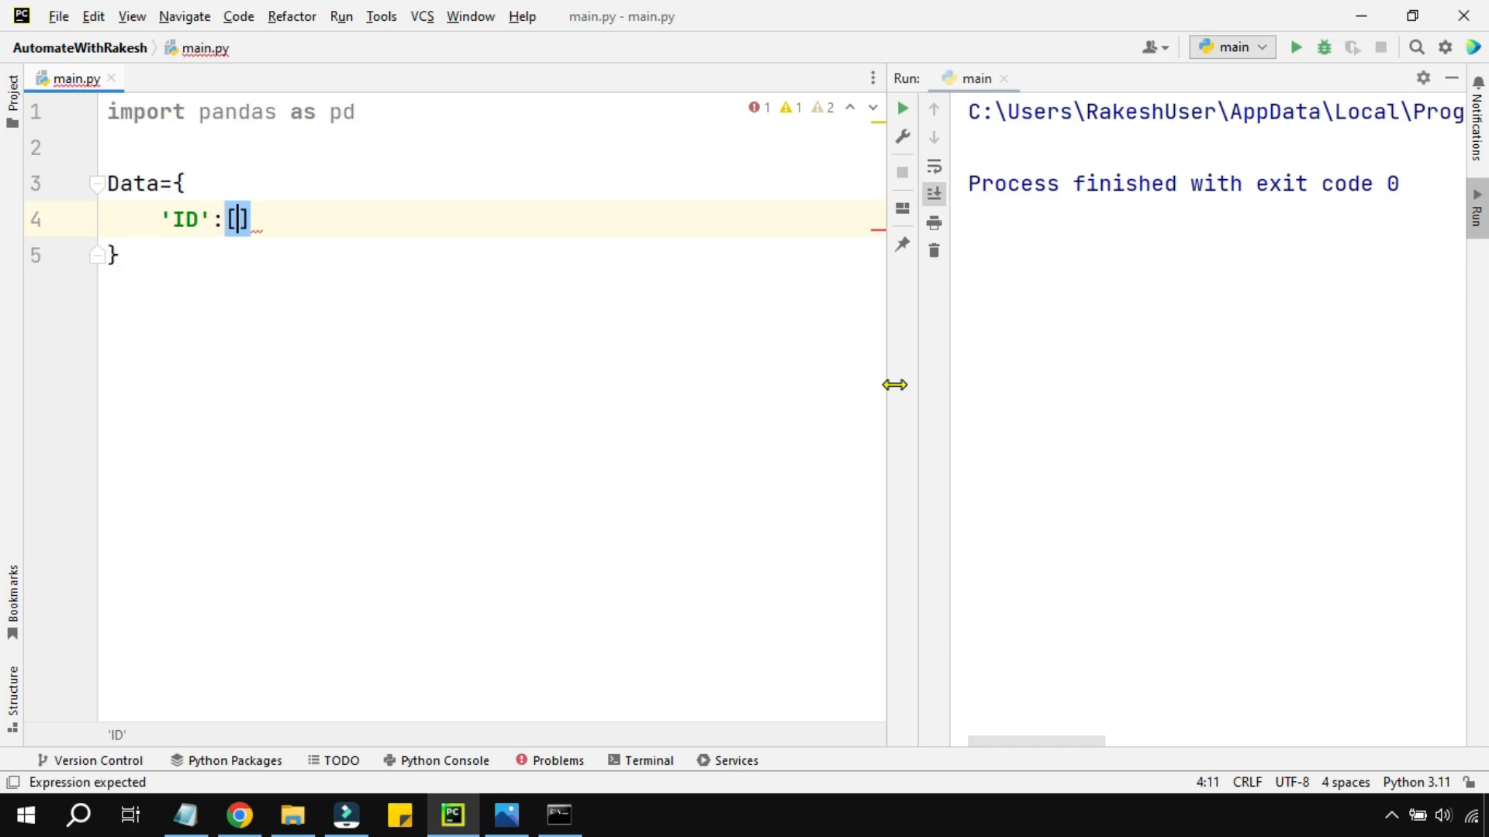
{"action": "type", "text": "10"}
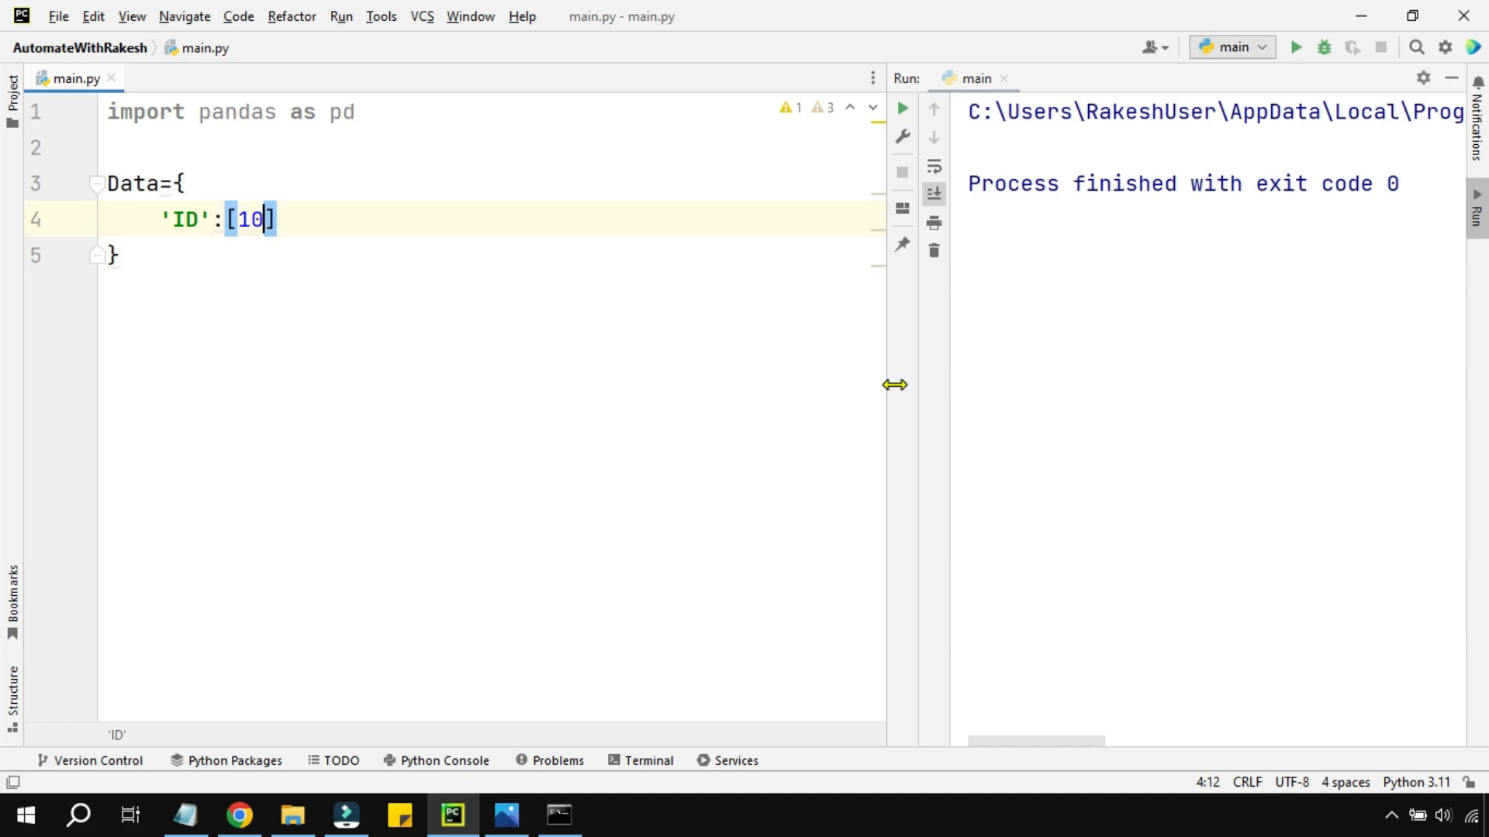
{"action": "type", "text": "01,102,103,"}
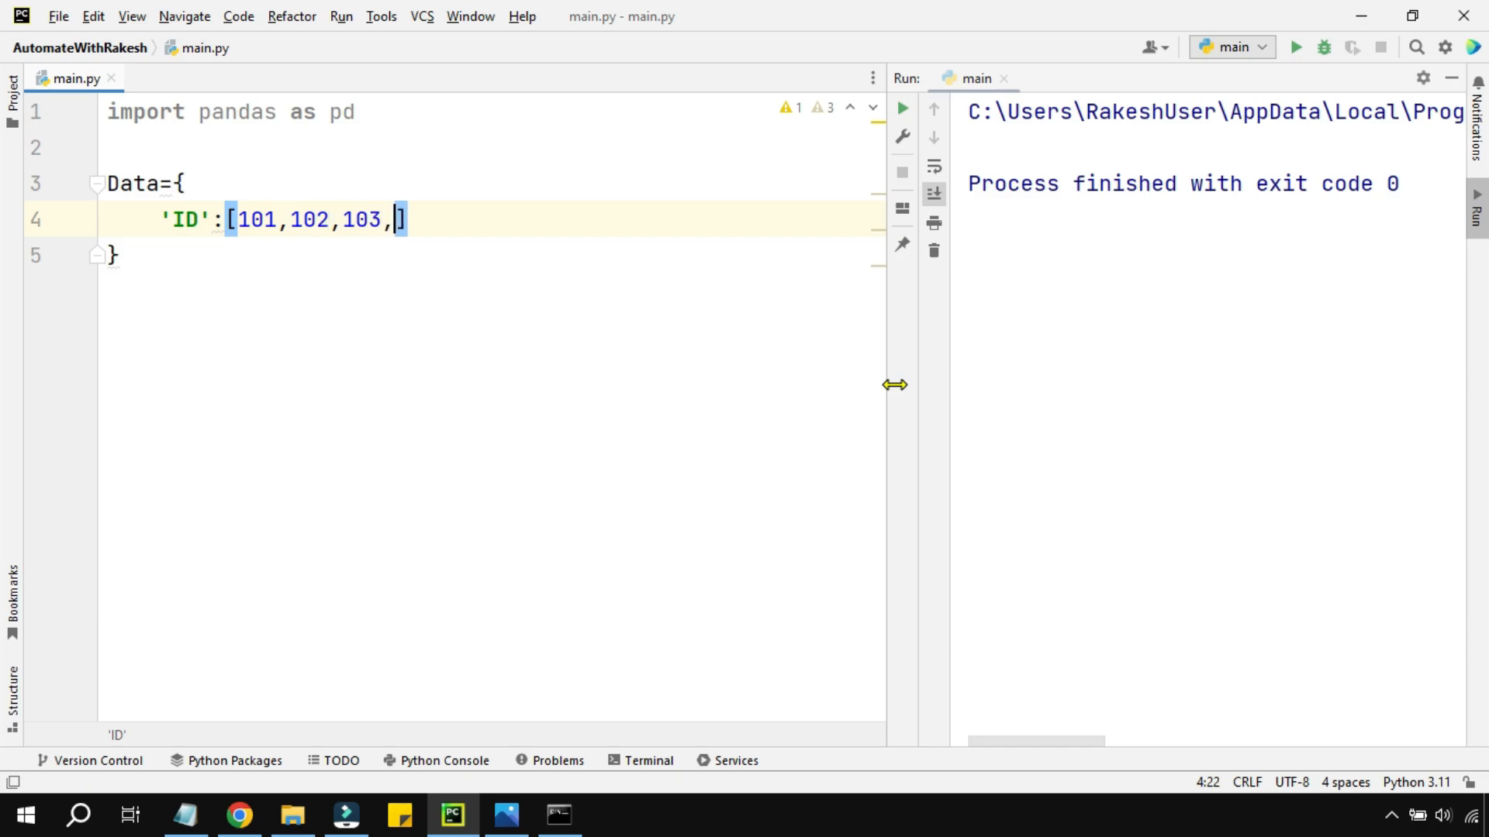
{"action": "type", "text": "104,"}
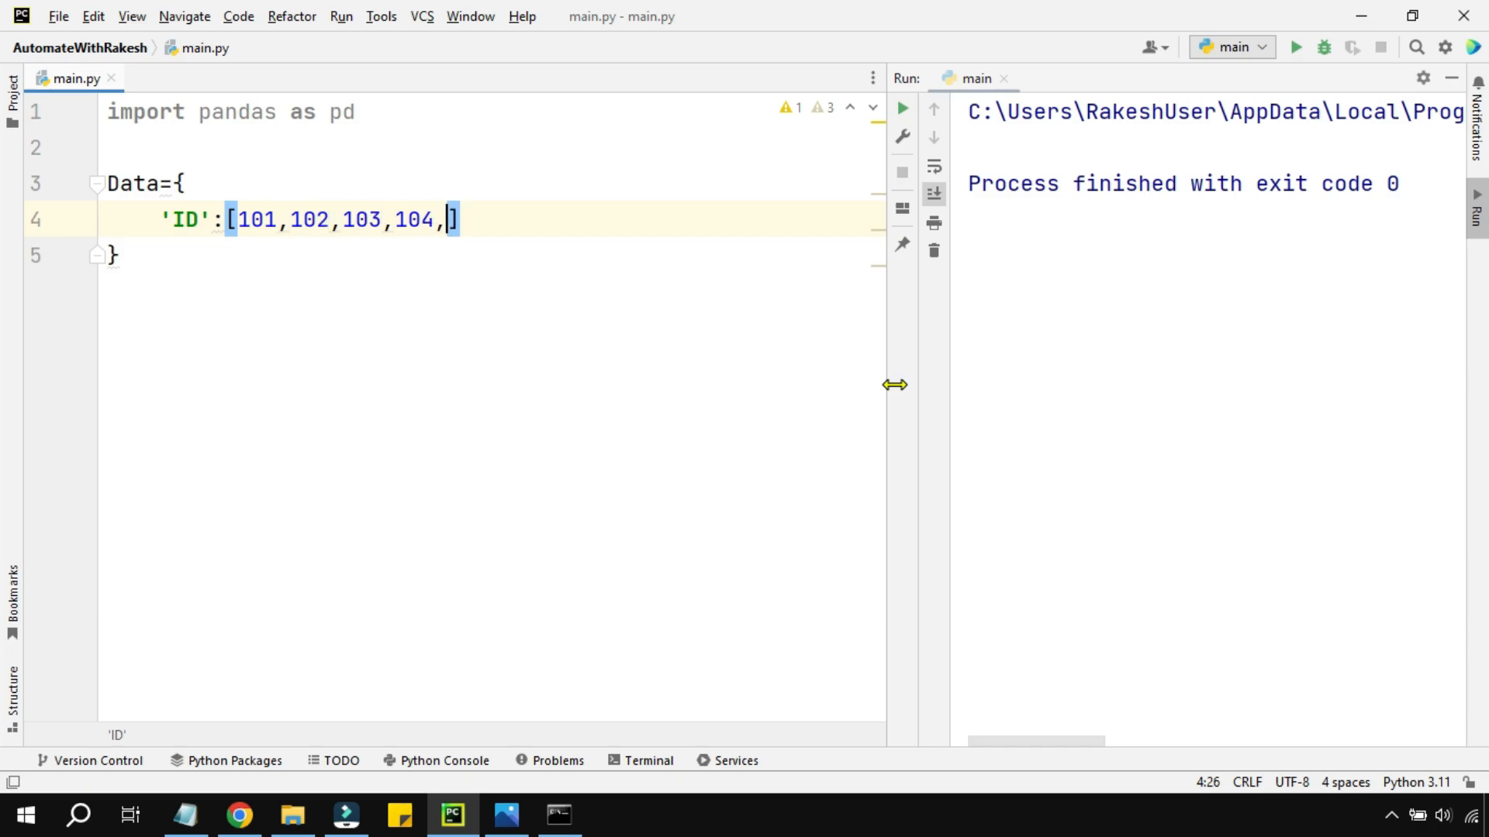
{"action": "type", "text": "105"}
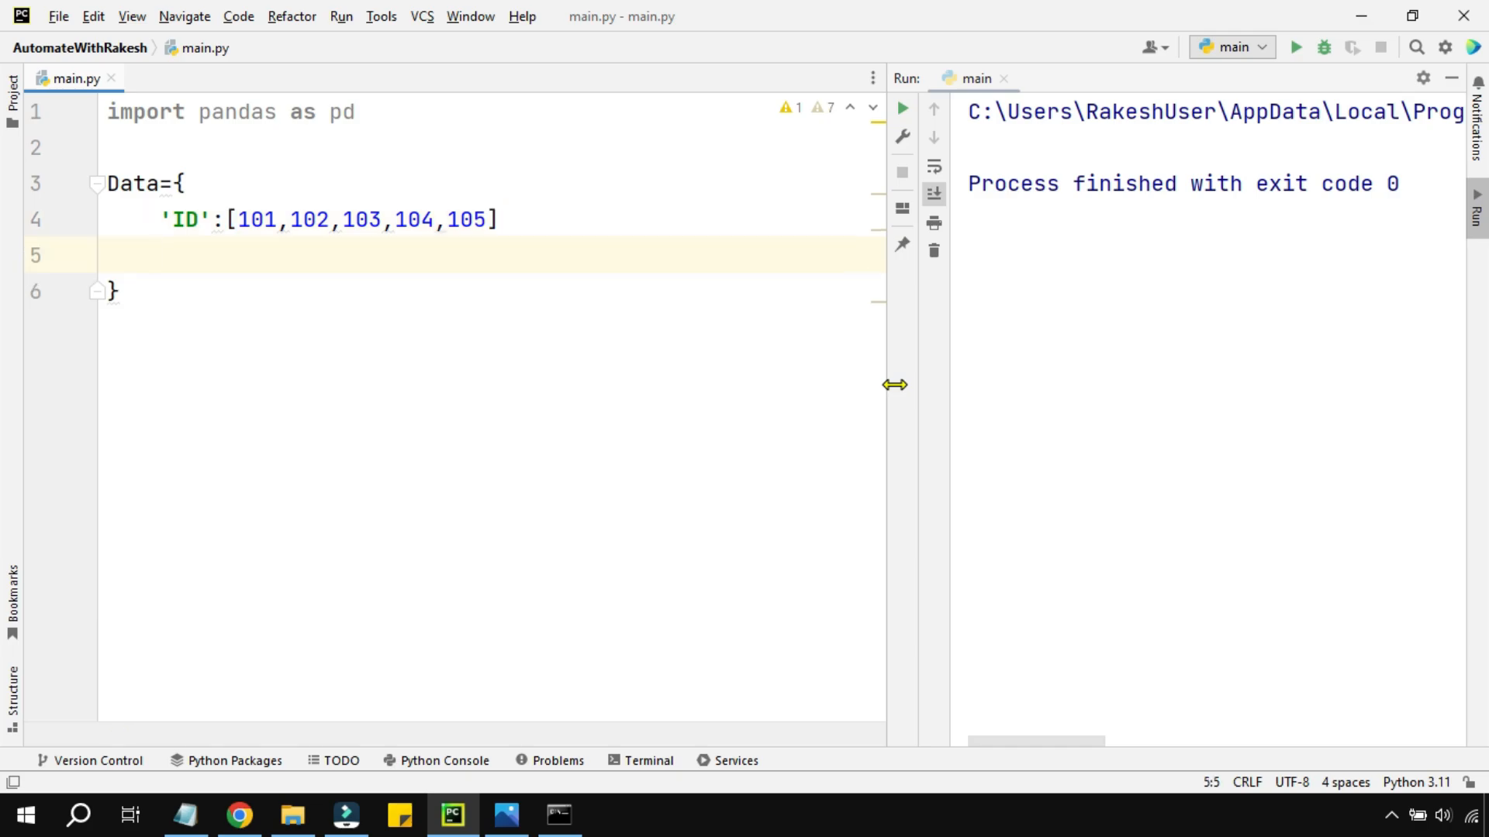
{"action": "mouse_move", "coordinate": [378, 307]}
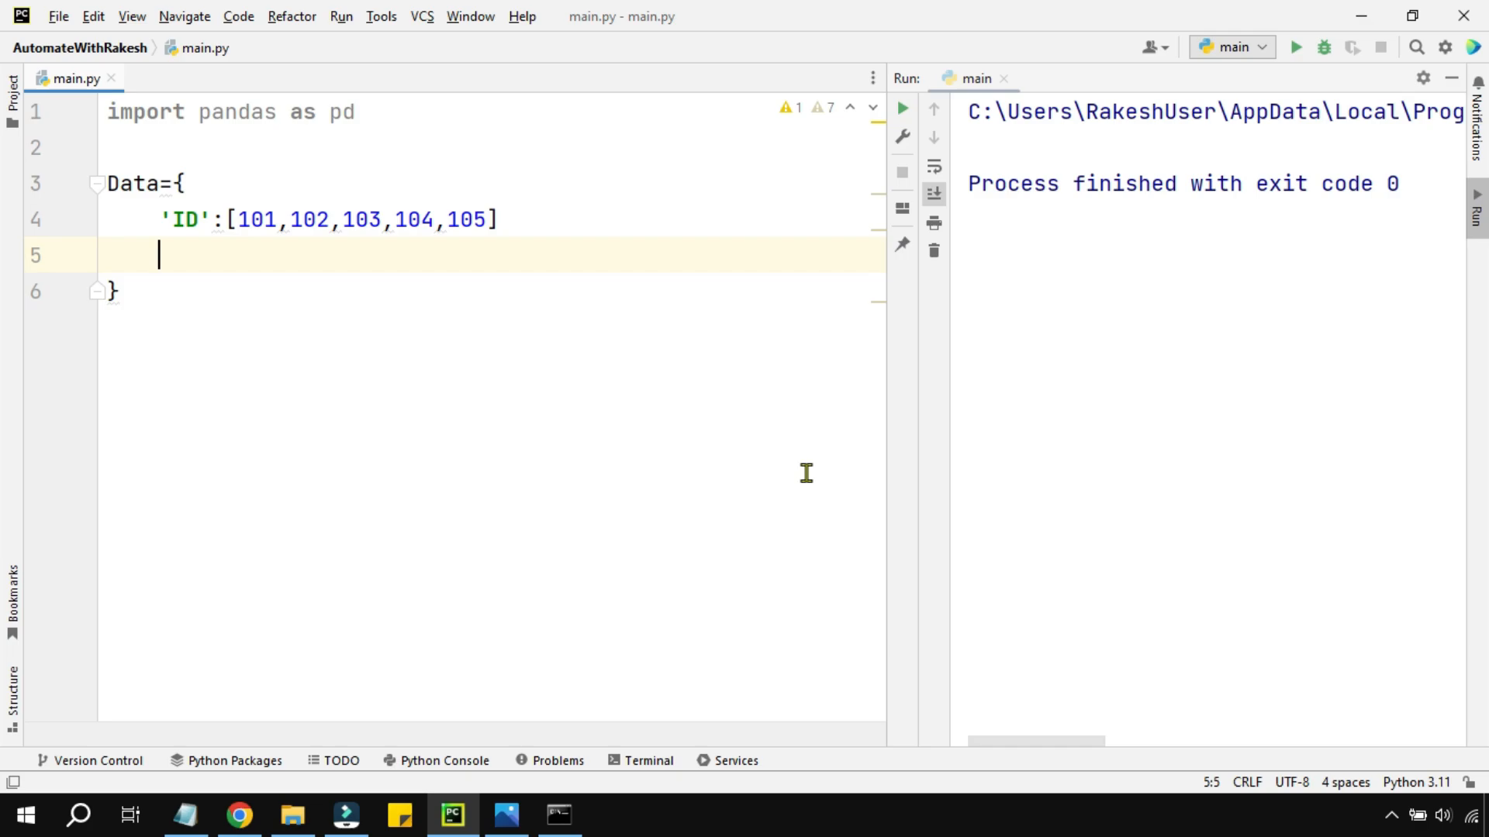
Start the 'Name' key with its list beginning 'A', 'B'.
{"action": "type", "text": "'Name'"}
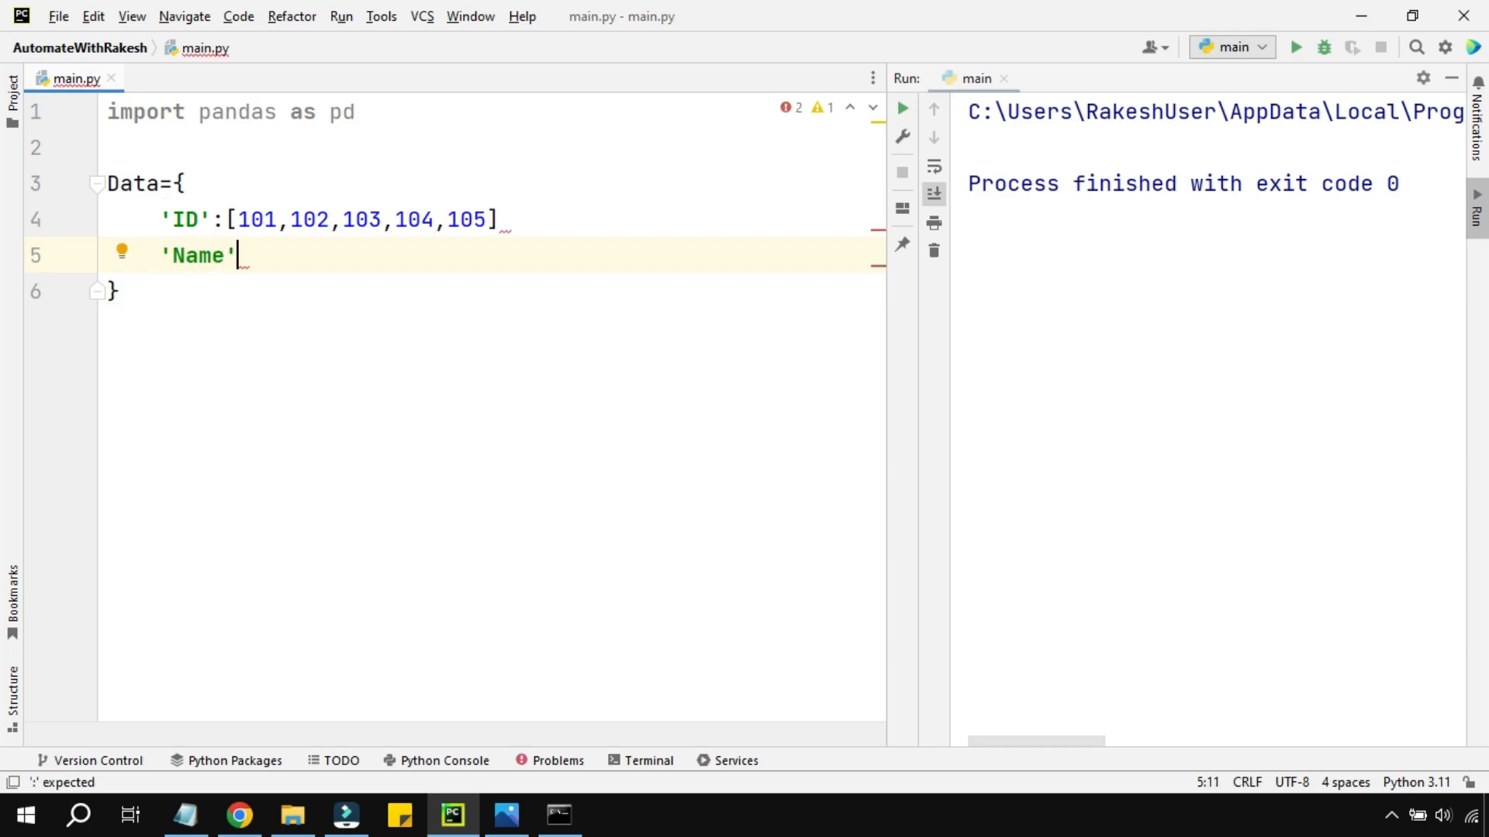
{"action": "type", "text": ":"}
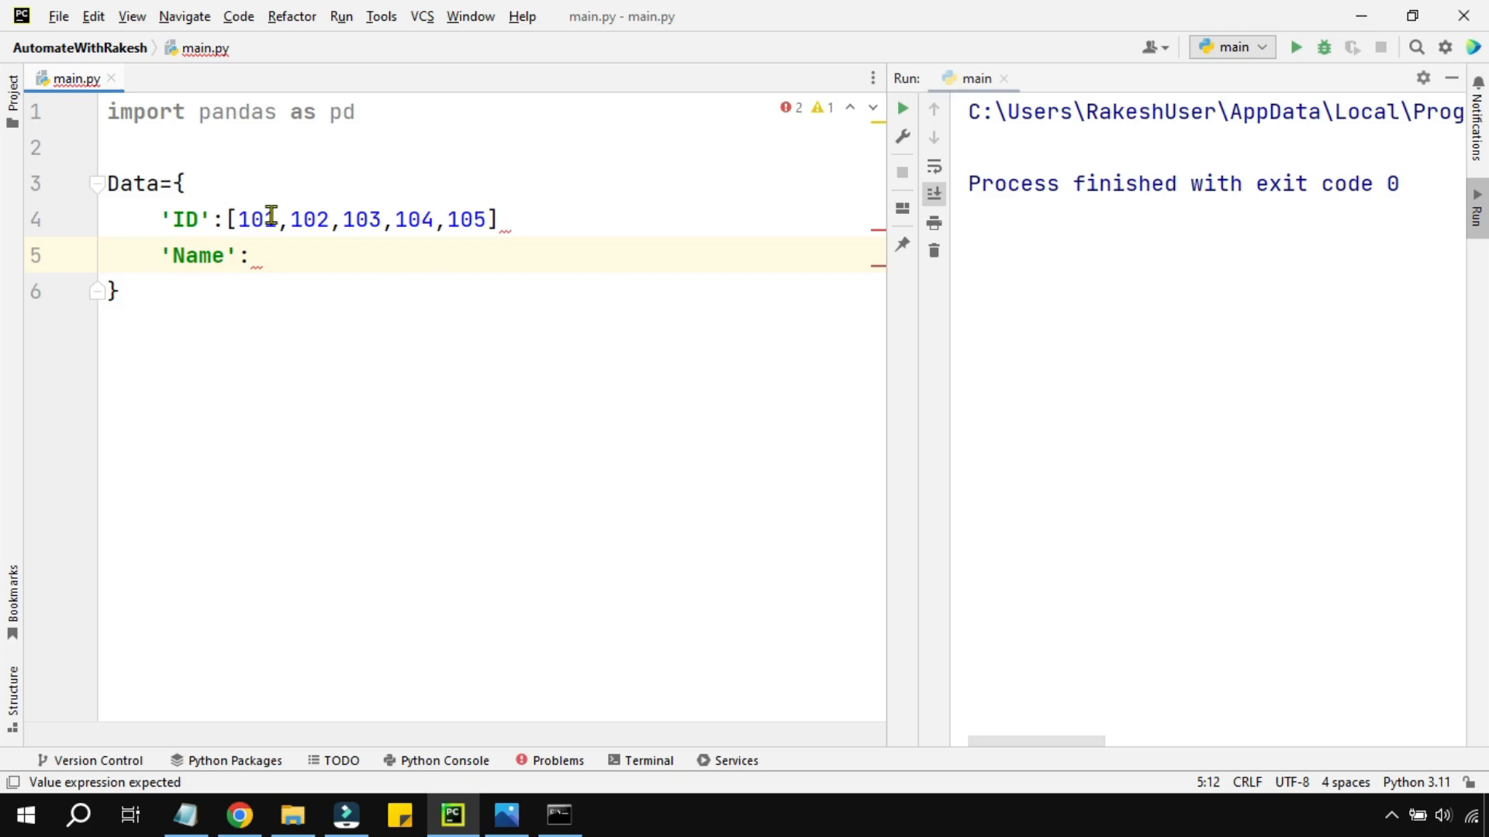
{"action": "double_click", "coordinate": [308, 219]}
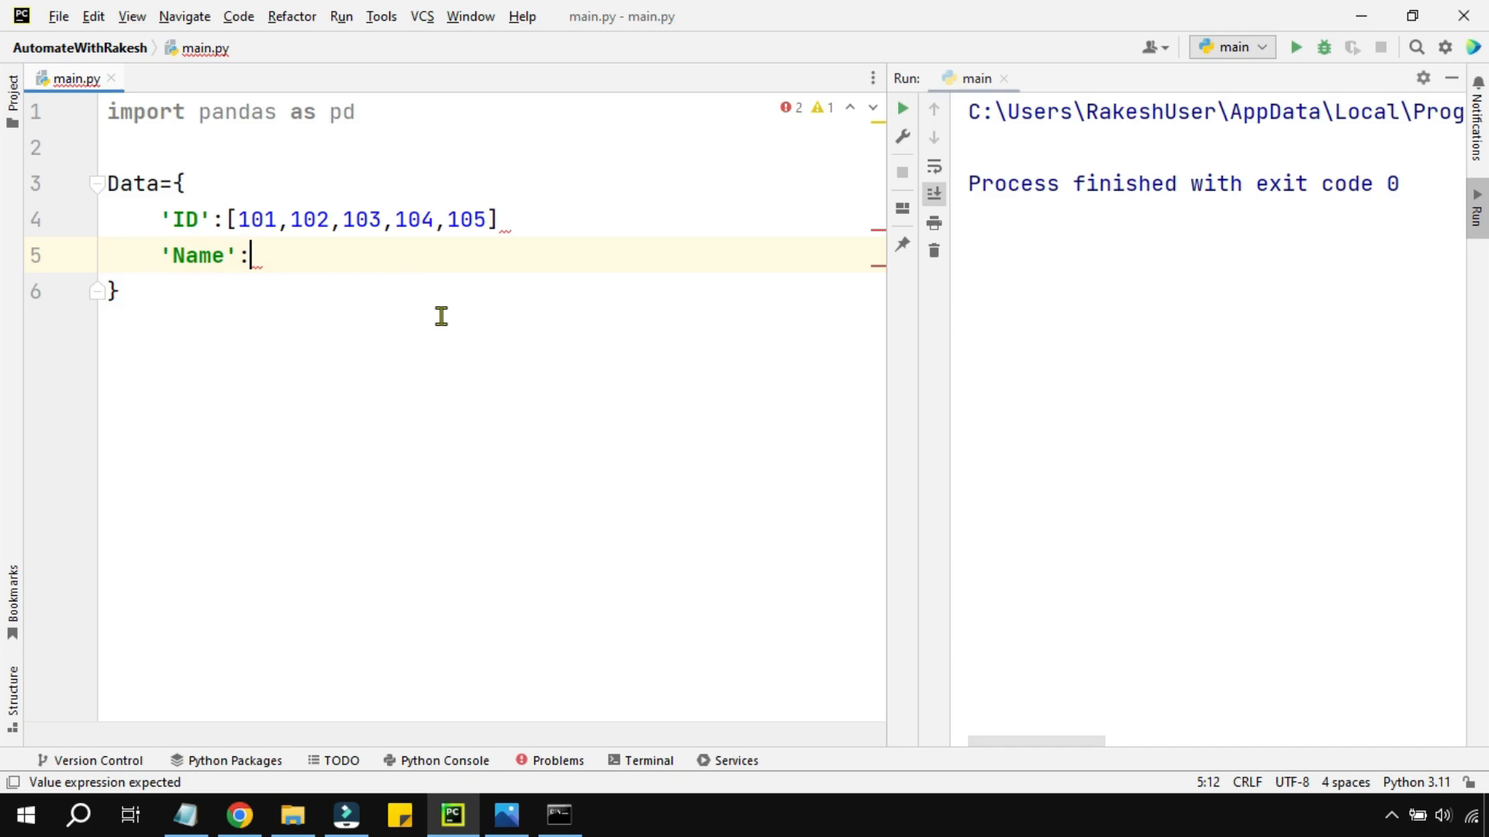
{"action": "type", "text": "["}
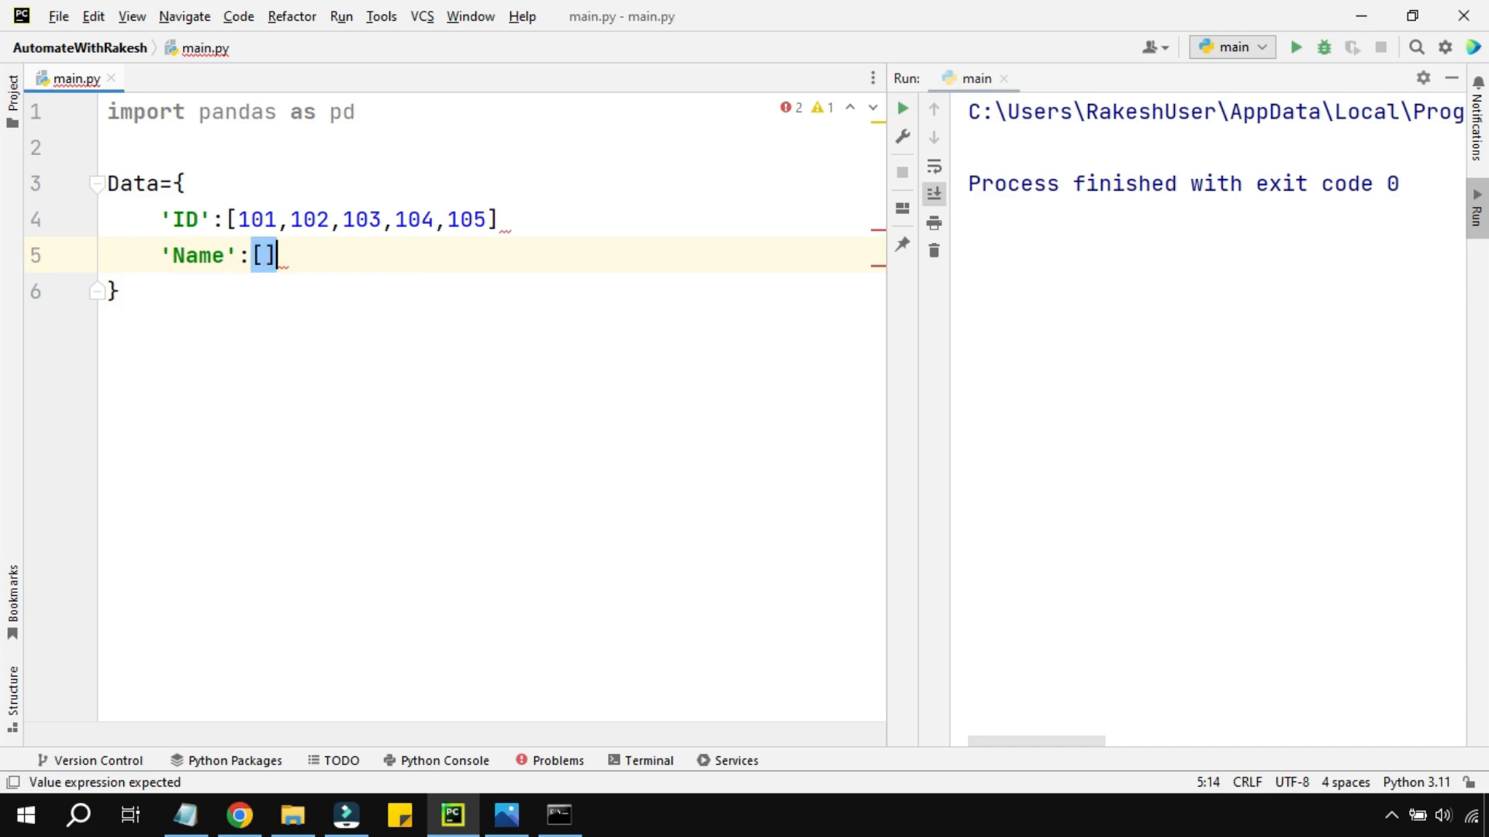
{"action": "type", "text": "''"}
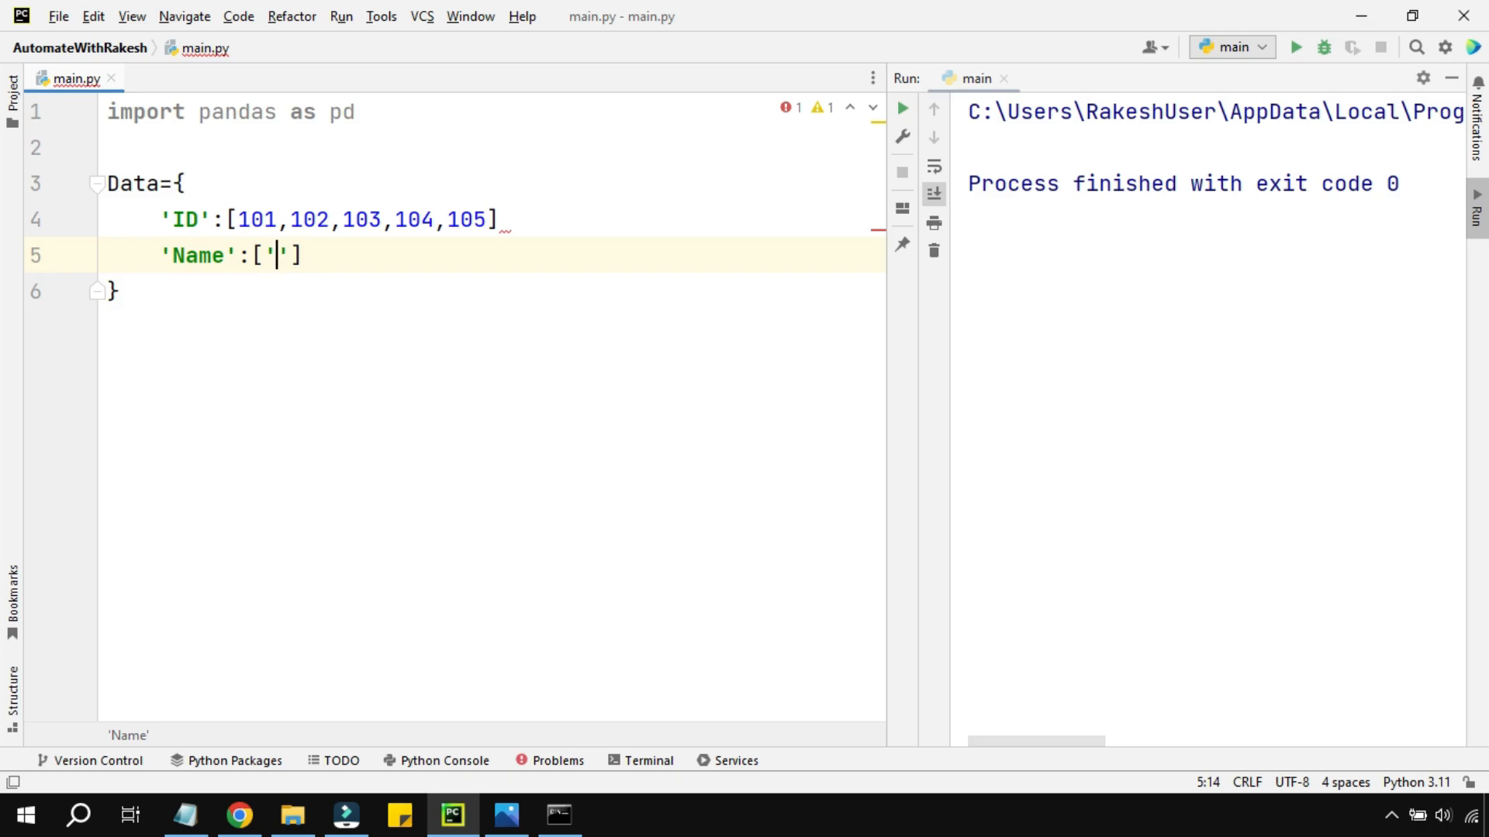
{"action": "type", "text": "A"}
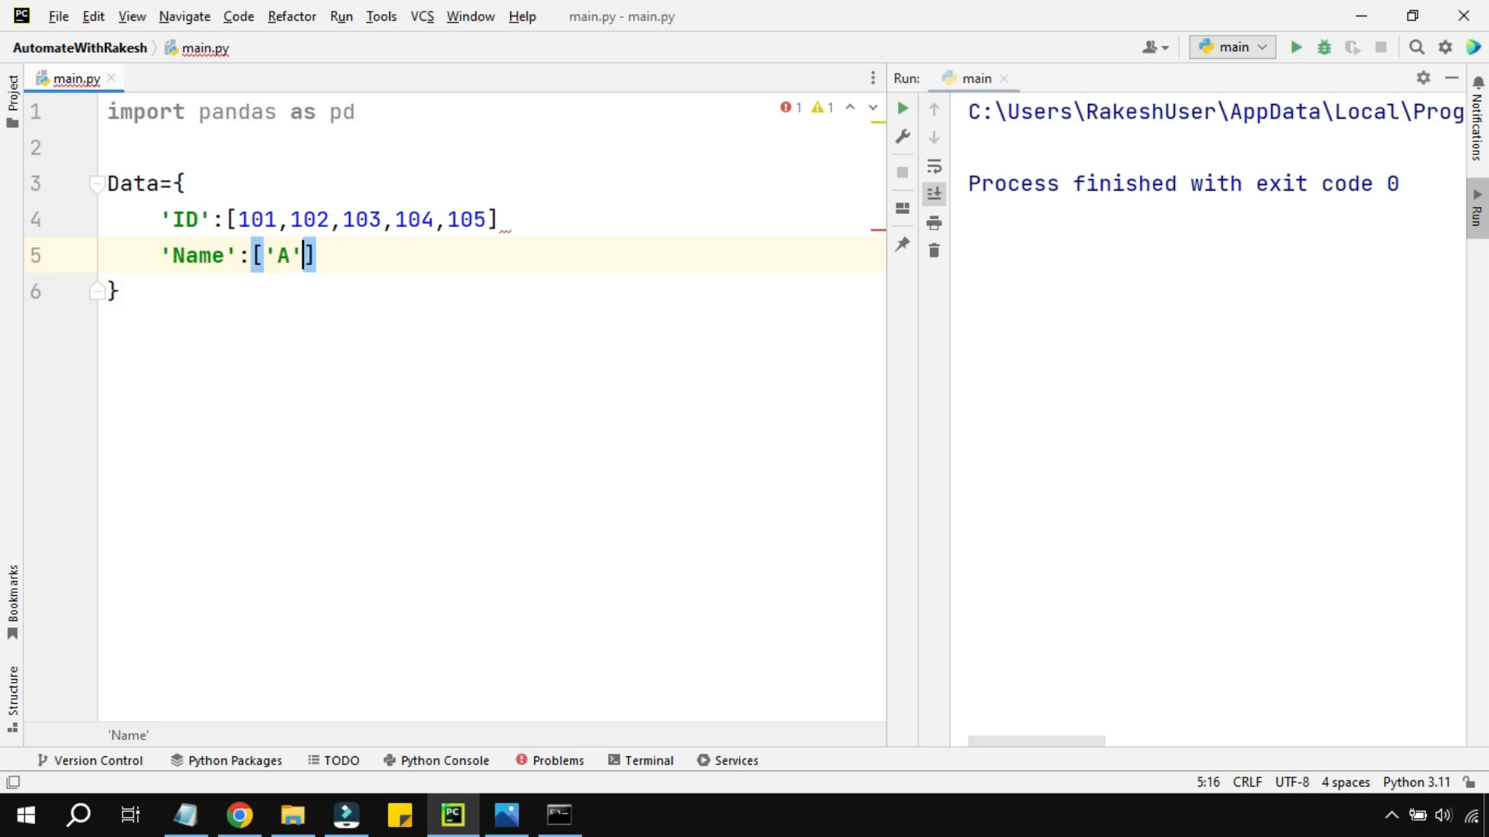
{"action": "type", "text": ",'B',"}
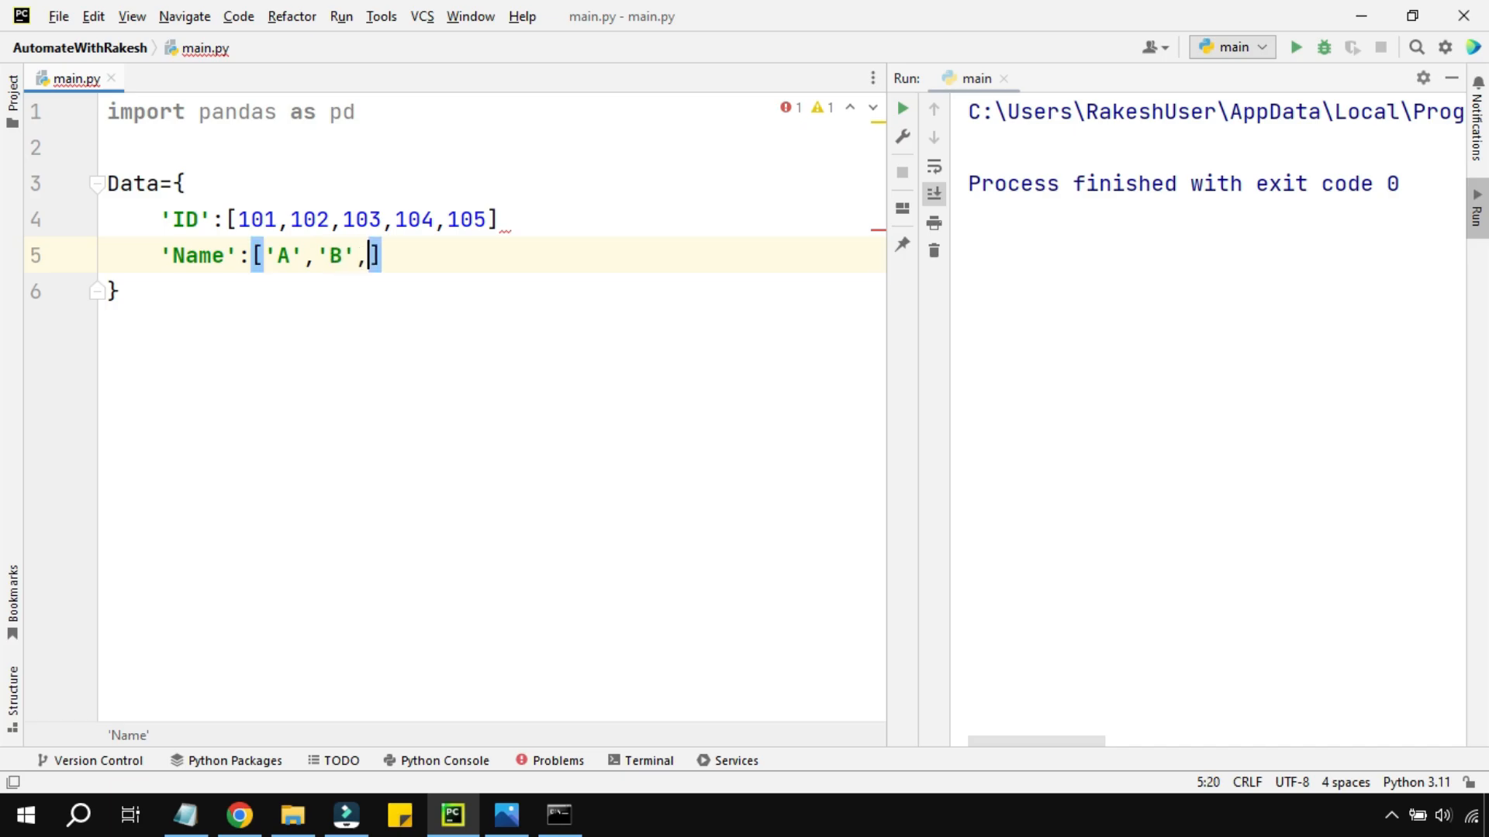
Complete the Name list with 'C','D','E' and return to the ID line's end for a comma.
{"action": "type", "text": "'C'"}
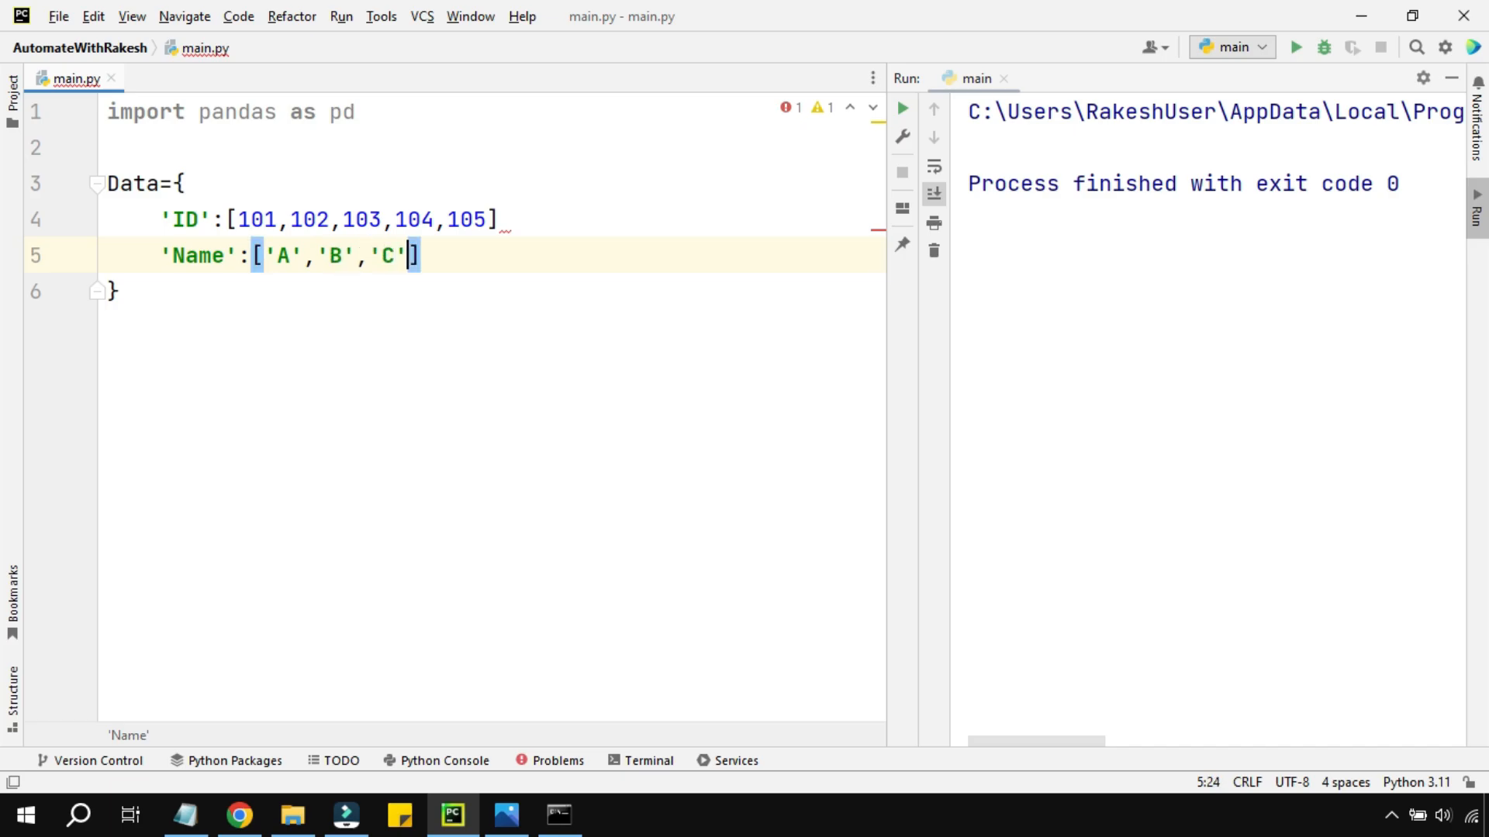
{"action": "type", "text": ","}
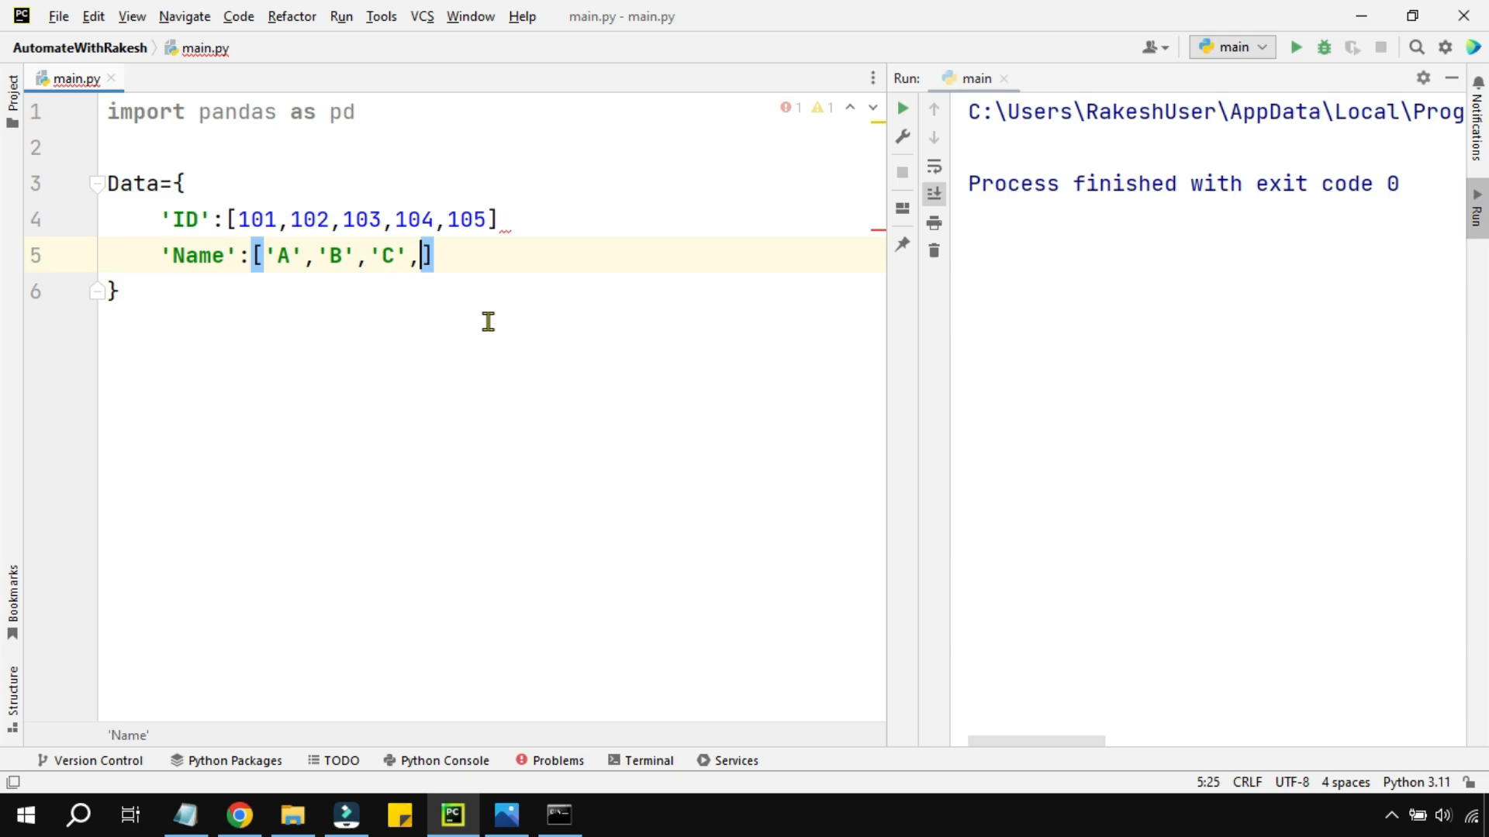
{"action": "type", "text": "'D'"}
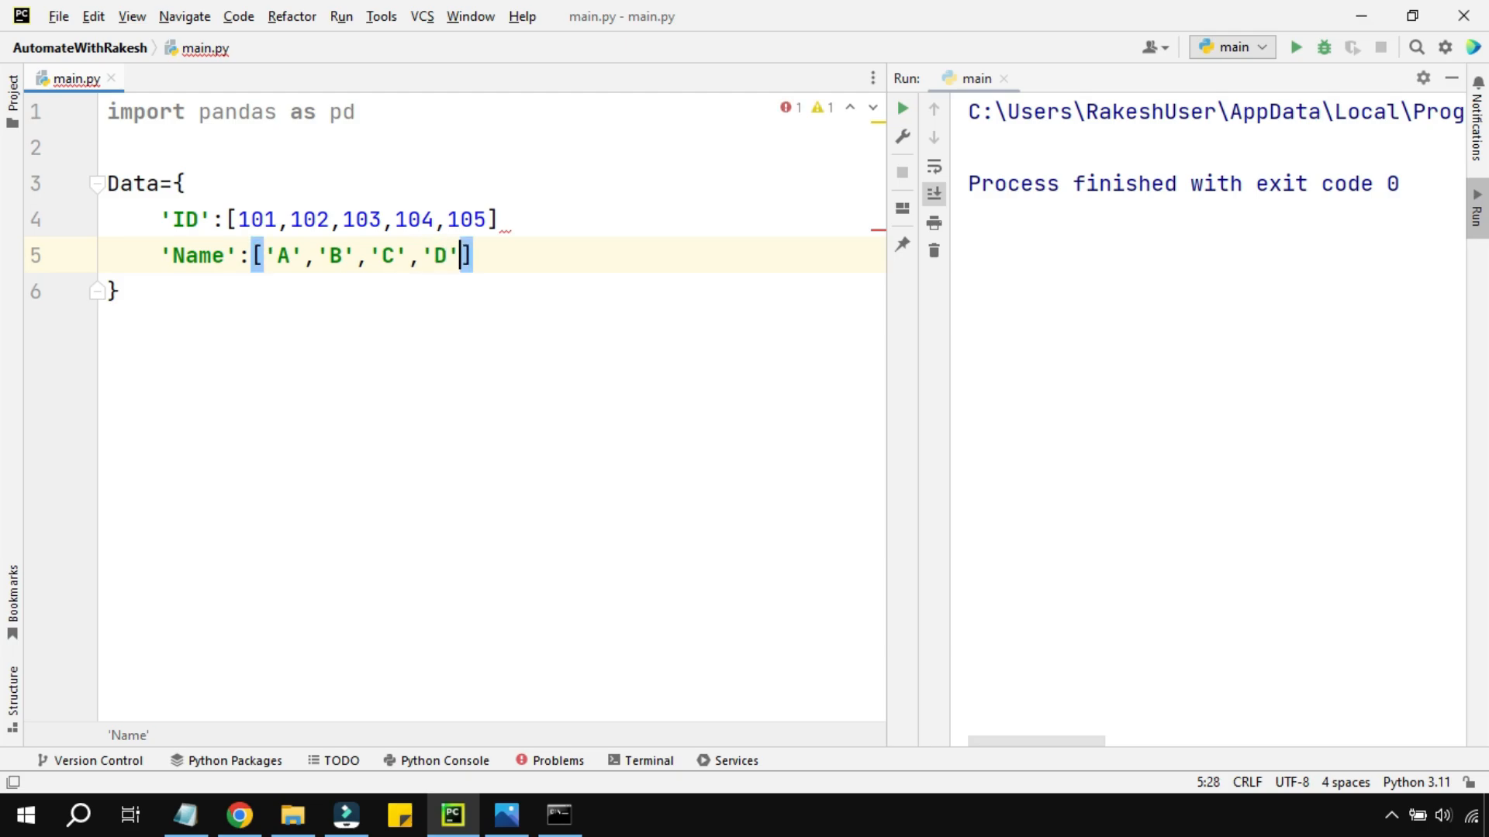
{"action": "type", "text": ",'E'"}
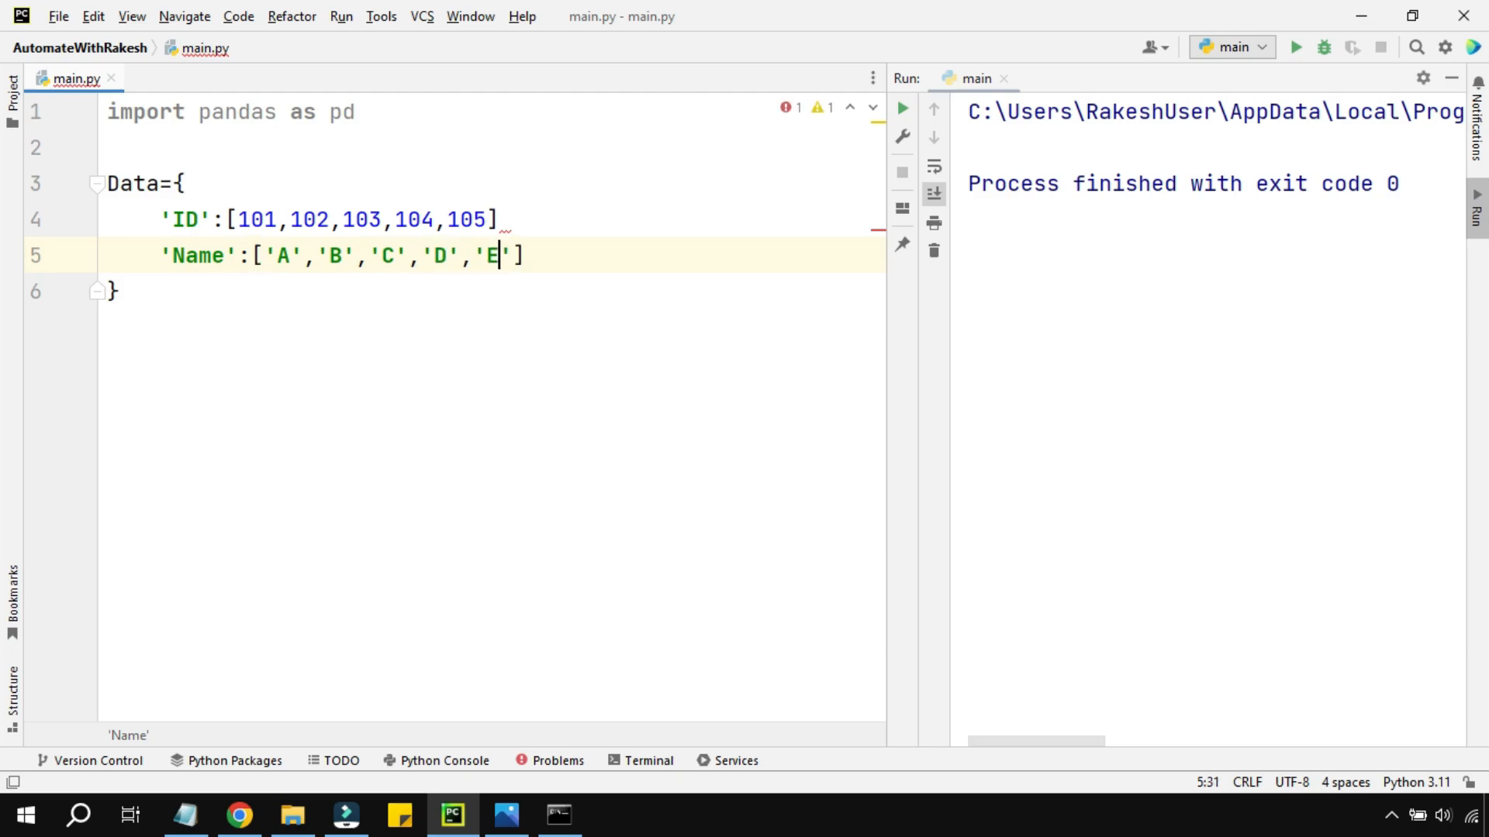
{"action": "left_click", "coordinate": [278, 256]}
{"action": "type", "text": ","}
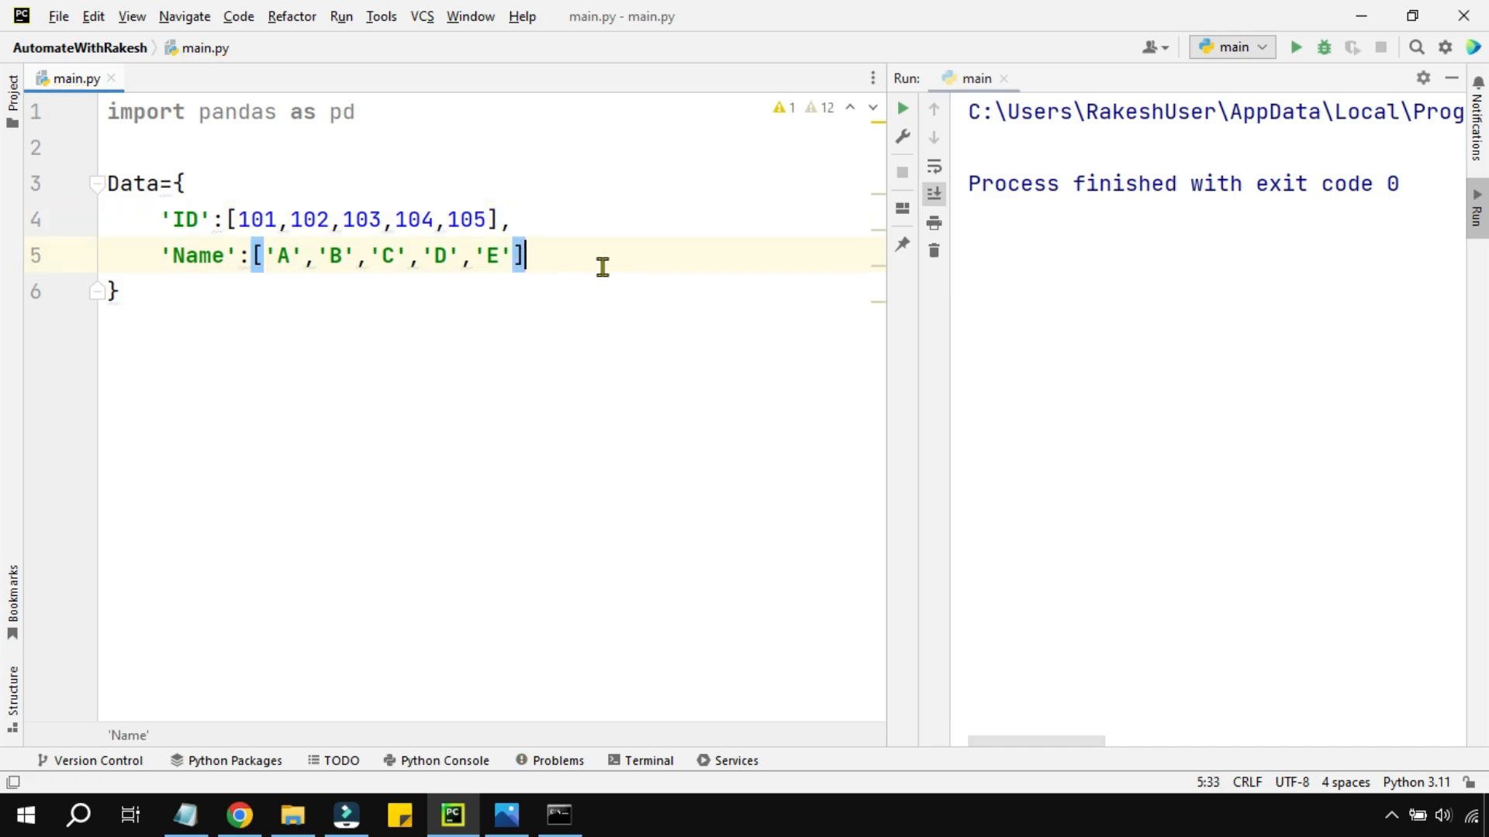
Add the third dictionary entry 'Age':[1,2,3,4,5] on a new line.
{"action": "key", "text": "Enter"}
{"action": "type", "text": "'A"}
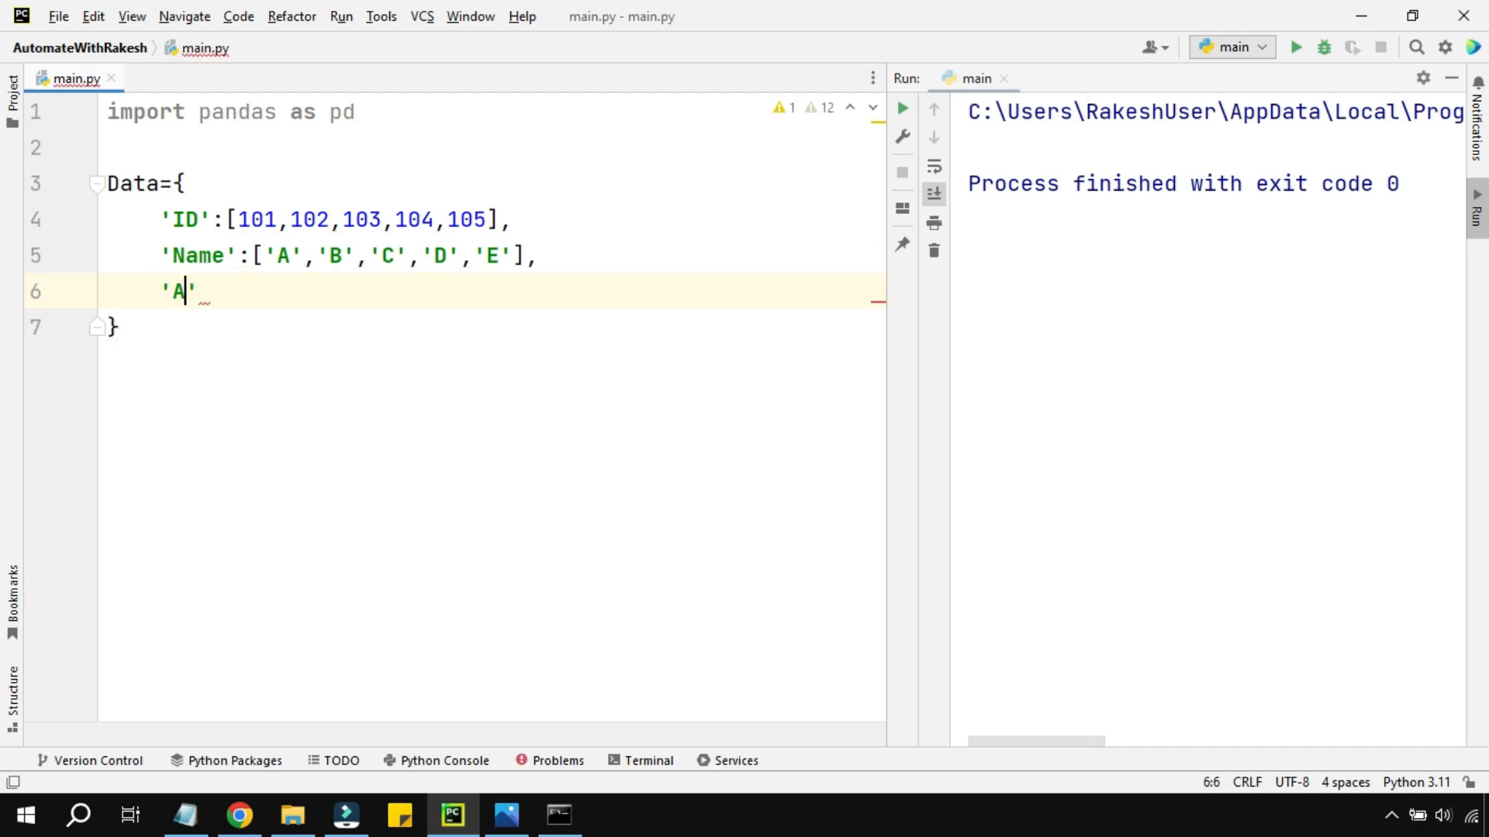
{"action": "type", "text": "ge"}
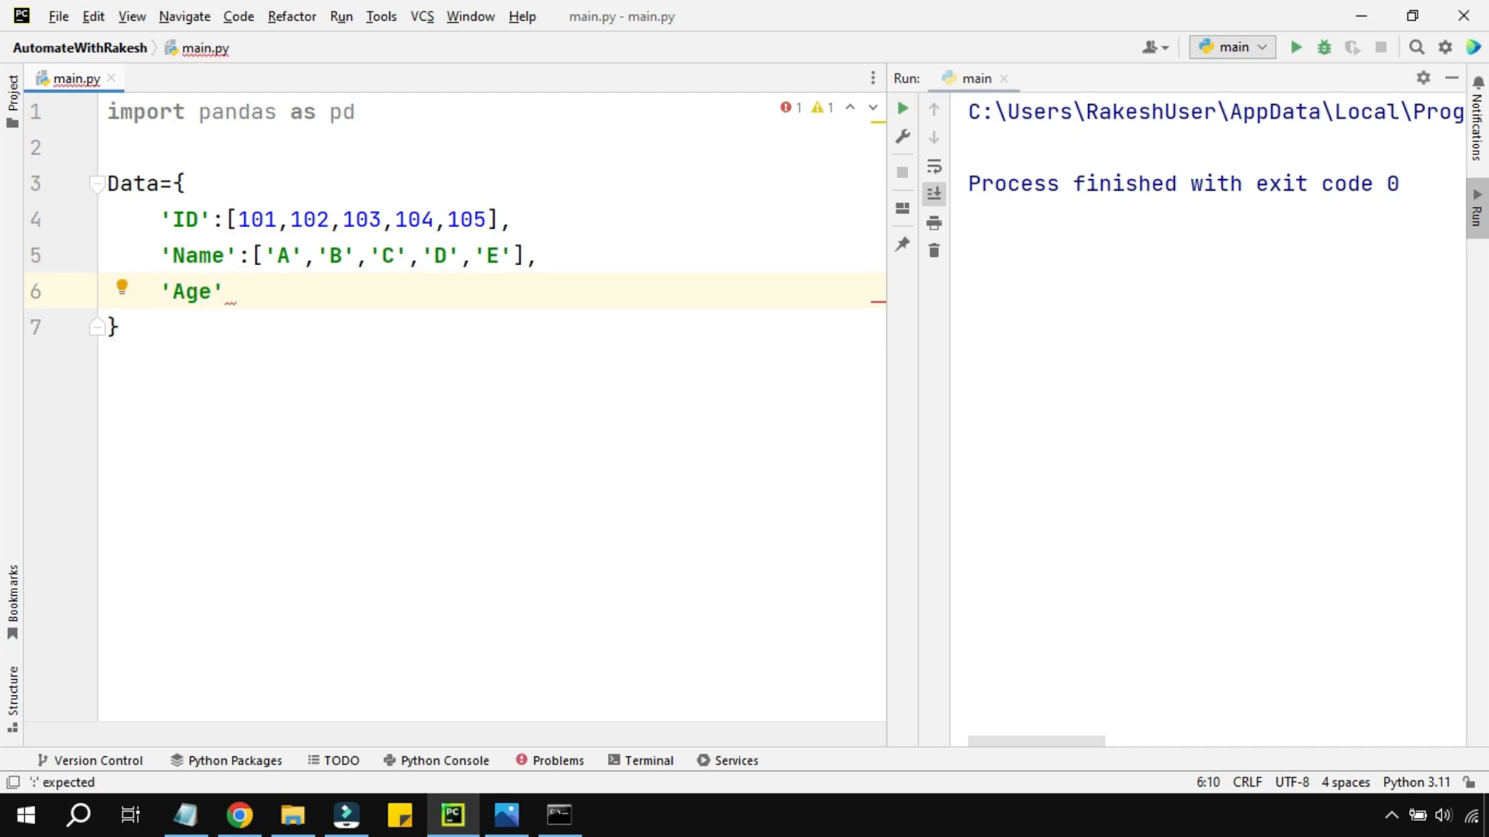
{"action": "type", "text": ":[]"}
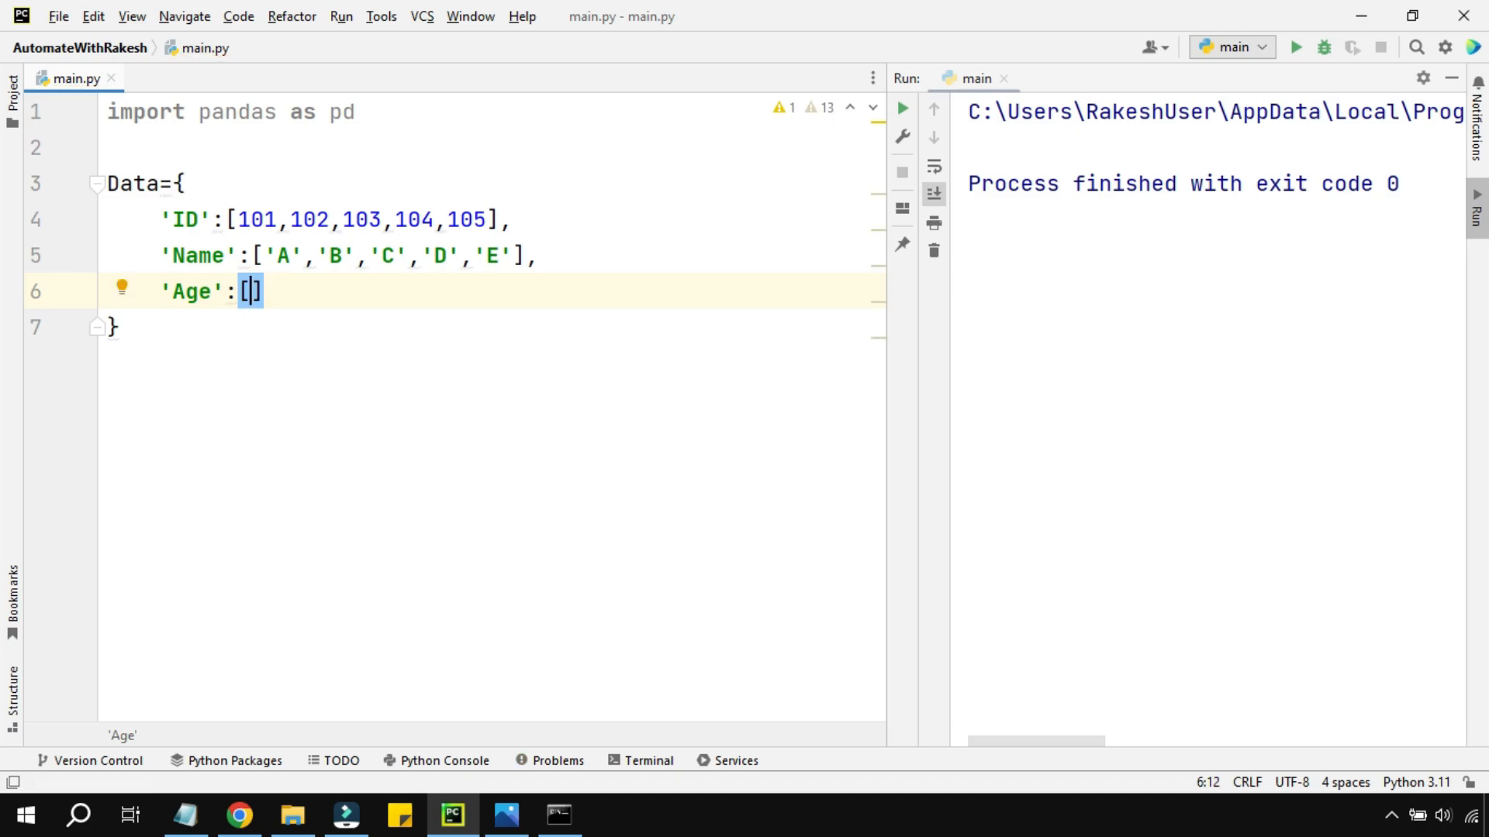
{"action": "type", "text": "1,2,3,"}
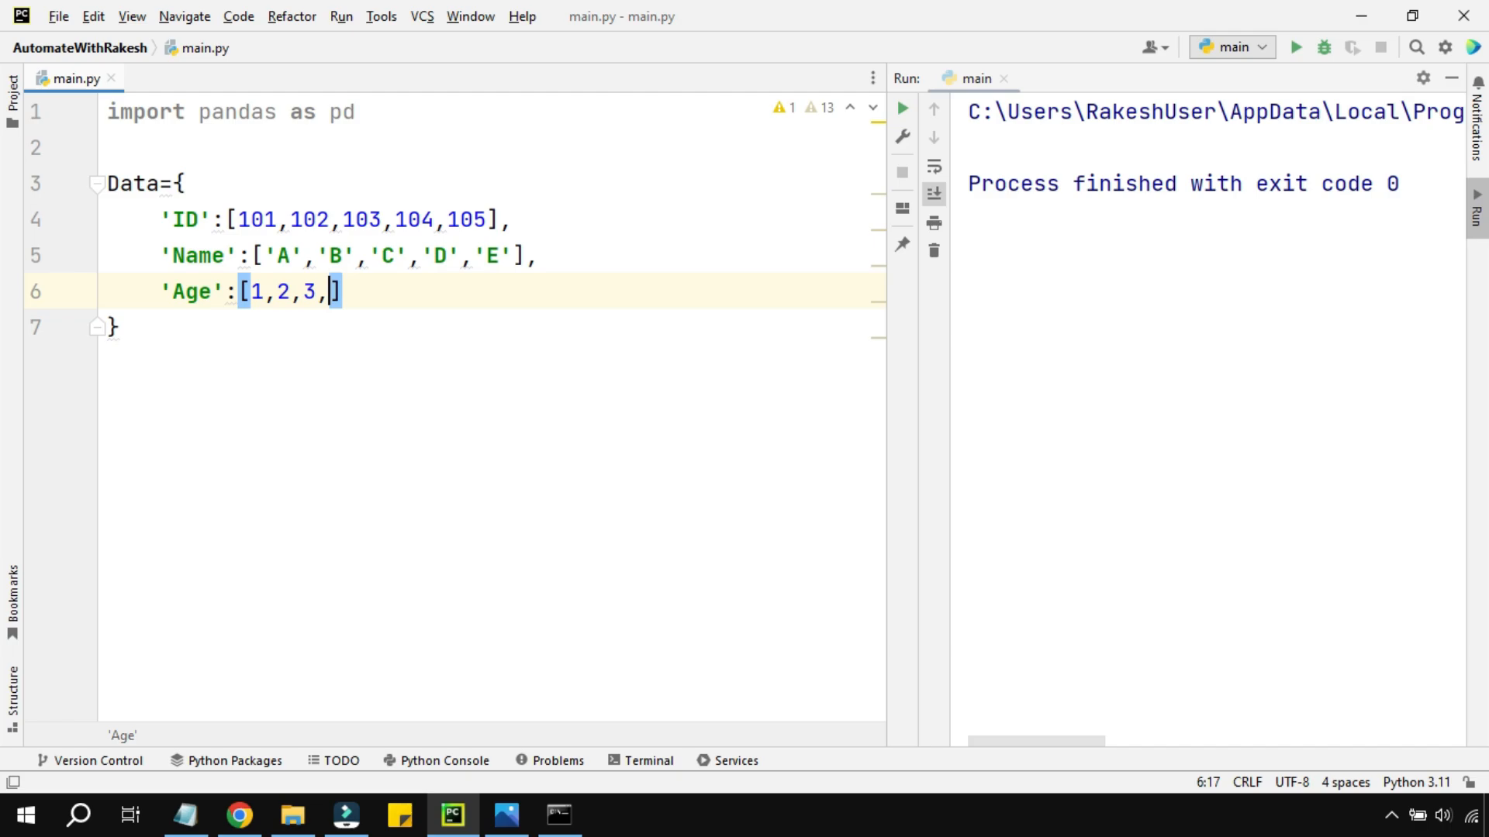
{"action": "type", "text": "4,5"}
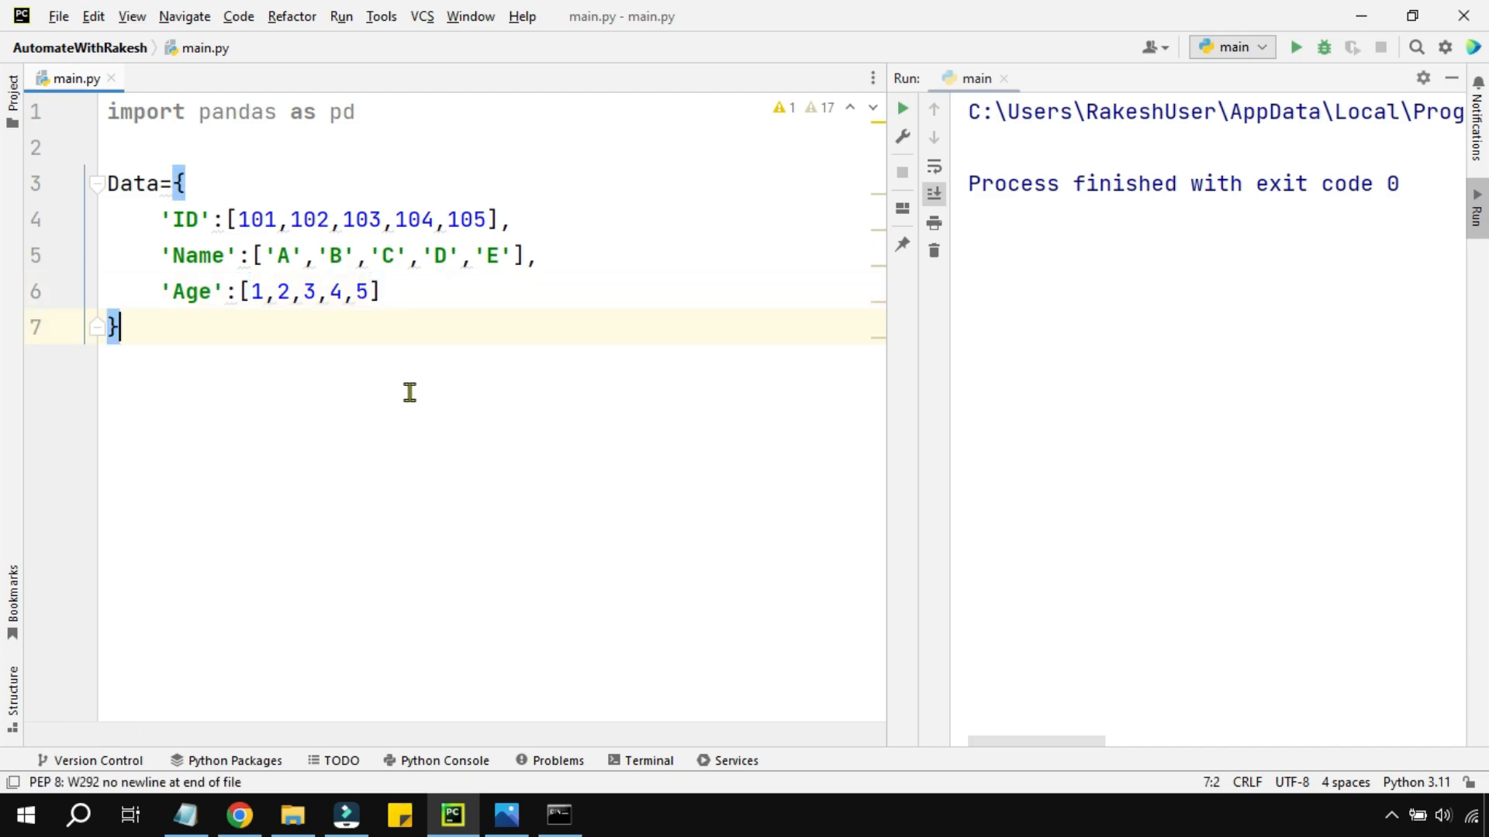
{"action": "mouse_move", "coordinate": [205, 369]}
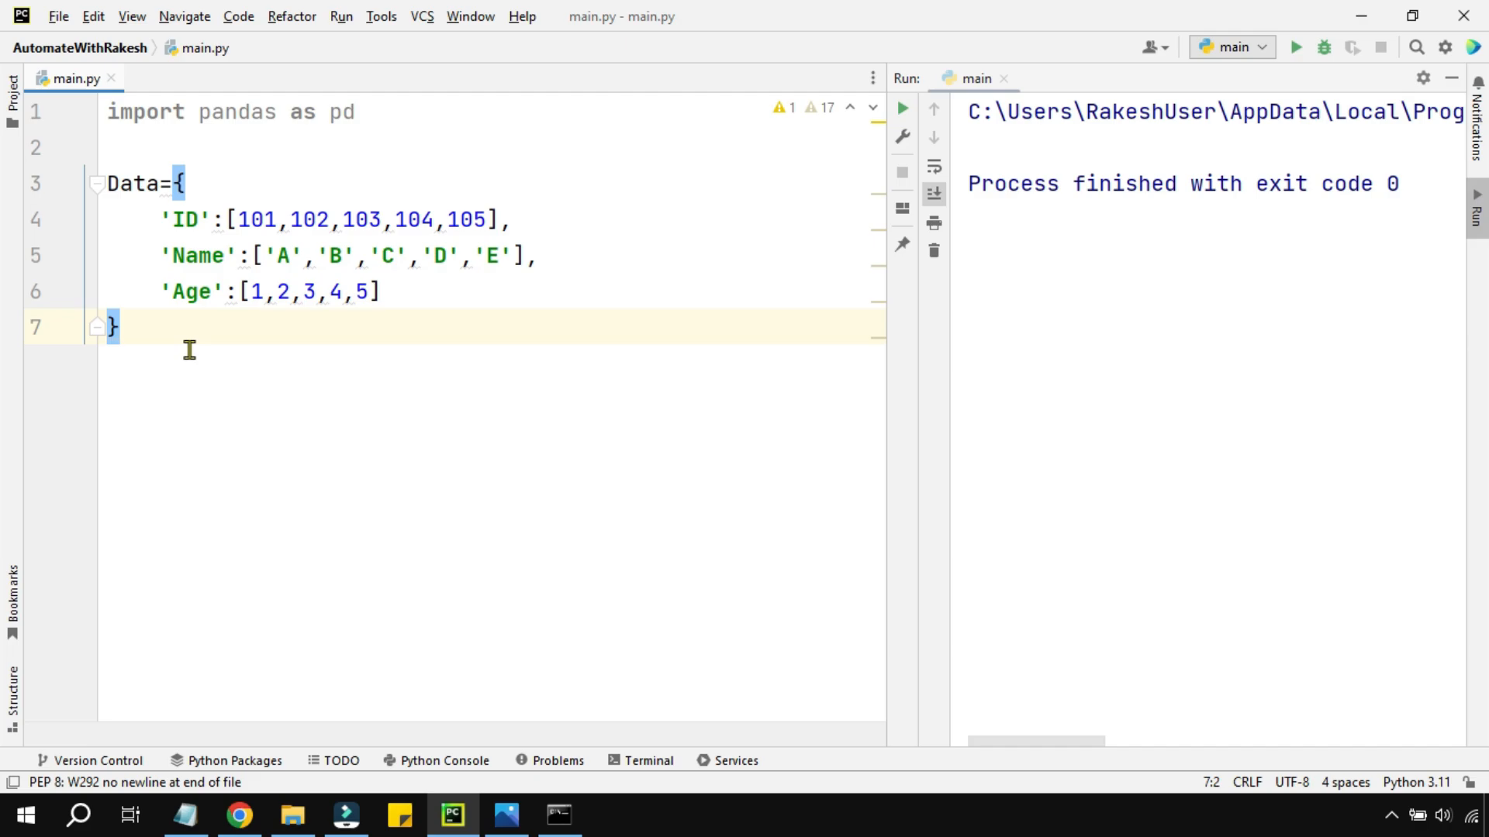
Add print(Data), run main.py to print the dictionary, and review the Run output.
{"action": "type", "text": "p"}
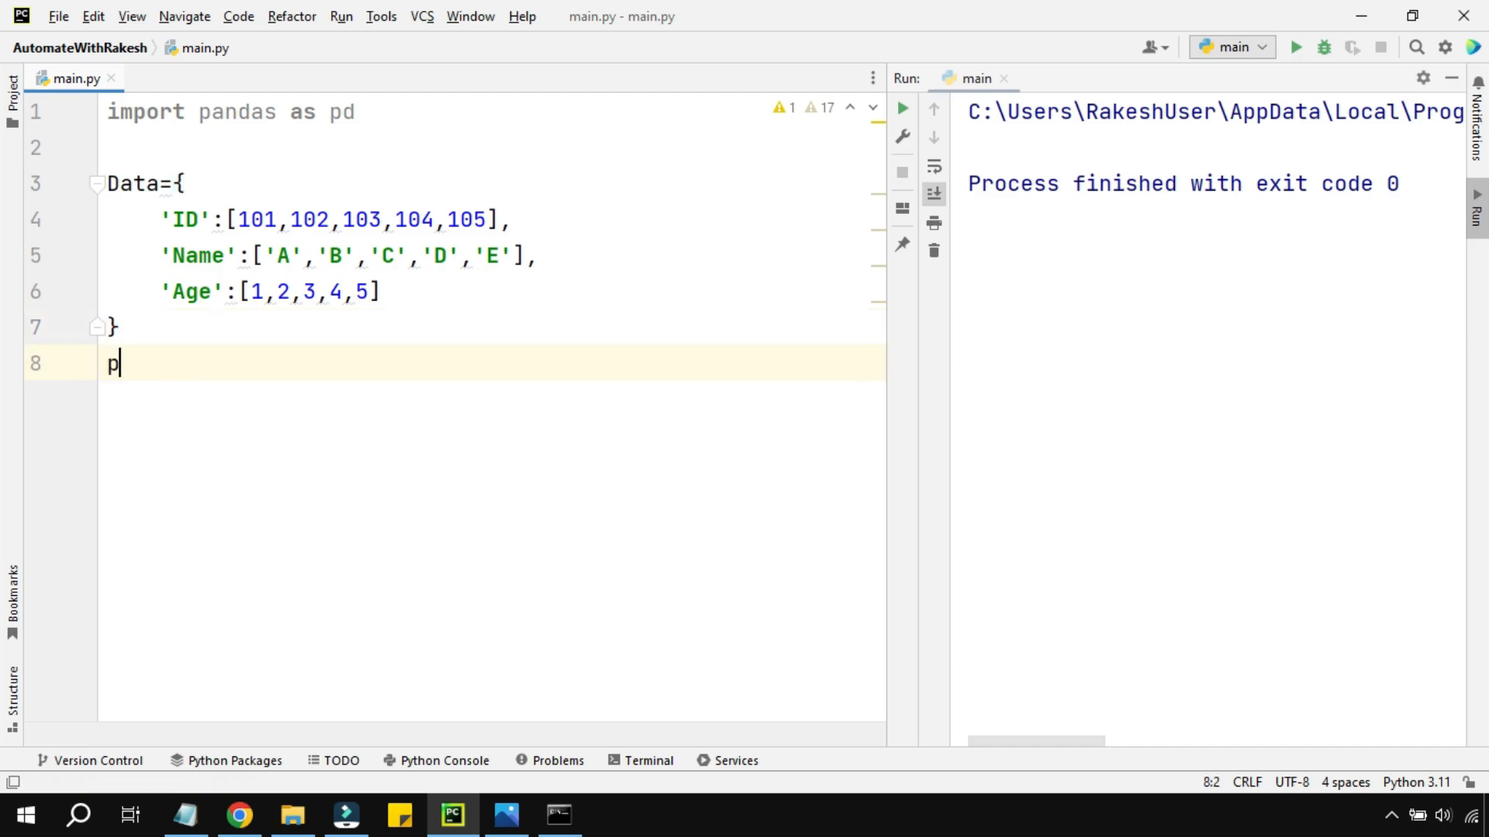
{"action": "type", "text": "rint()"}
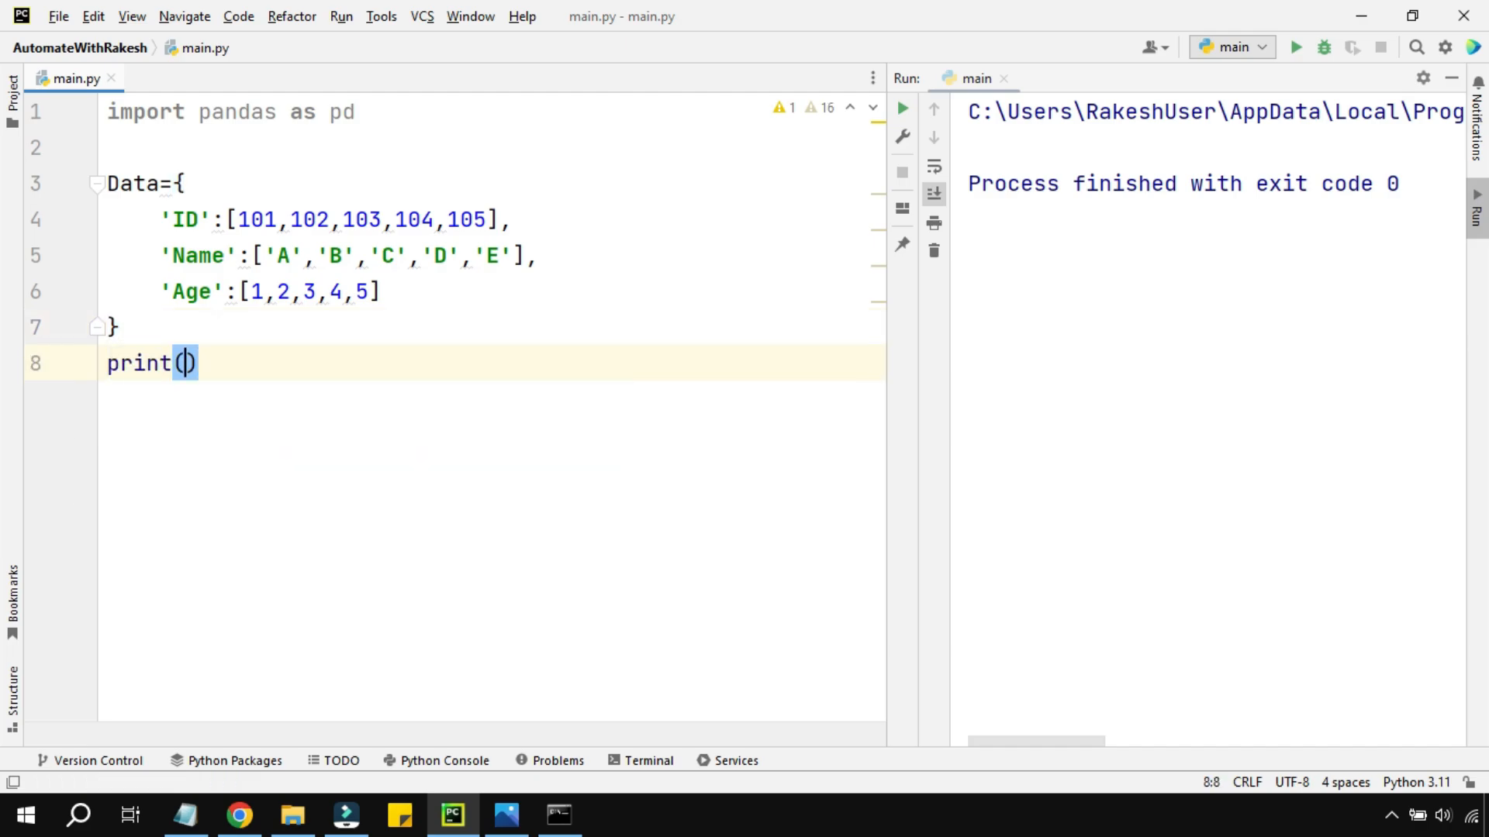
{"action": "type", "text": "dat"}
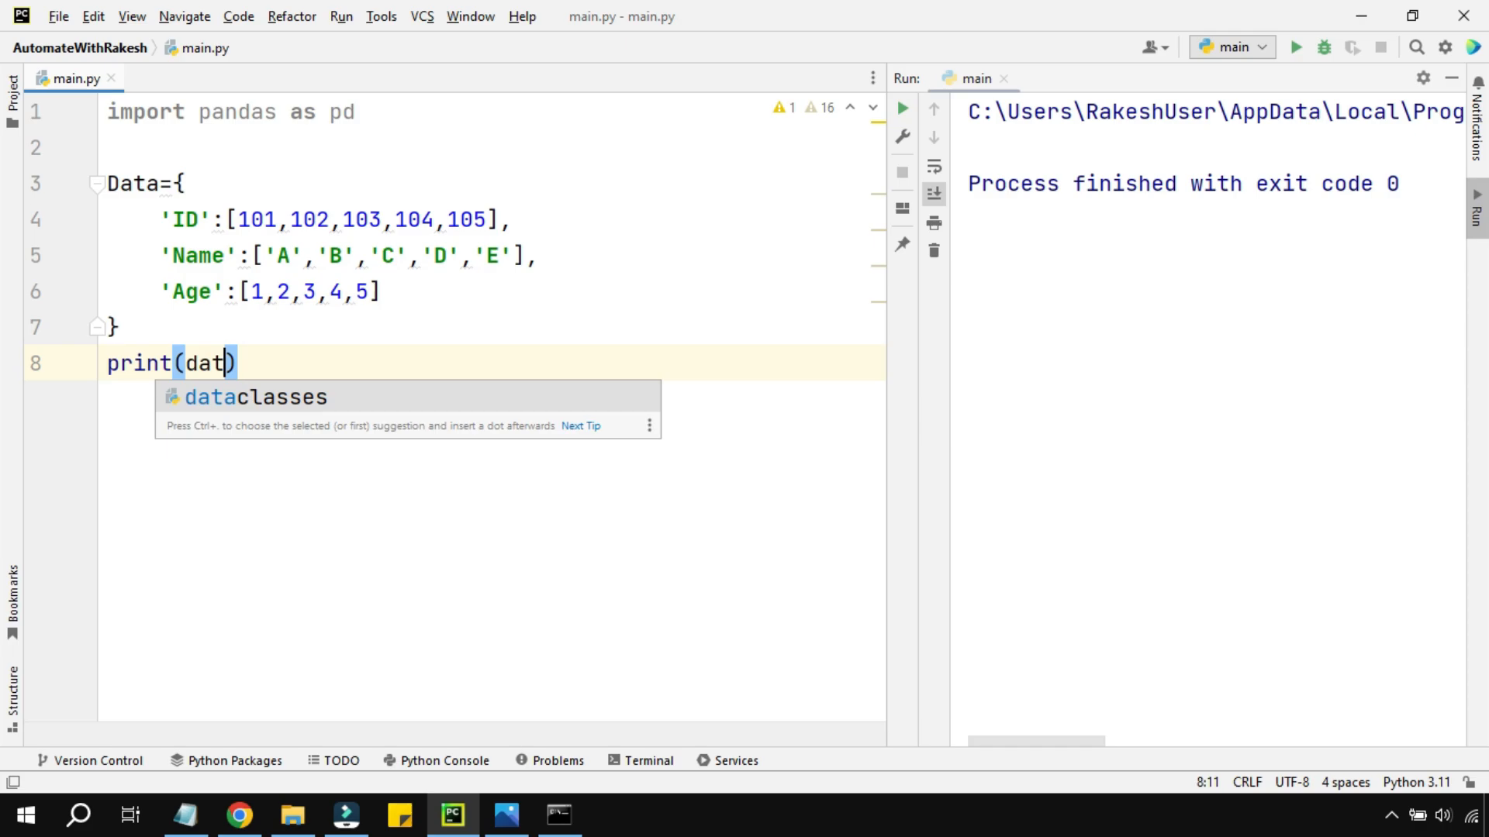
{"action": "type", "text": "Data"}
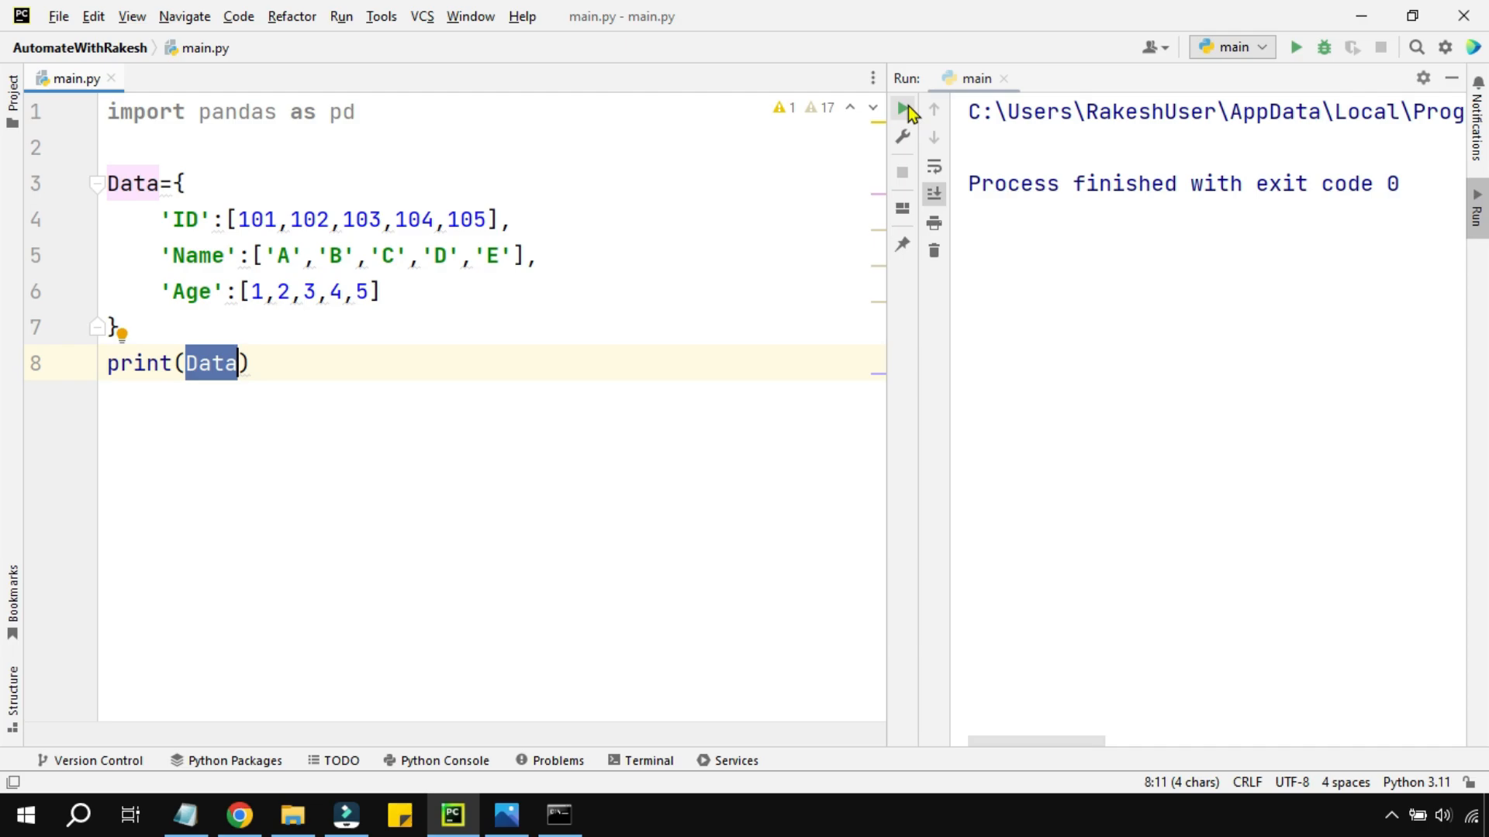
{"action": "left_click", "coordinate": [902, 107]}
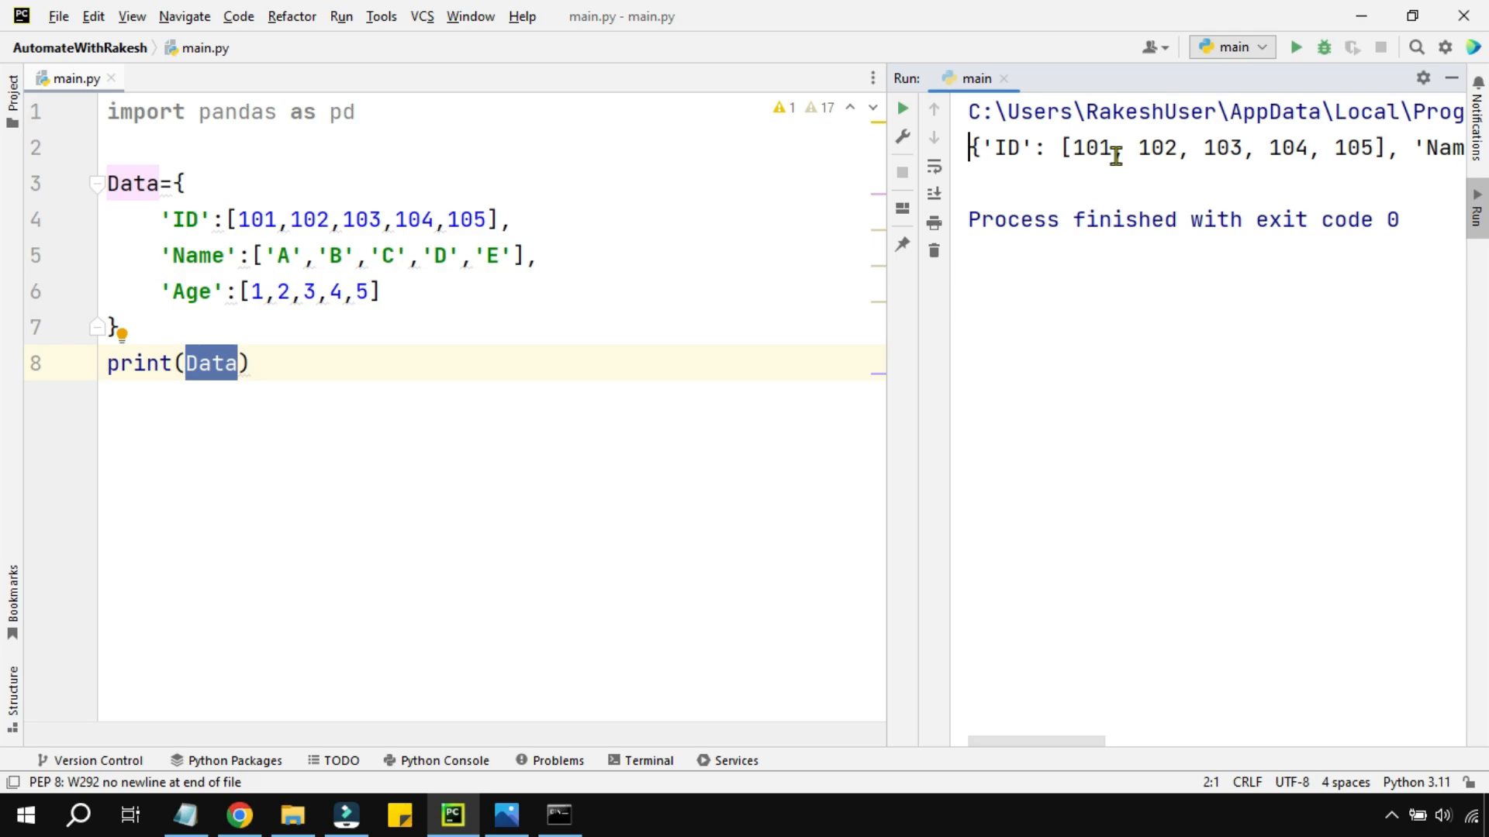
{"action": "left_click_drag", "start_coordinate": [1044, 743], "coordinate": [1100, 743]}
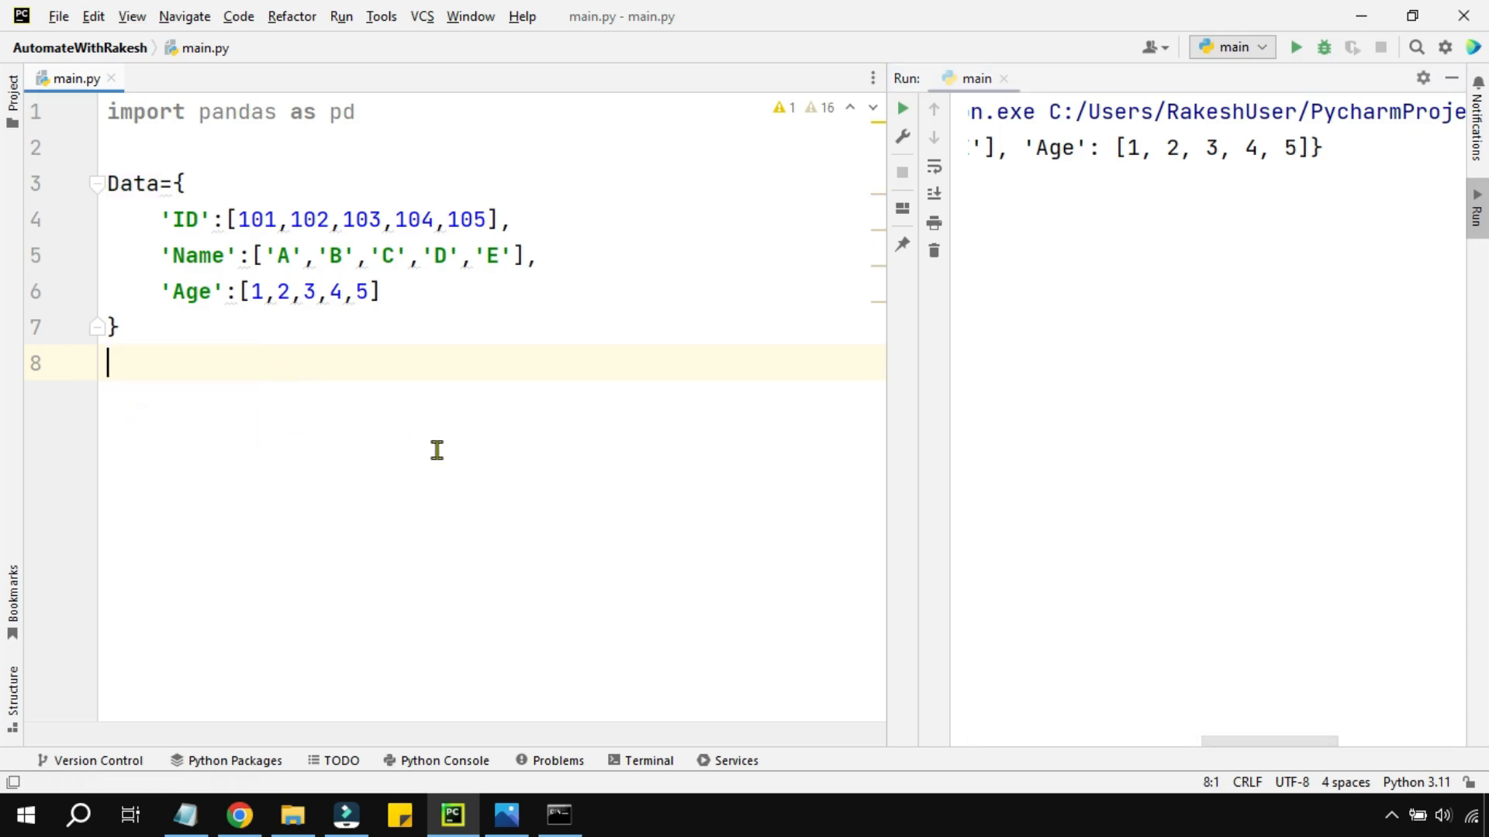
Add the line dt=pd.DataFrame(Data) below the Data dictionary.
{"action": "left_click", "coordinate": [119, 326]}
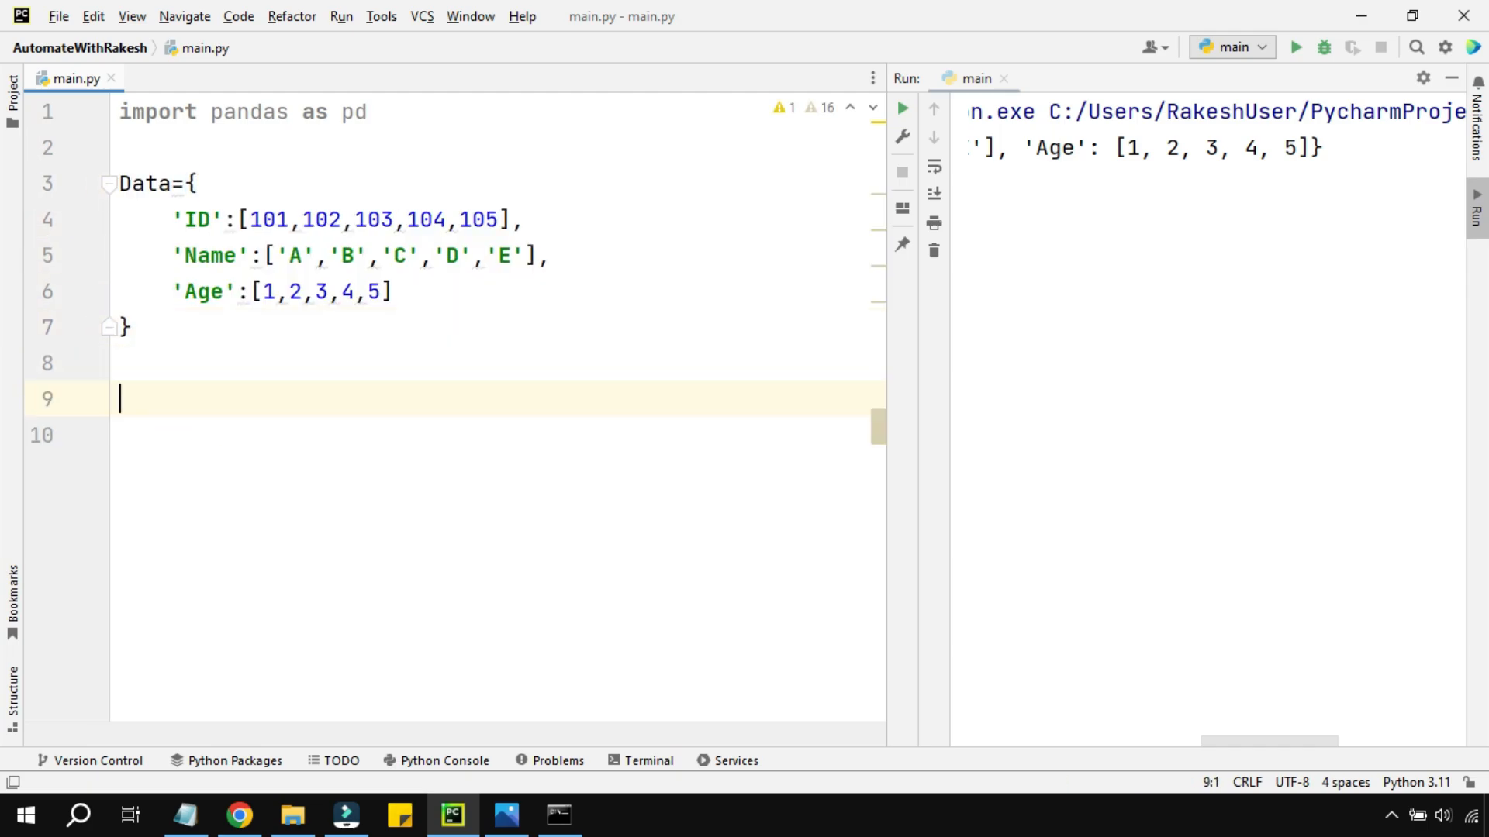
{"action": "mouse_move", "coordinate": [532, 650]}
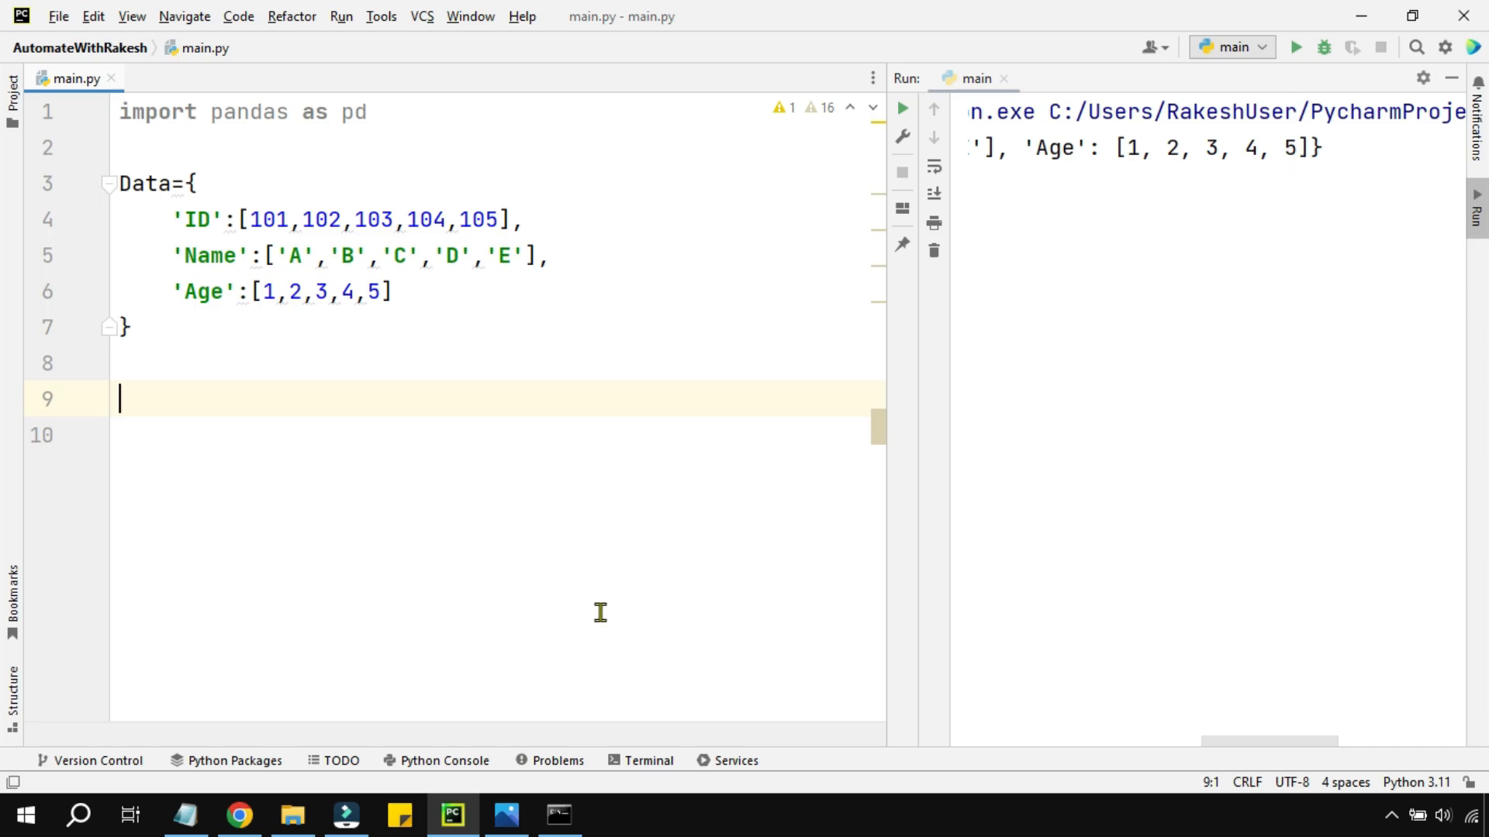
{"action": "type", "text": "pd"}
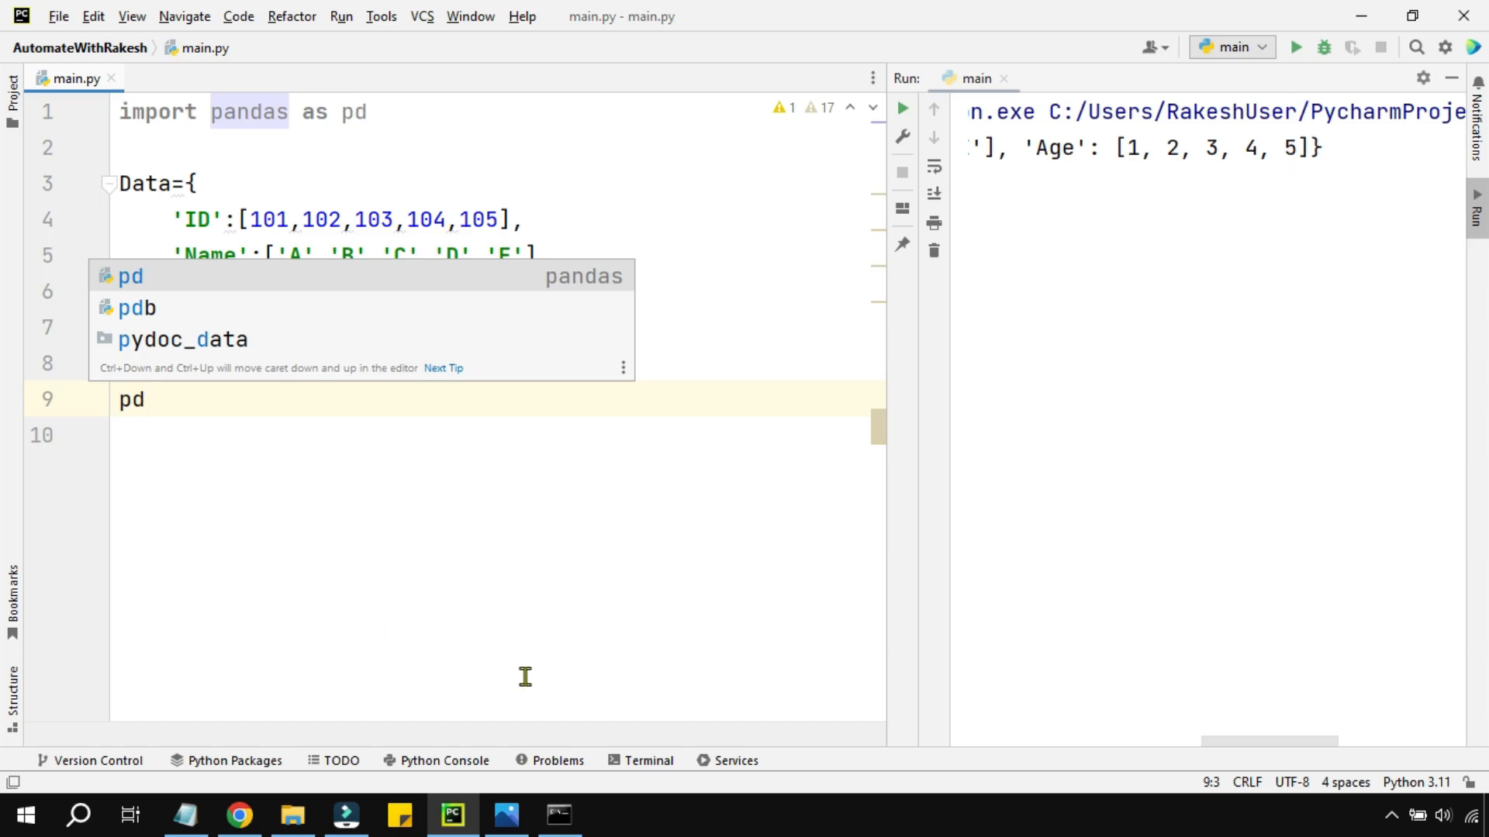
{"action": "type", "text": "."}
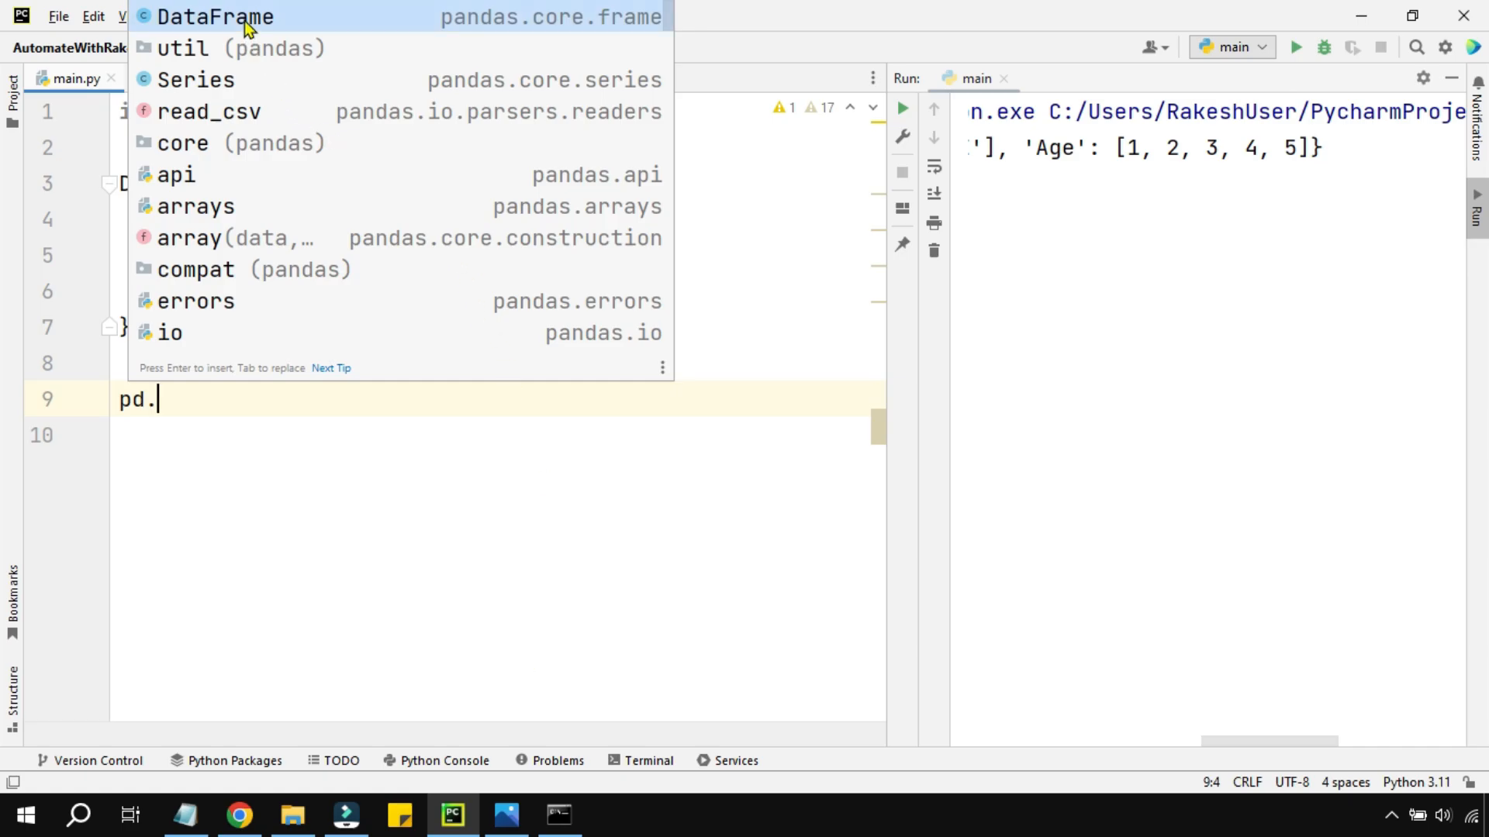
{"action": "left_click", "coordinate": [216, 16]}
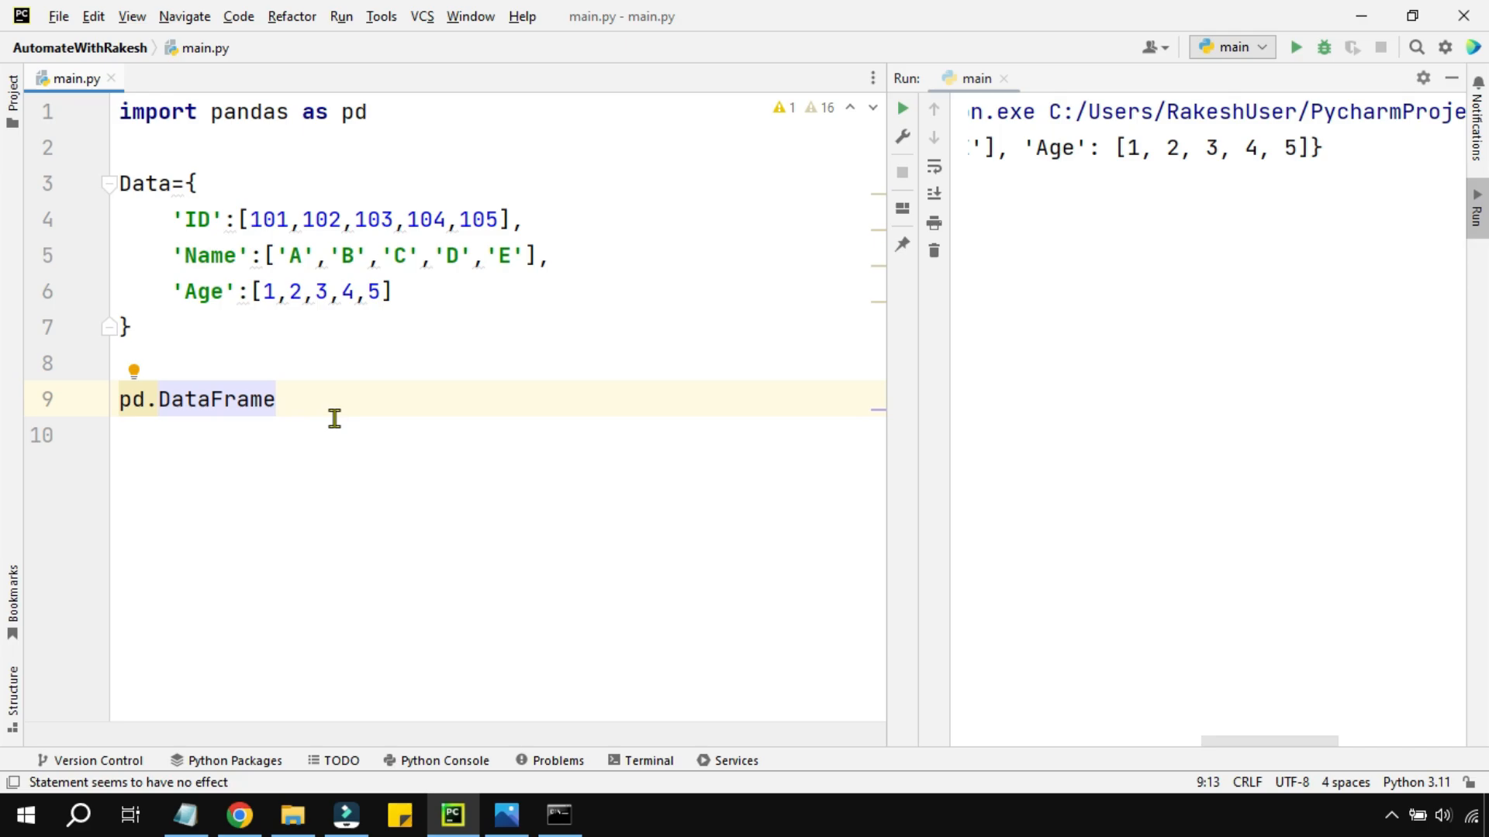
{"action": "type", "text": "()"}
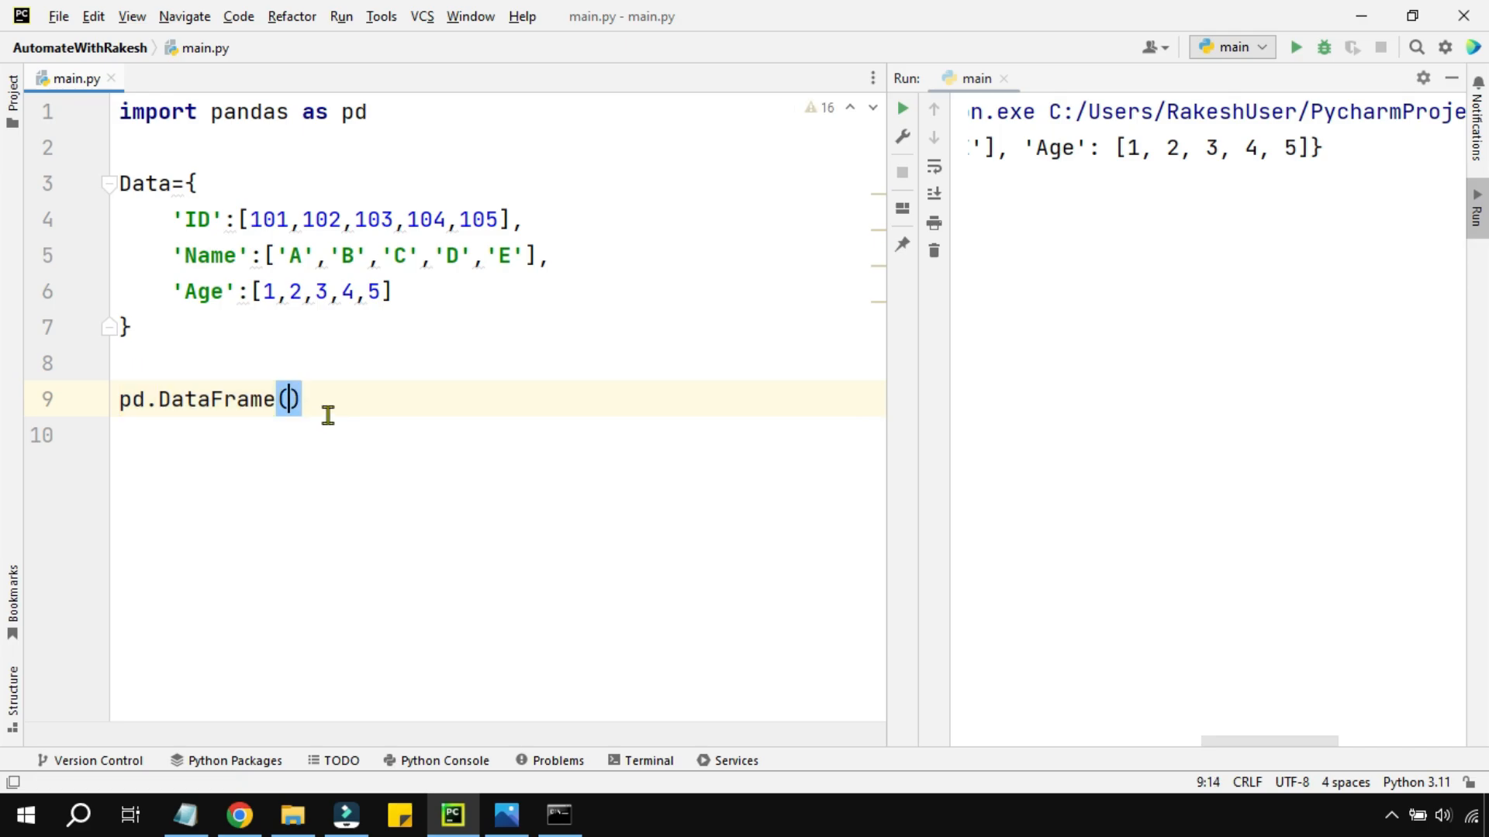
{"action": "type", "text": "Data"}
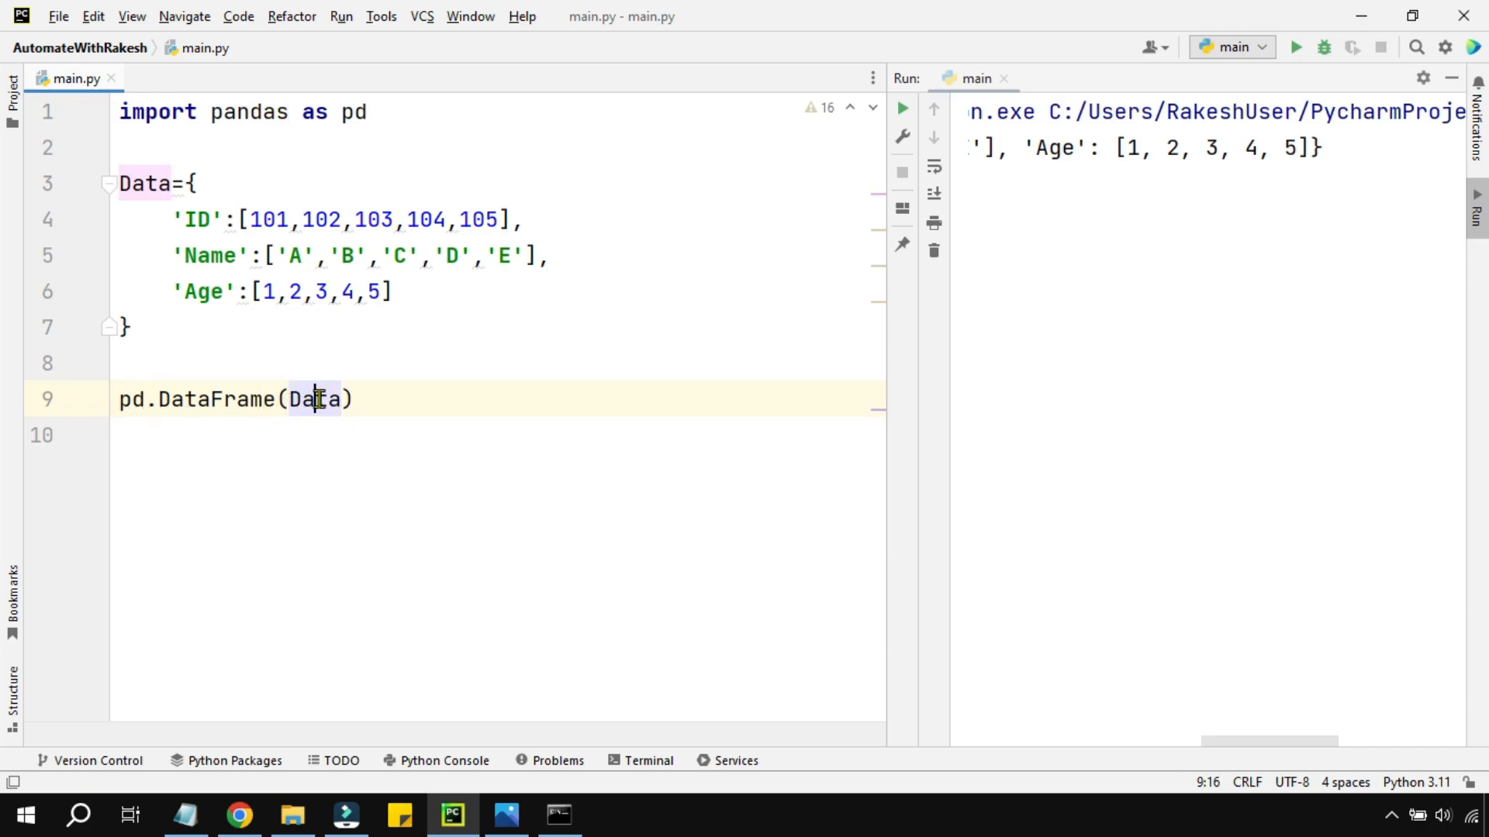
{"action": "double_click", "coordinate": [315, 399]}
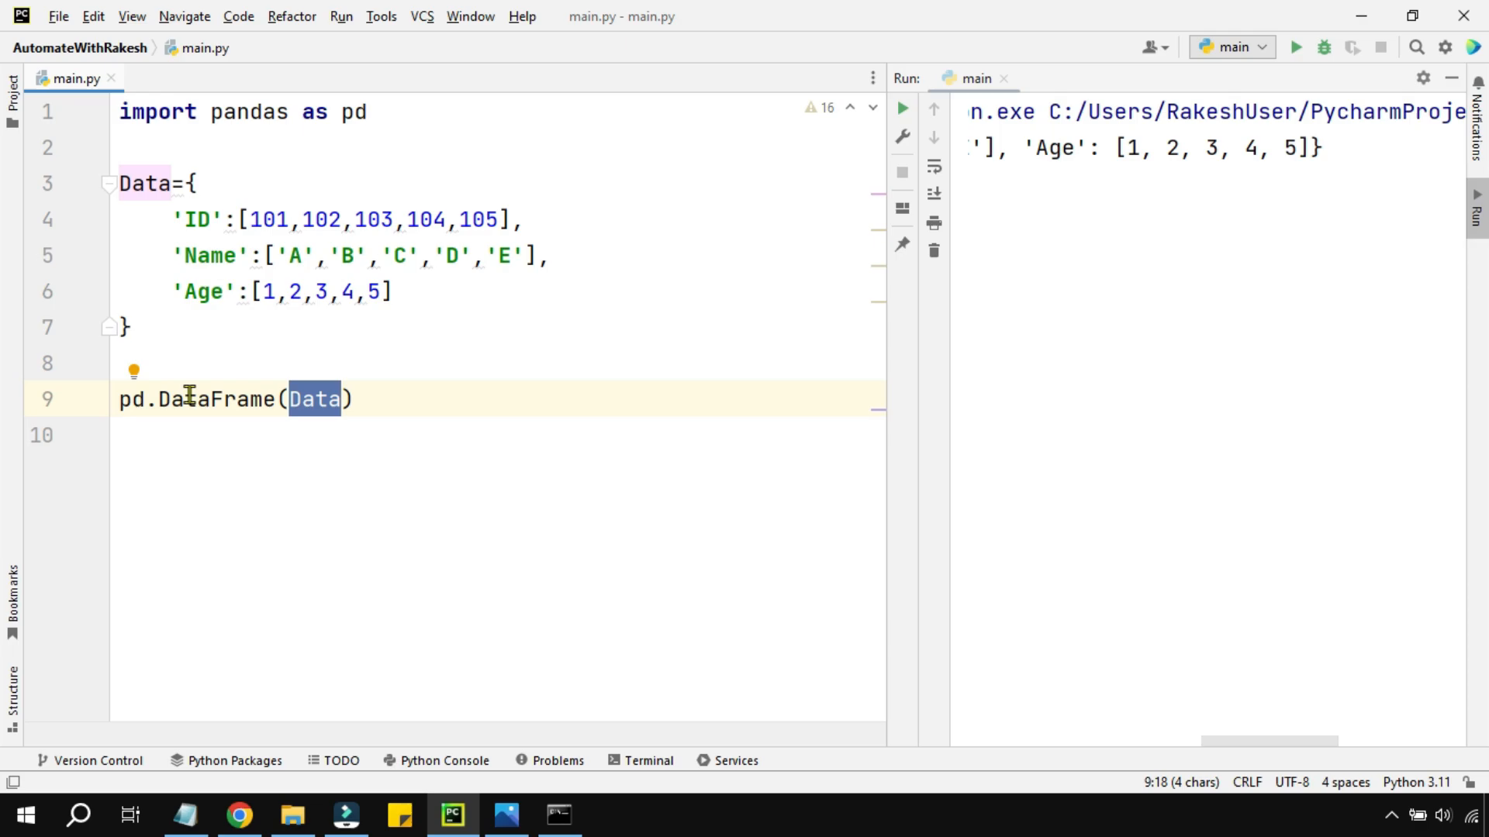
{"action": "left_click", "coordinate": [124, 435]}
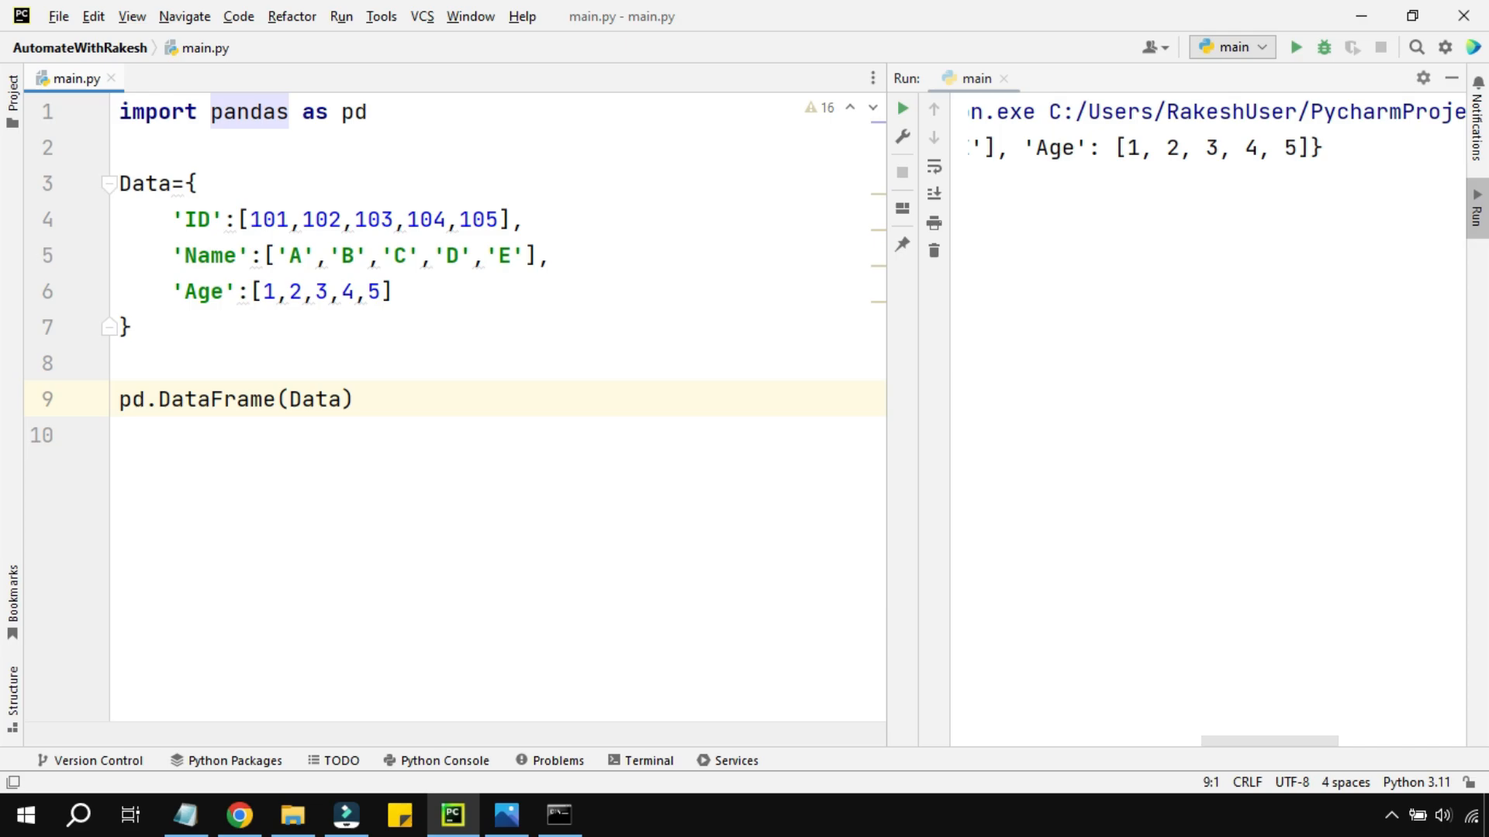
{"action": "type", "text": "dt="}
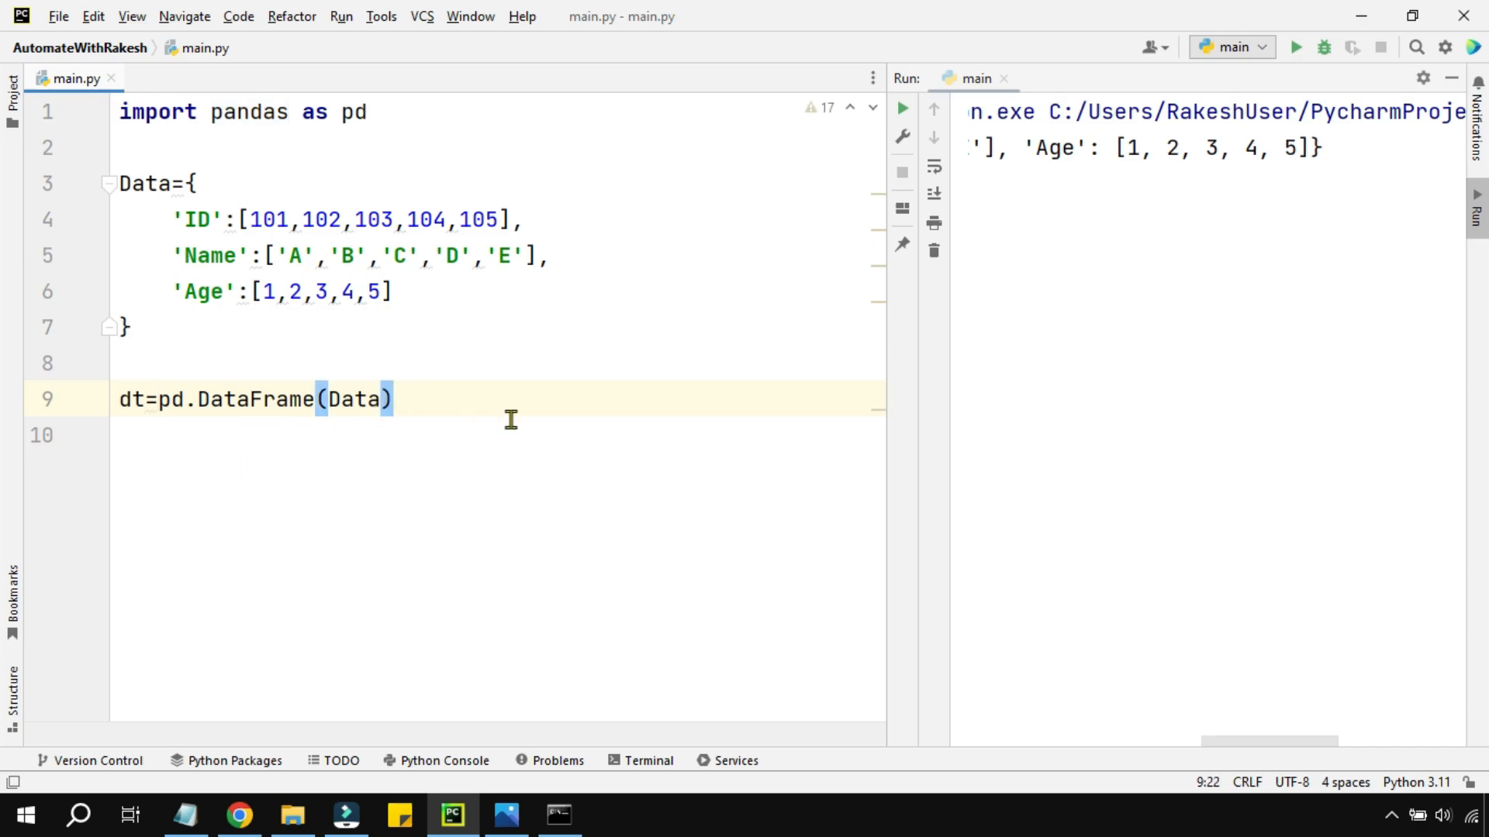
Add a print(dt) statement to show the DataFrame.
{"action": "type", "text": "p"}
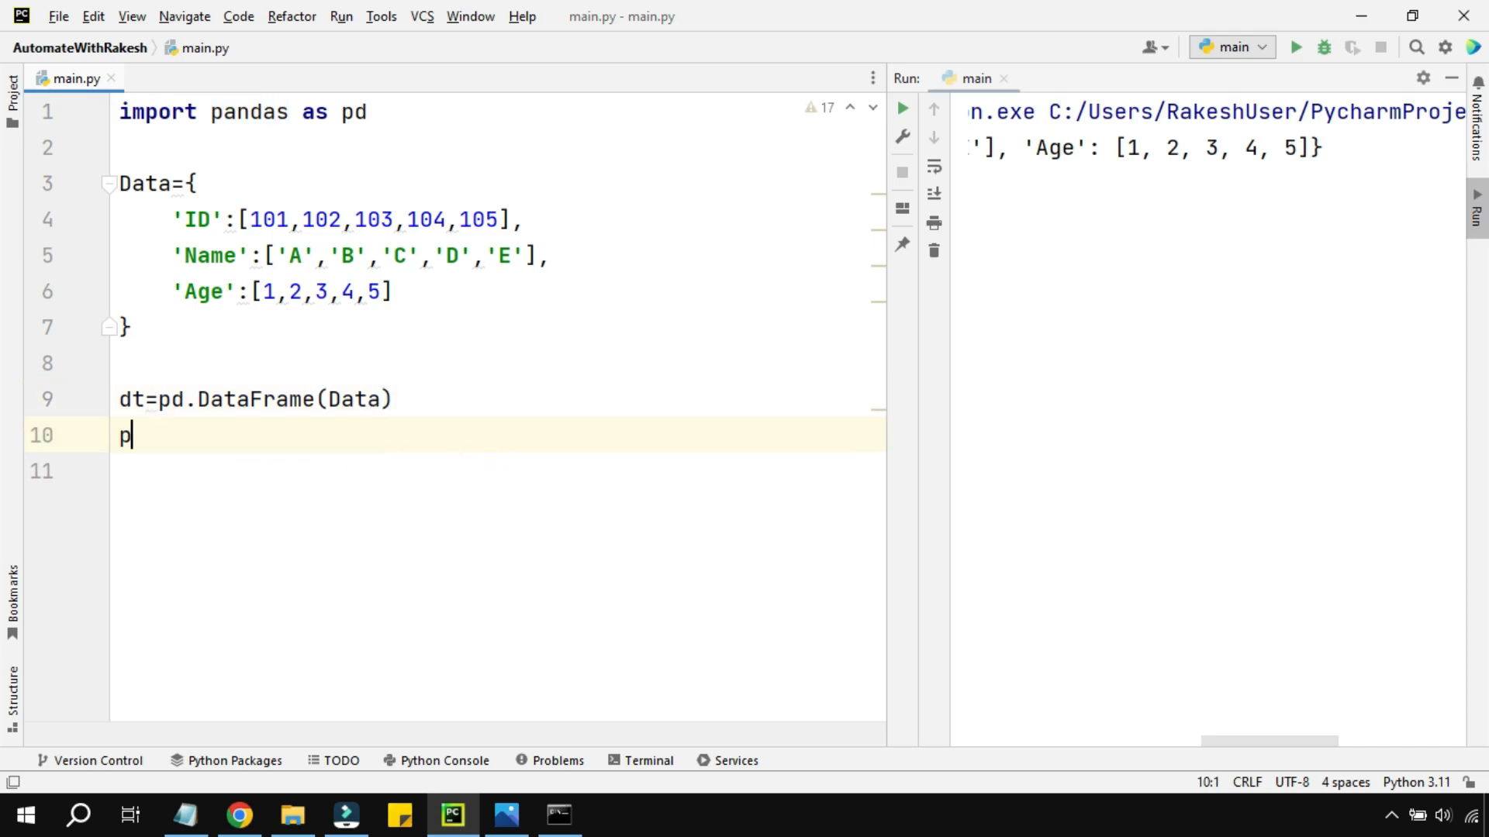
{"action": "type", "text": "rint("}
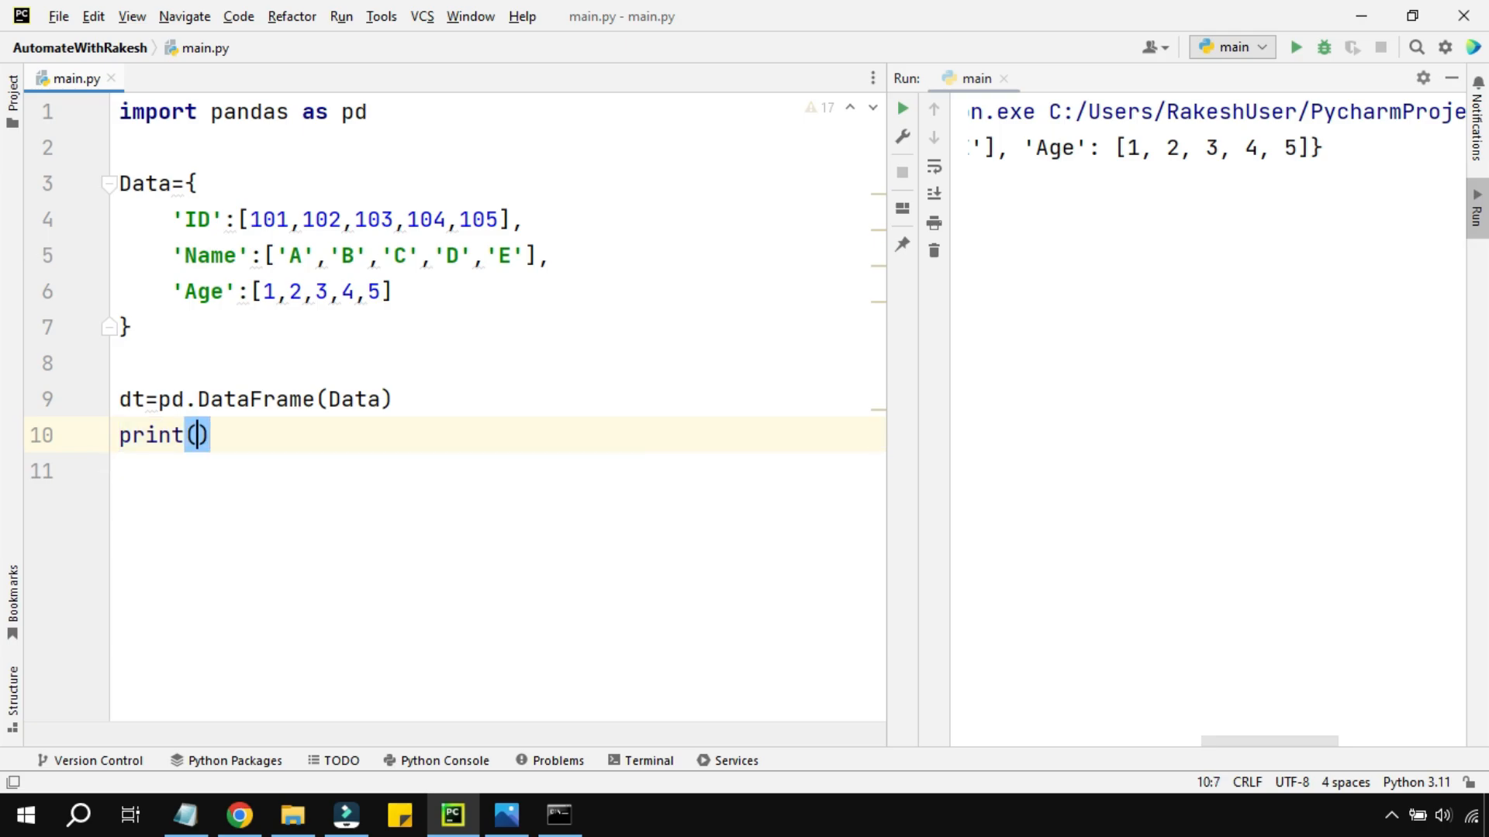
{"action": "type", "text": "dt"}
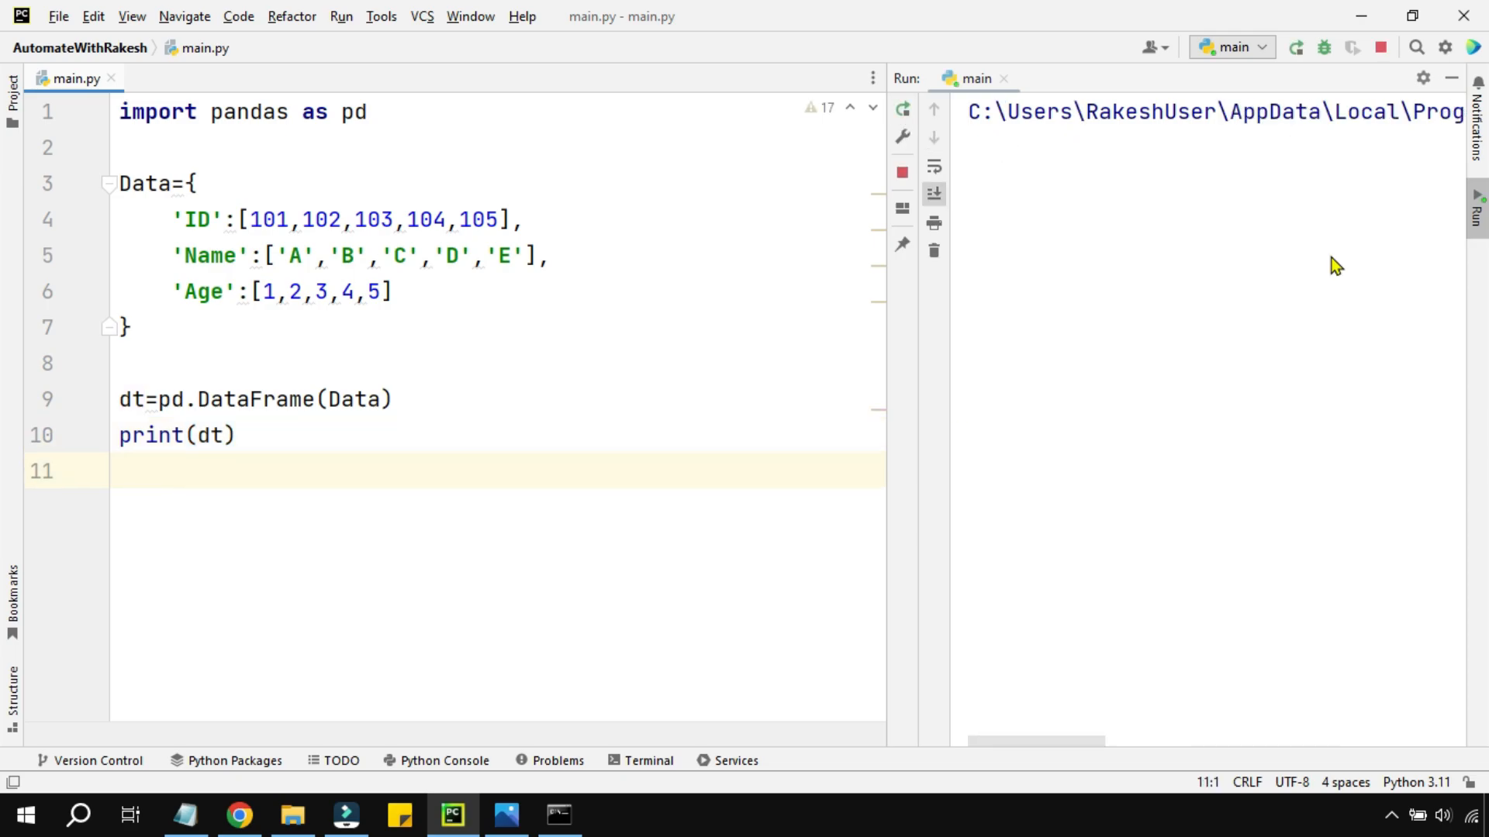
{"action": "mouse_move", "coordinate": [478, 315]}
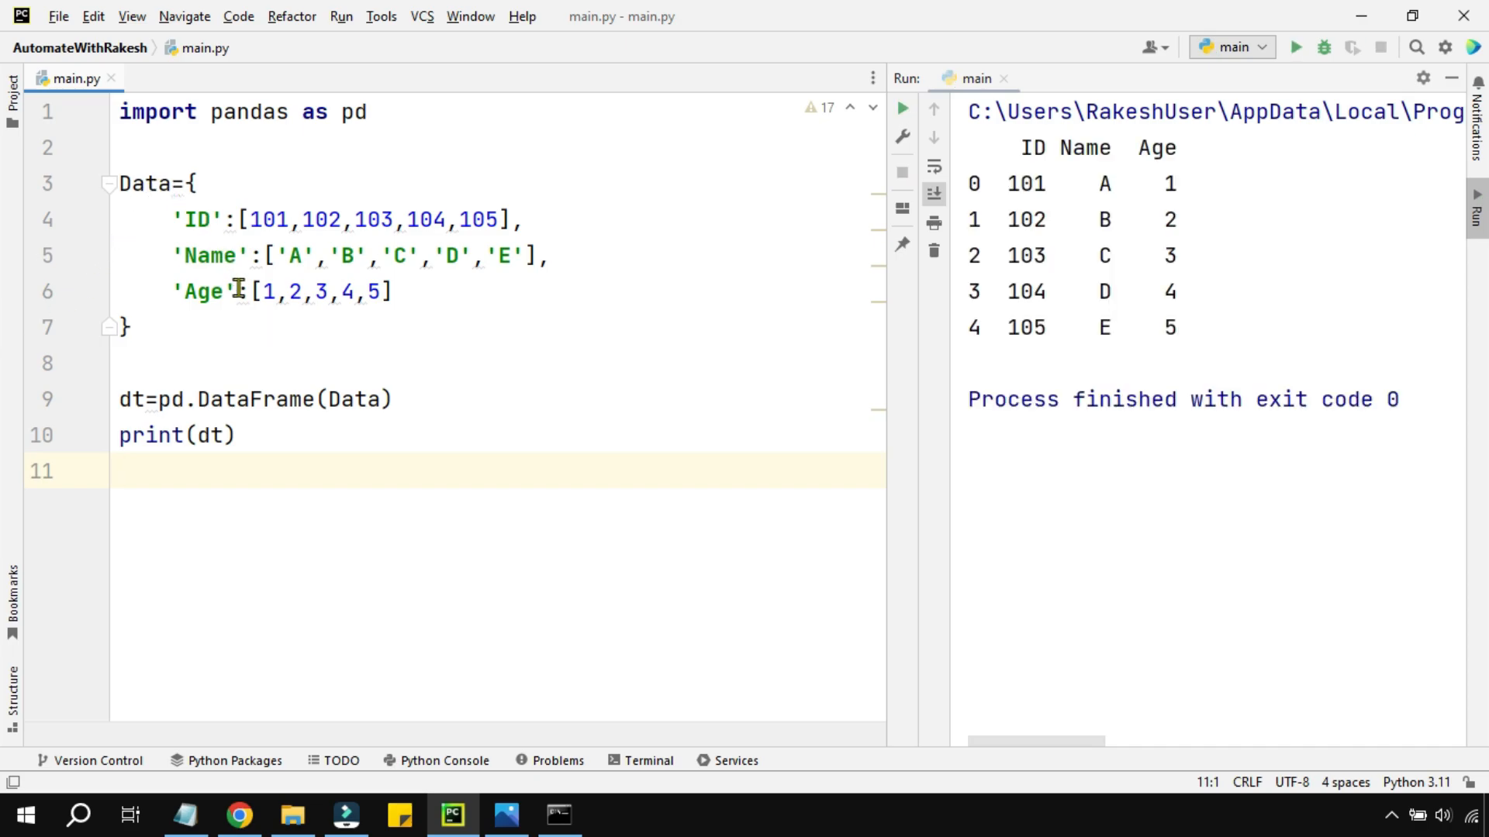
{"action": "mouse_move", "coordinate": [1211, 328]}
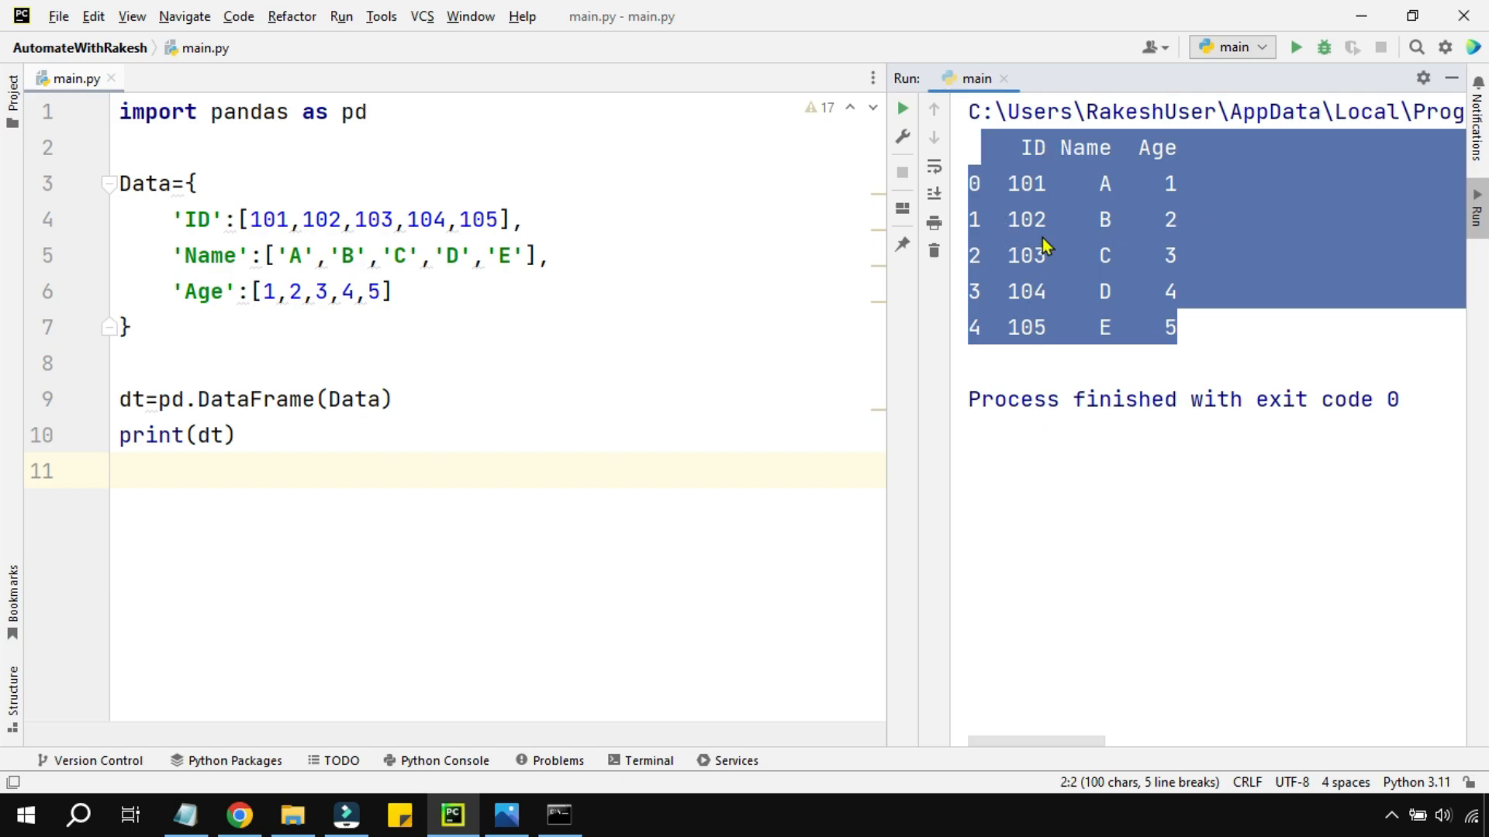
Return to the editor after the run and start a new line below print(dt).
{"action": "left_click", "coordinate": [261, 398]}
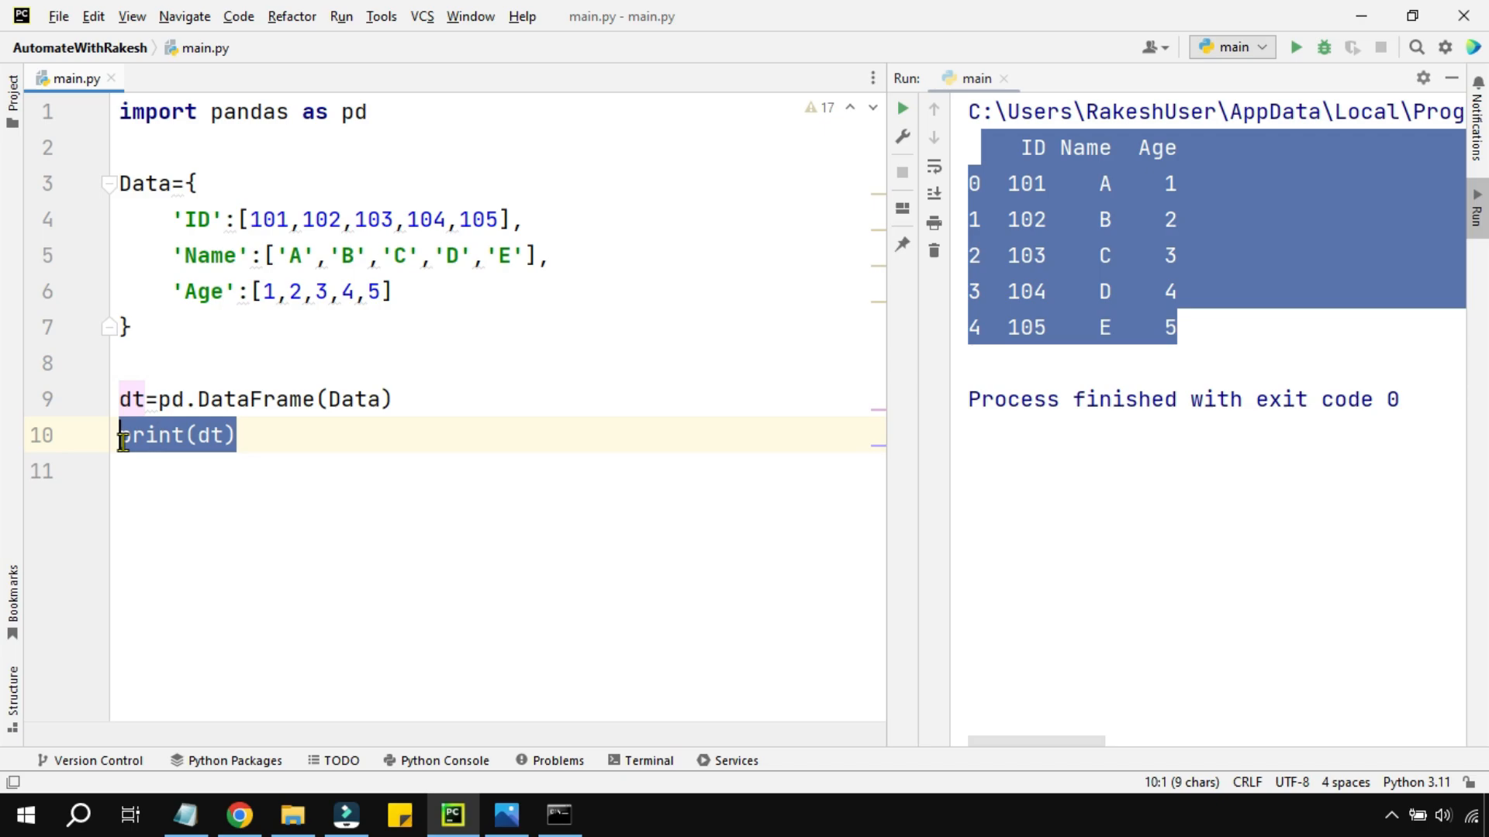
{"action": "key", "text": "enter"}
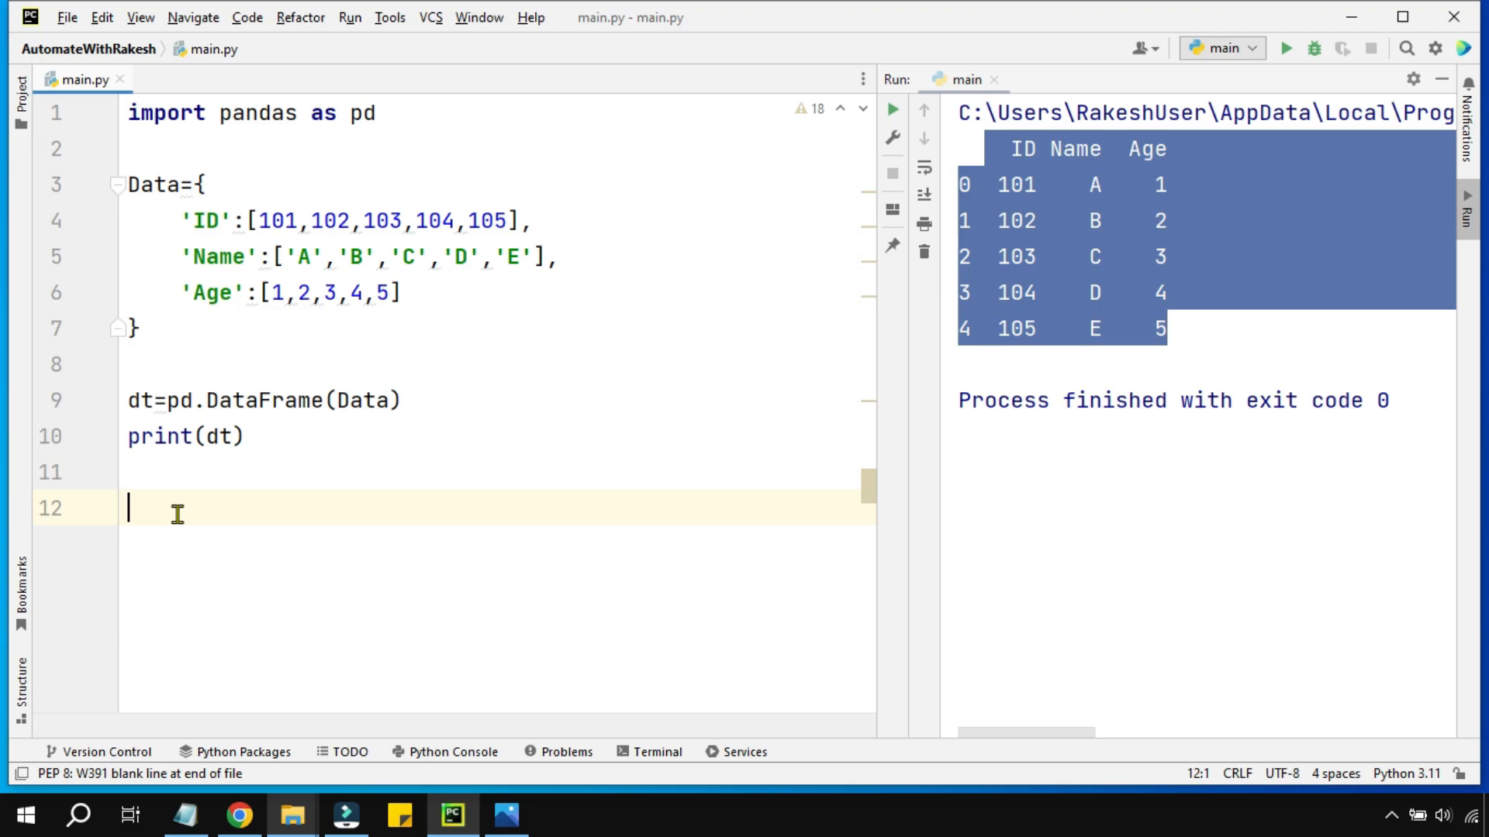
Write the comment '# Remember to try on a blank excel file or test file'.
{"action": "type", "text": "# R"}
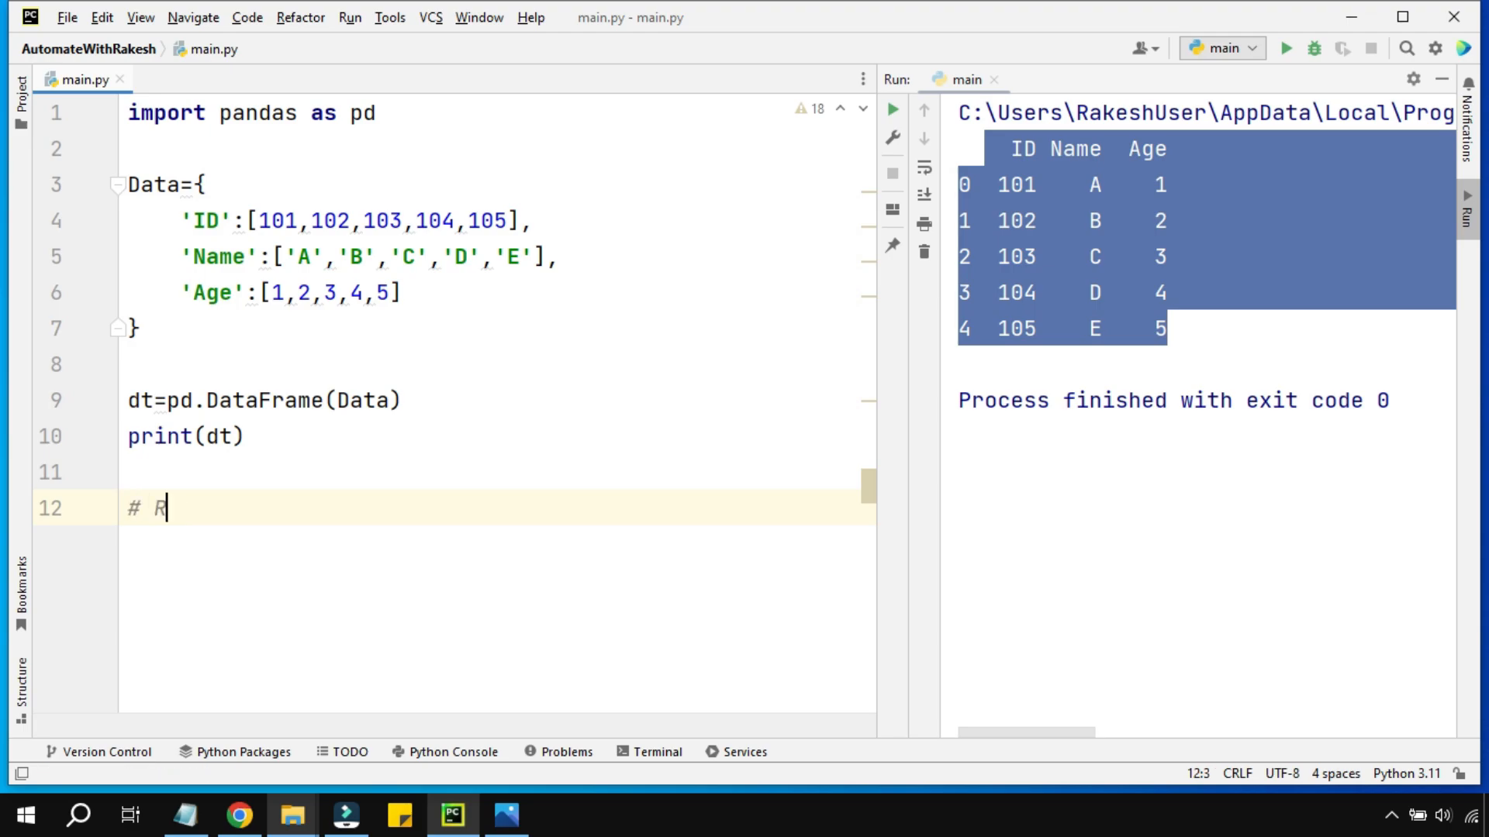
{"action": "type", "text": "emember t"}
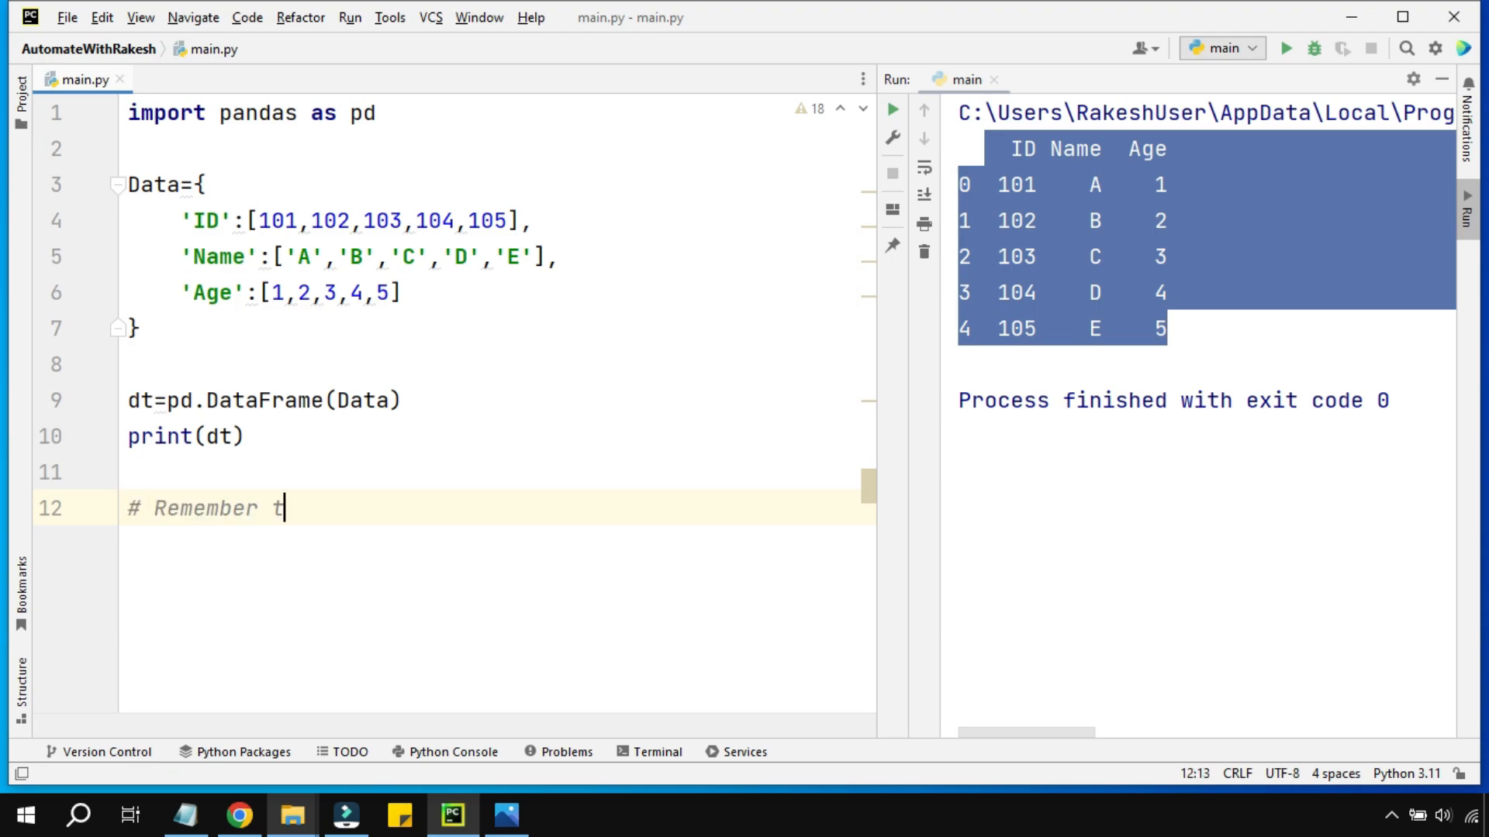
{"action": "type", "text": "o try on a"}
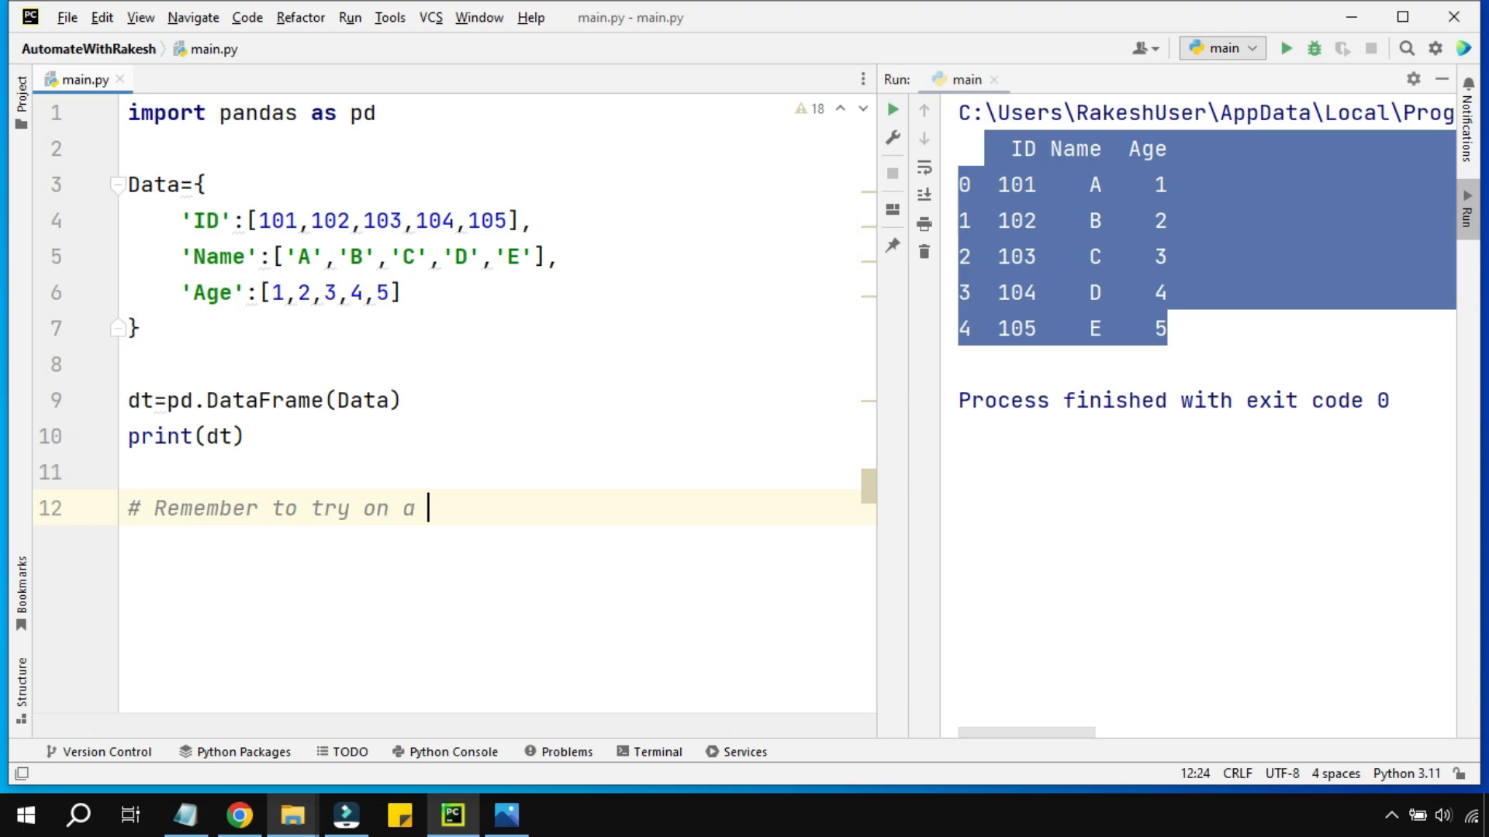
{"action": "type", "text": "bln"}
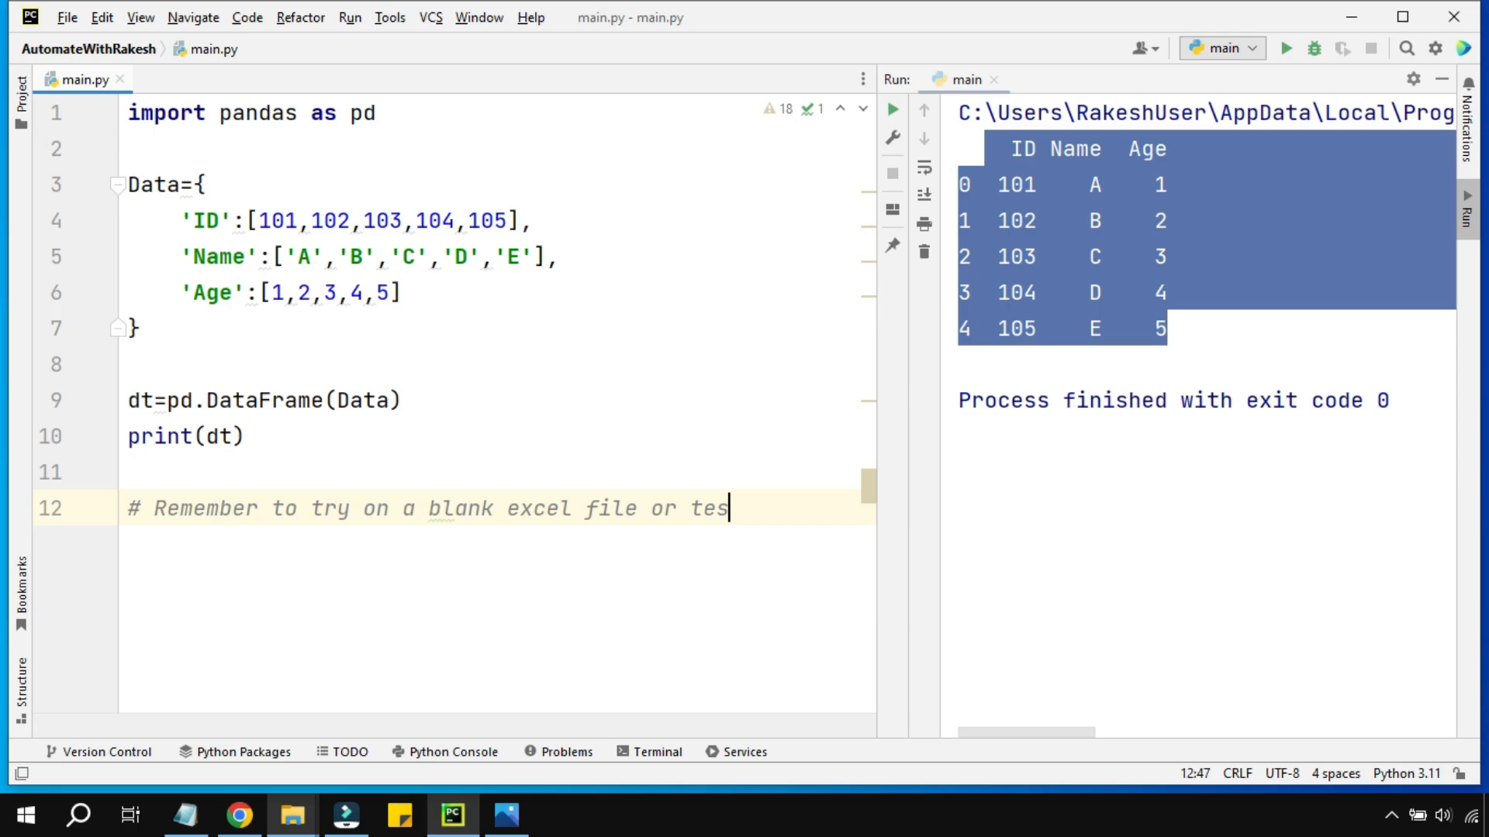
{"action": "type", "text": "t file"}
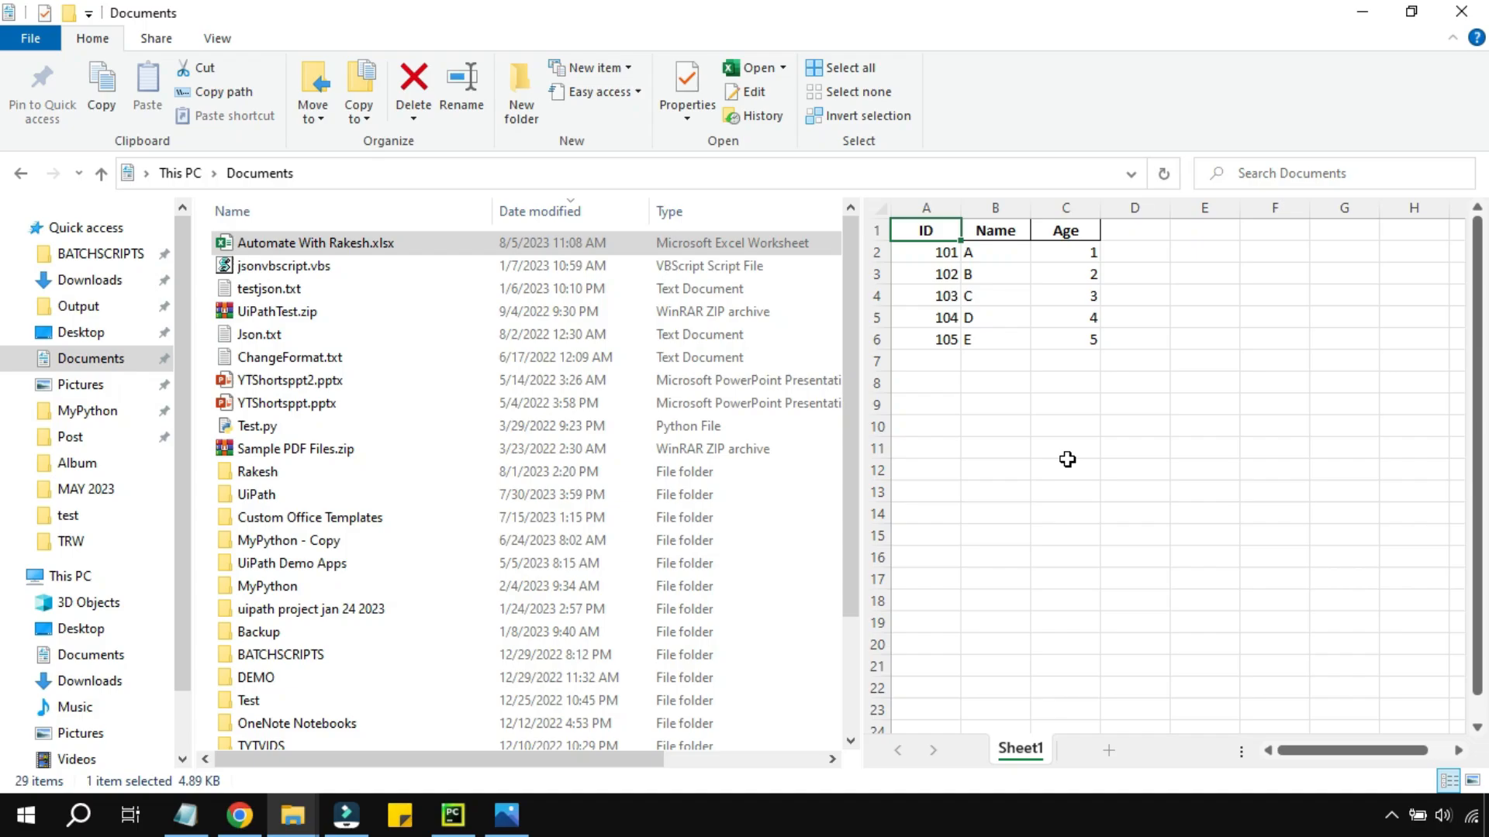
{"action": "mouse_move", "coordinate": [1208, 755]}
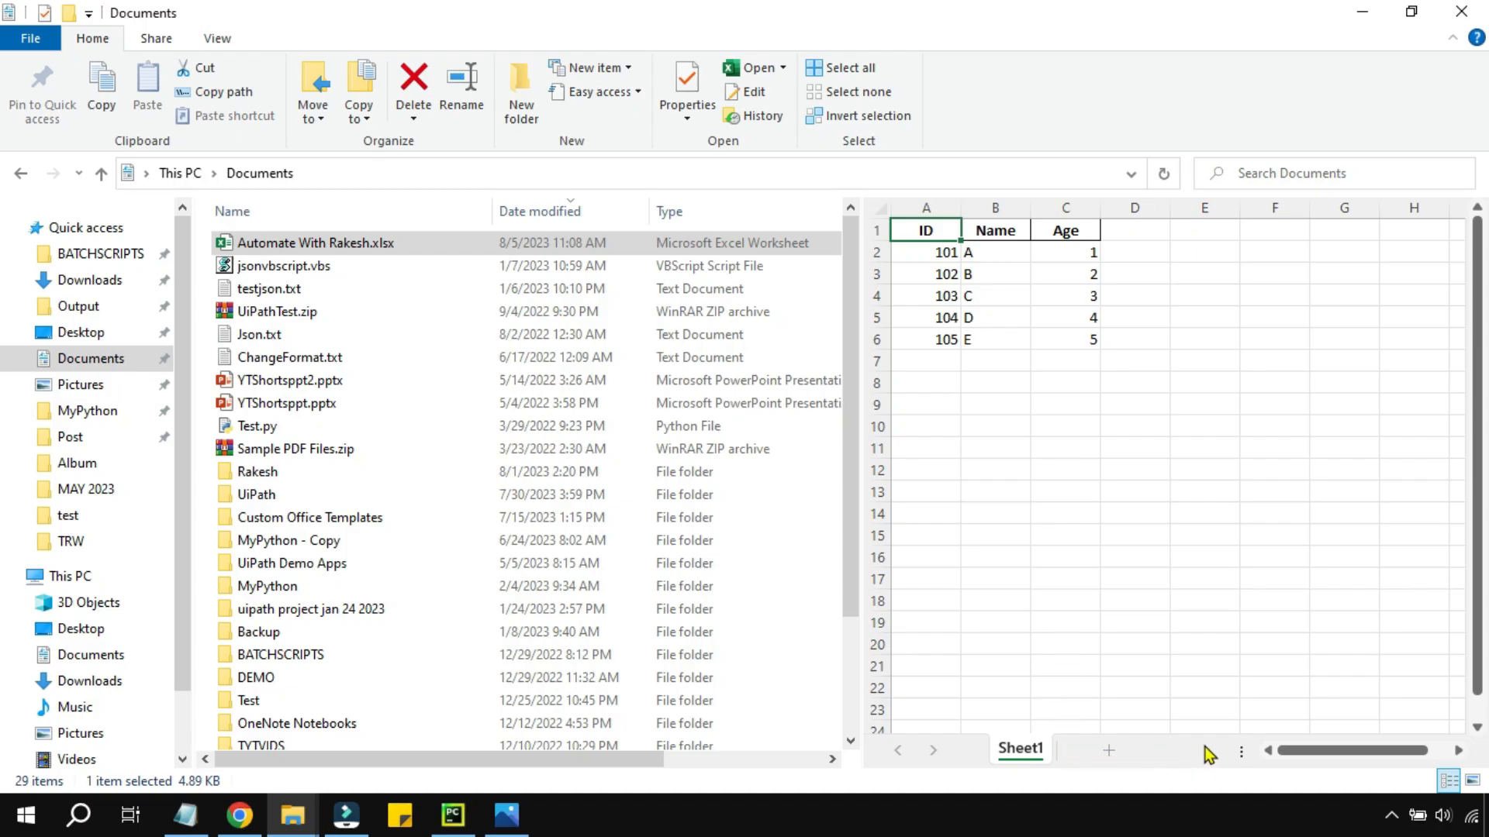
{"action": "mouse_move", "coordinate": [1018, 582]}
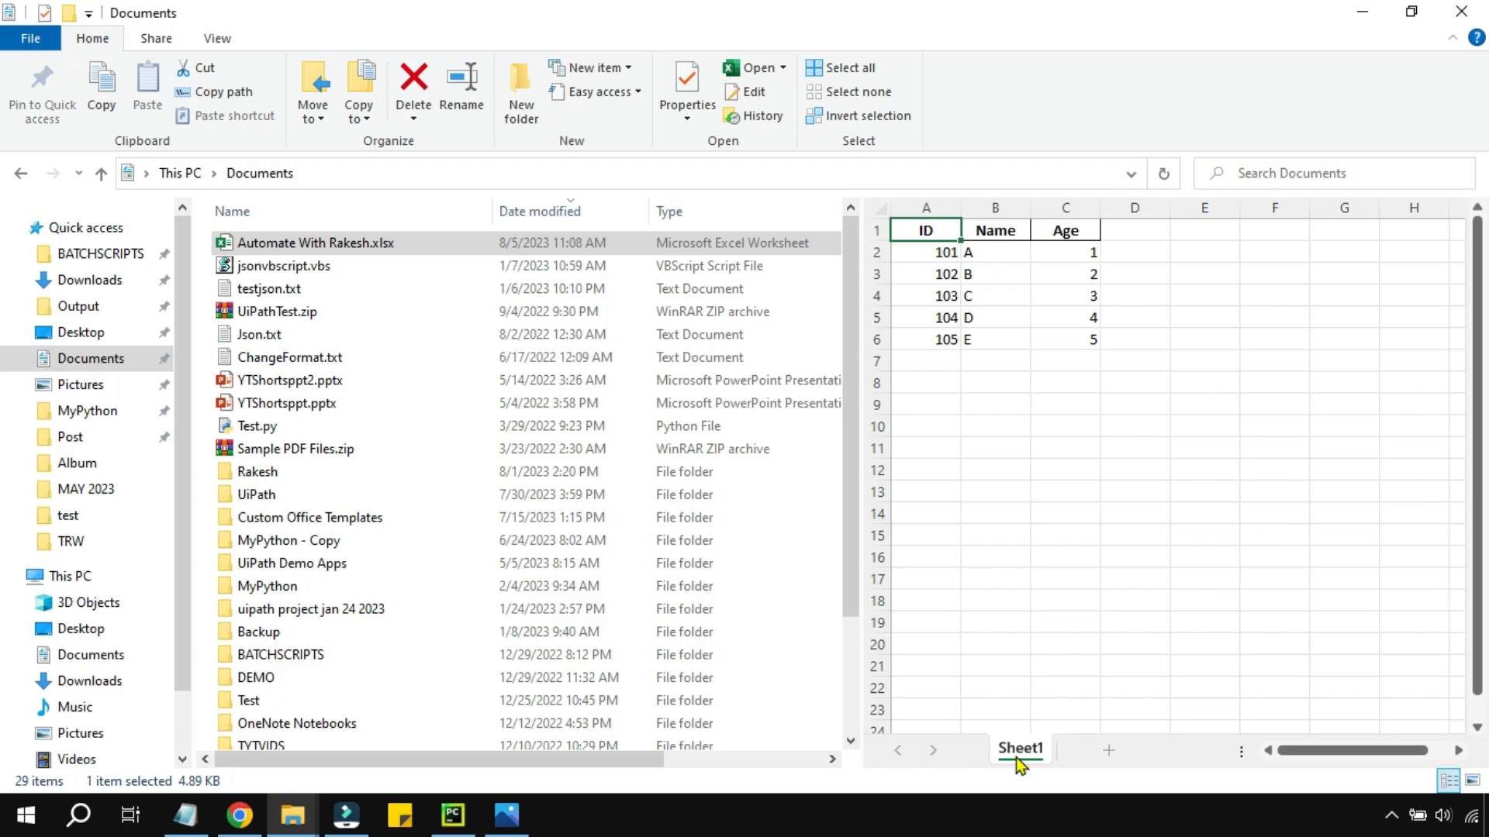
{"action": "mouse_move", "coordinate": [1079, 579]}
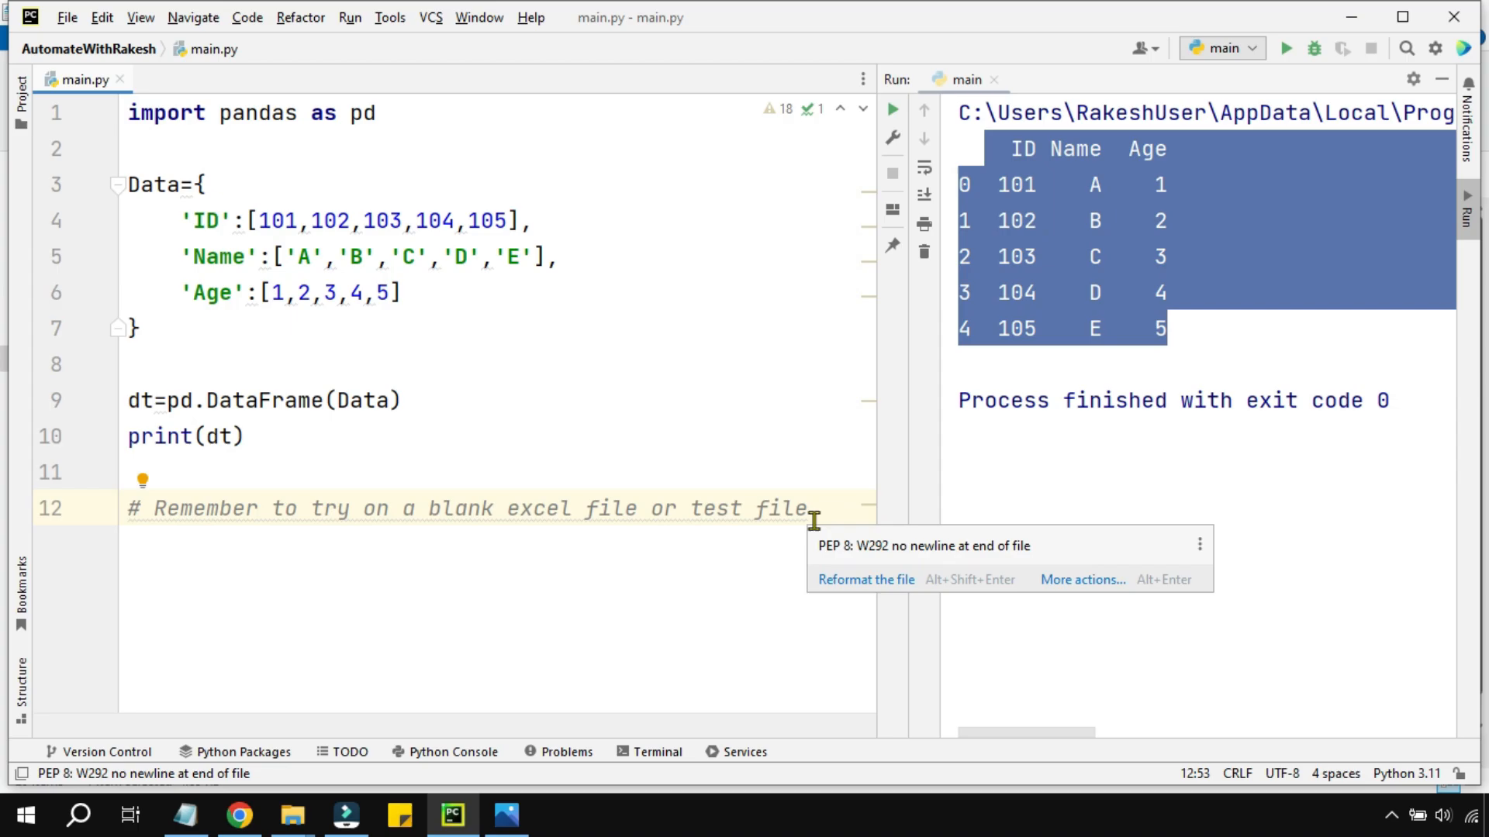
Begin a file_path line below the comment.
{"action": "key", "text": "enter"}
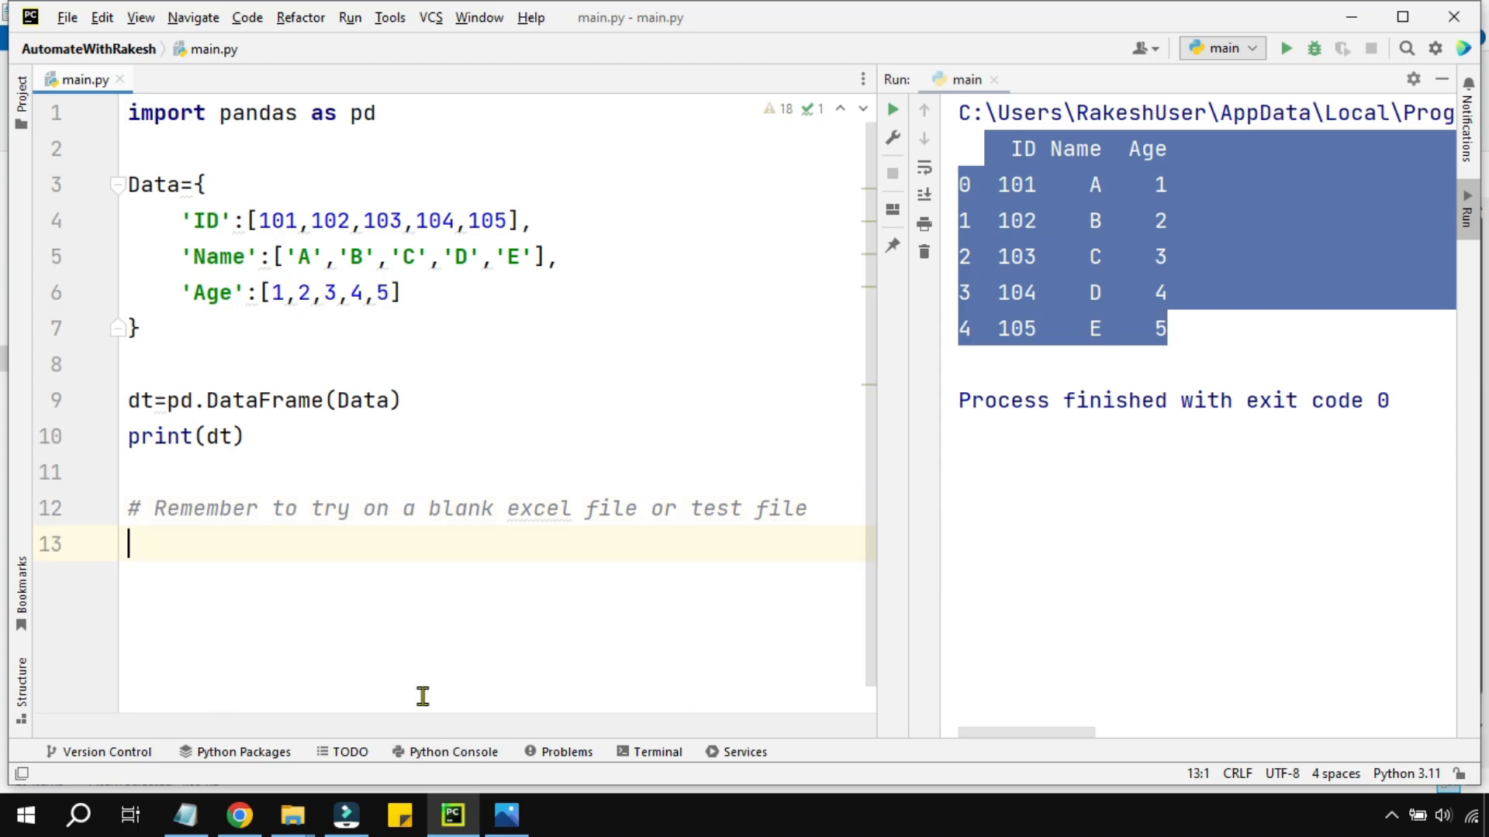
{"action": "type", "text": "f"}
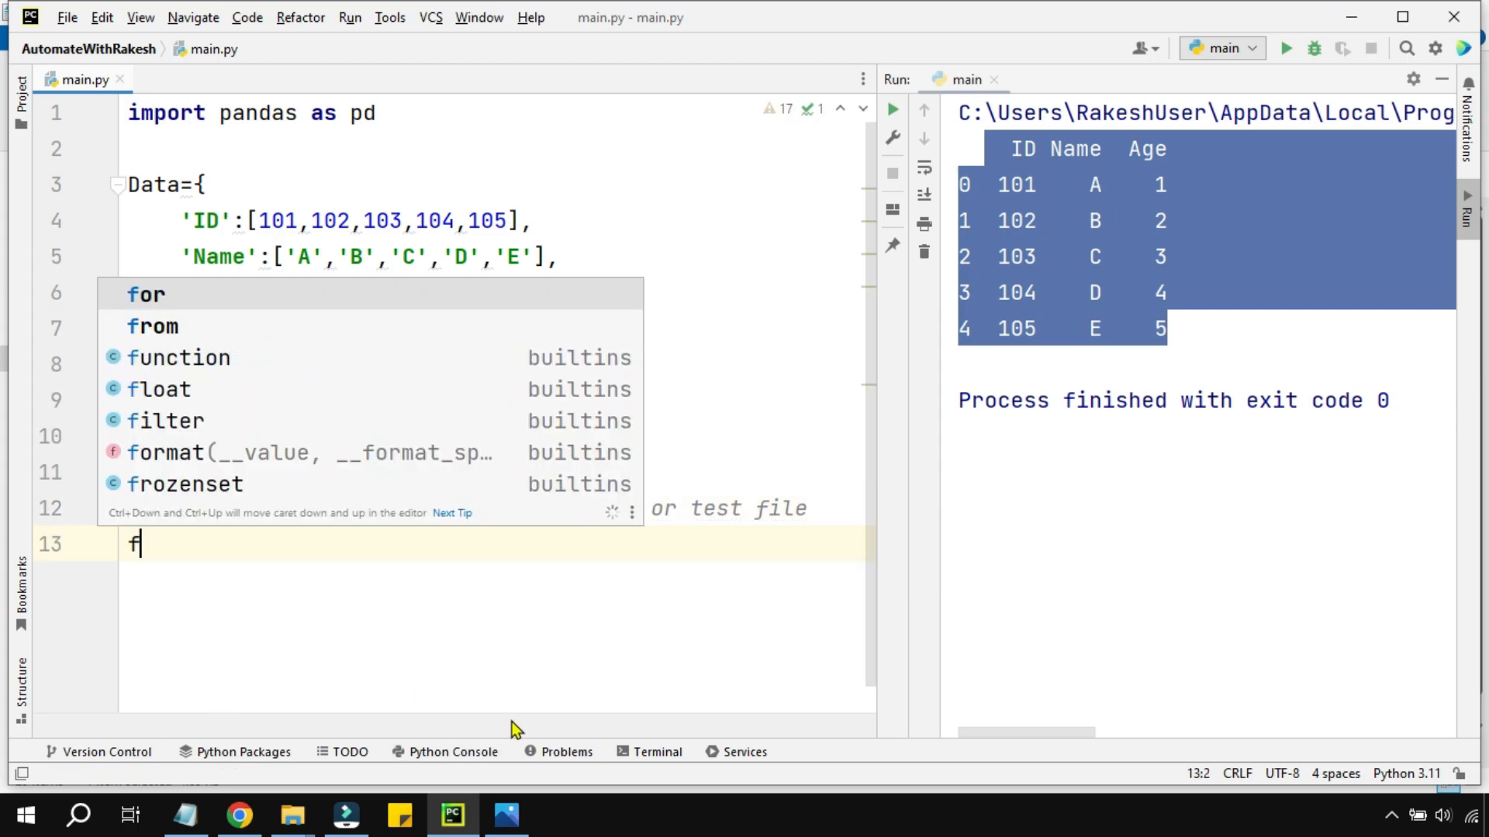
{"action": "type", "text": "ile_path"}
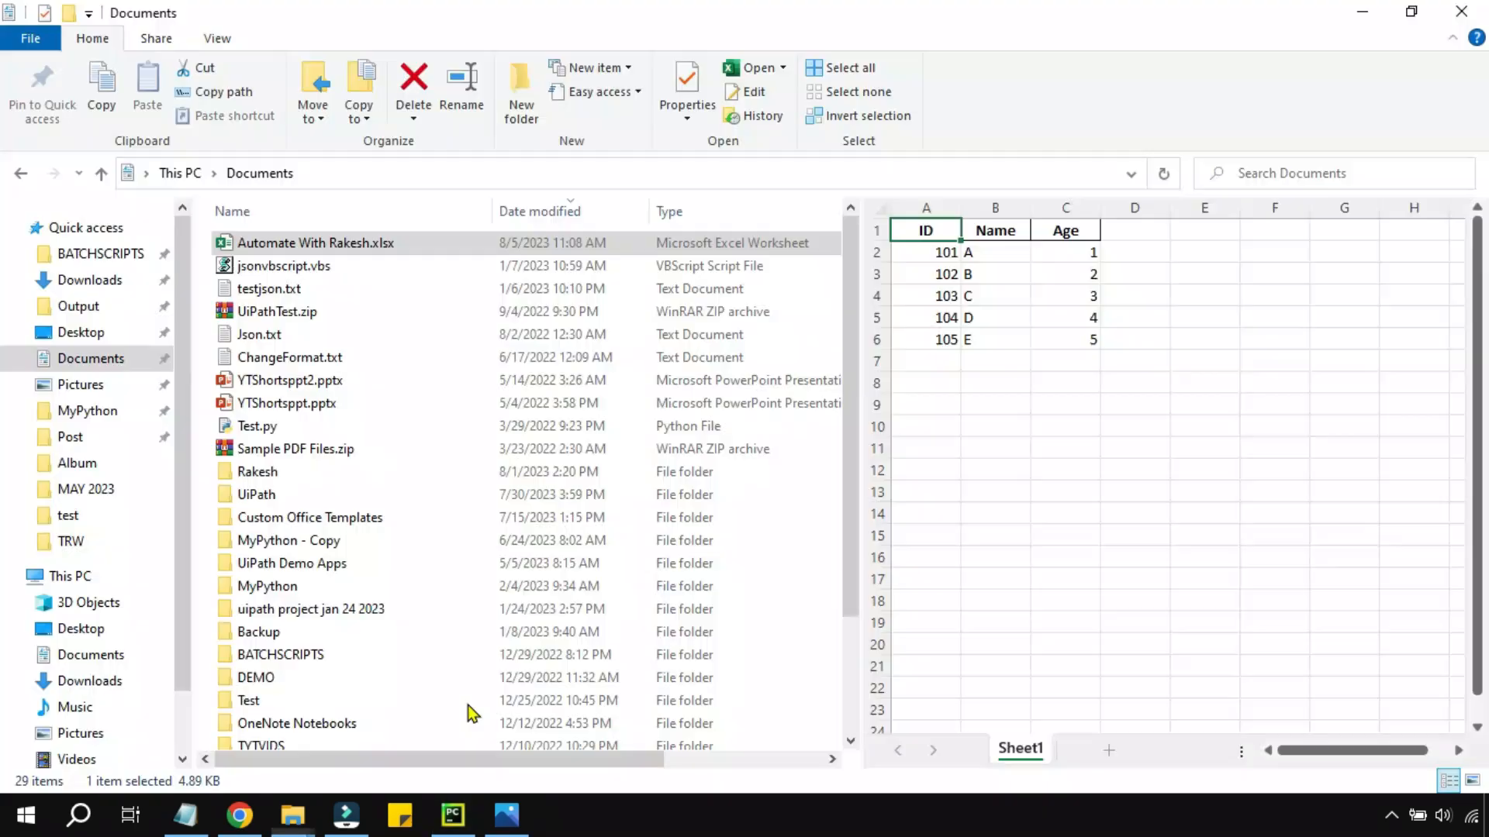
Show the extended context menu with Copy as path for Automate With Rakesh.xlsx.
{"action": "double_click", "coordinate": [316, 244]}
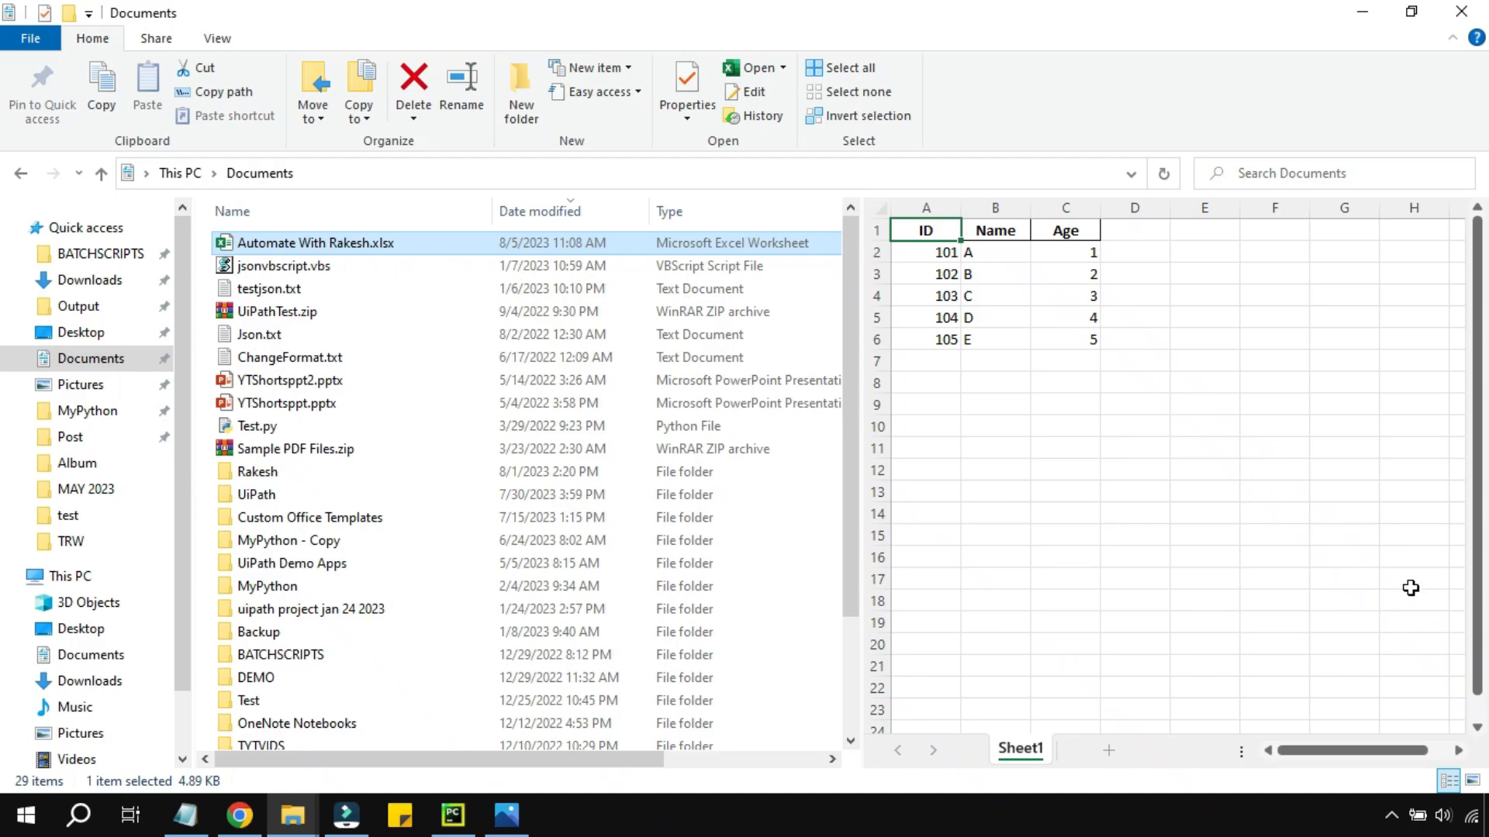
{"action": "right_click", "coordinate": [317, 243]}
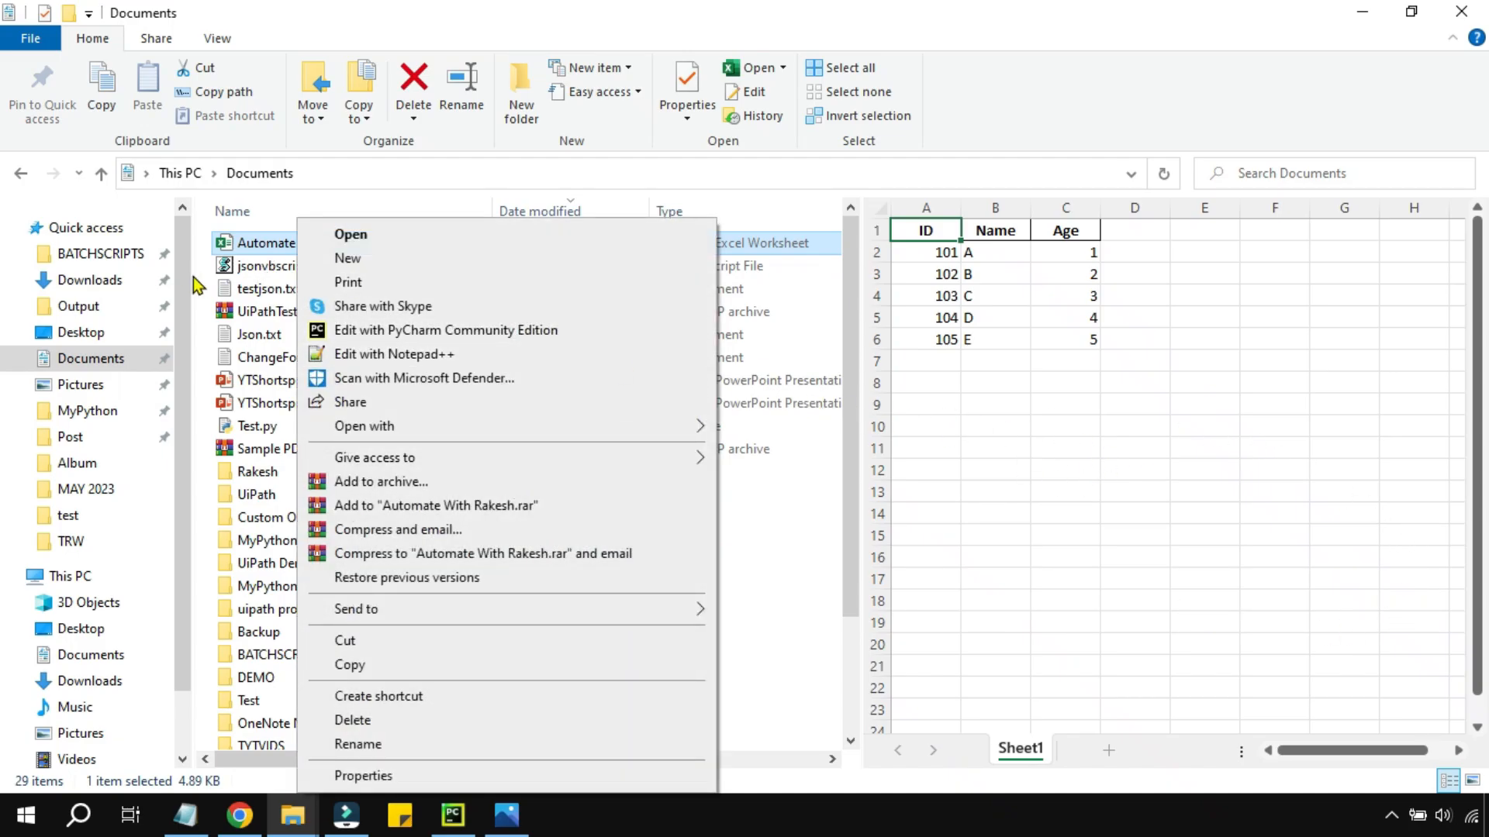
{"action": "mouse_move", "coordinate": [508, 608]}
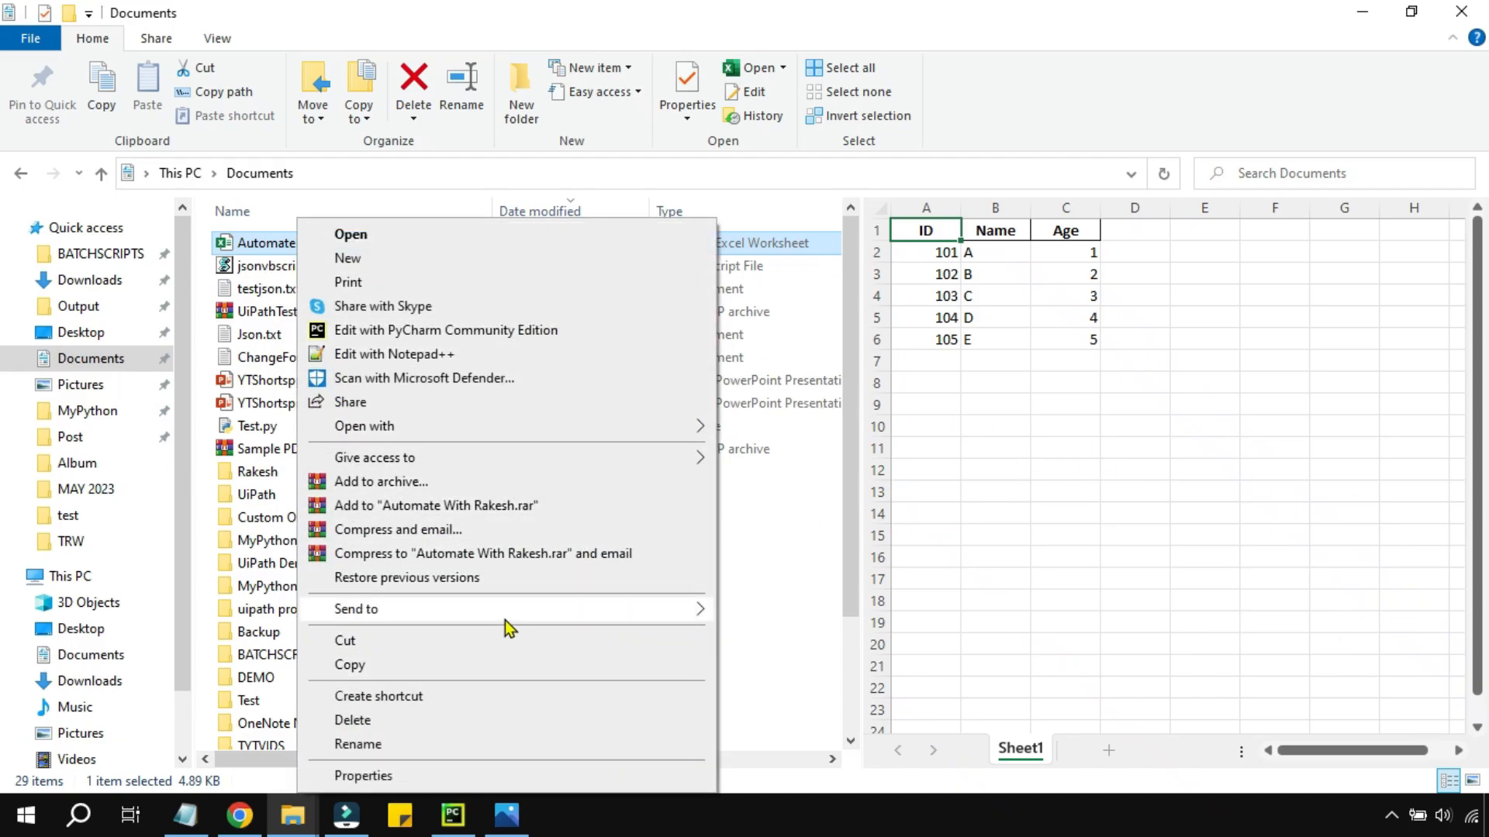
{"action": "left_click", "coordinate": [1134, 403]}
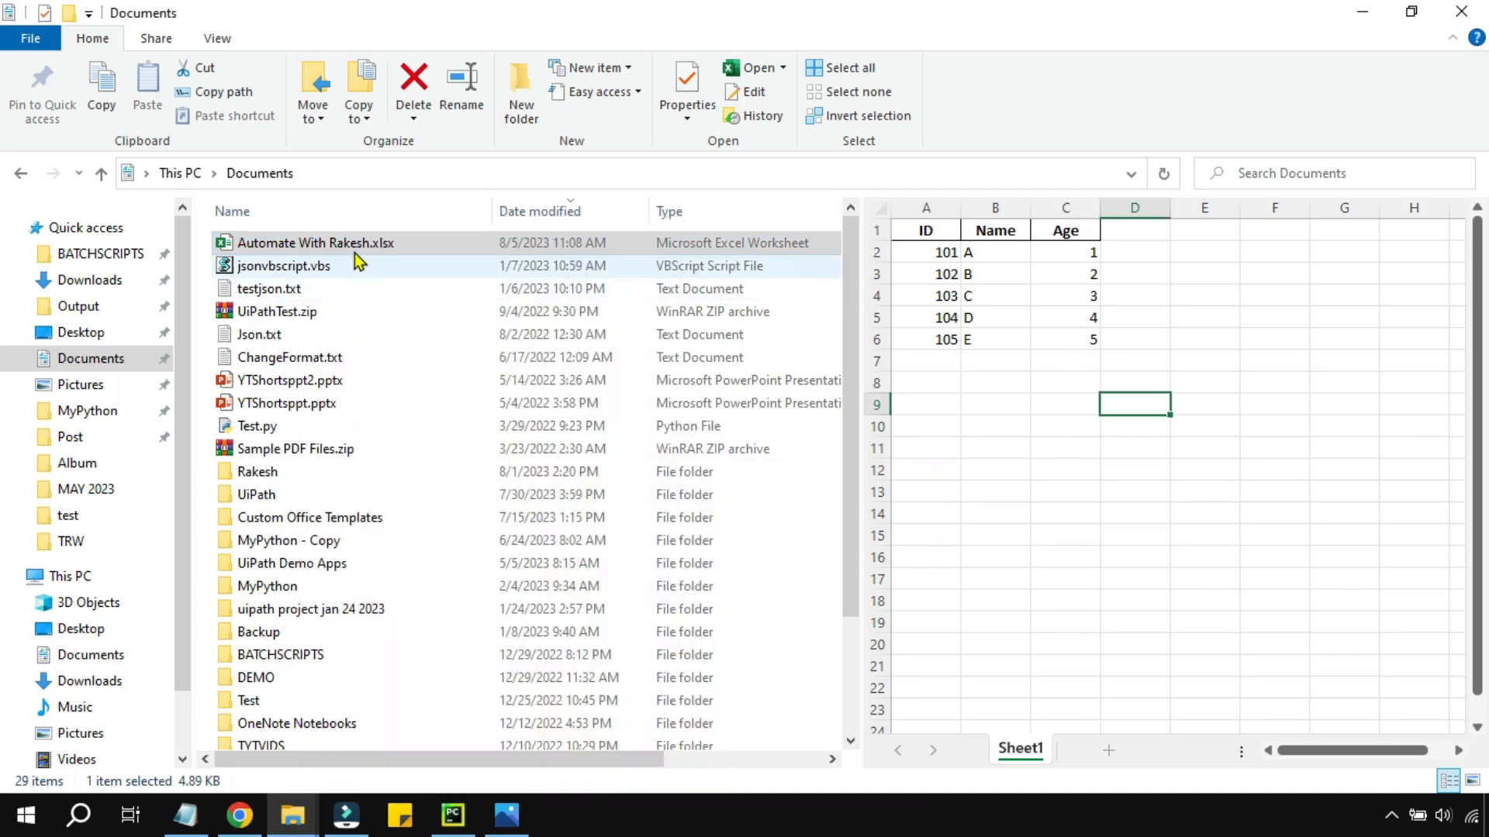
{"action": "mouse_move", "coordinate": [317, 243]}
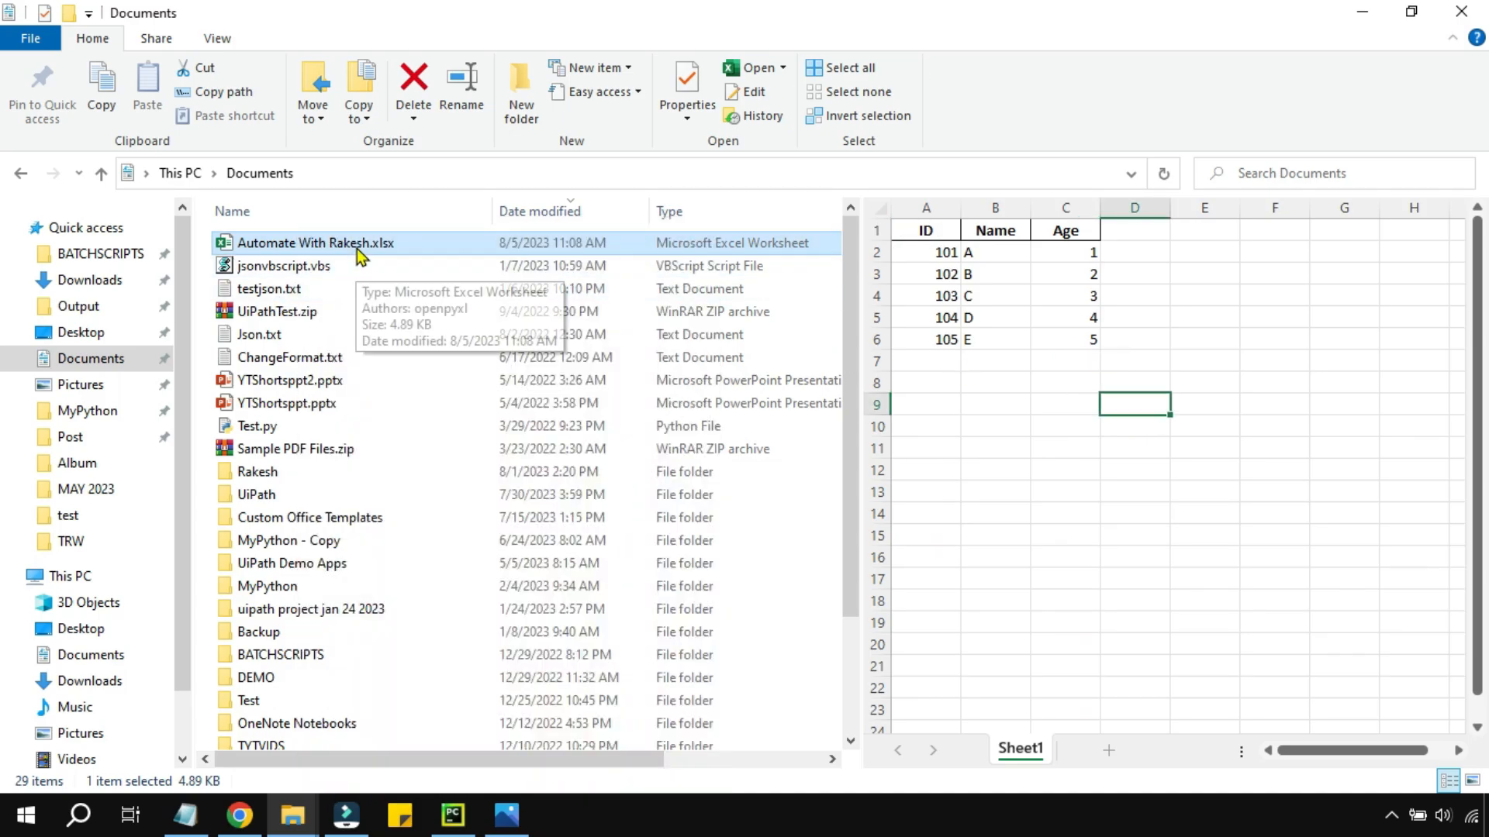
{"action": "right_click", "coordinate": [315, 243]}
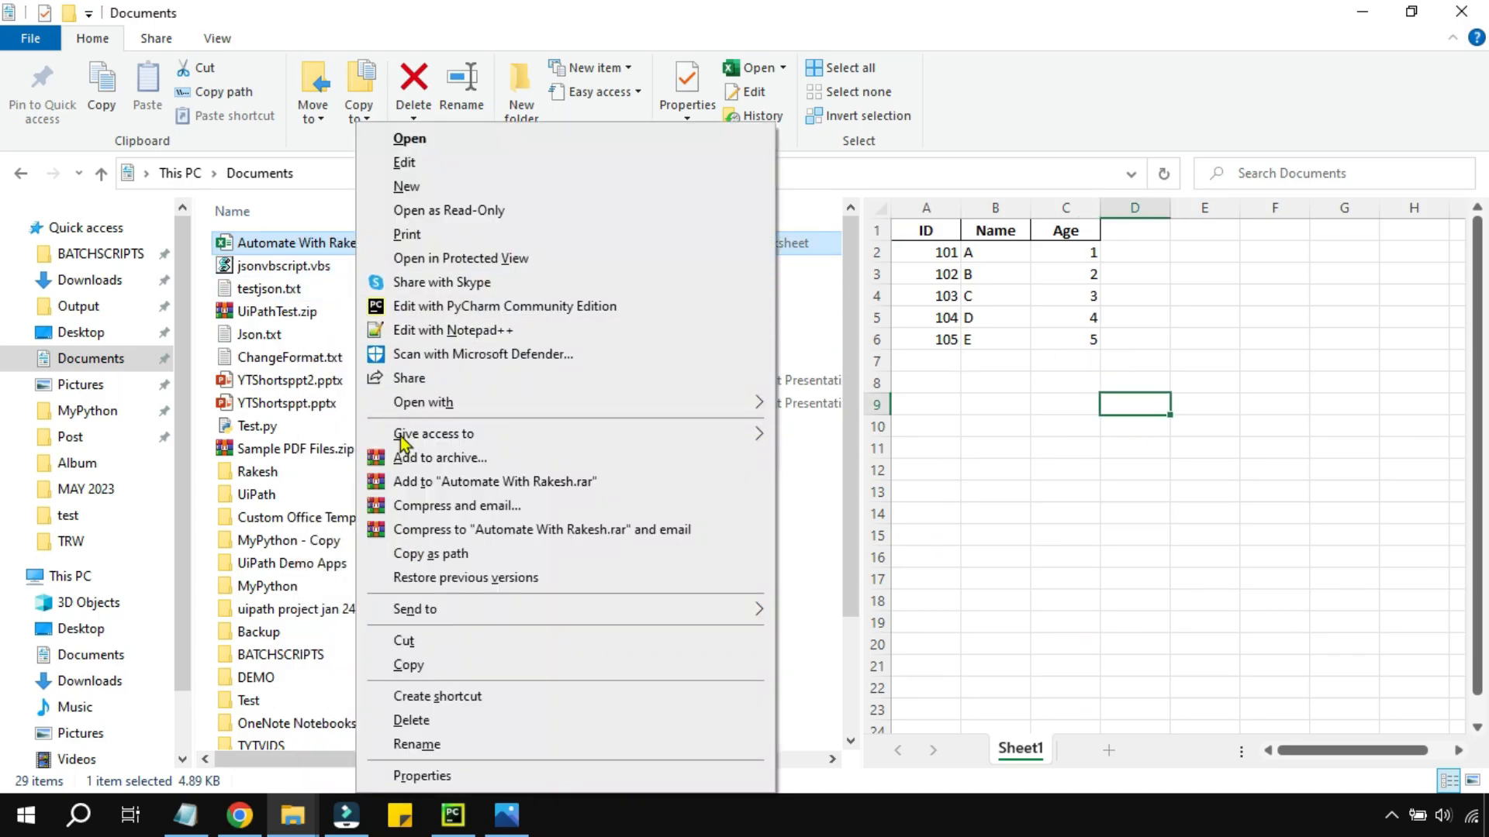
{"action": "mouse_move", "coordinate": [465, 559]}
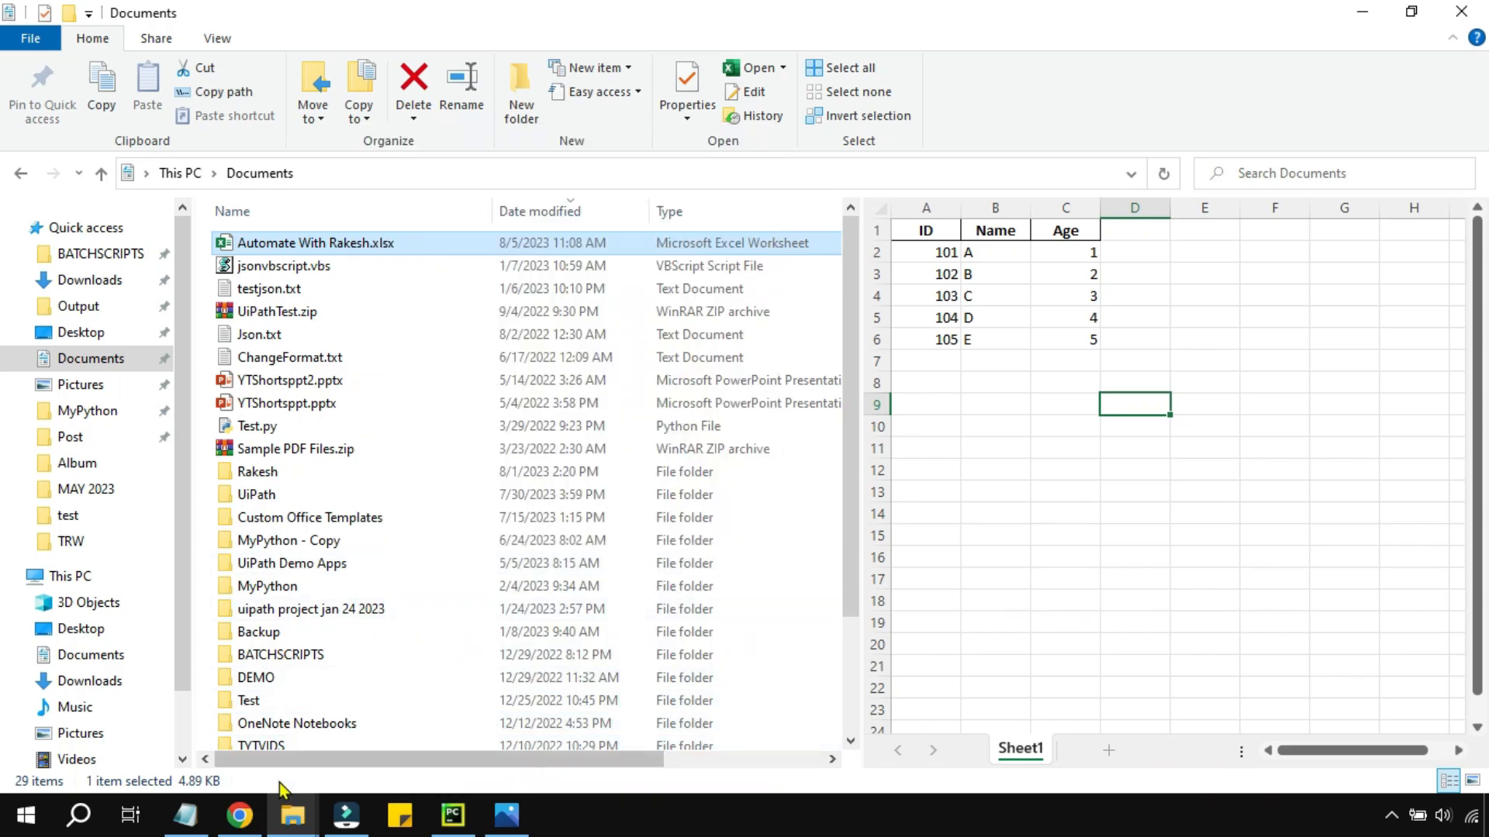
Assign file_path the copied path to Automate With Rakesh.xlsx in Documents.
{"action": "left_click", "coordinate": [451, 814]}
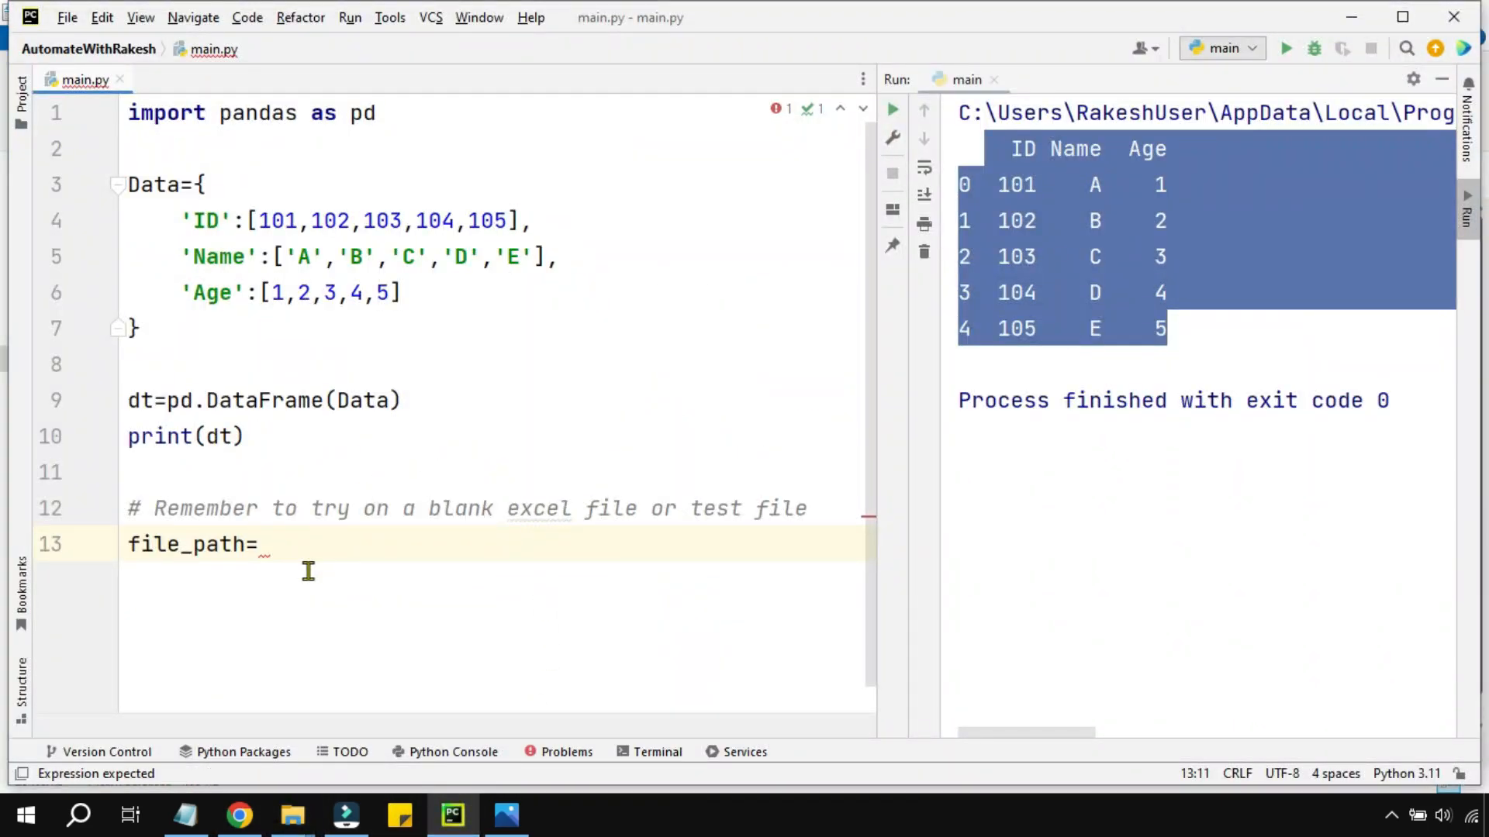
{"action": "type", "text": "\"C:\\Users\\RakeshUser\\Documents\\Automate With Rakesh.xlsx\""}
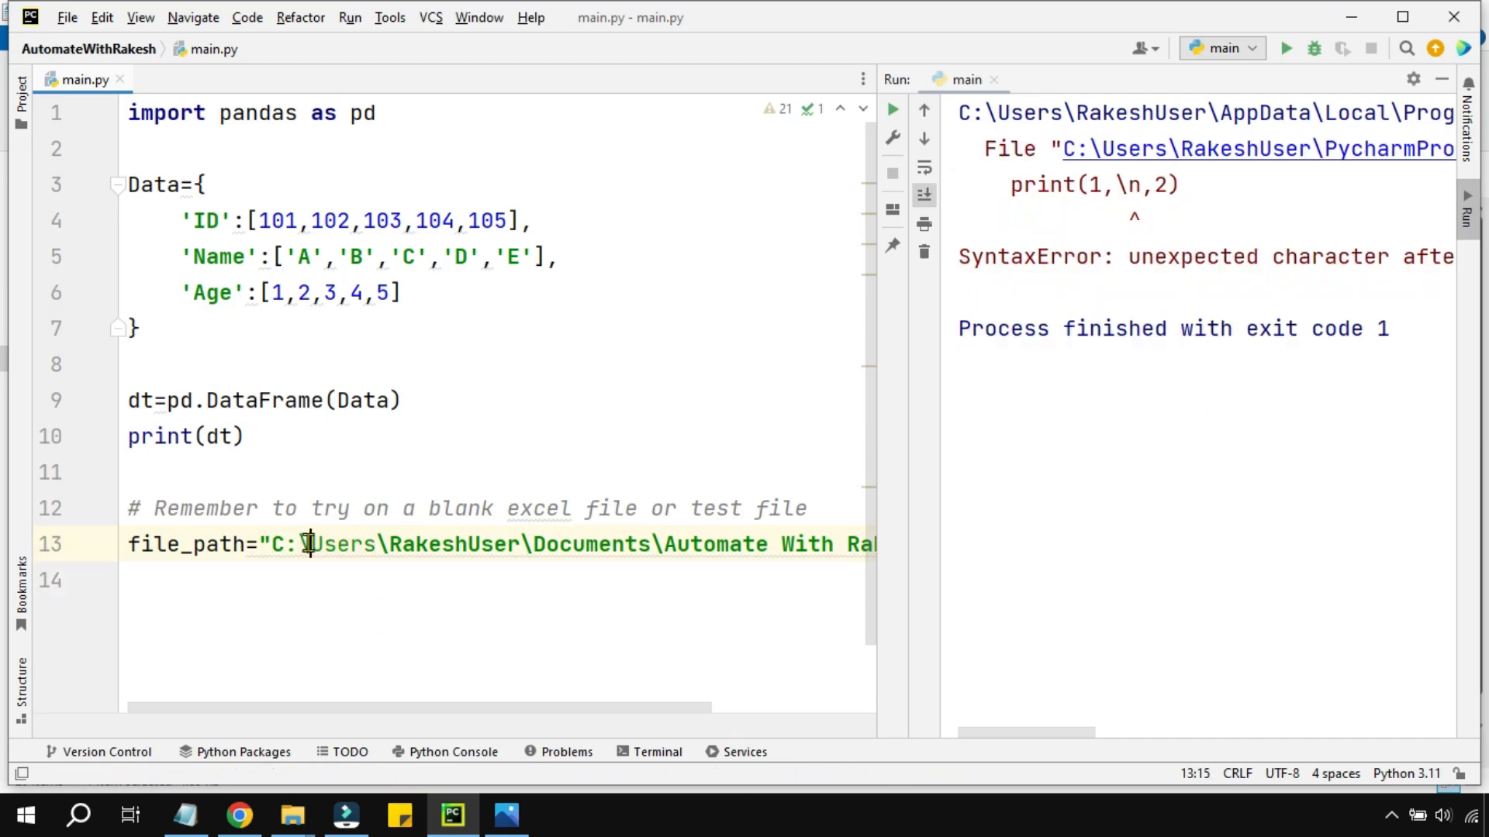
{"action": "left_click", "coordinate": [303, 544]}
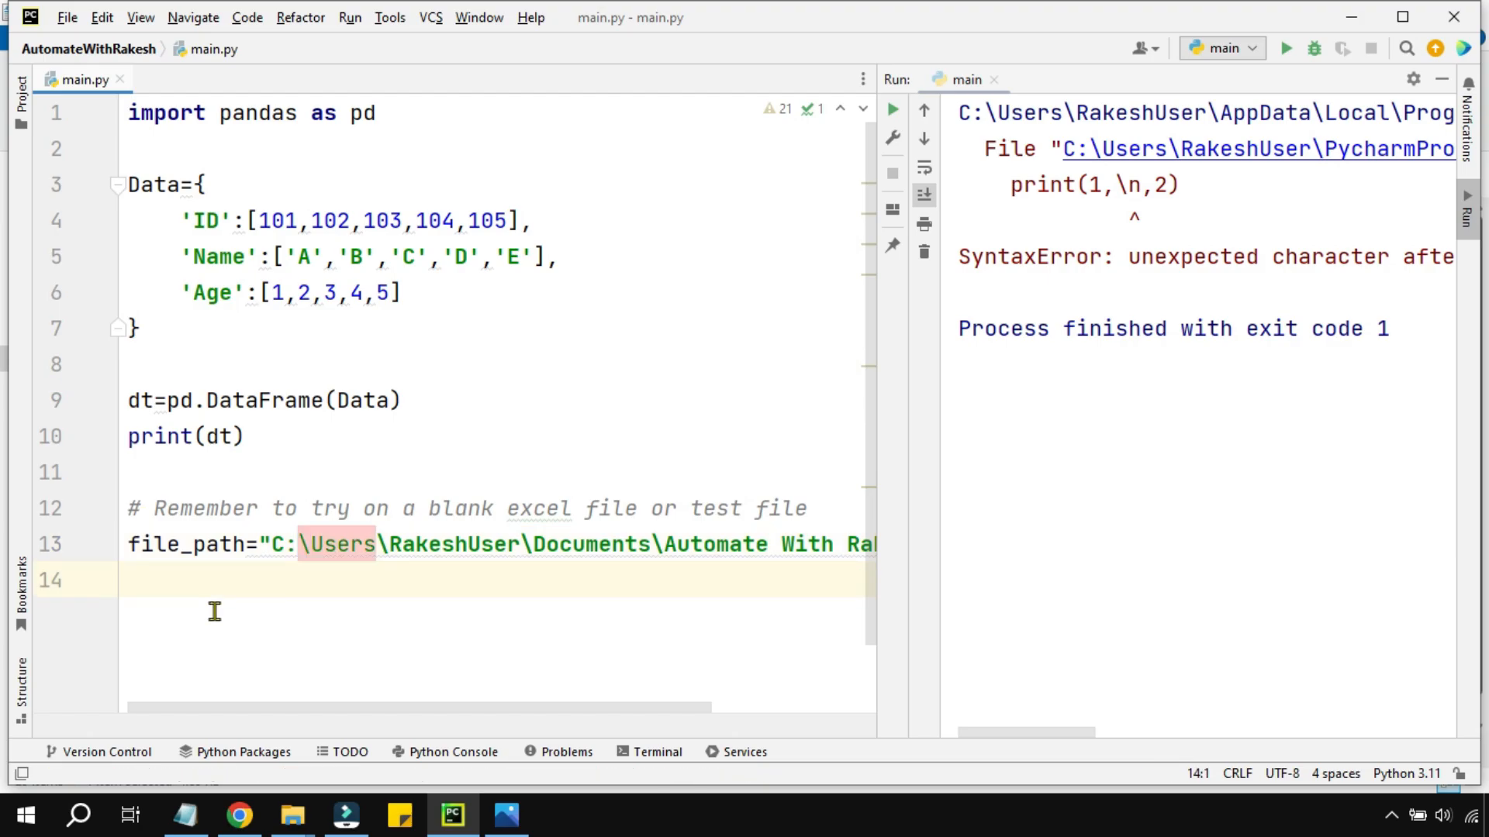
{"action": "mouse_move", "coordinate": [218, 614]}
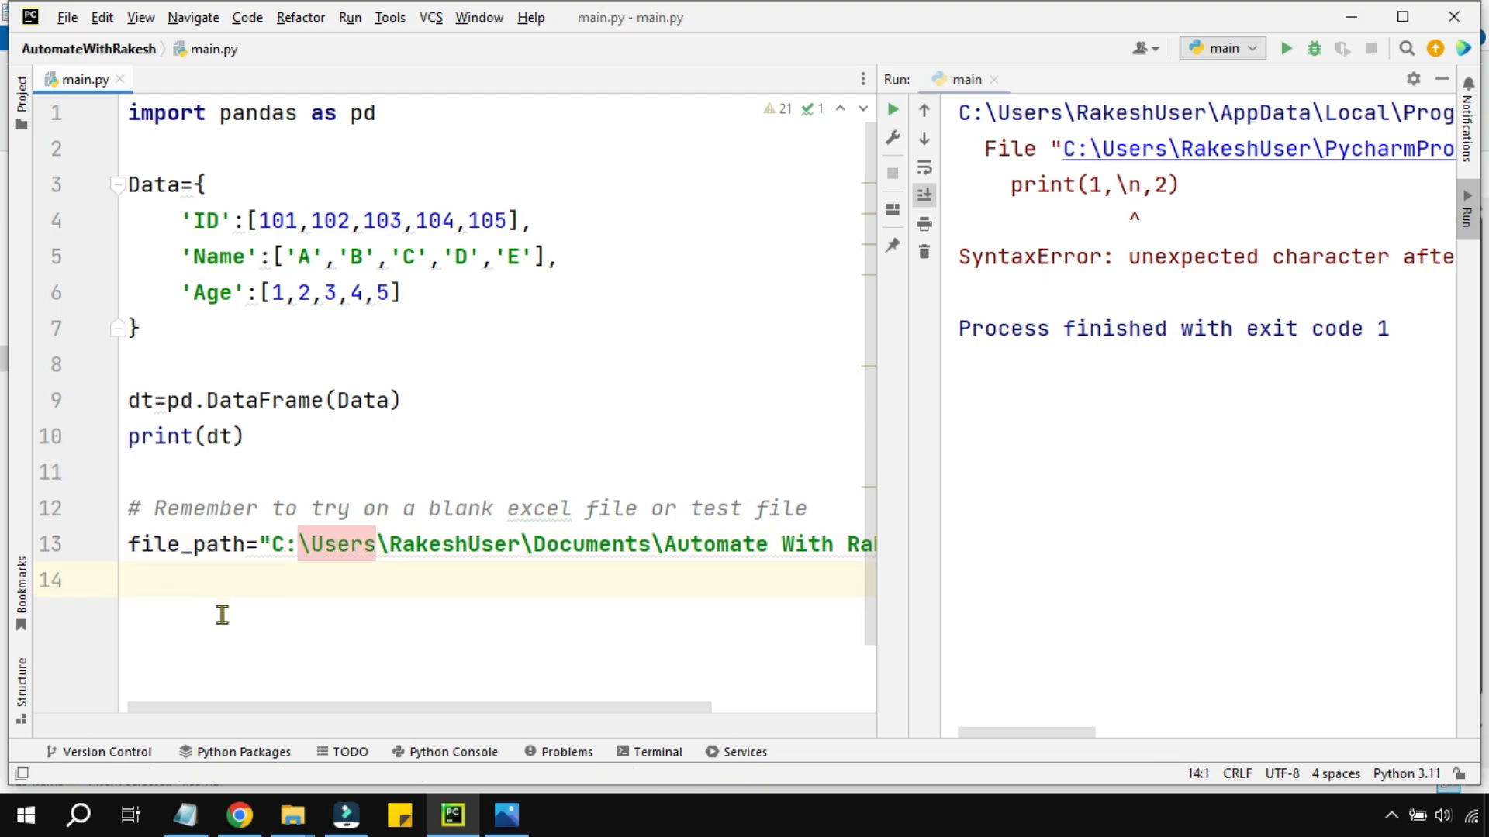
{"action": "type", "text": "\\"}
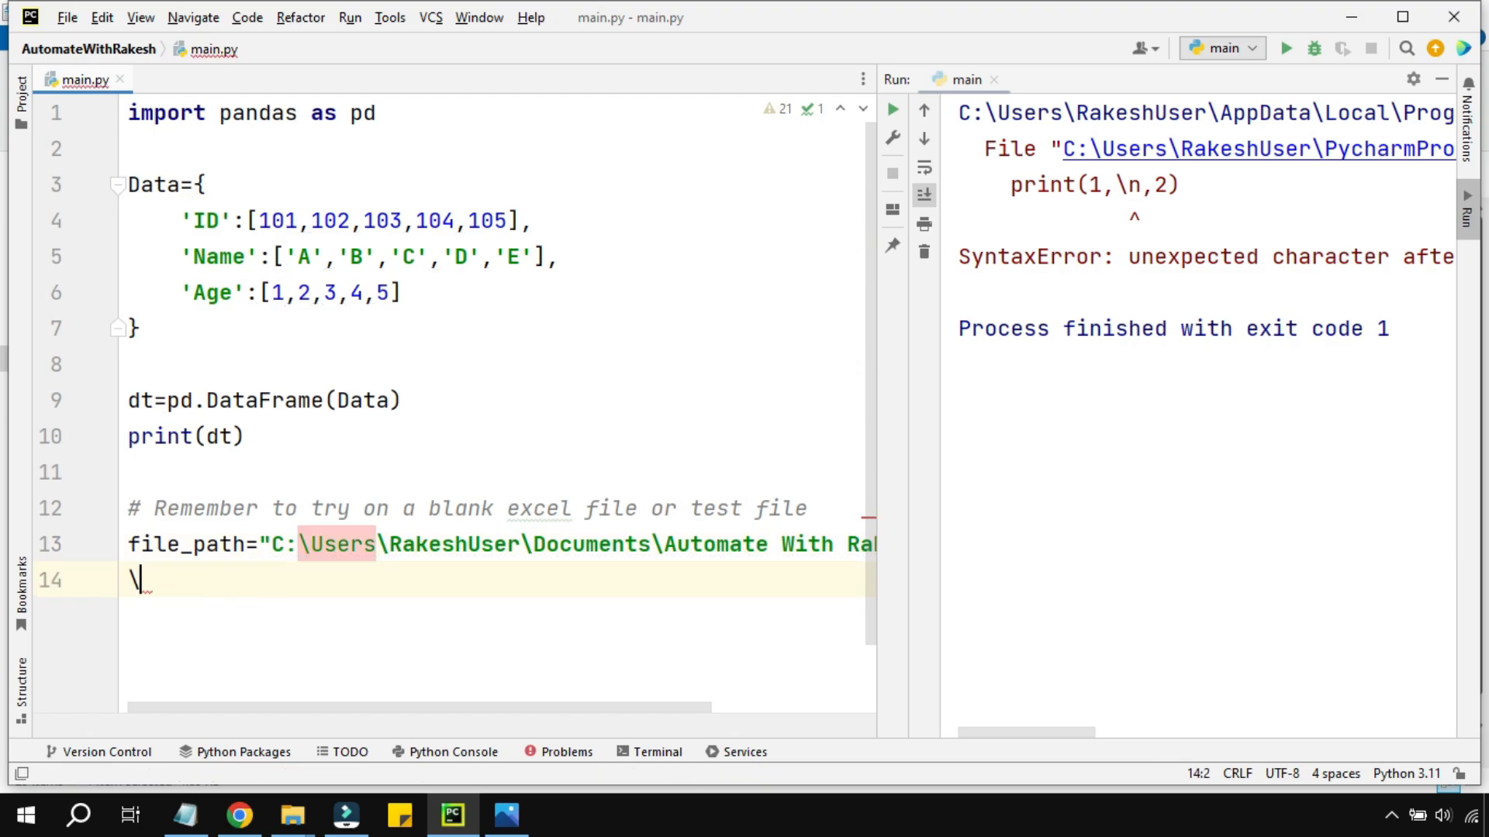
{"action": "type", "text": "n"}
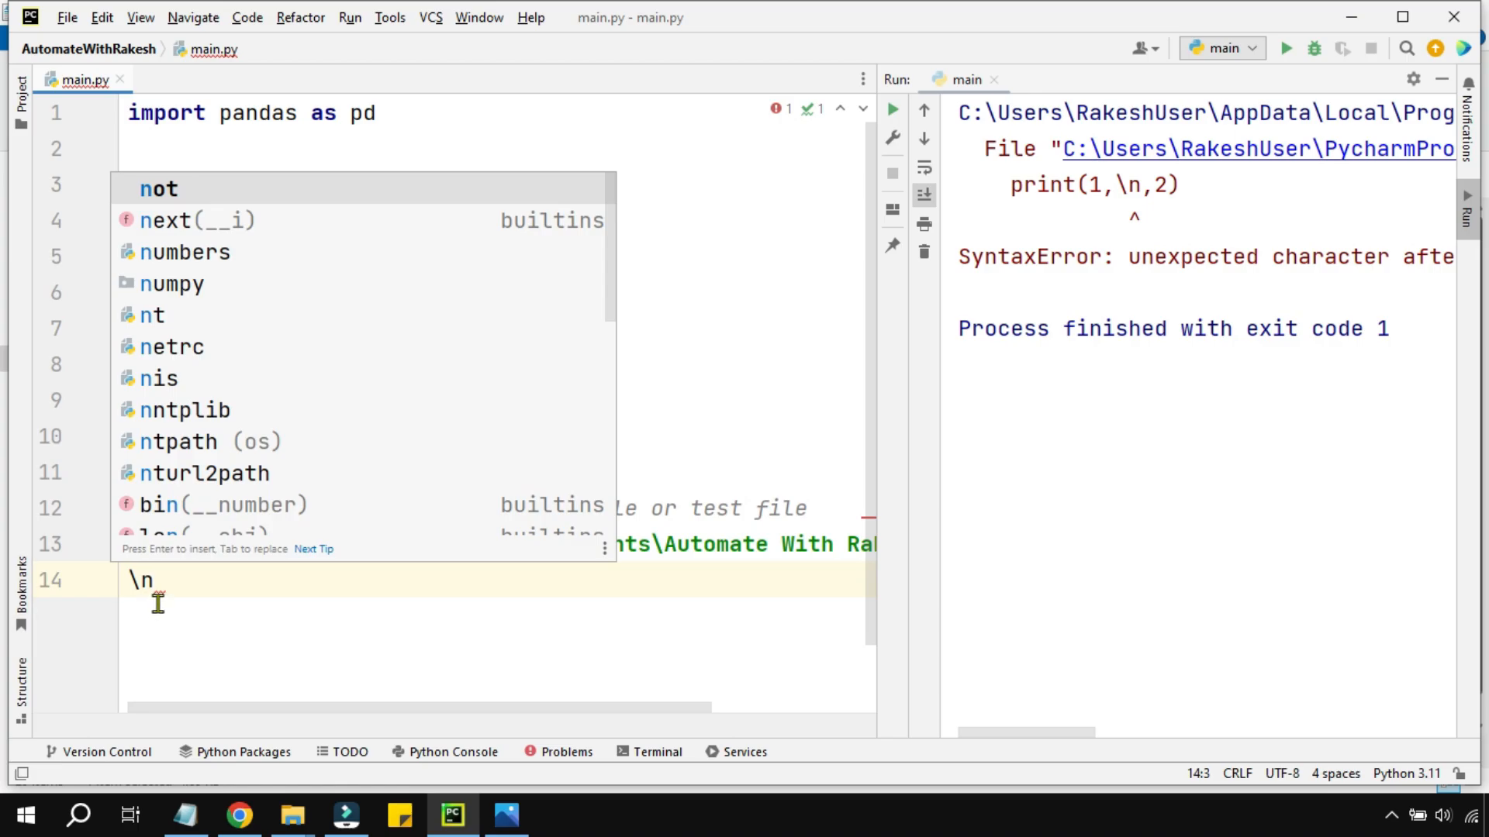
{"action": "type", "text": "t"}
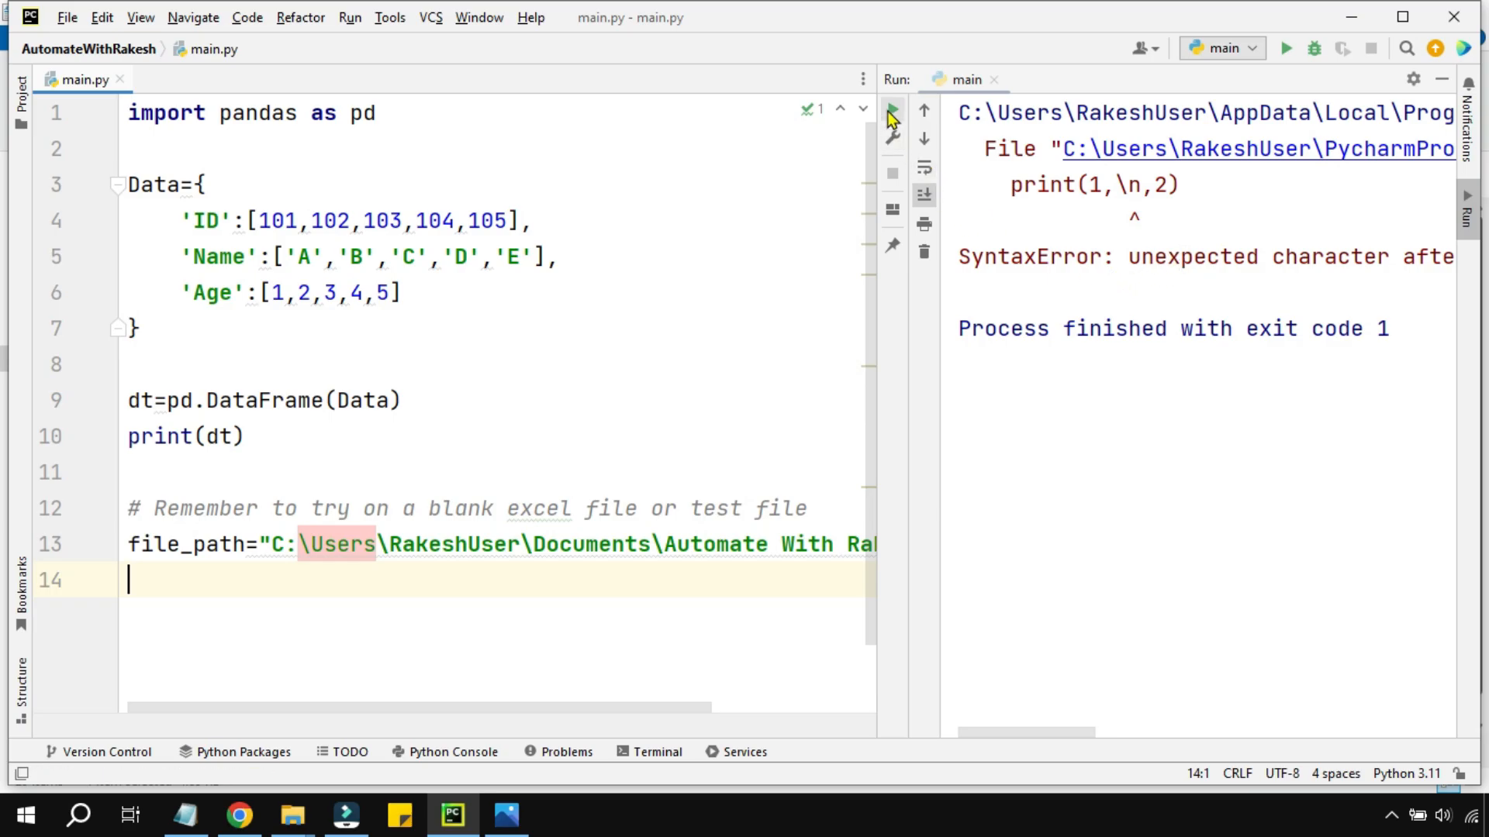
Run main.py to reveal the unicode escape error and prefix the path with r.
{"action": "left_click", "coordinate": [890, 108]}
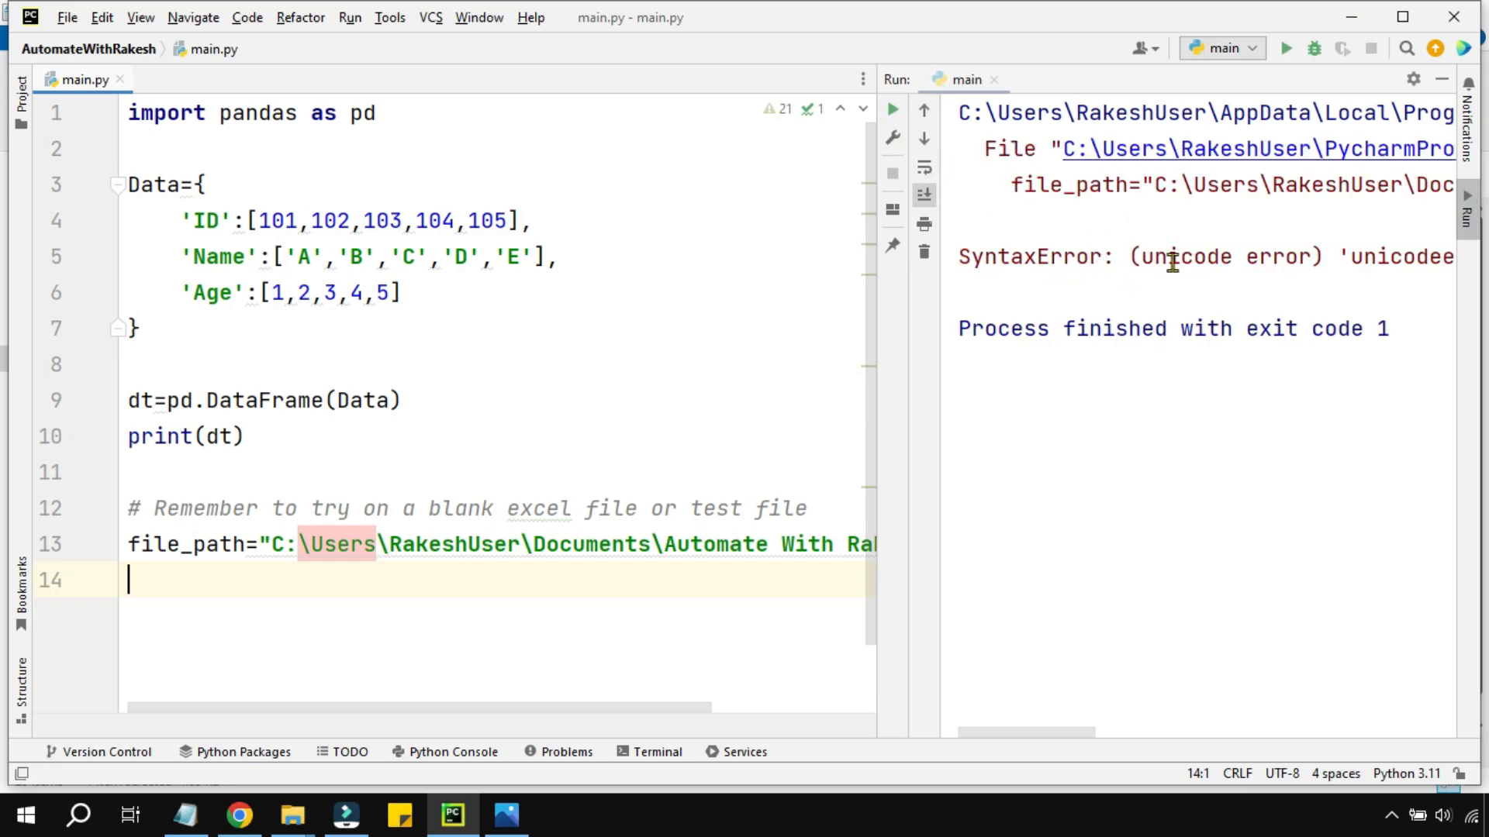
{"action": "mouse_move", "coordinate": [1101, 746]}
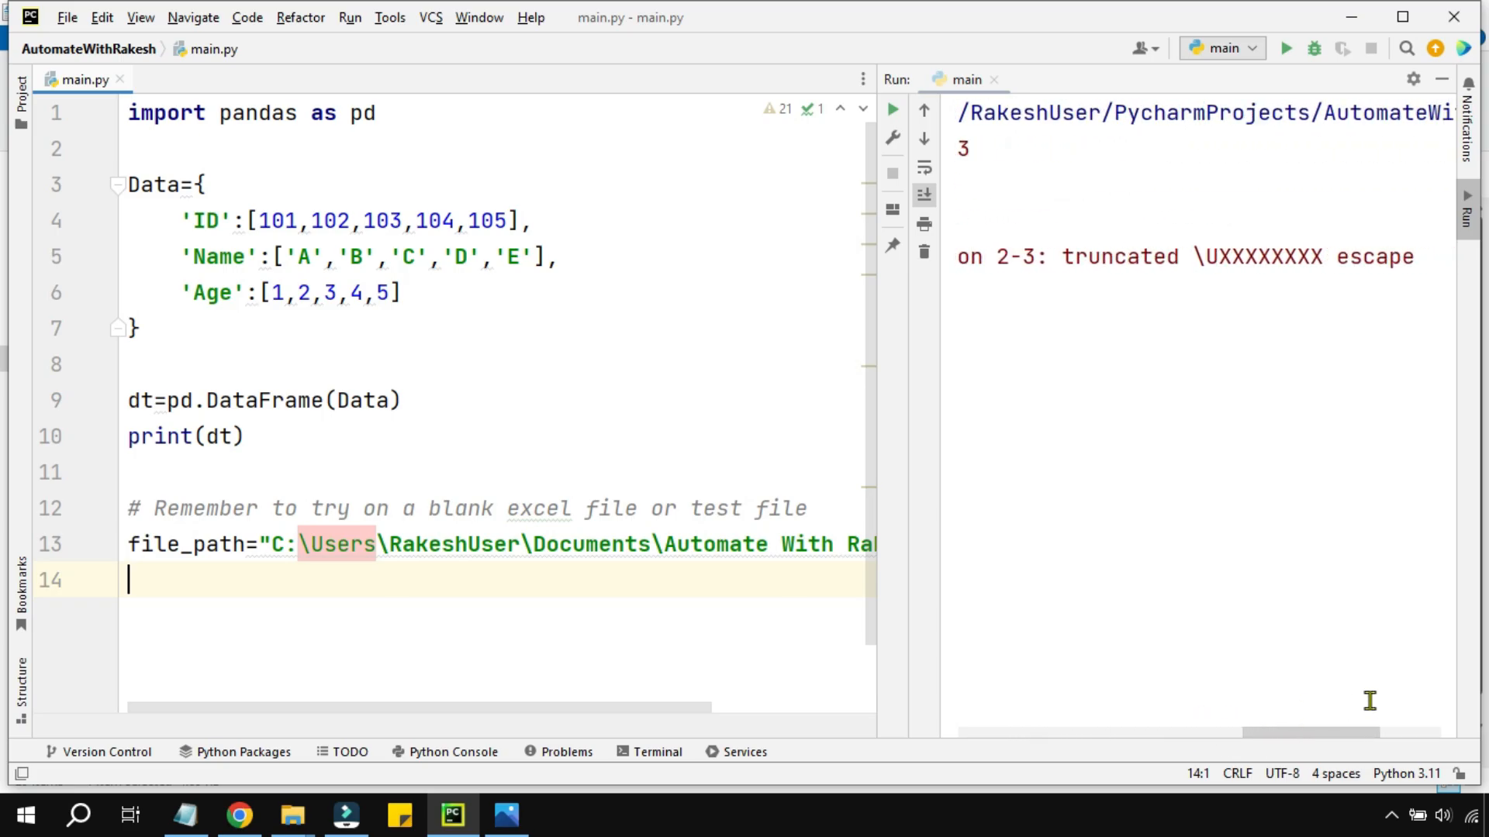
{"action": "left_click", "coordinate": [1286, 48]}
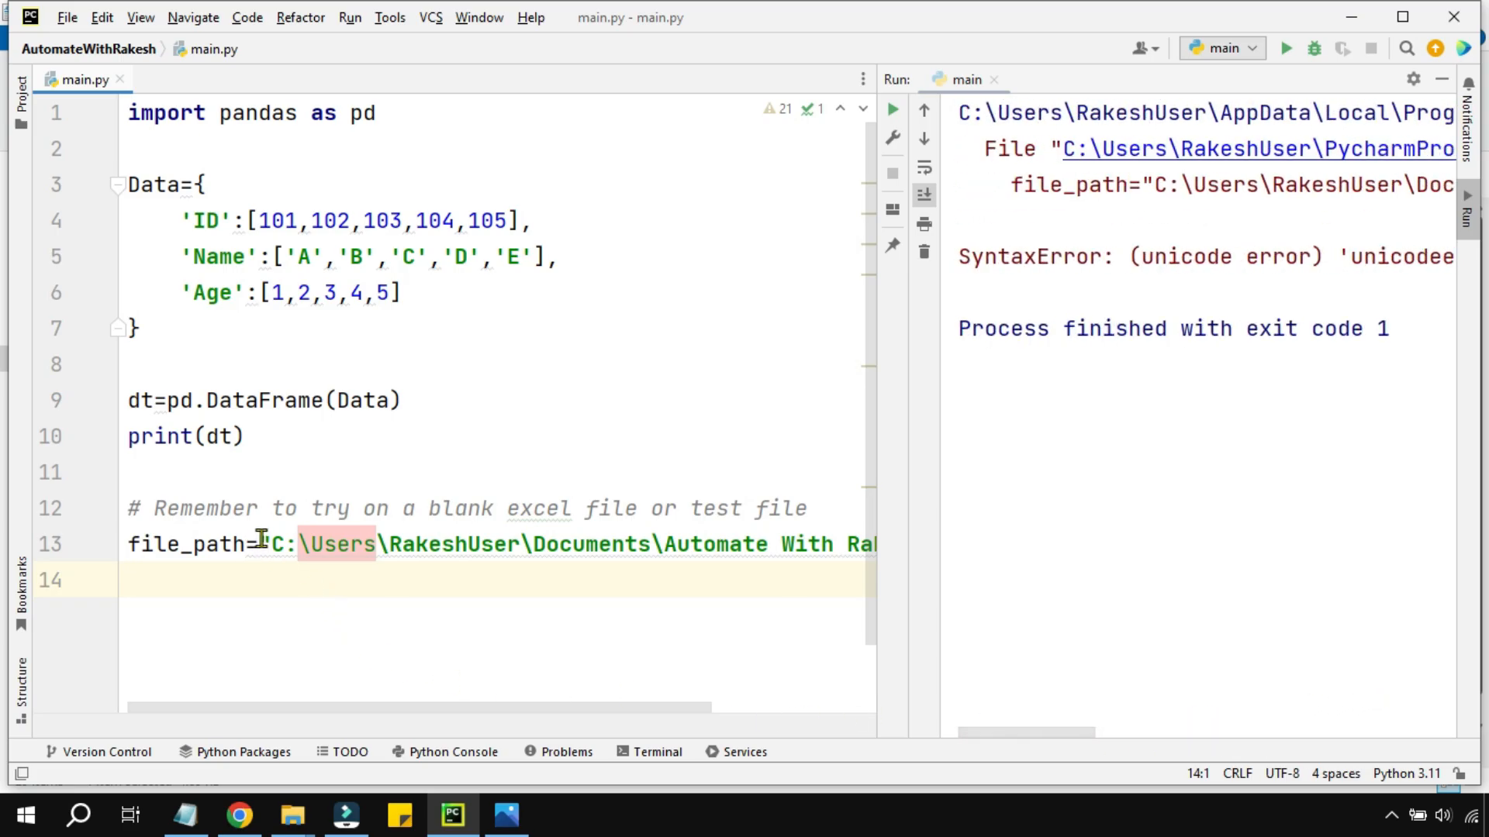
{"action": "type", "text": "r"}
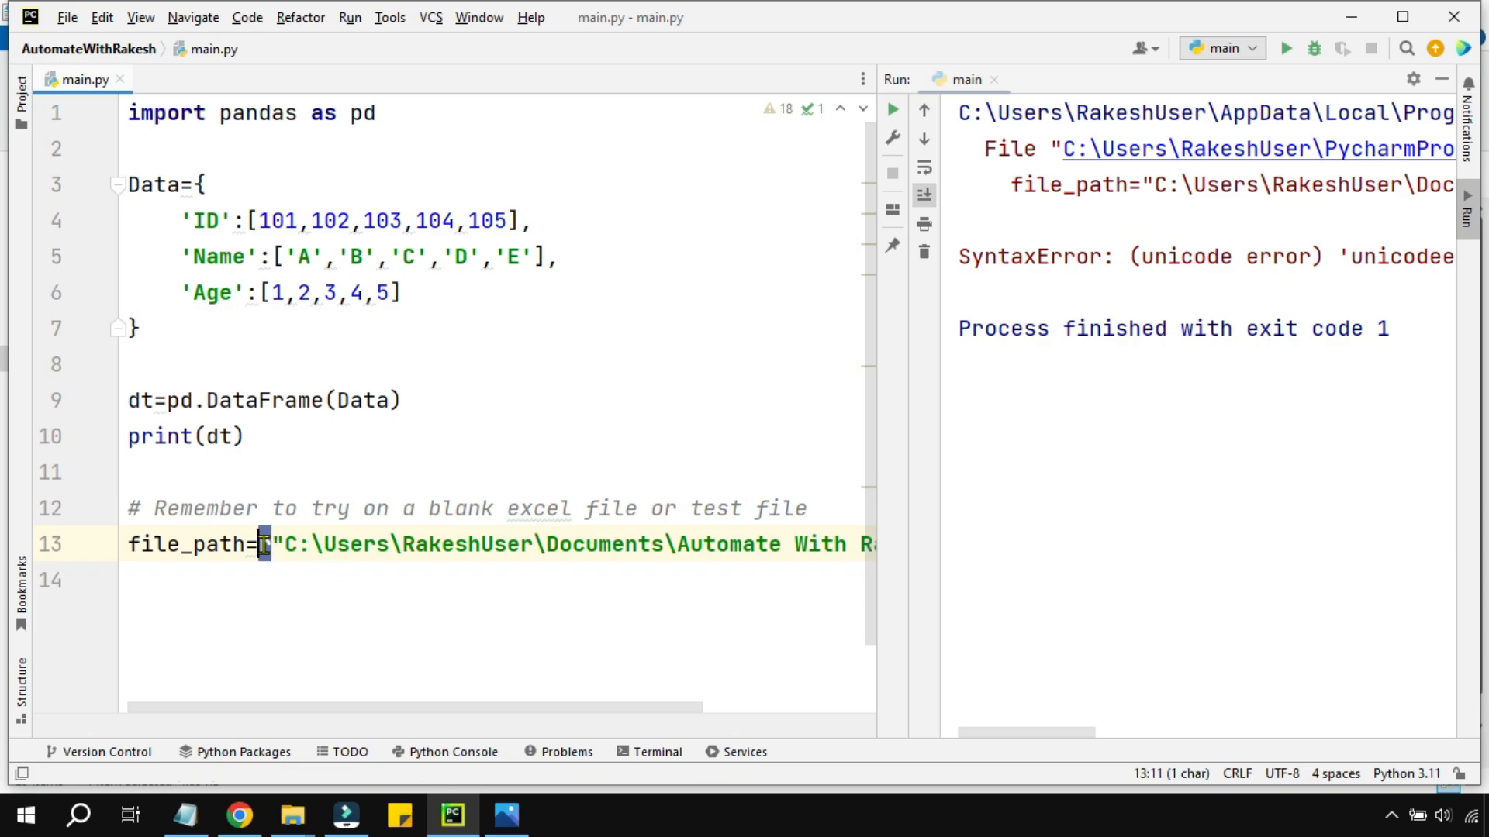
Point the raw-string file_path at test1.xlsx in Documents.
{"action": "type", "text": "r"}
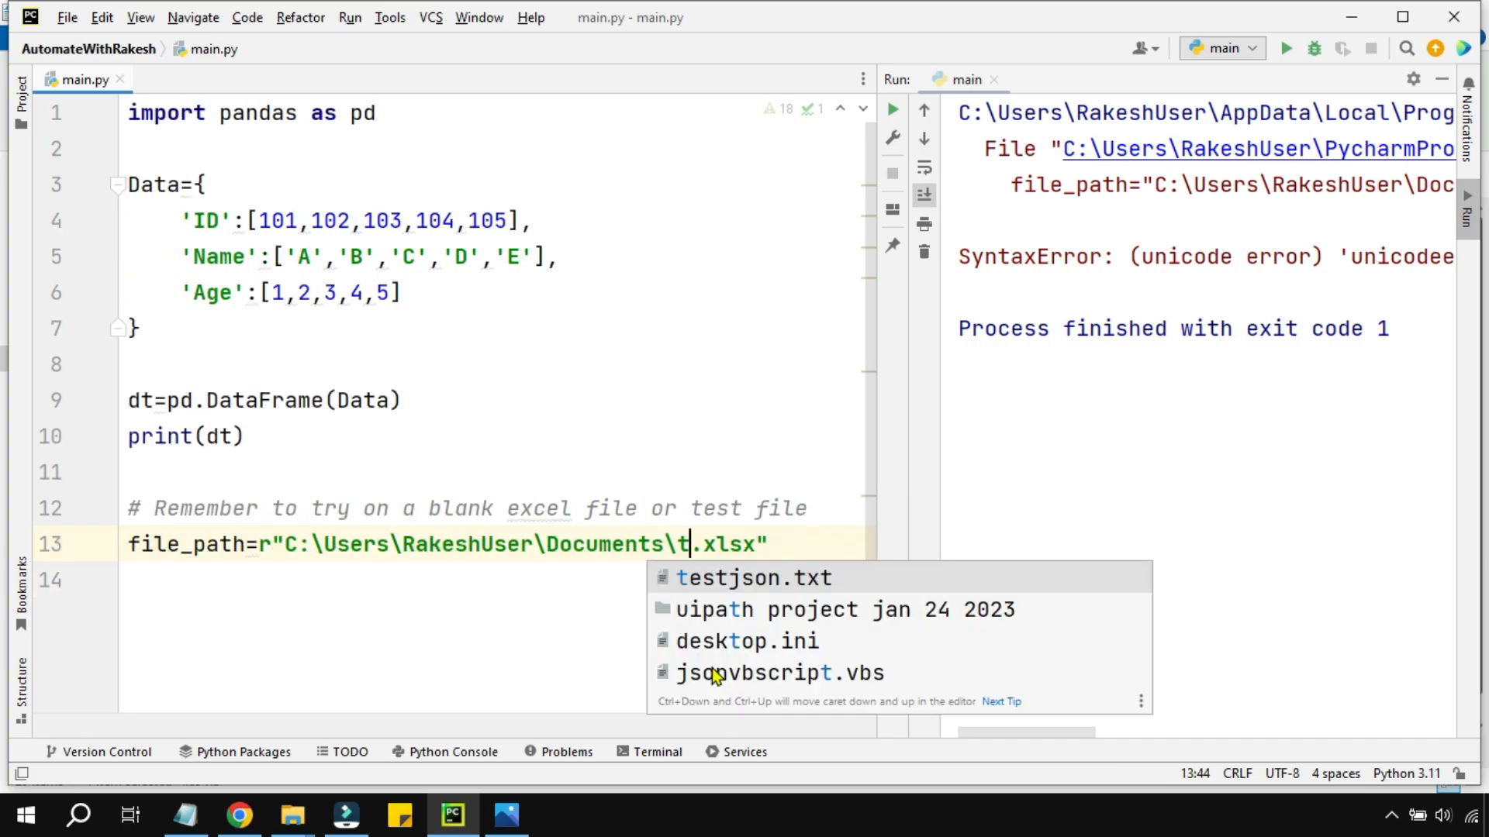
{"action": "type", "text": "est1"}
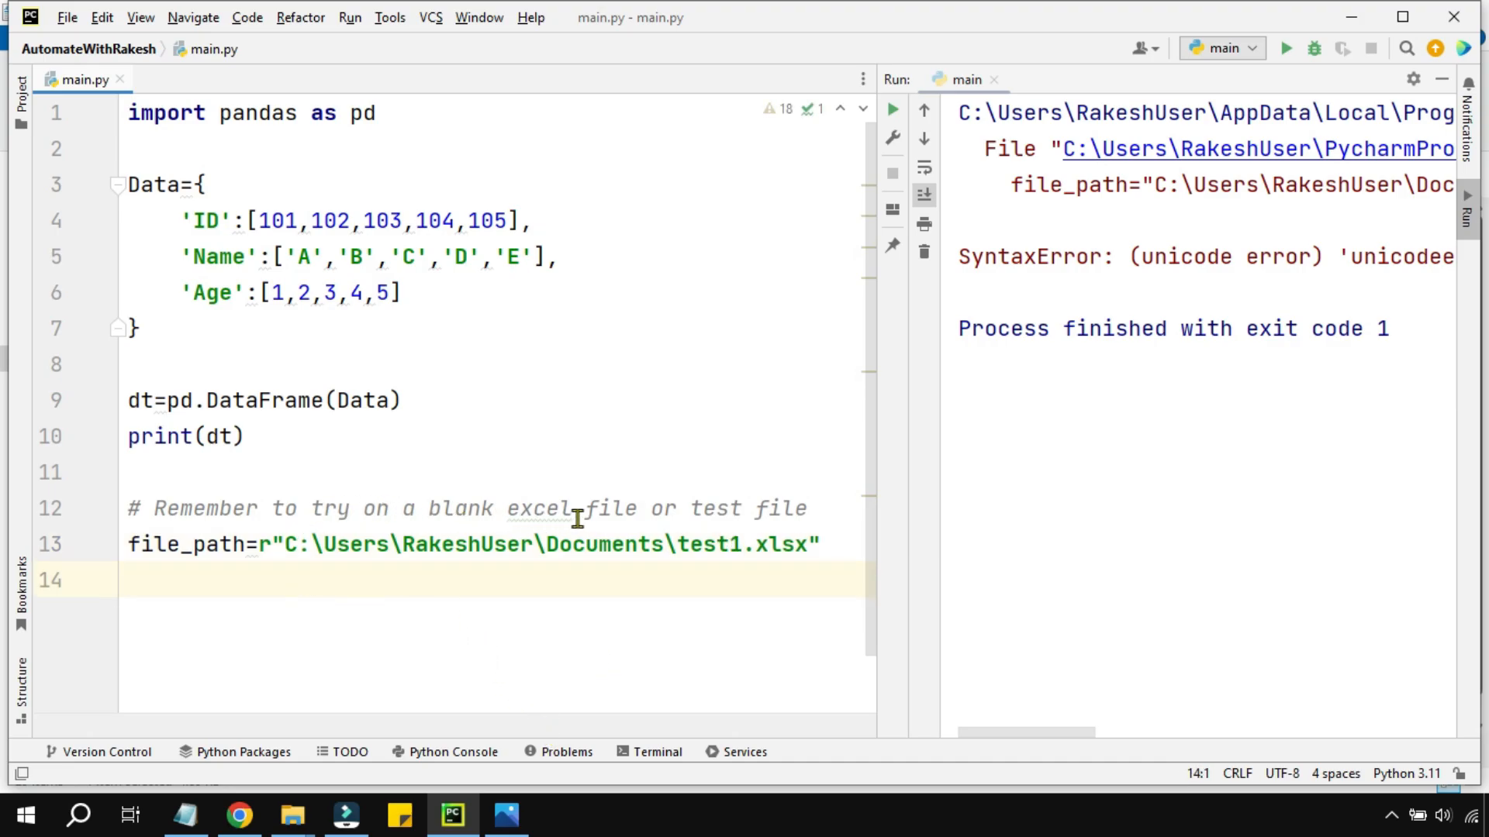
{"action": "double_click", "coordinate": [539, 509]}
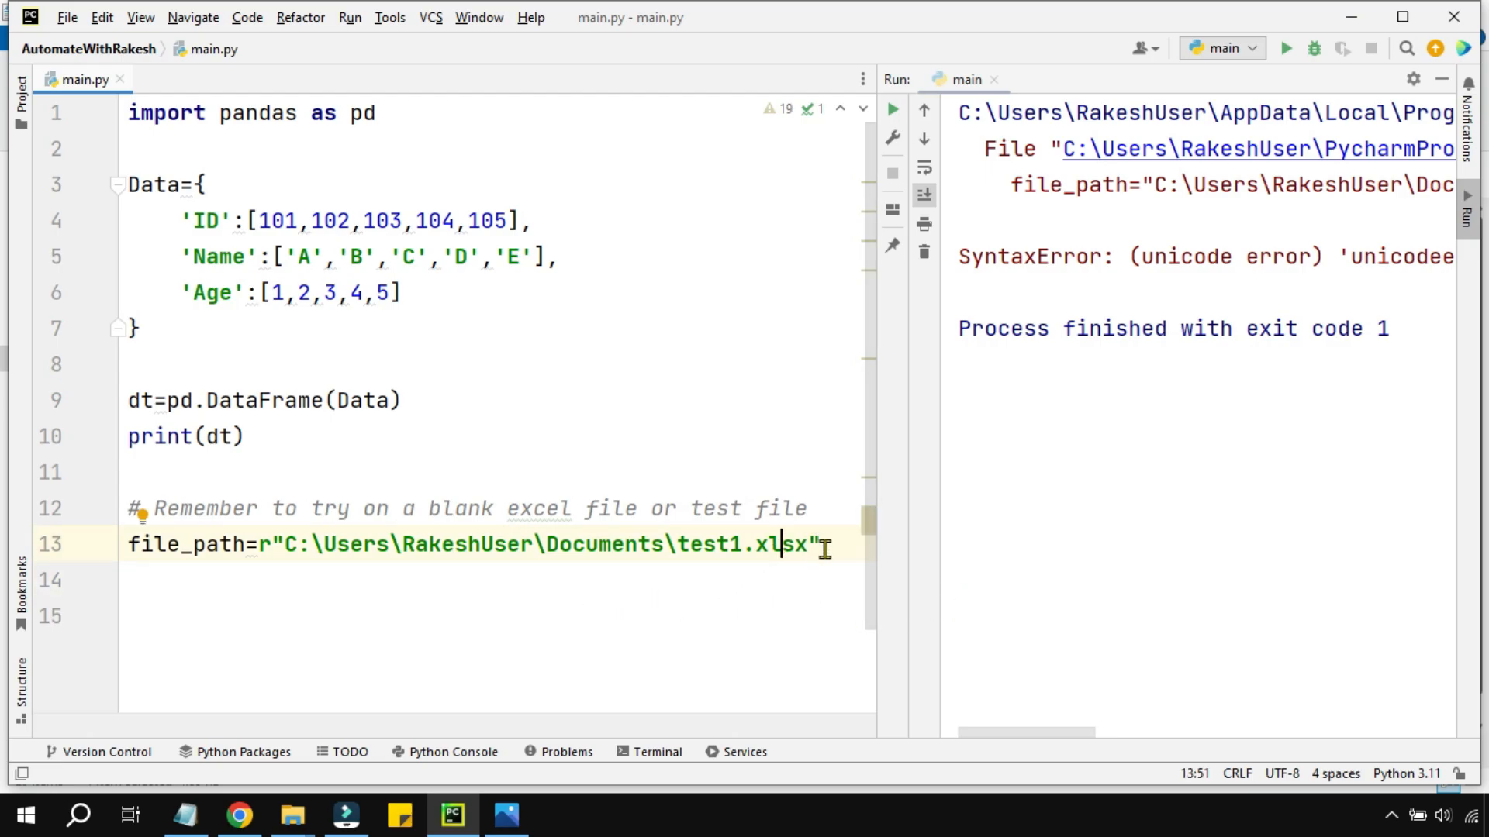
Write dt.to_excel(file_path) to export the DataFrame.
{"action": "type", "text": "d"}
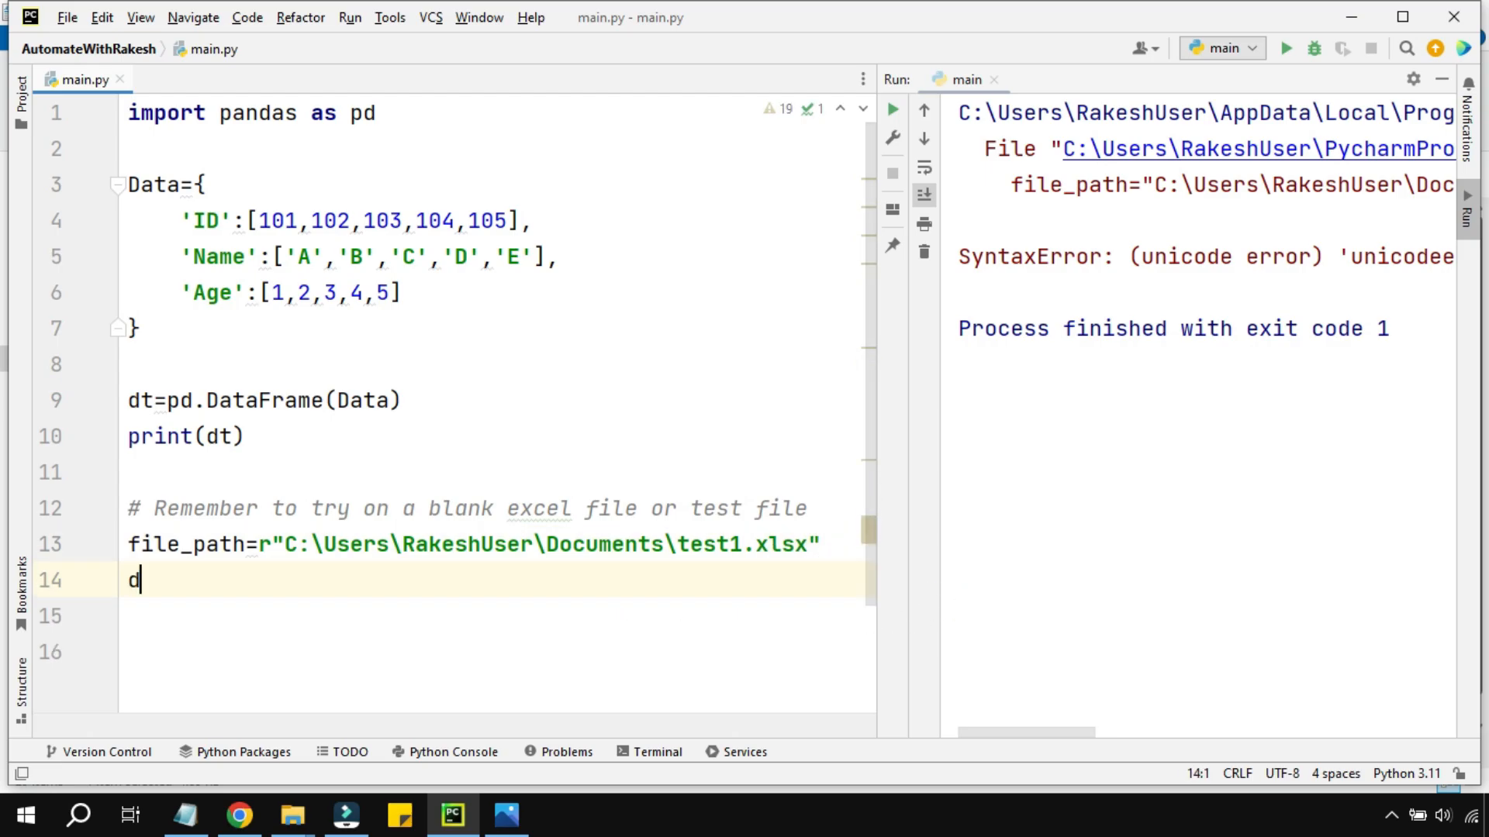
{"action": "type", "text": "t"}
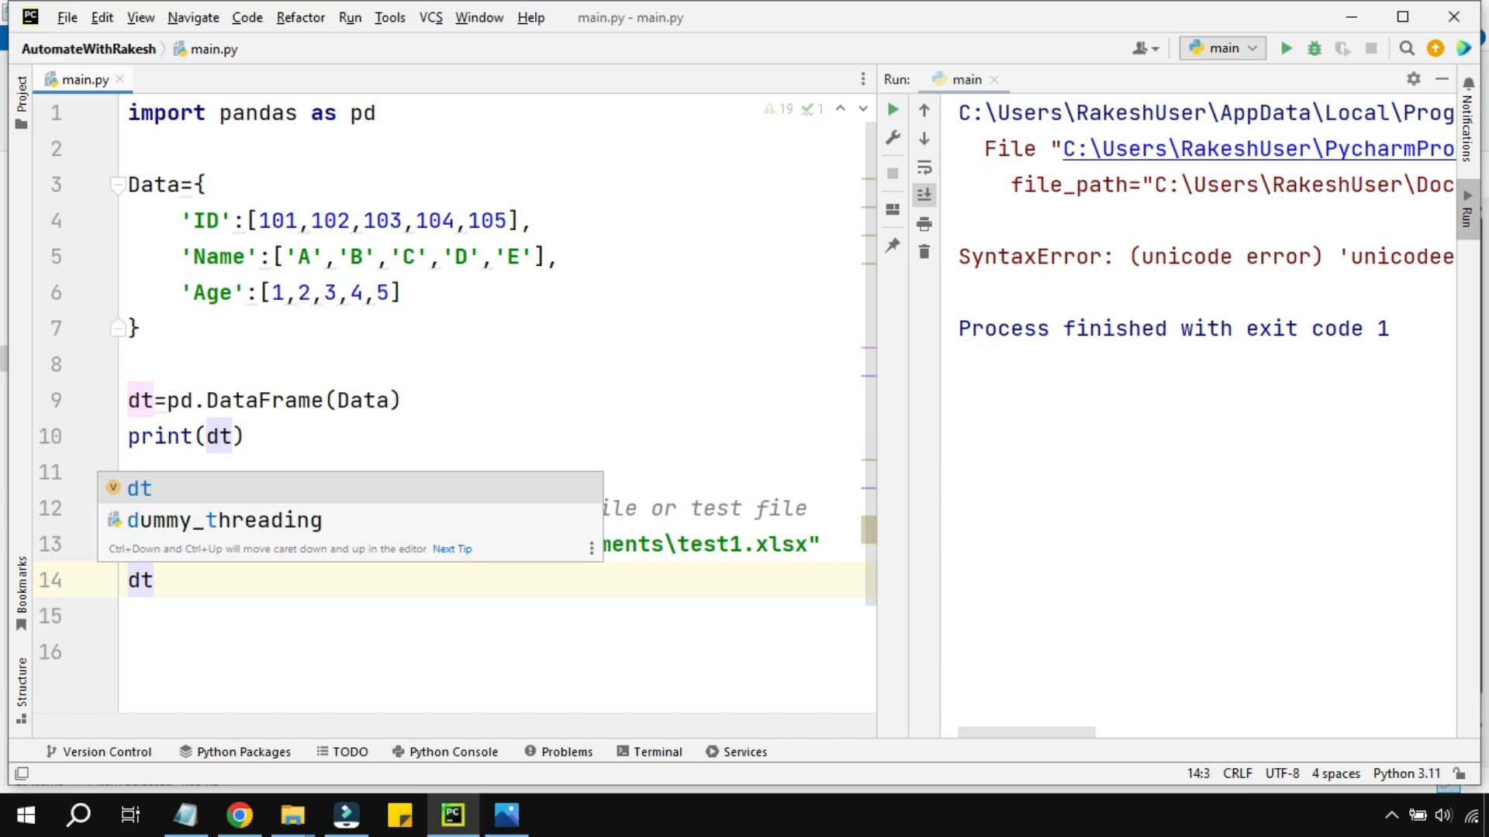
{"action": "type", "text": "."}
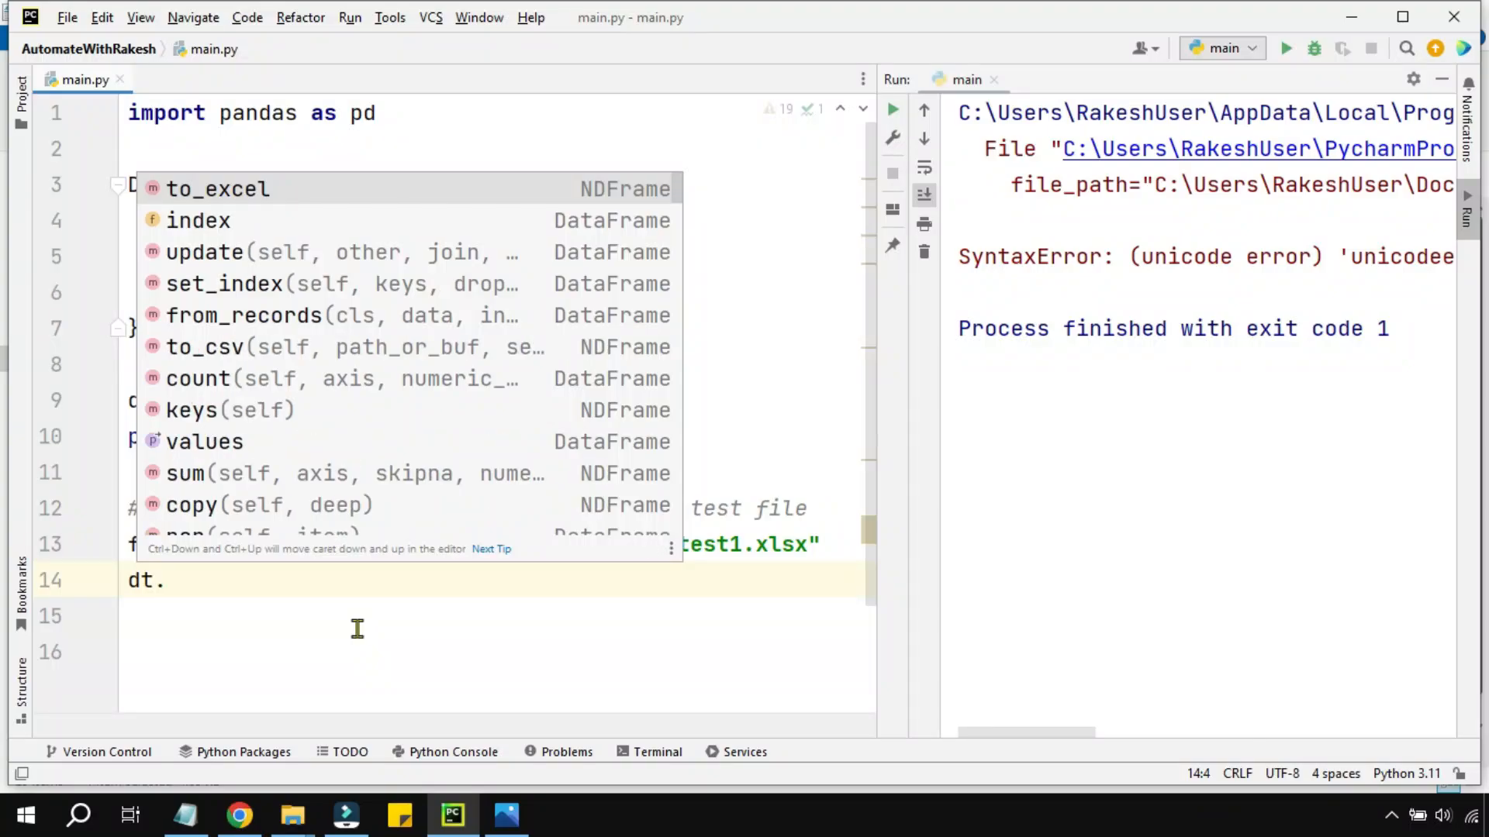
{"action": "type", "text": "to_excel"}
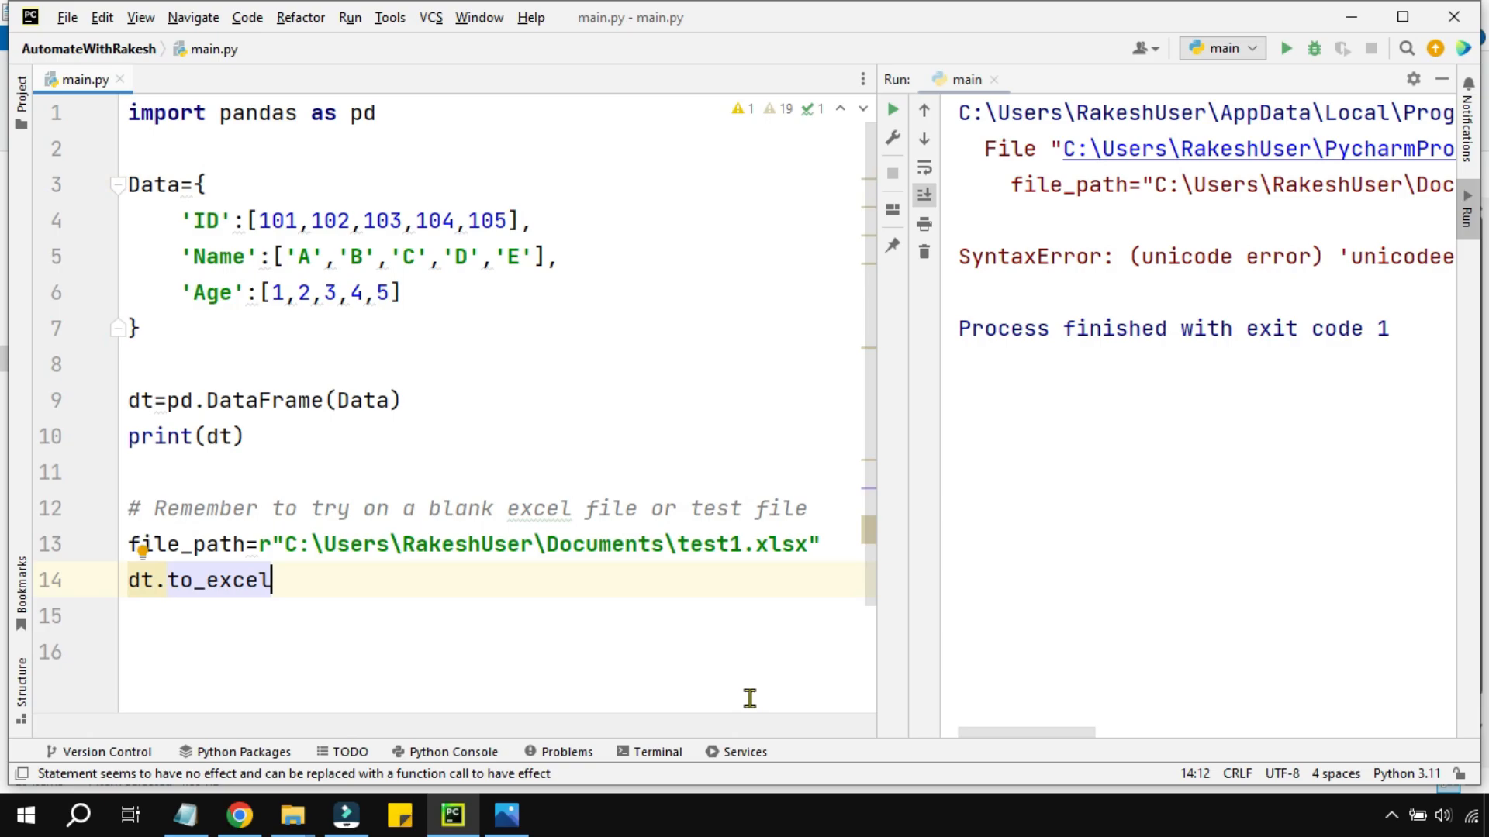
{"action": "type", "text": "("}
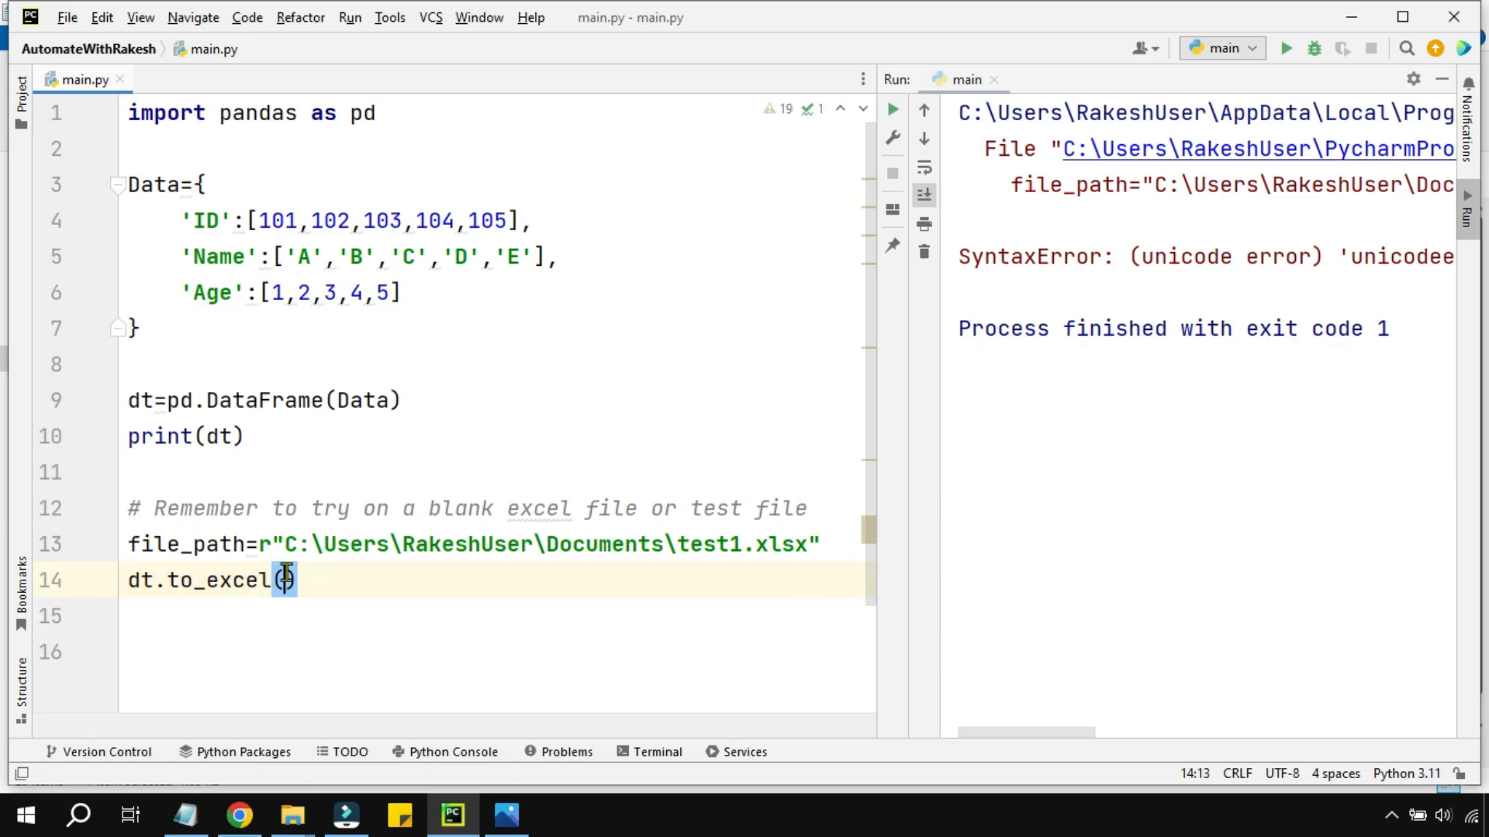
{"action": "type", "text": "file"}
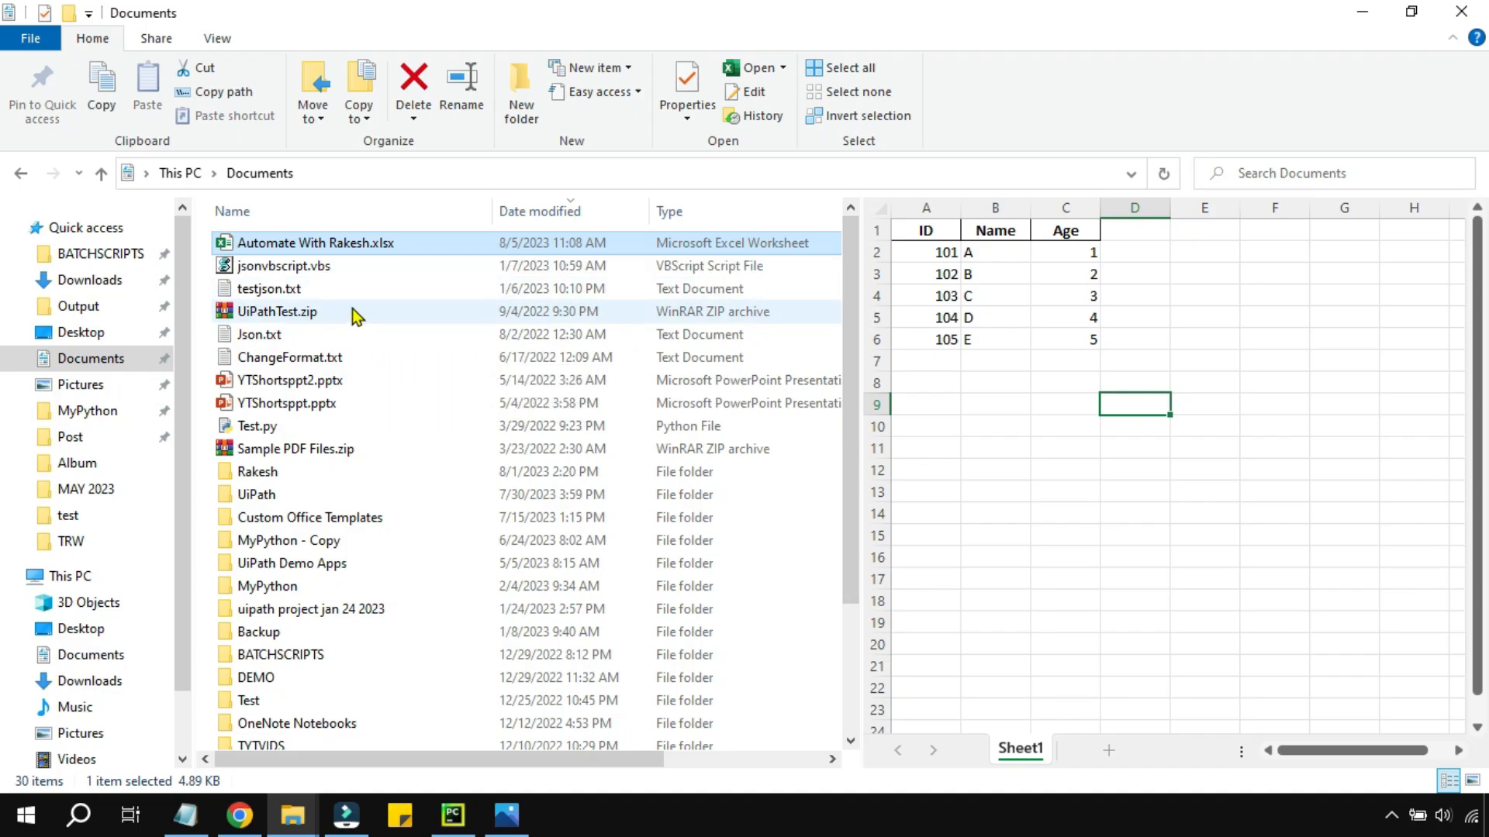
Sort Documents by date modified to preview test1.xlsx, then return to PyCharm.
{"action": "scroll", "scroll_direction": "down", "scroll_amount": 3}
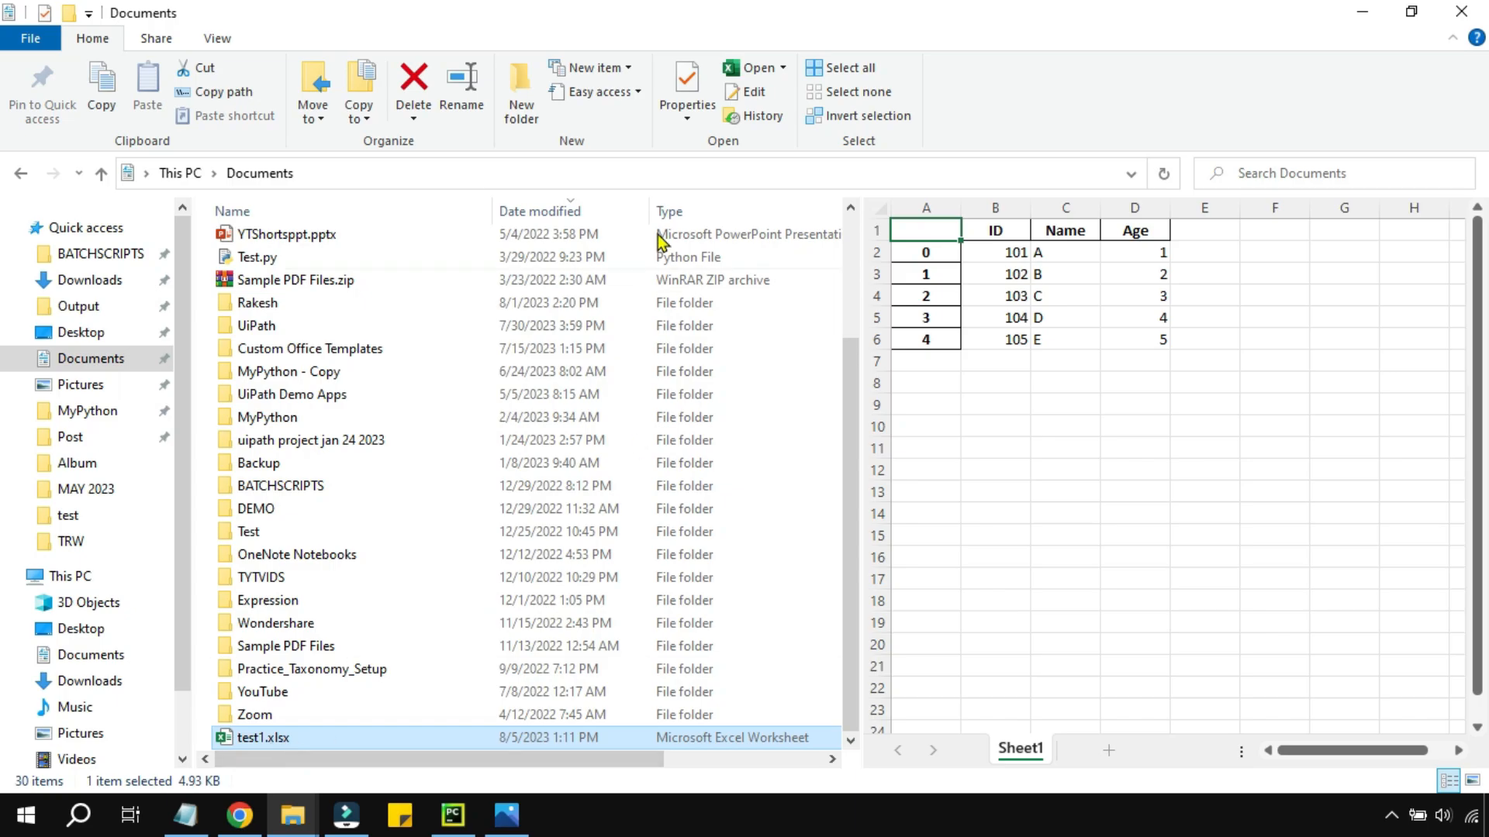
{"action": "left_click", "coordinate": [539, 211]}
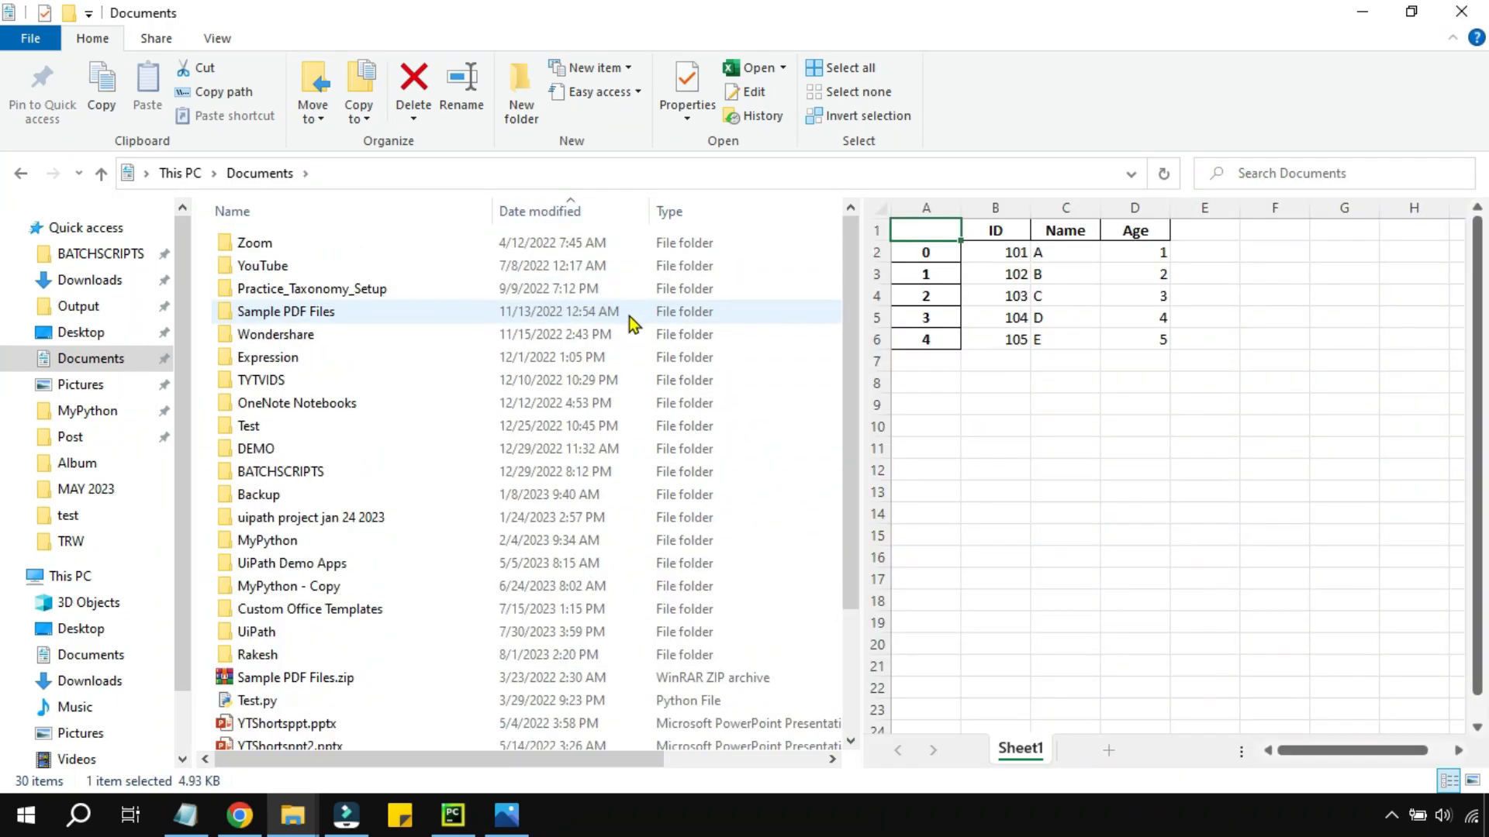
{"action": "scroll", "scroll_direction": "down", "scroll_amount": 3}
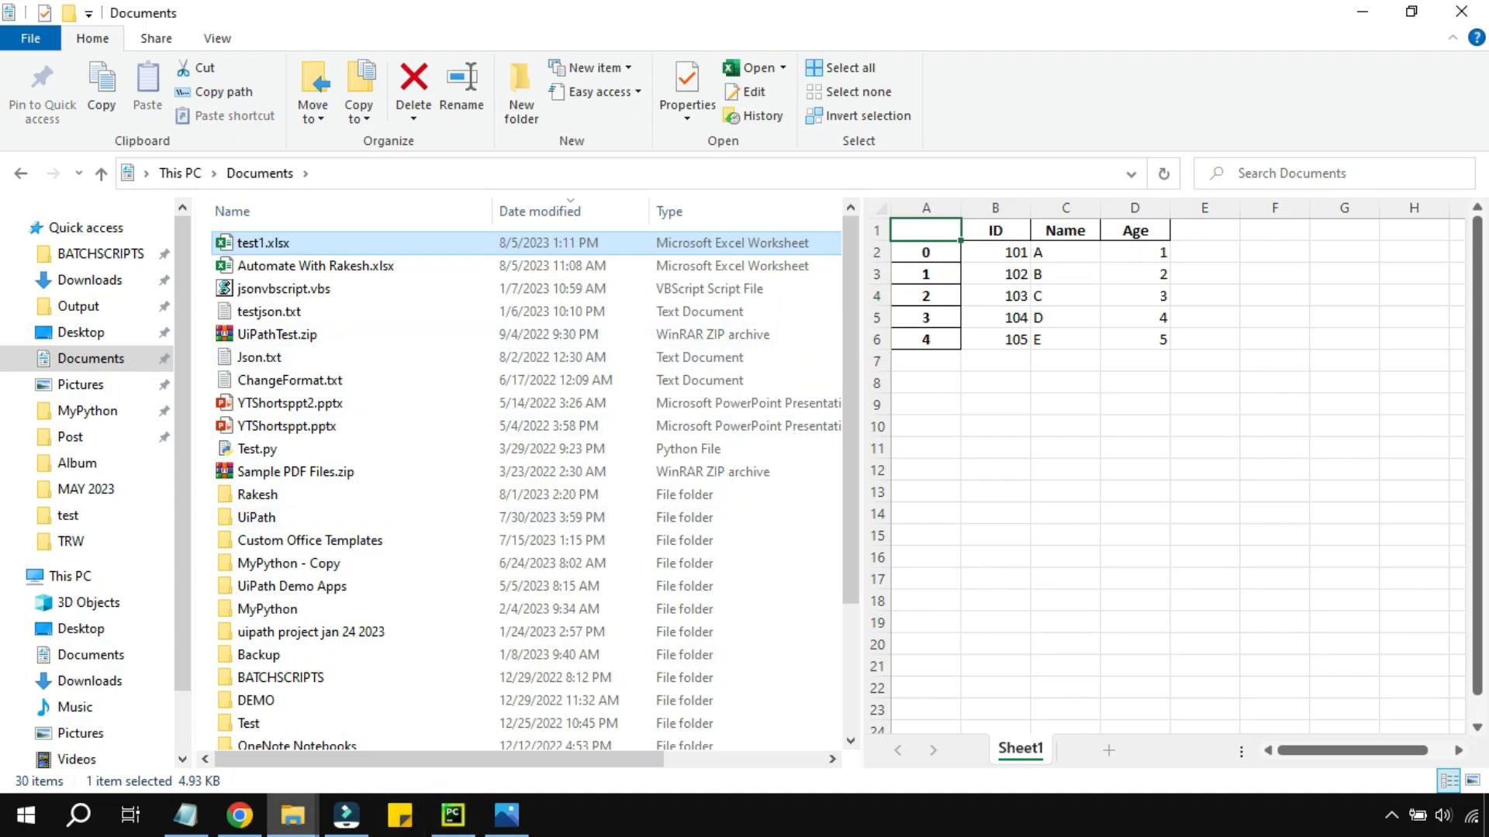
{"action": "left_click", "coordinate": [451, 814]}
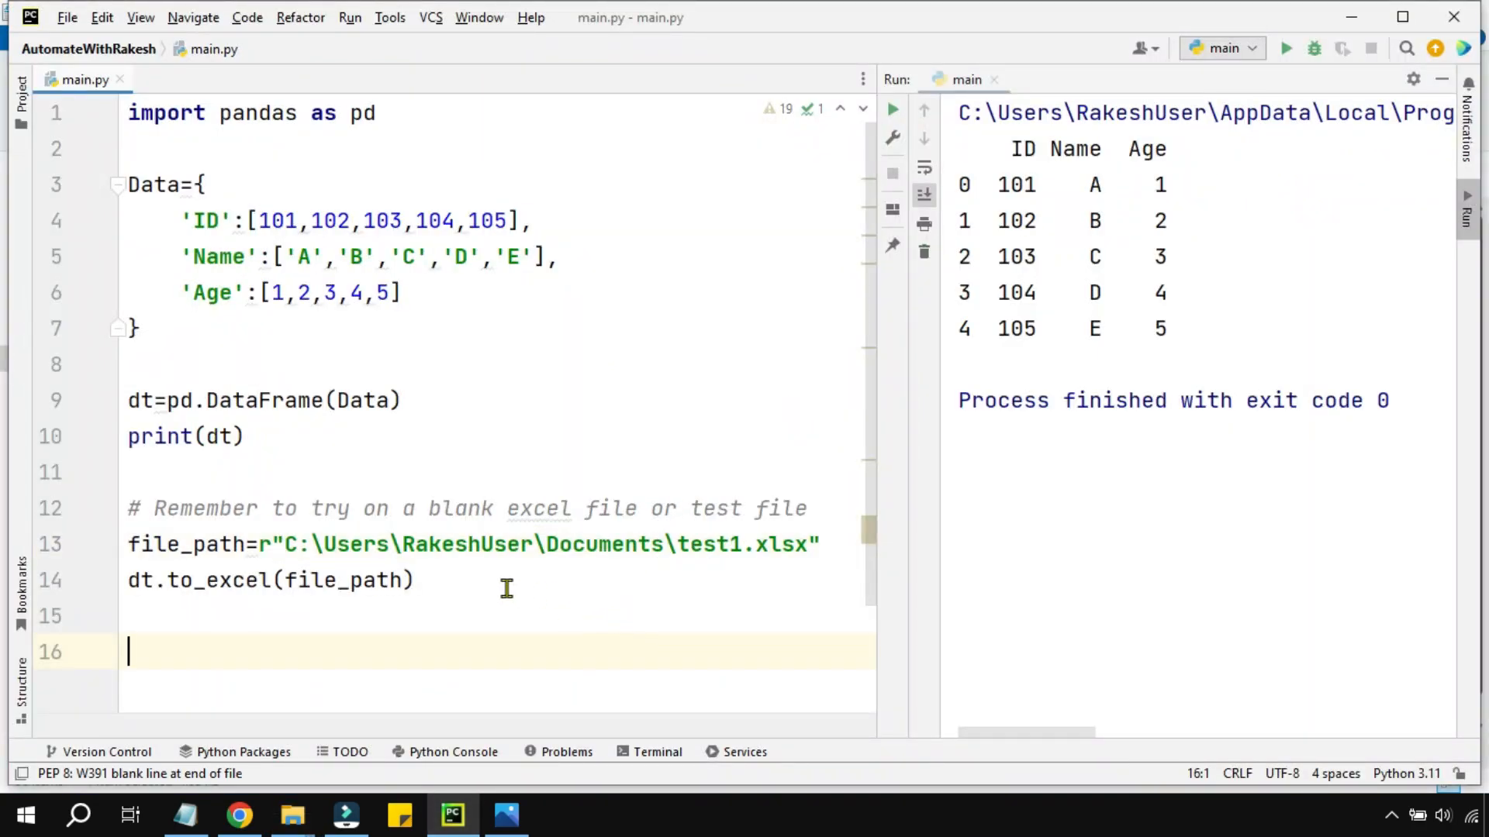
{"action": "mouse_move", "coordinate": [658, 340]}
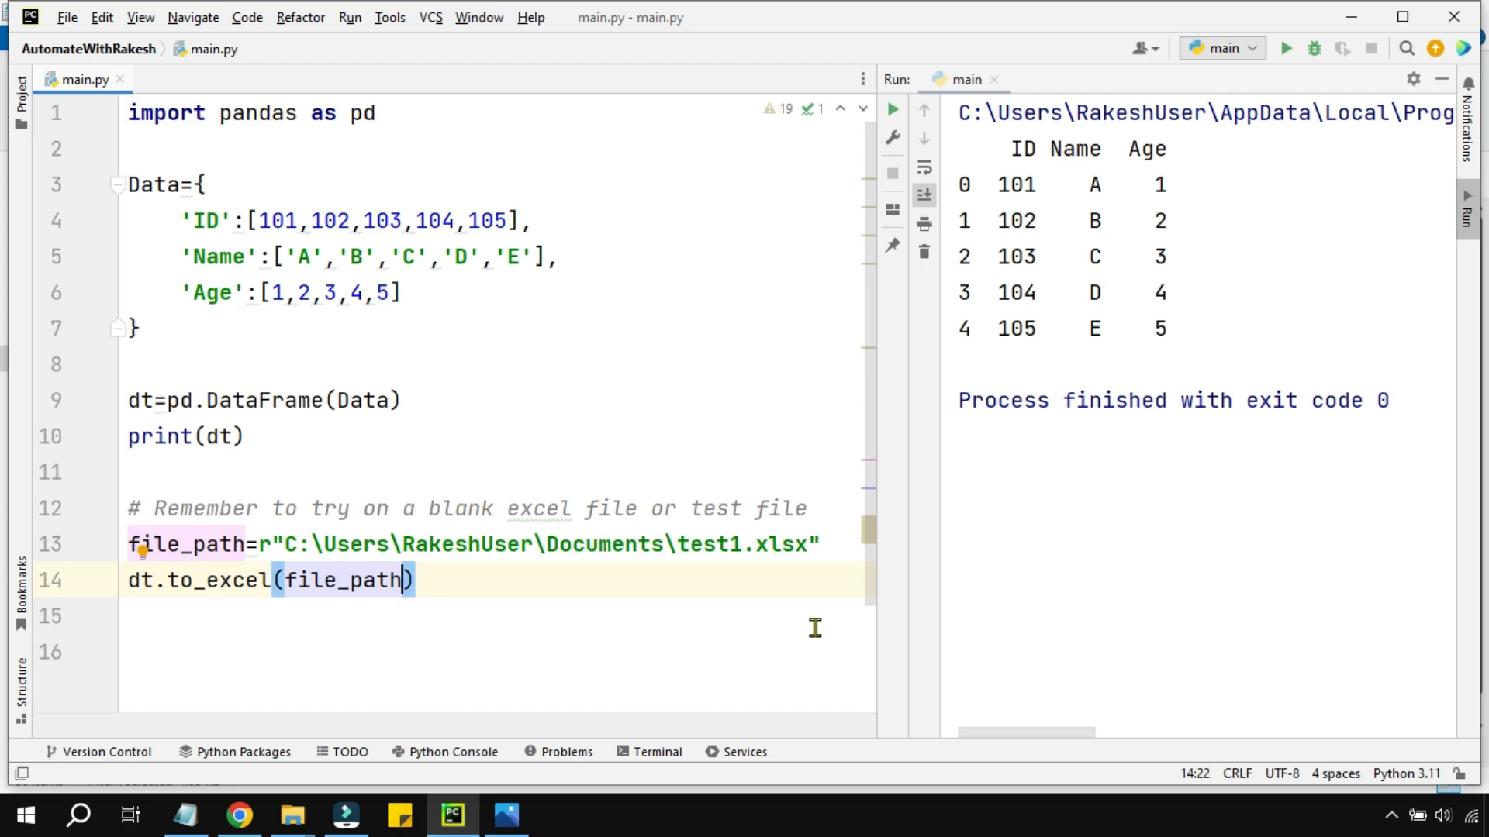
Pass index=False to dt.to_excel and rerun main.py.
{"action": "type", "text": ","}
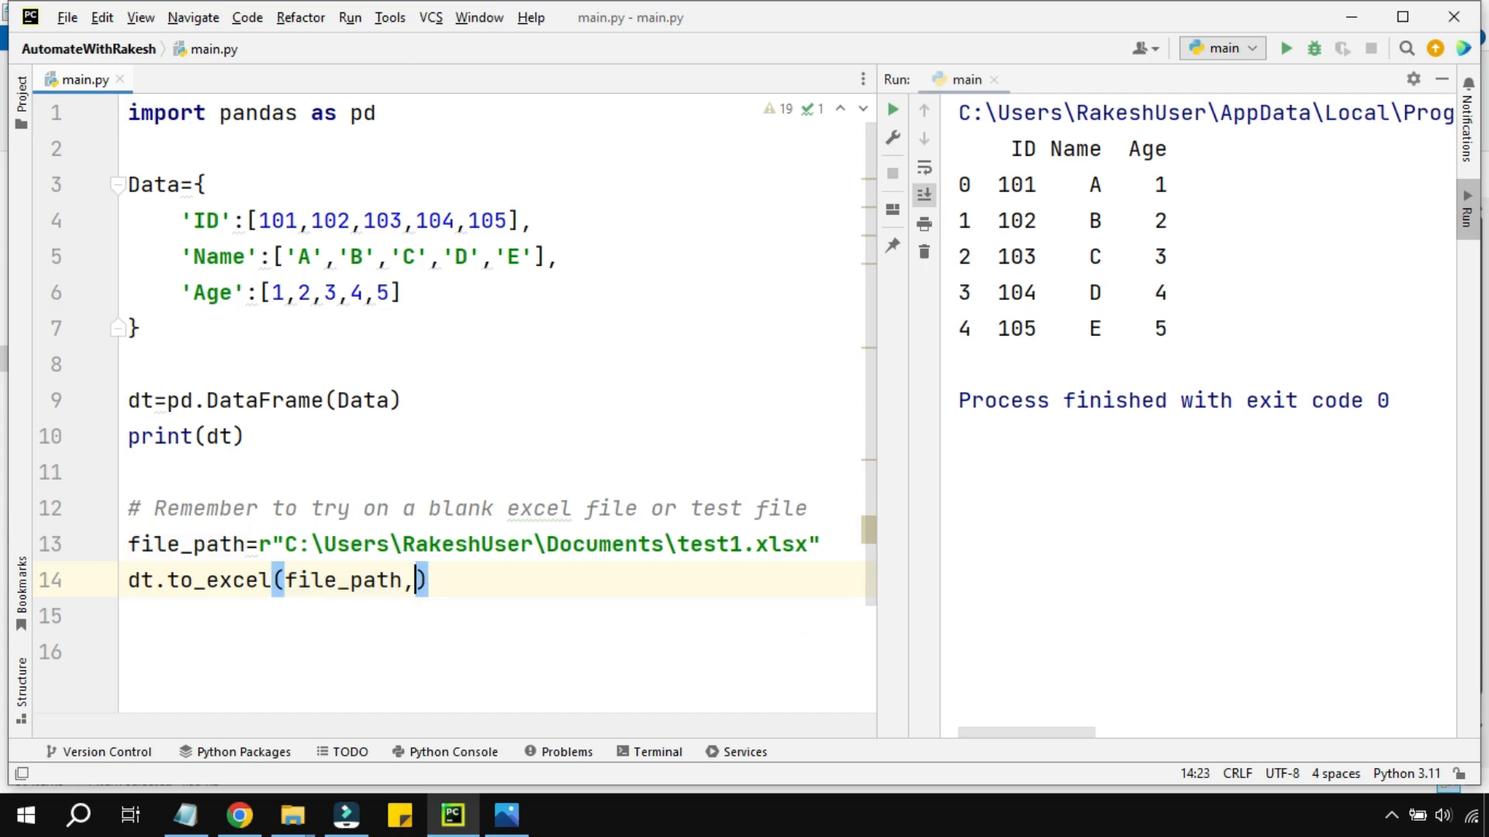
{"action": "type", "text": "index="}
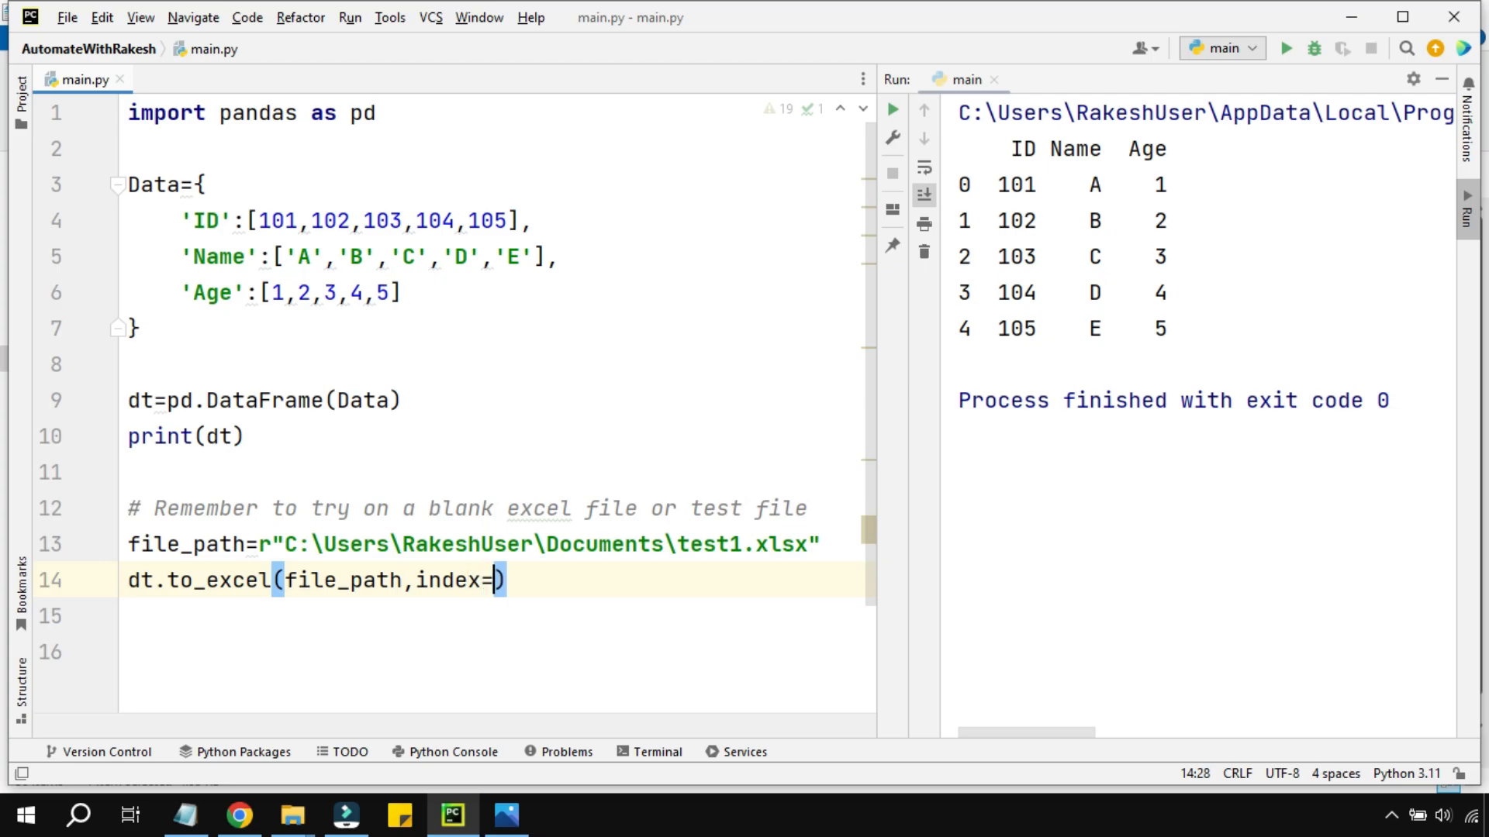
{"action": "type", "text": "False"}
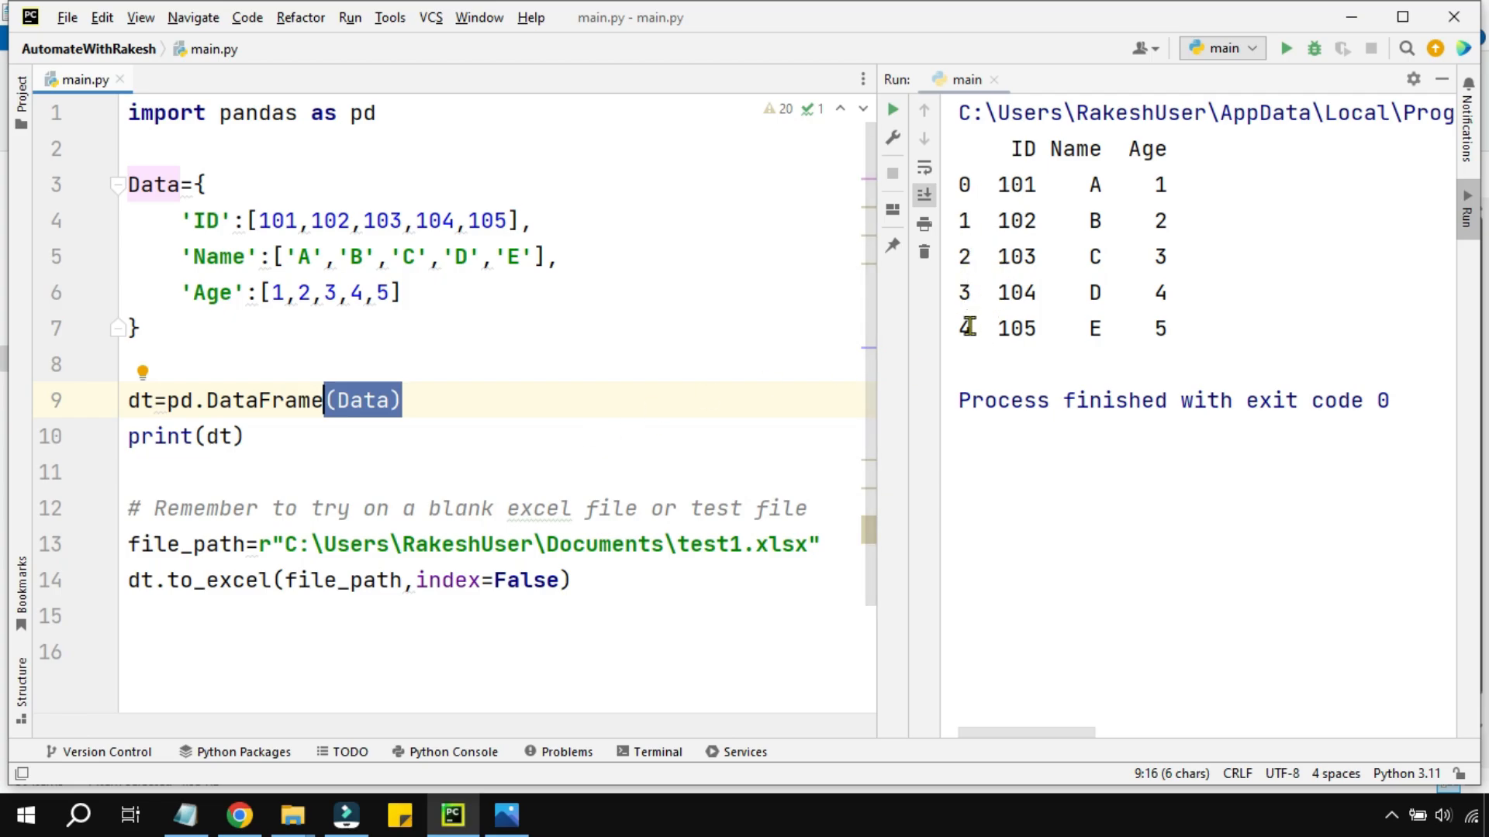
{"action": "mouse_move", "coordinate": [447, 580]}
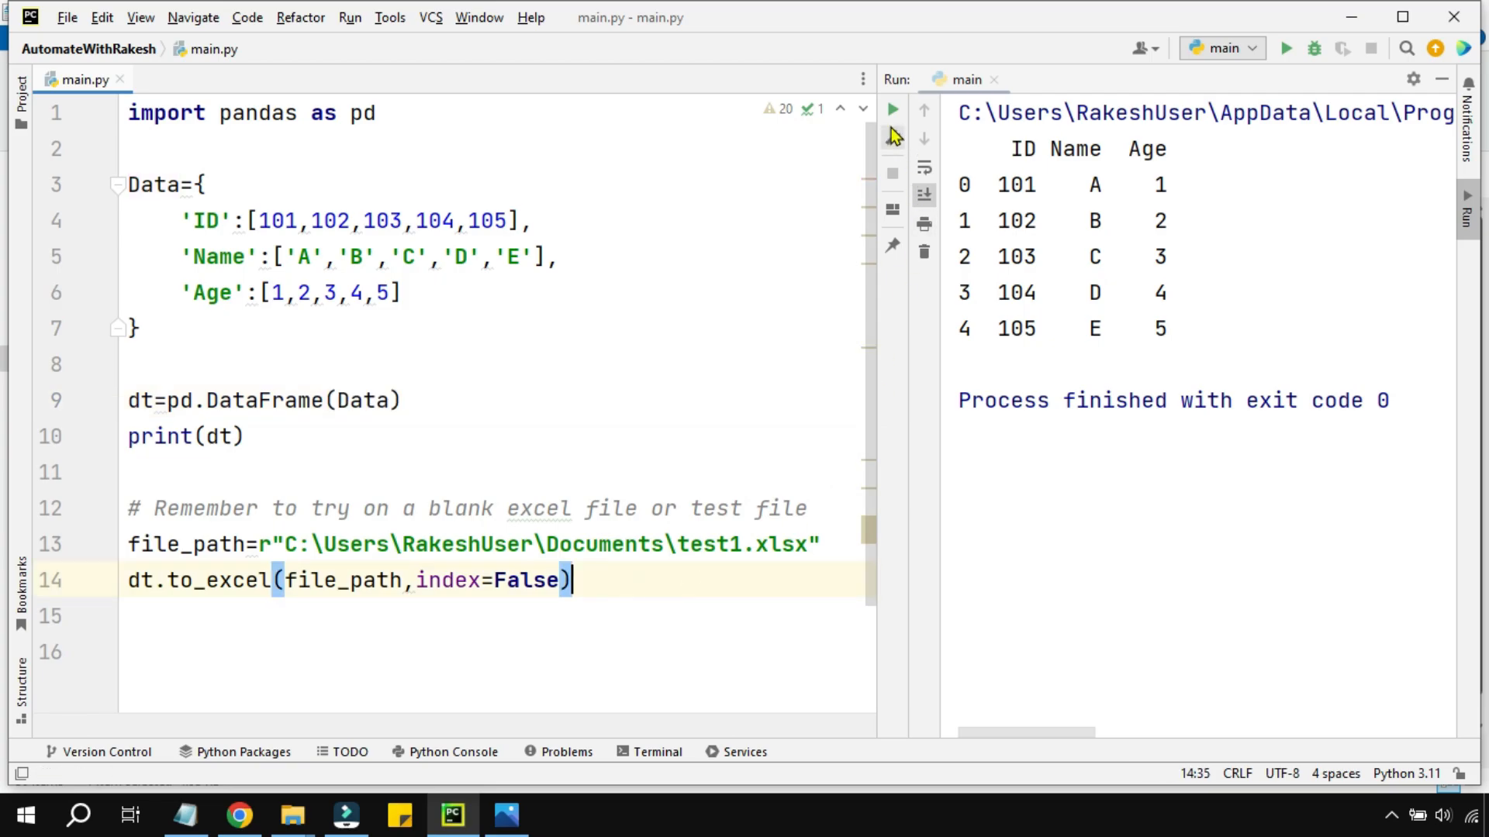
{"action": "left_click", "coordinate": [892, 108]}
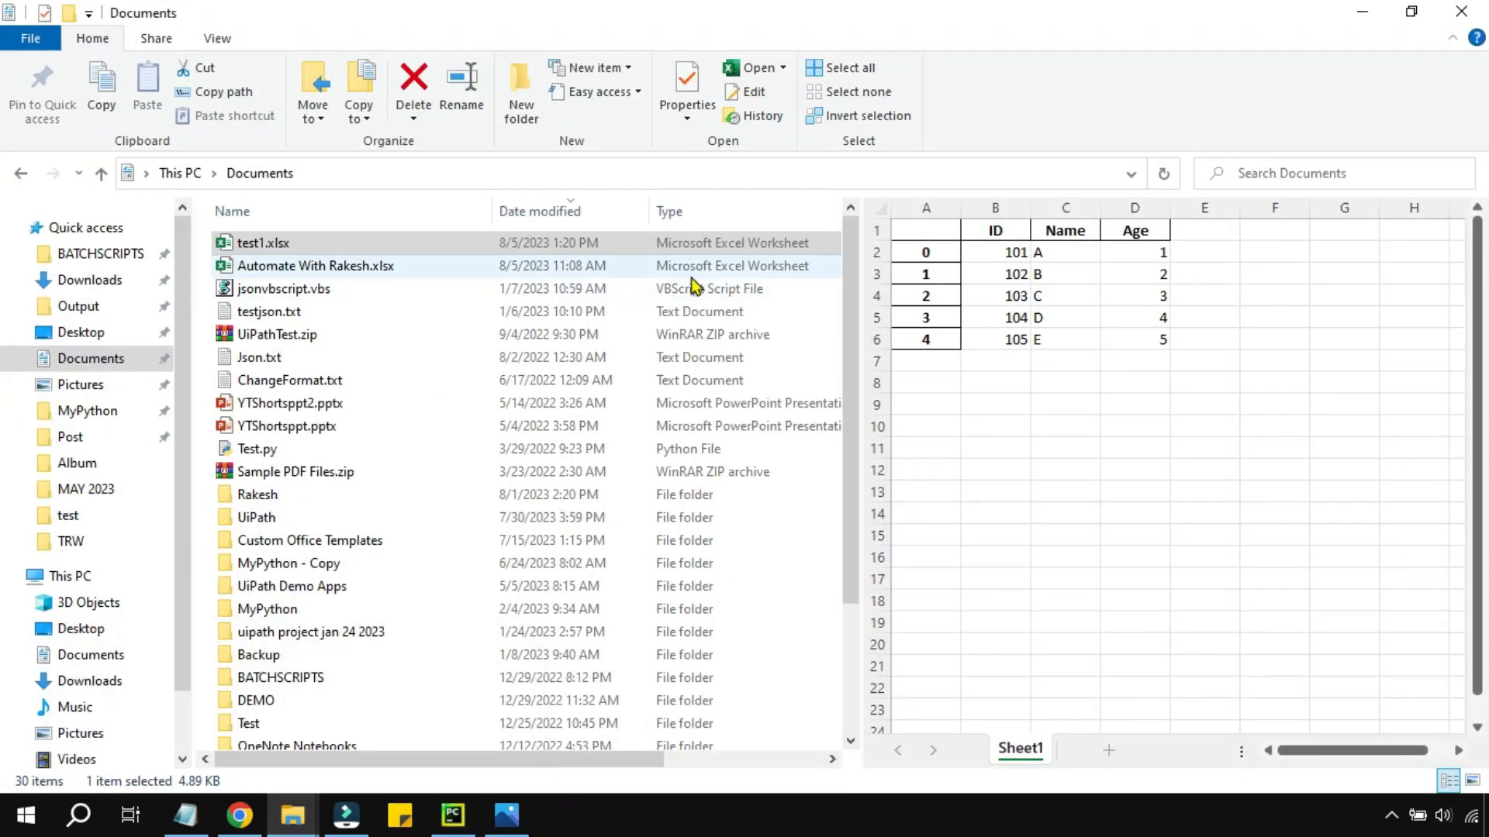
Refresh the test1.xlsx Explorer preview to confirm only ID, Name and Age columns remain.
{"action": "left_click", "coordinate": [316, 265]}
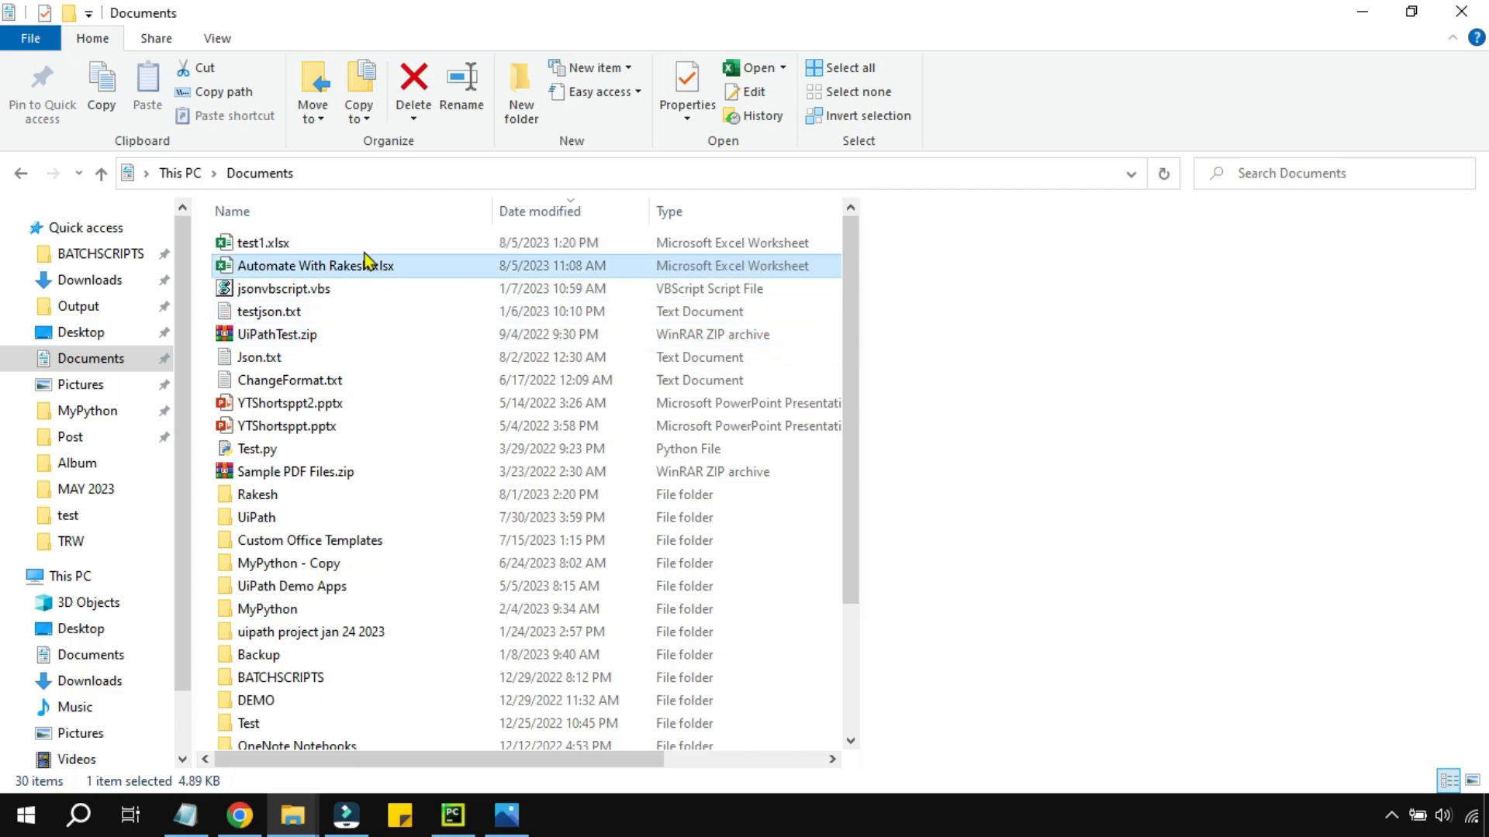
{"action": "left_click", "coordinate": [263, 244]}
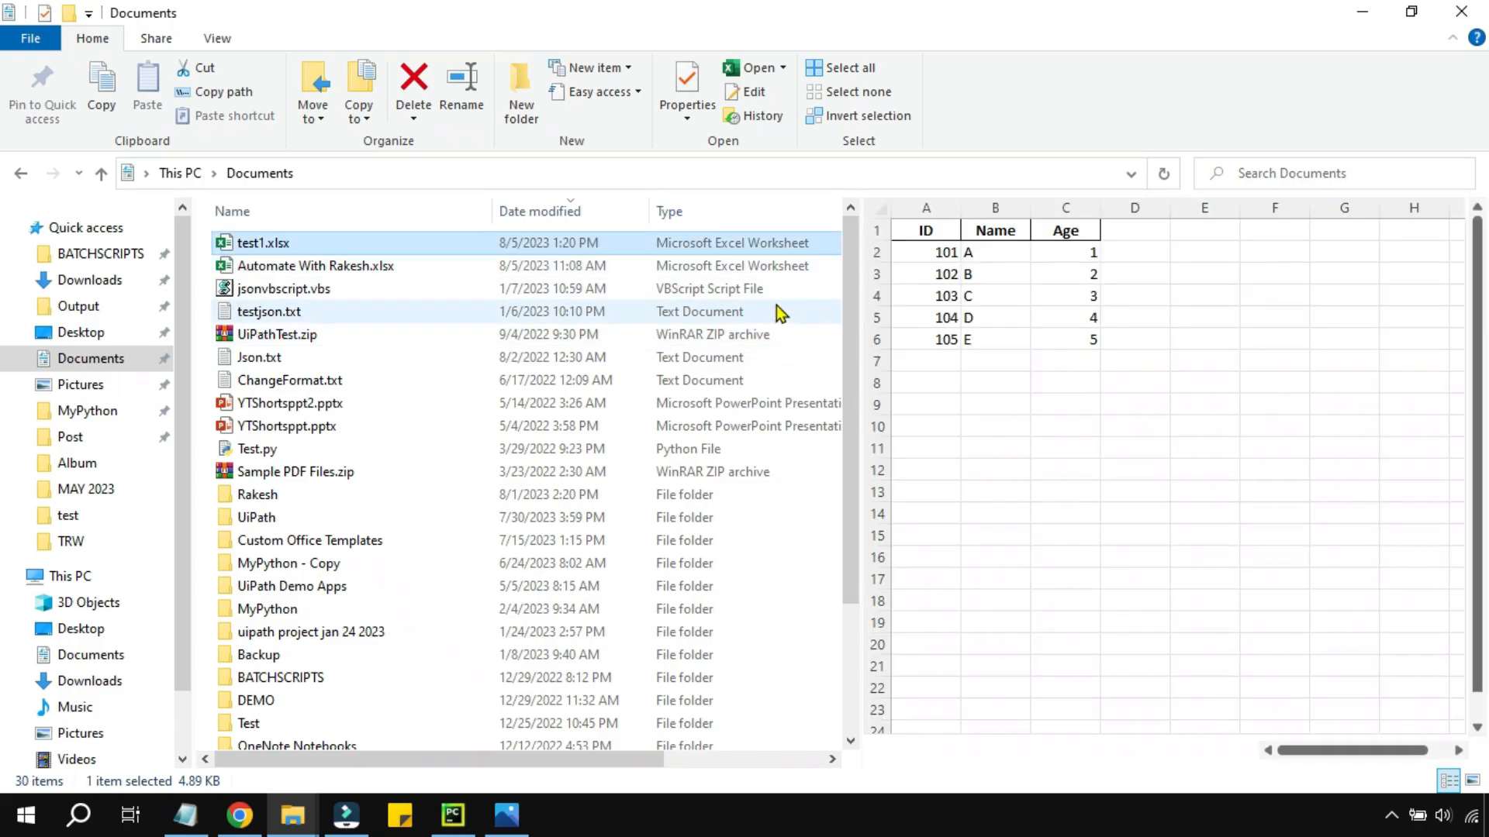
{"action": "left_click", "coordinate": [925, 230]}
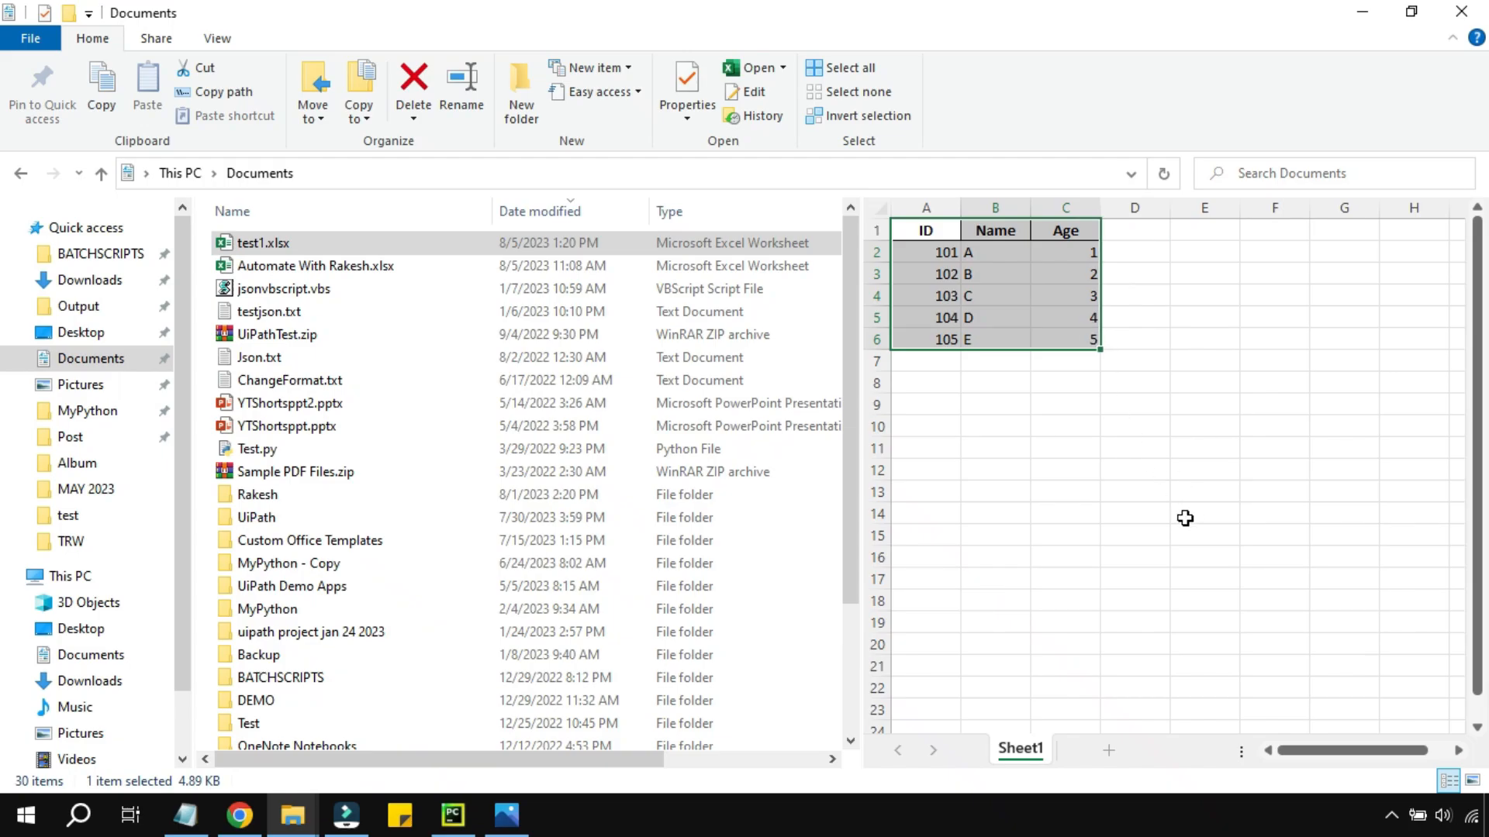
Return to the PyCharm editor and highlight the comment reminding to use a test file.
{"action": "left_click", "coordinate": [451, 814]}
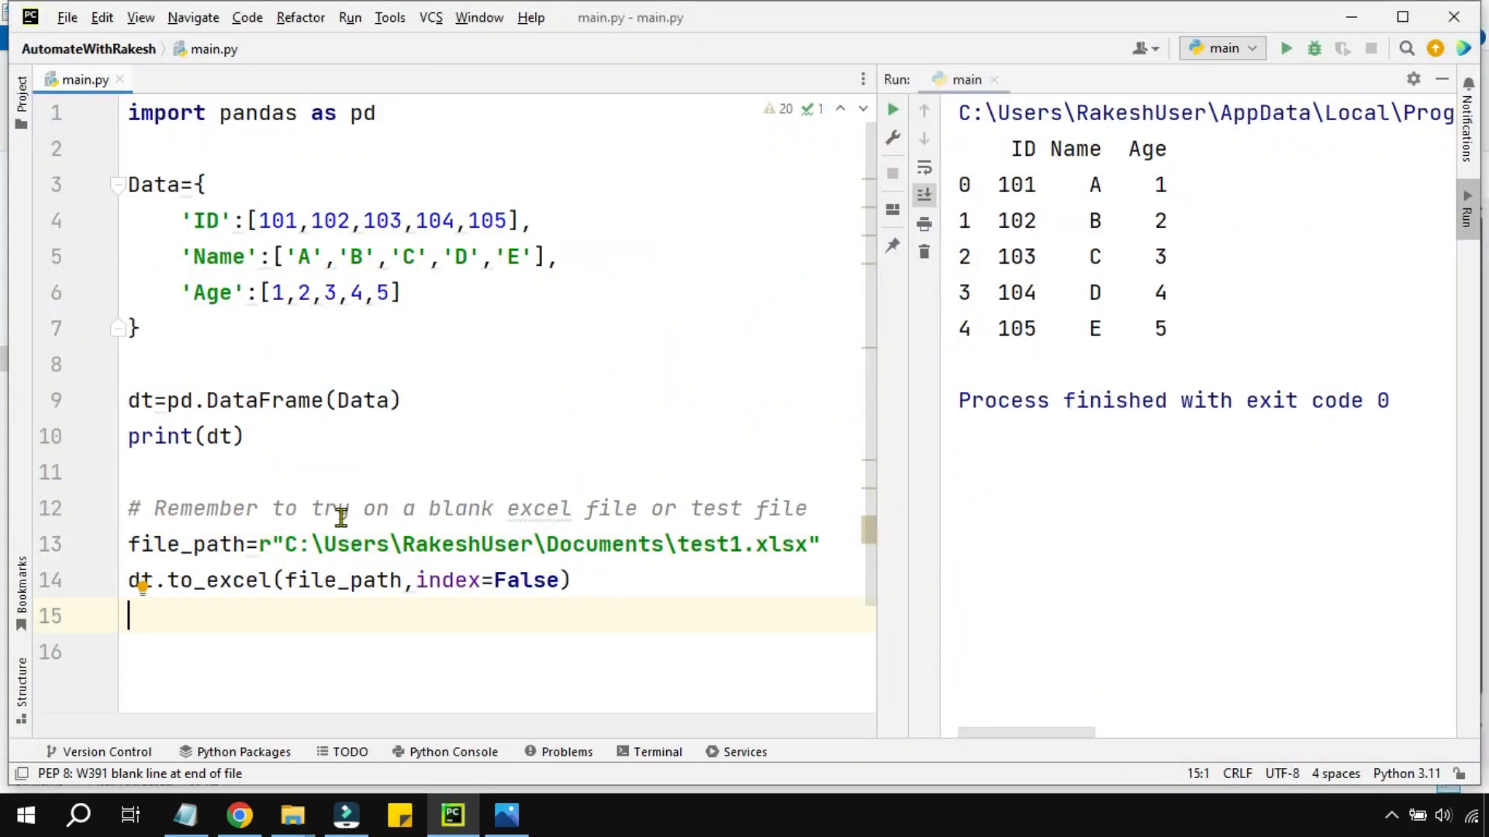
{"action": "left_click_drag", "start_coordinate": [403, 509], "coordinate": [780, 508]}
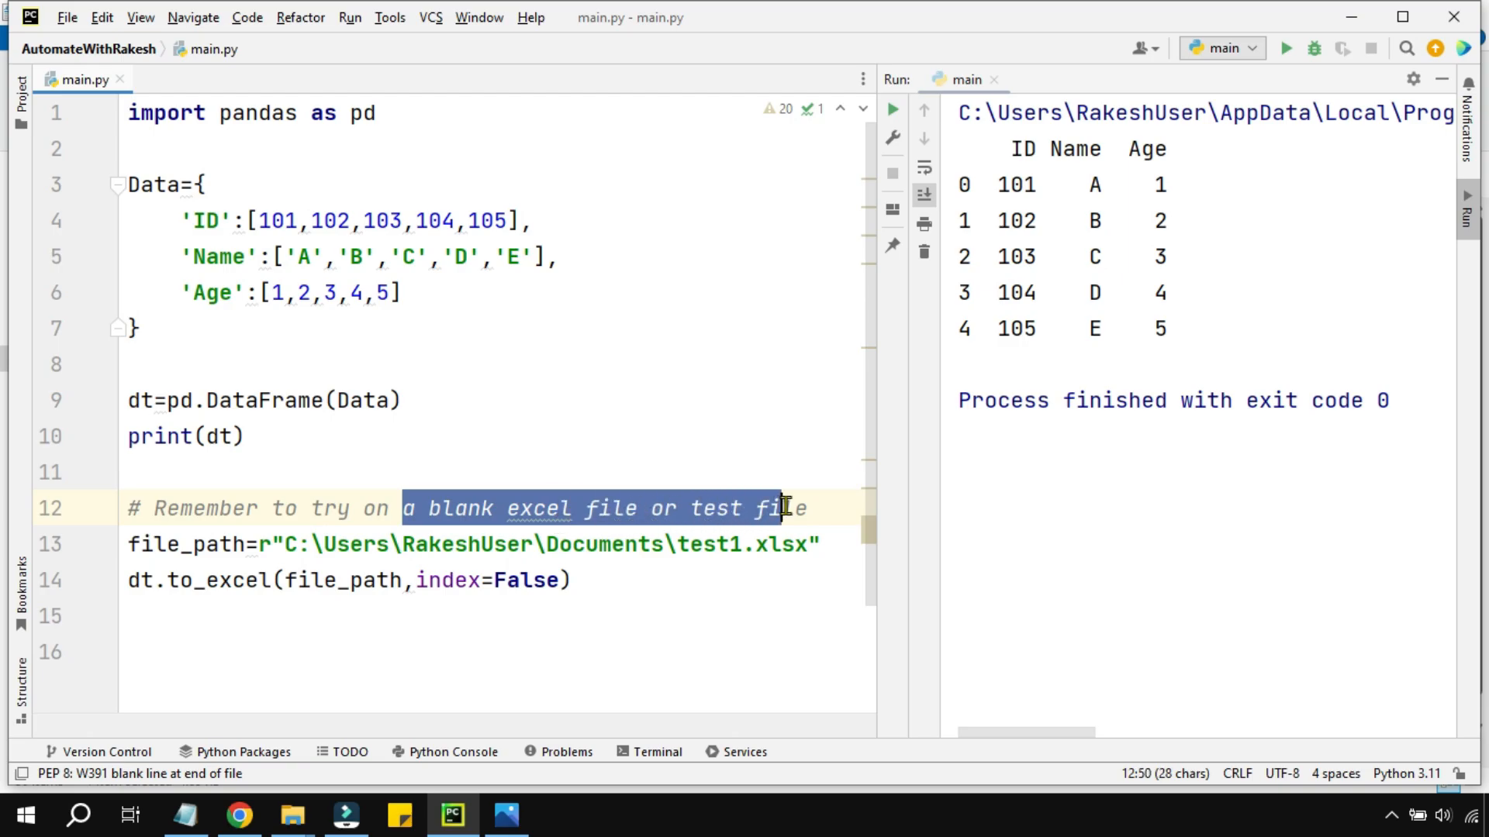